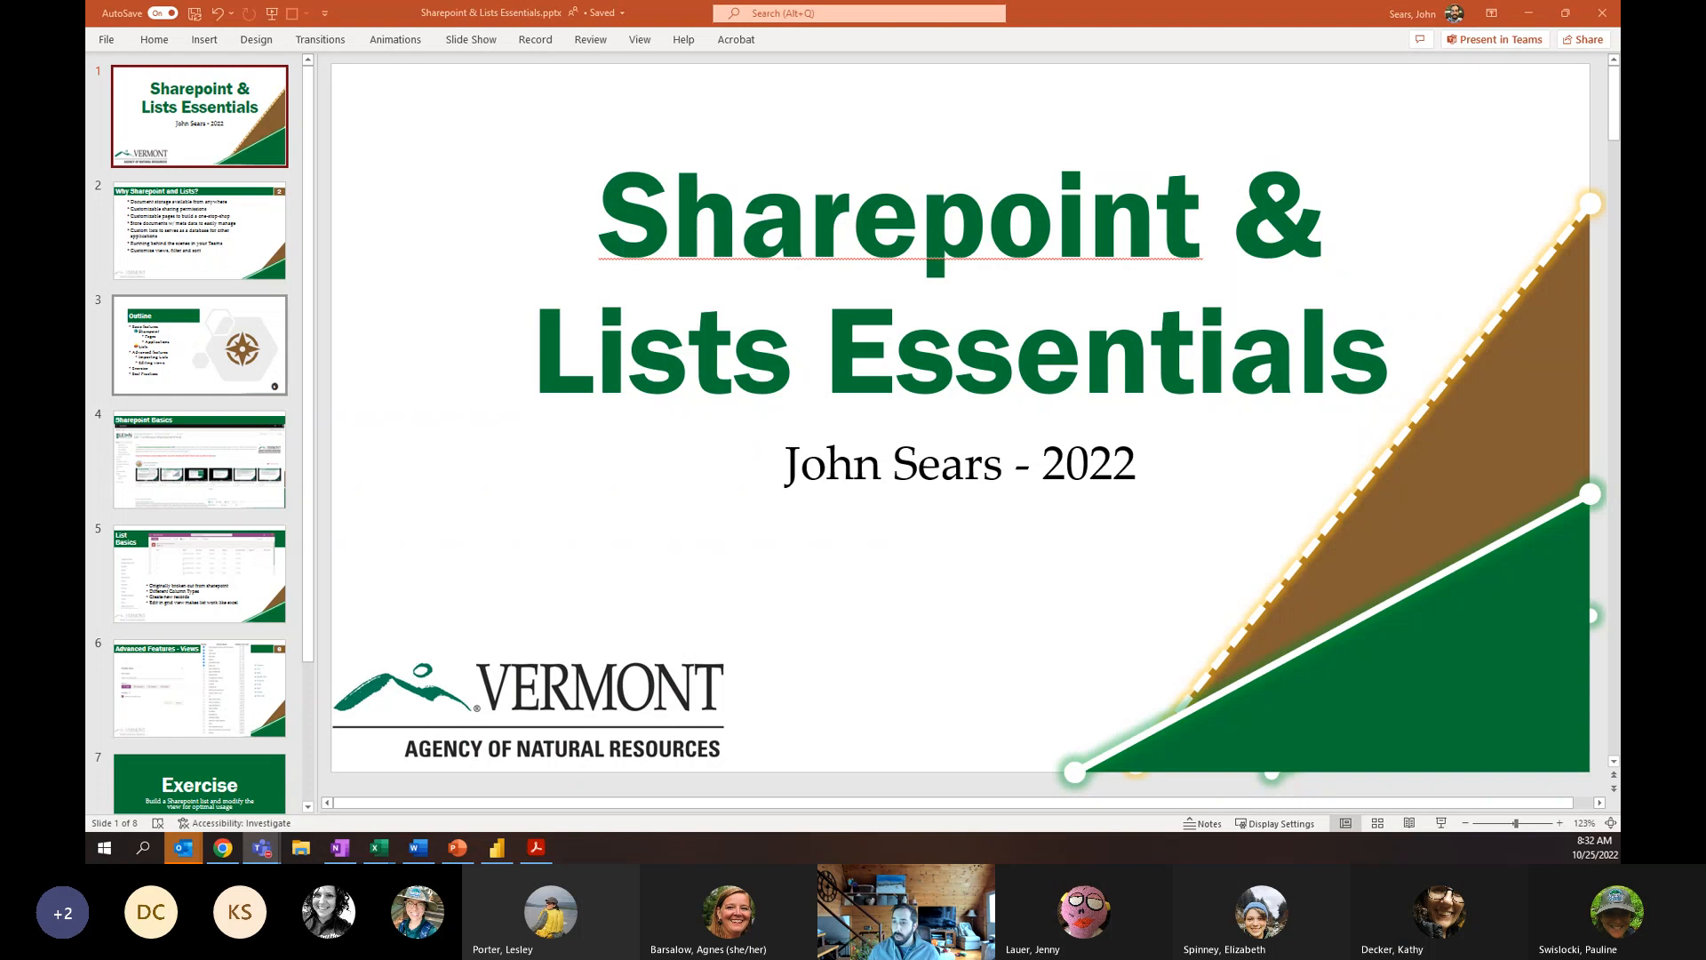
Show the 'Why Sharepoint and Lists?' slide, then select the Outline slide thumbnail.
{"action": "left_click", "coordinate": [199, 229]}
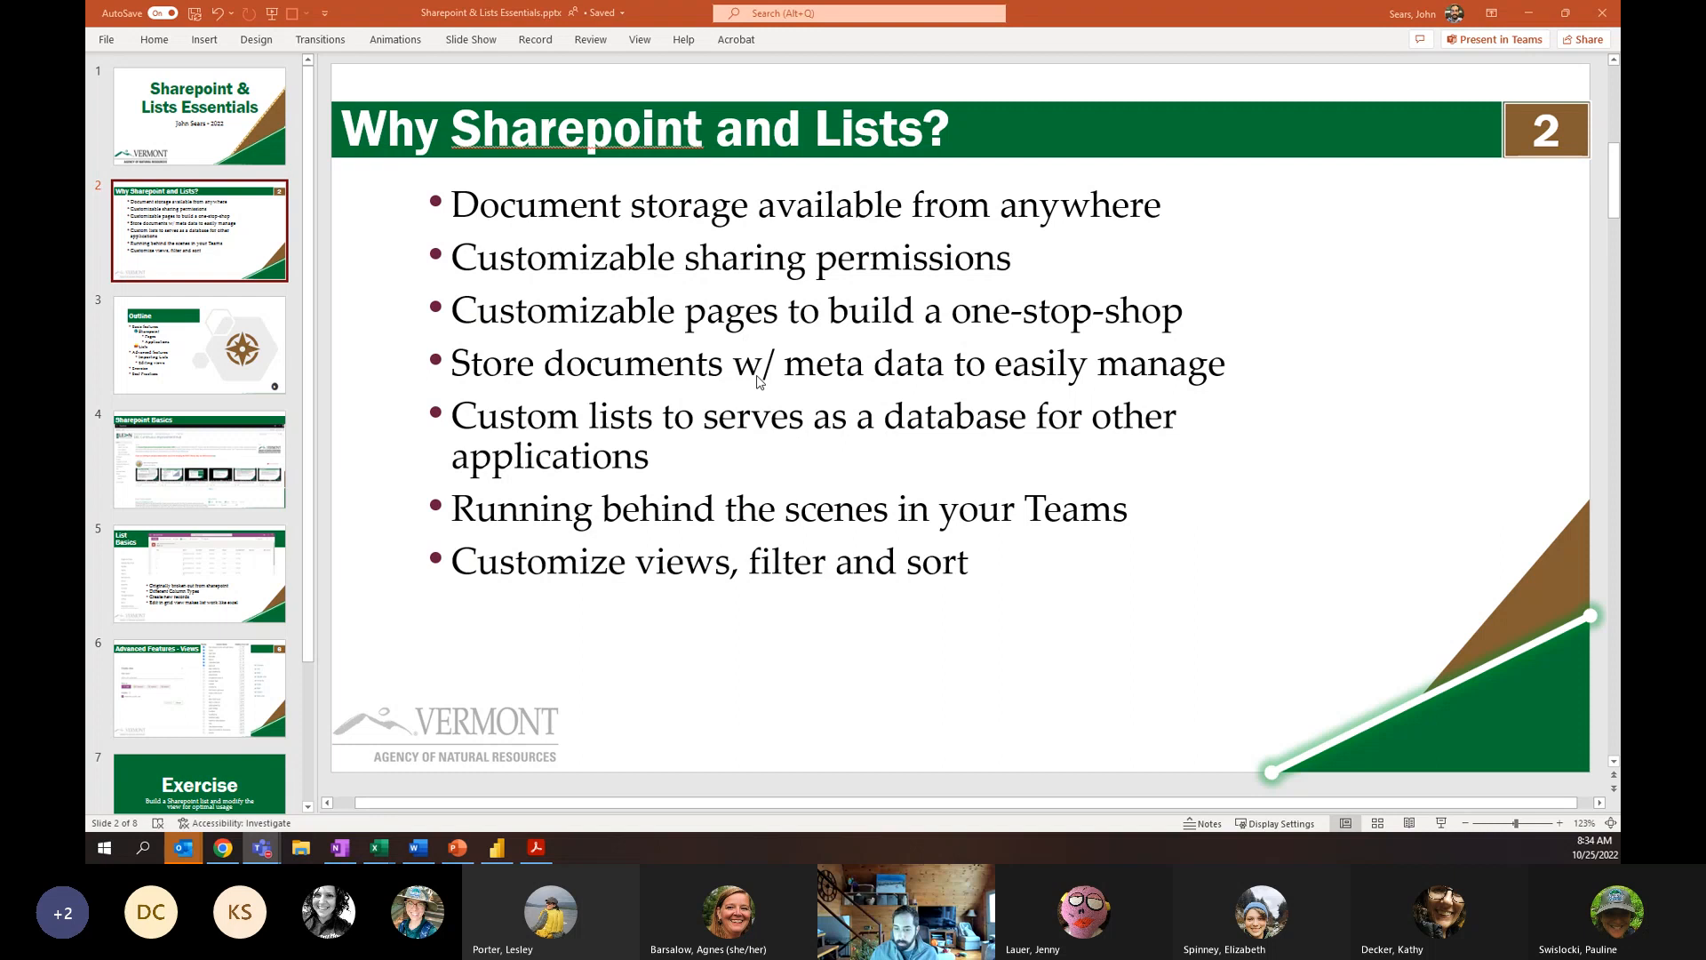
{"action": "mouse_move", "coordinate": [658, 413]}
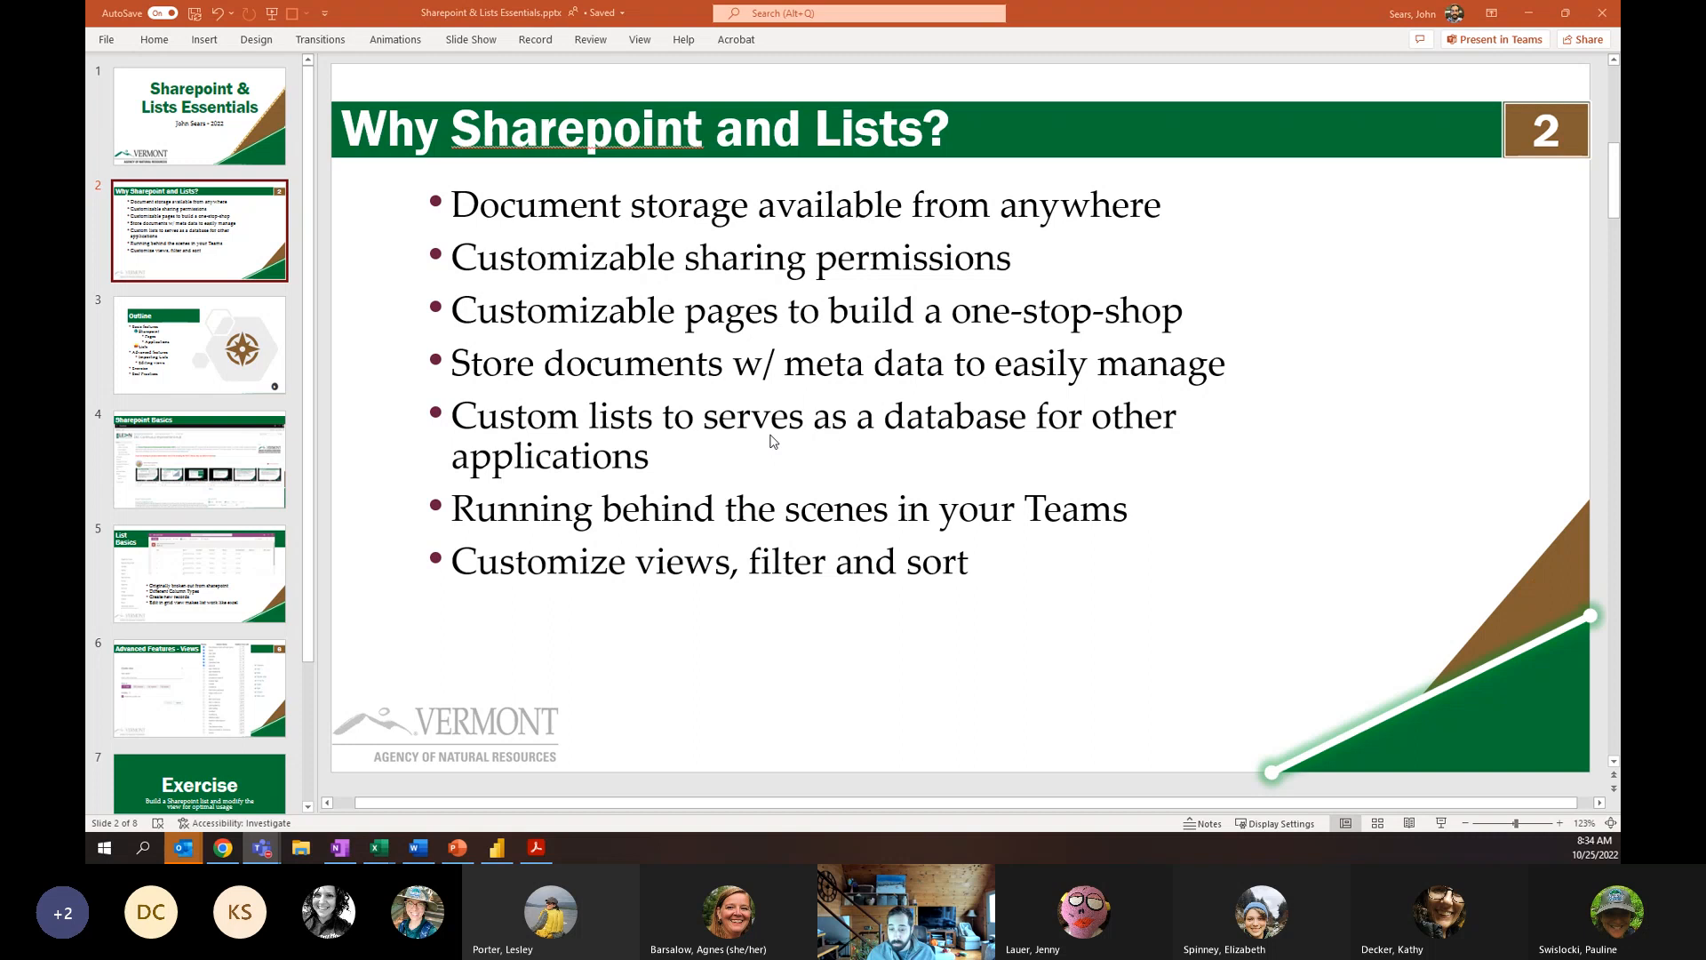
{"action": "mouse_move", "coordinate": [758, 468]}
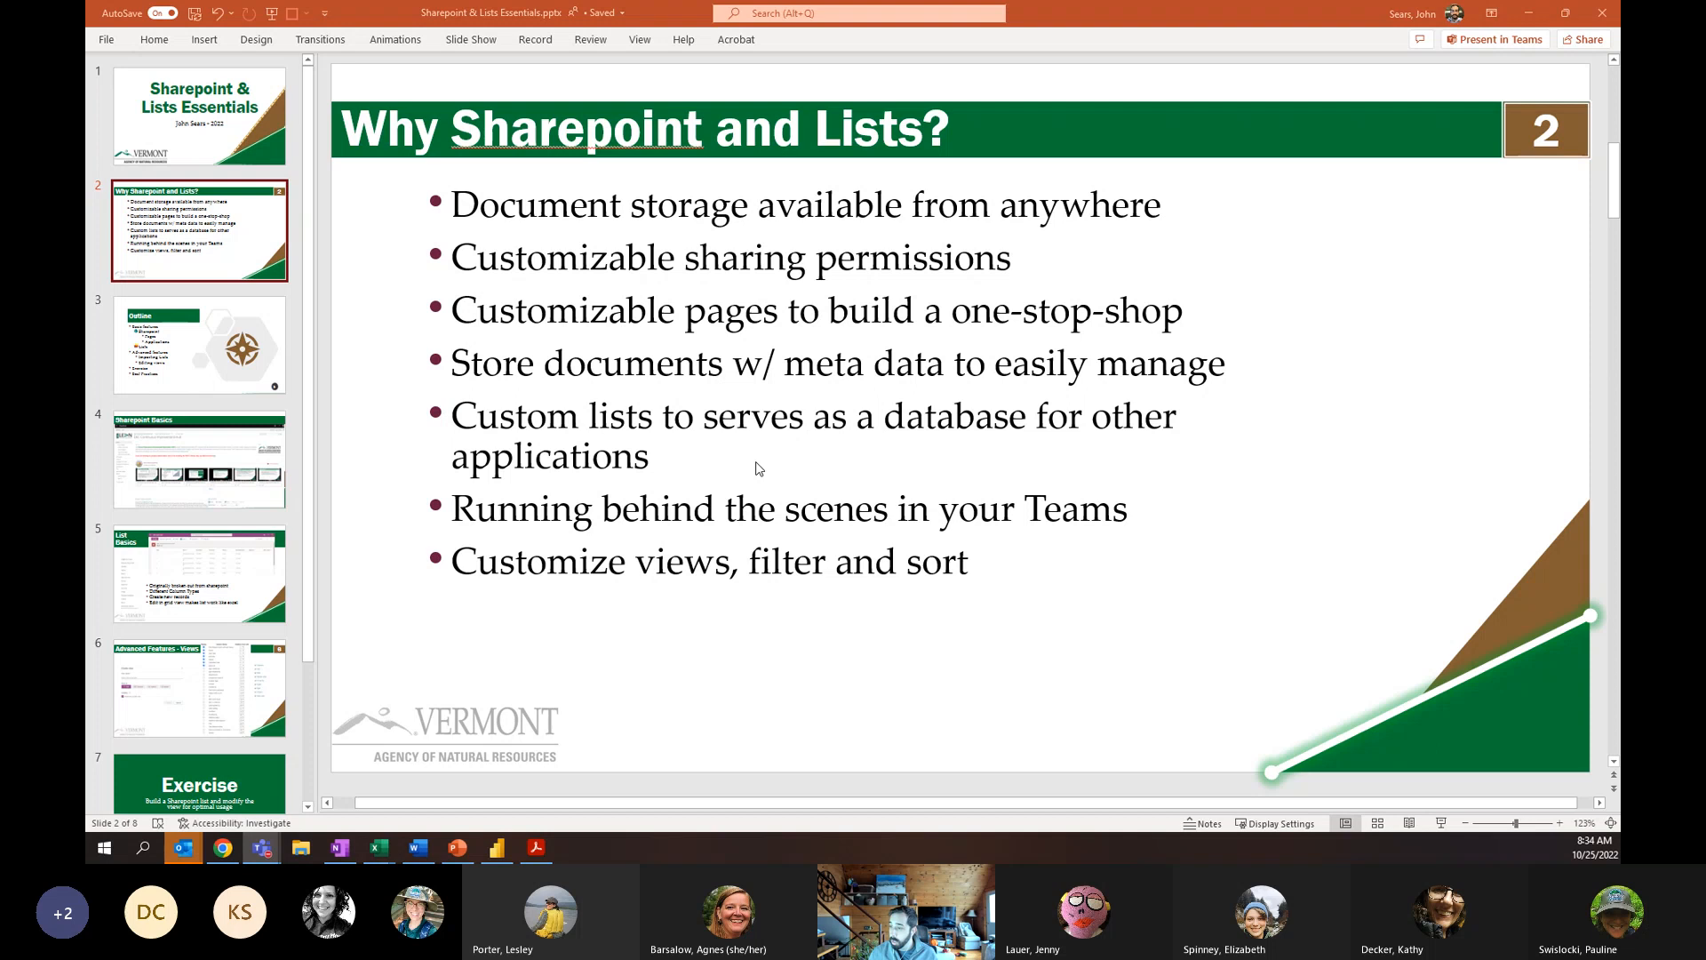
{"action": "mouse_move", "coordinate": [469, 513]}
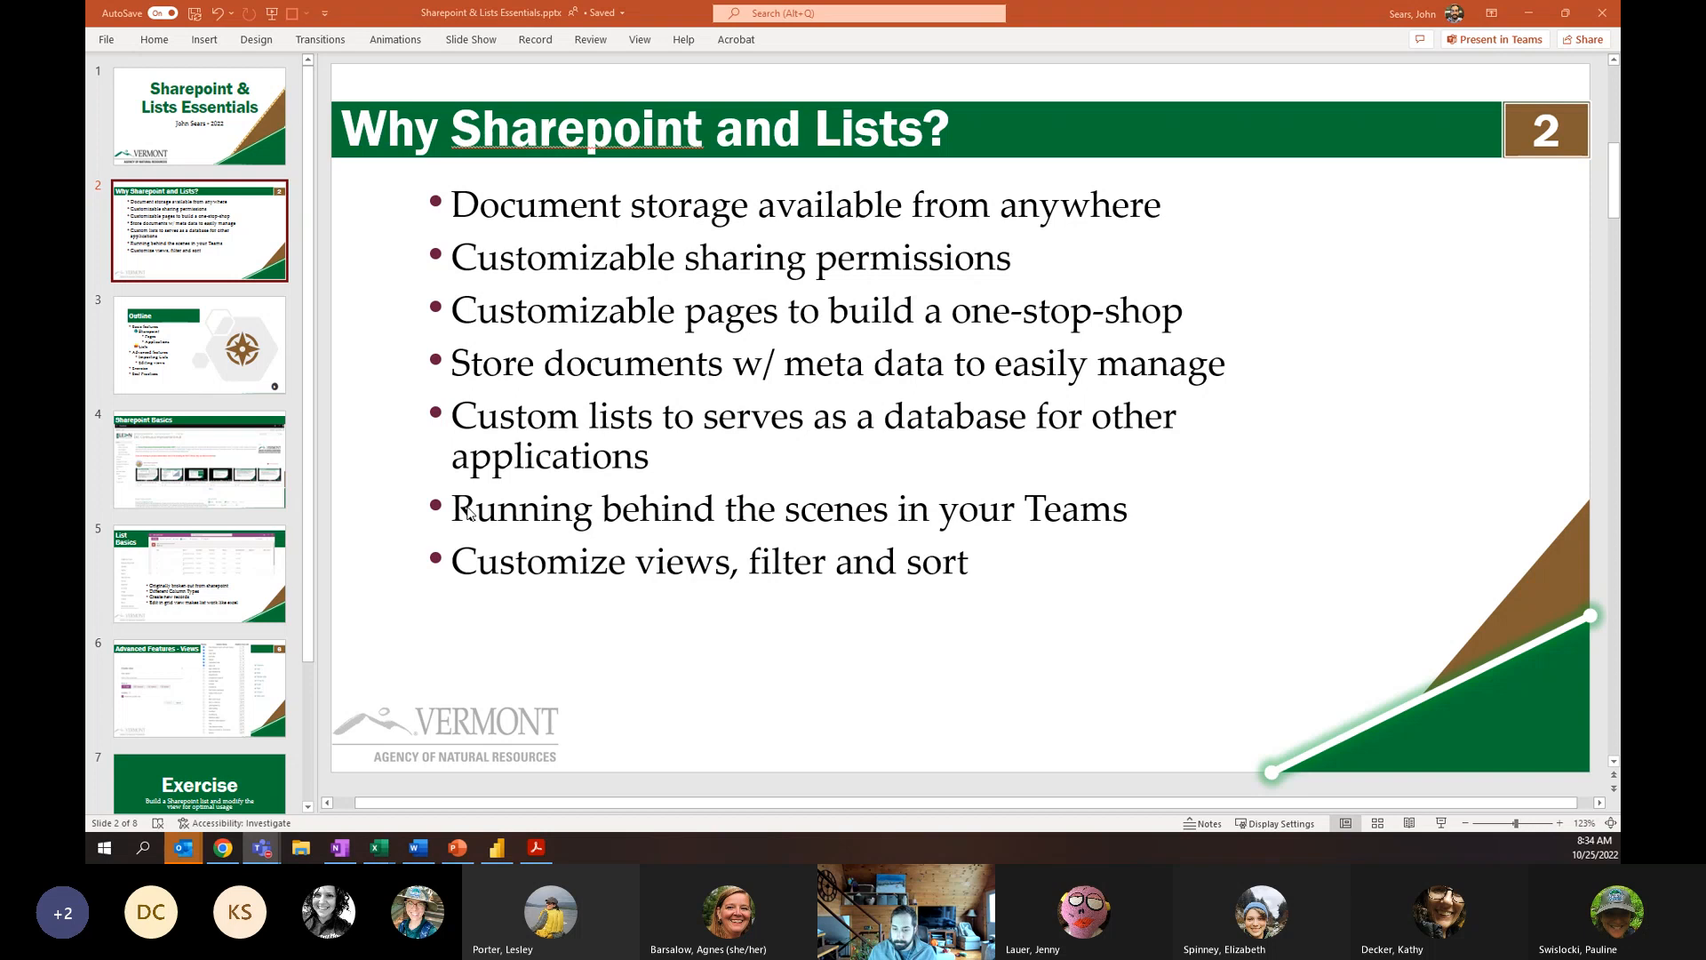
{"action": "mouse_move", "coordinate": [468, 498]}
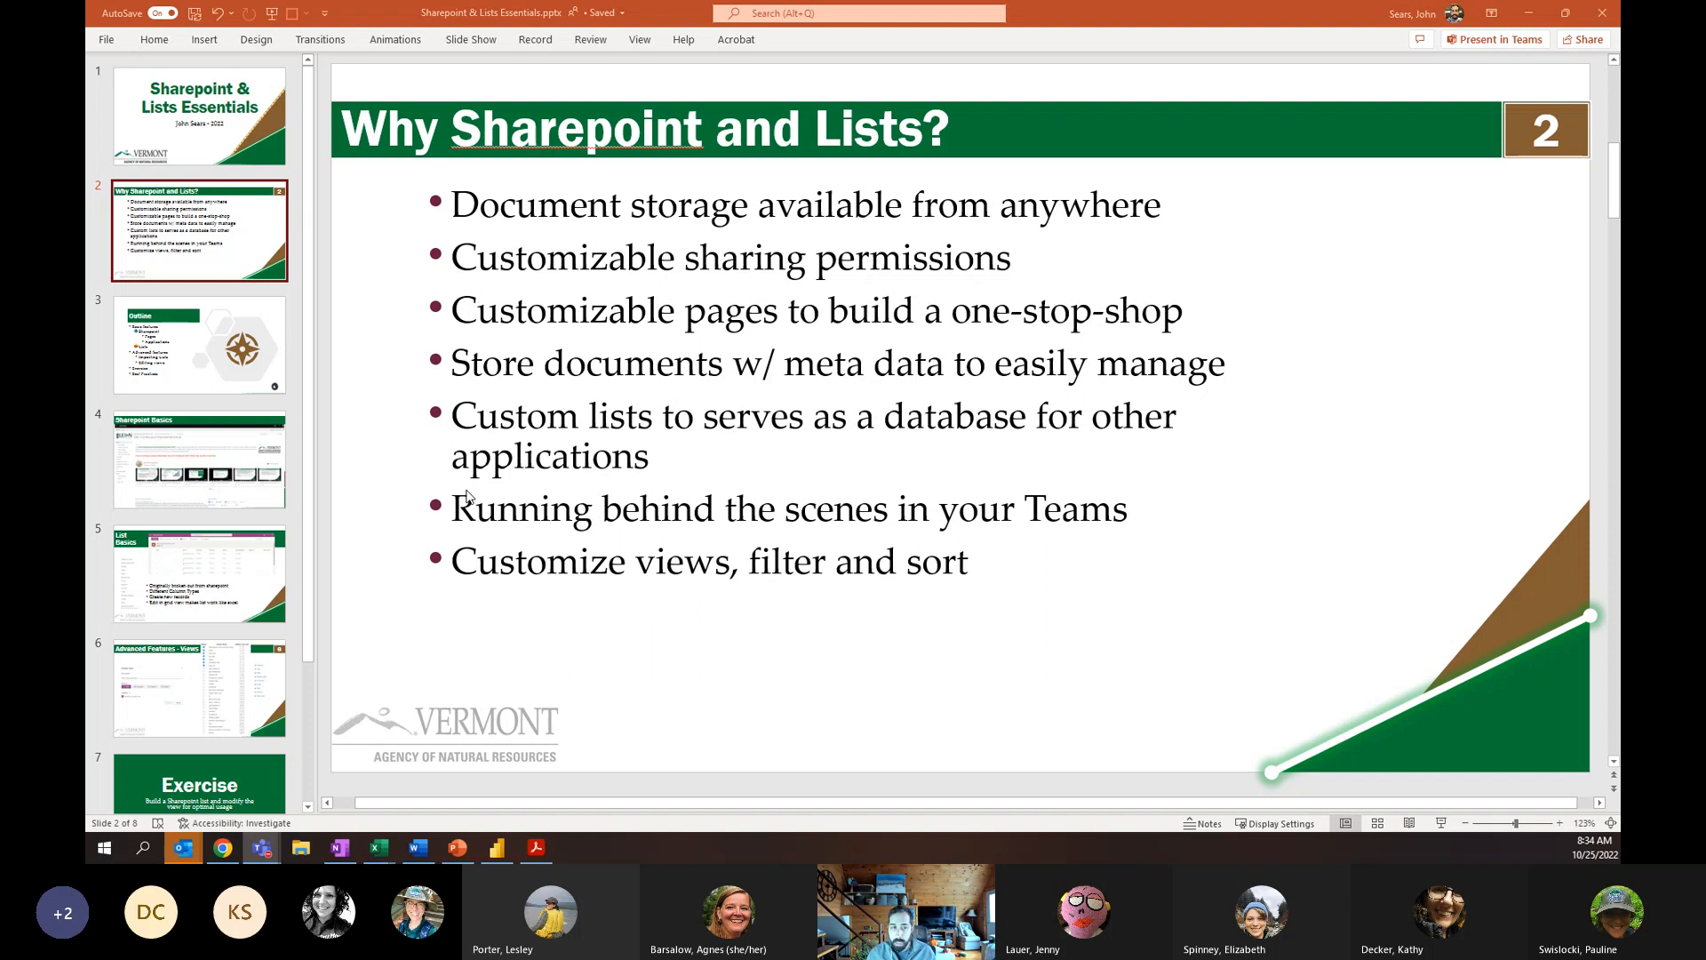
{"action": "mouse_move", "coordinate": [465, 509]}
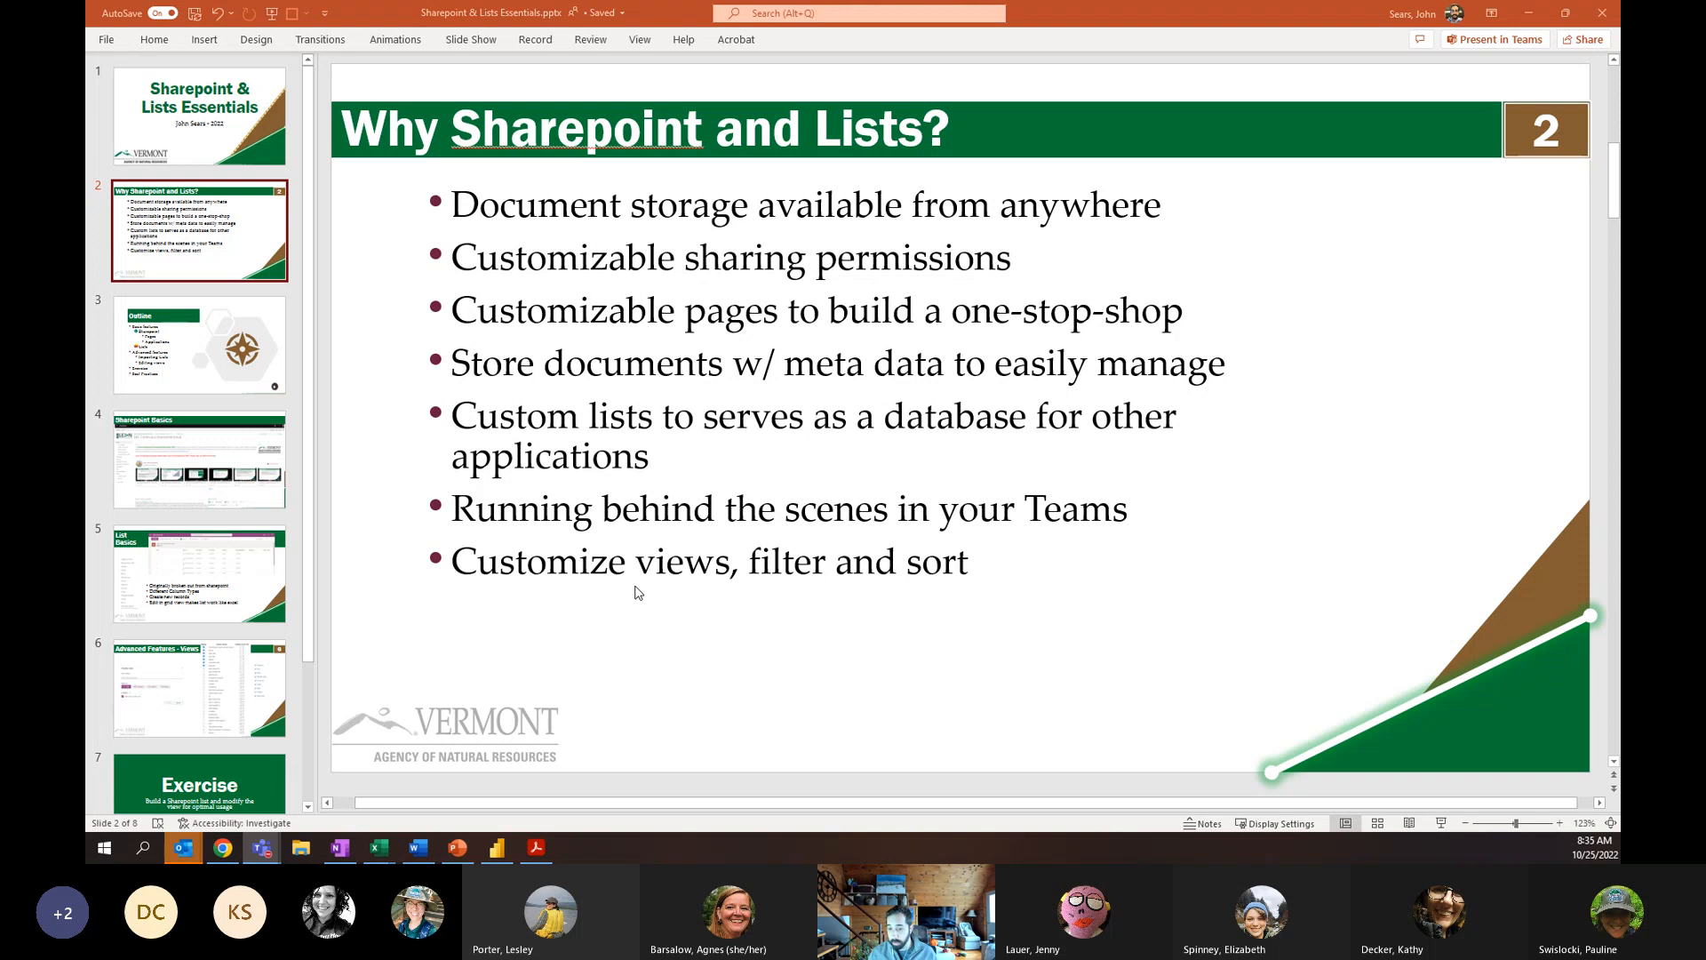
{"action": "mouse_move", "coordinate": [571, 573]}
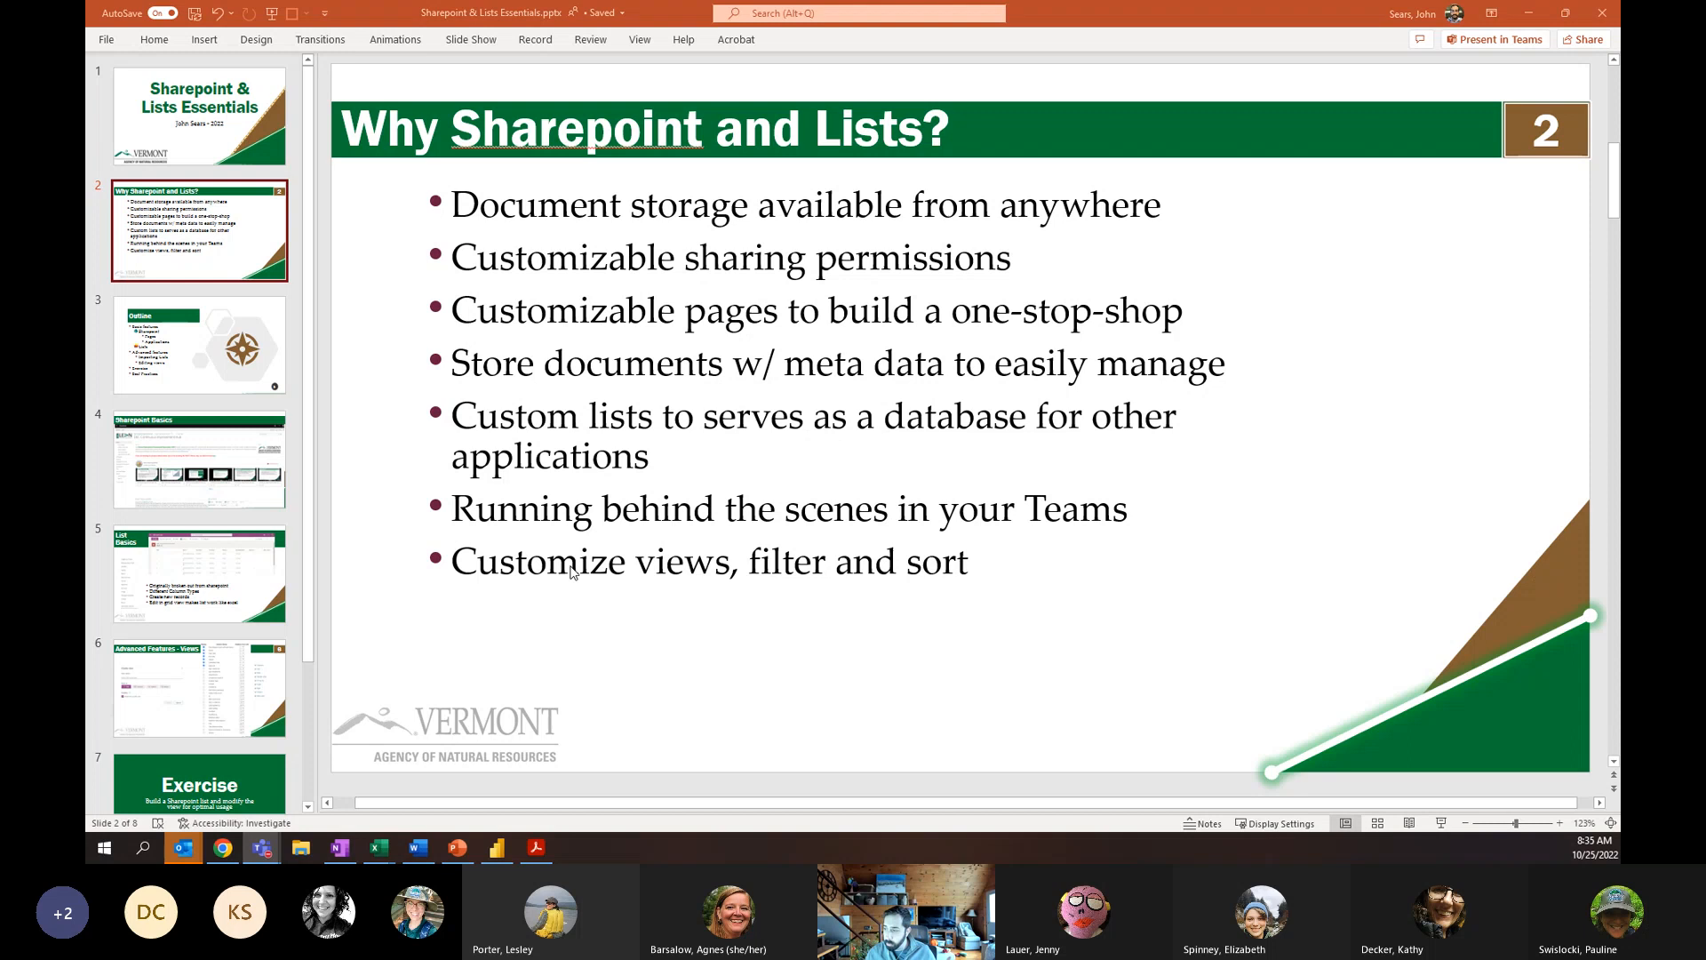
{"action": "mouse_move", "coordinate": [675, 558]}
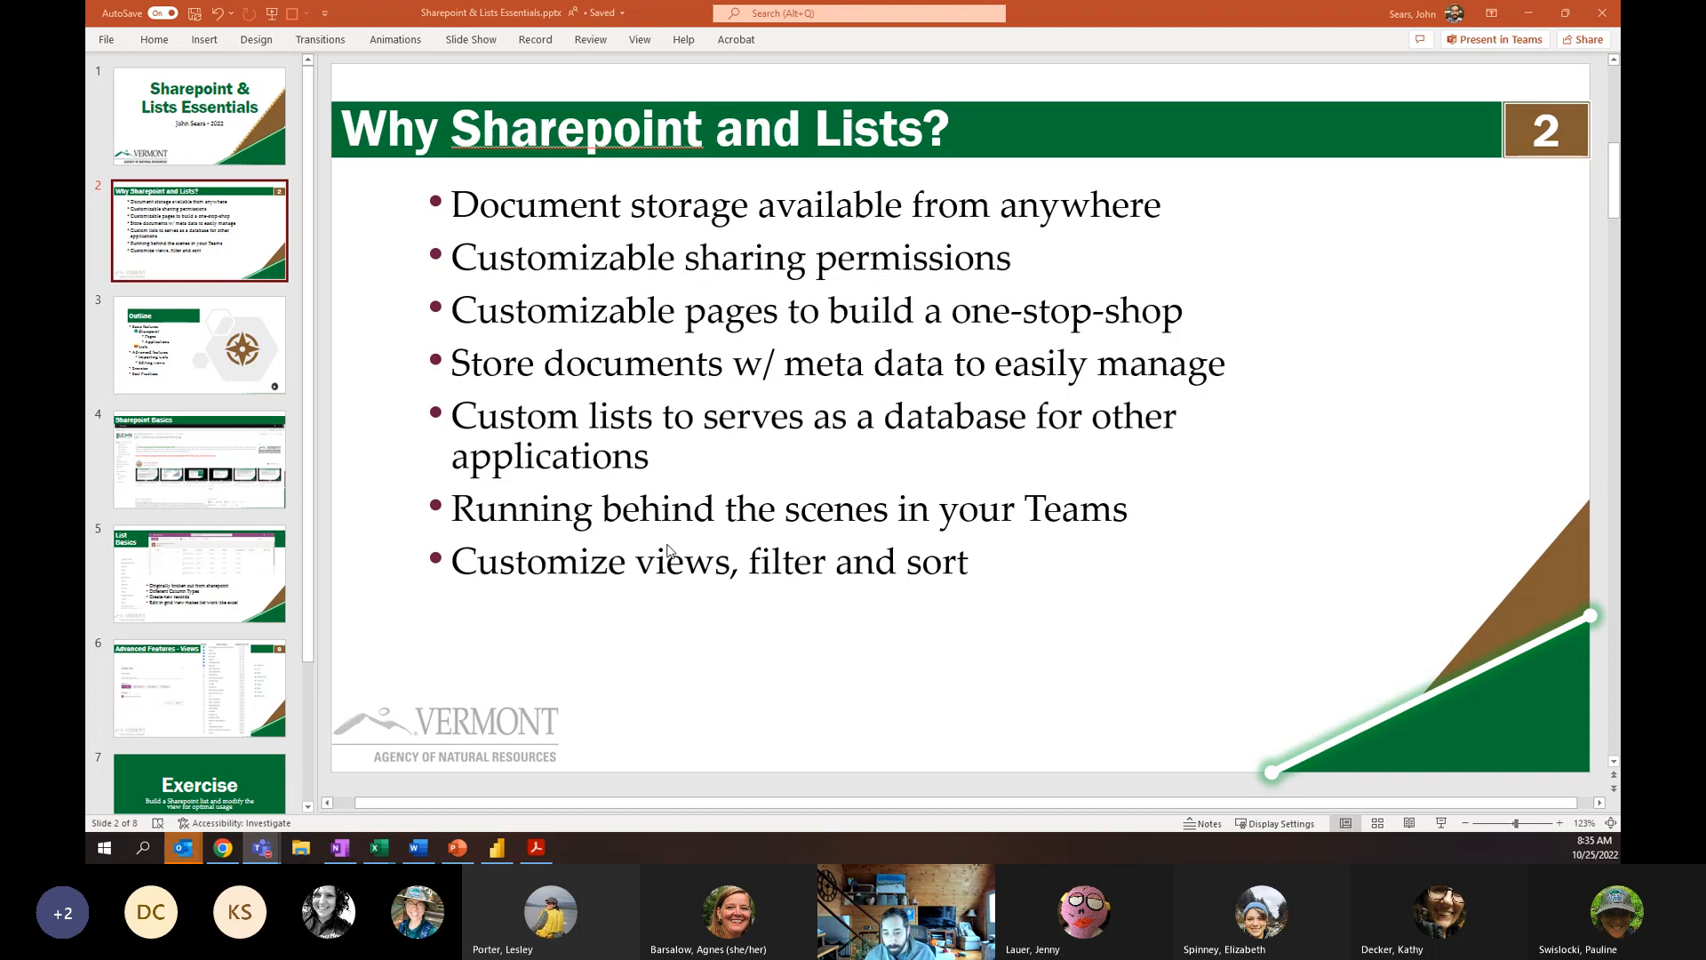
{"action": "mouse_move", "coordinate": [685, 534]}
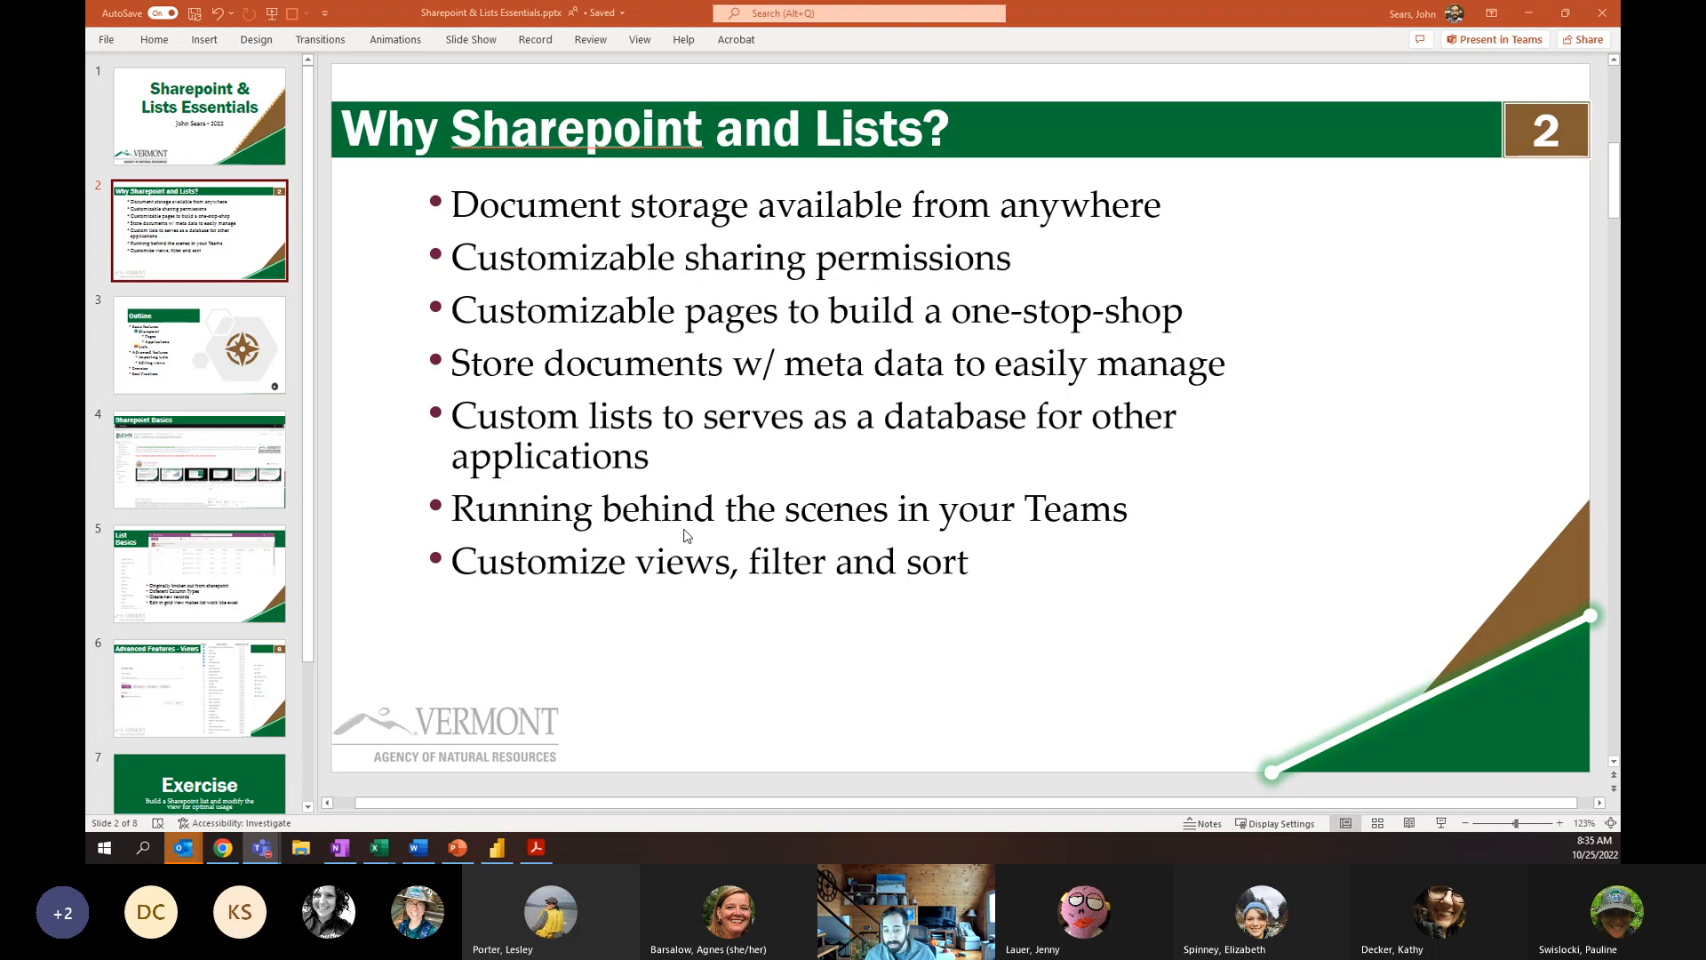
{"action": "left_click", "coordinate": [199, 344]}
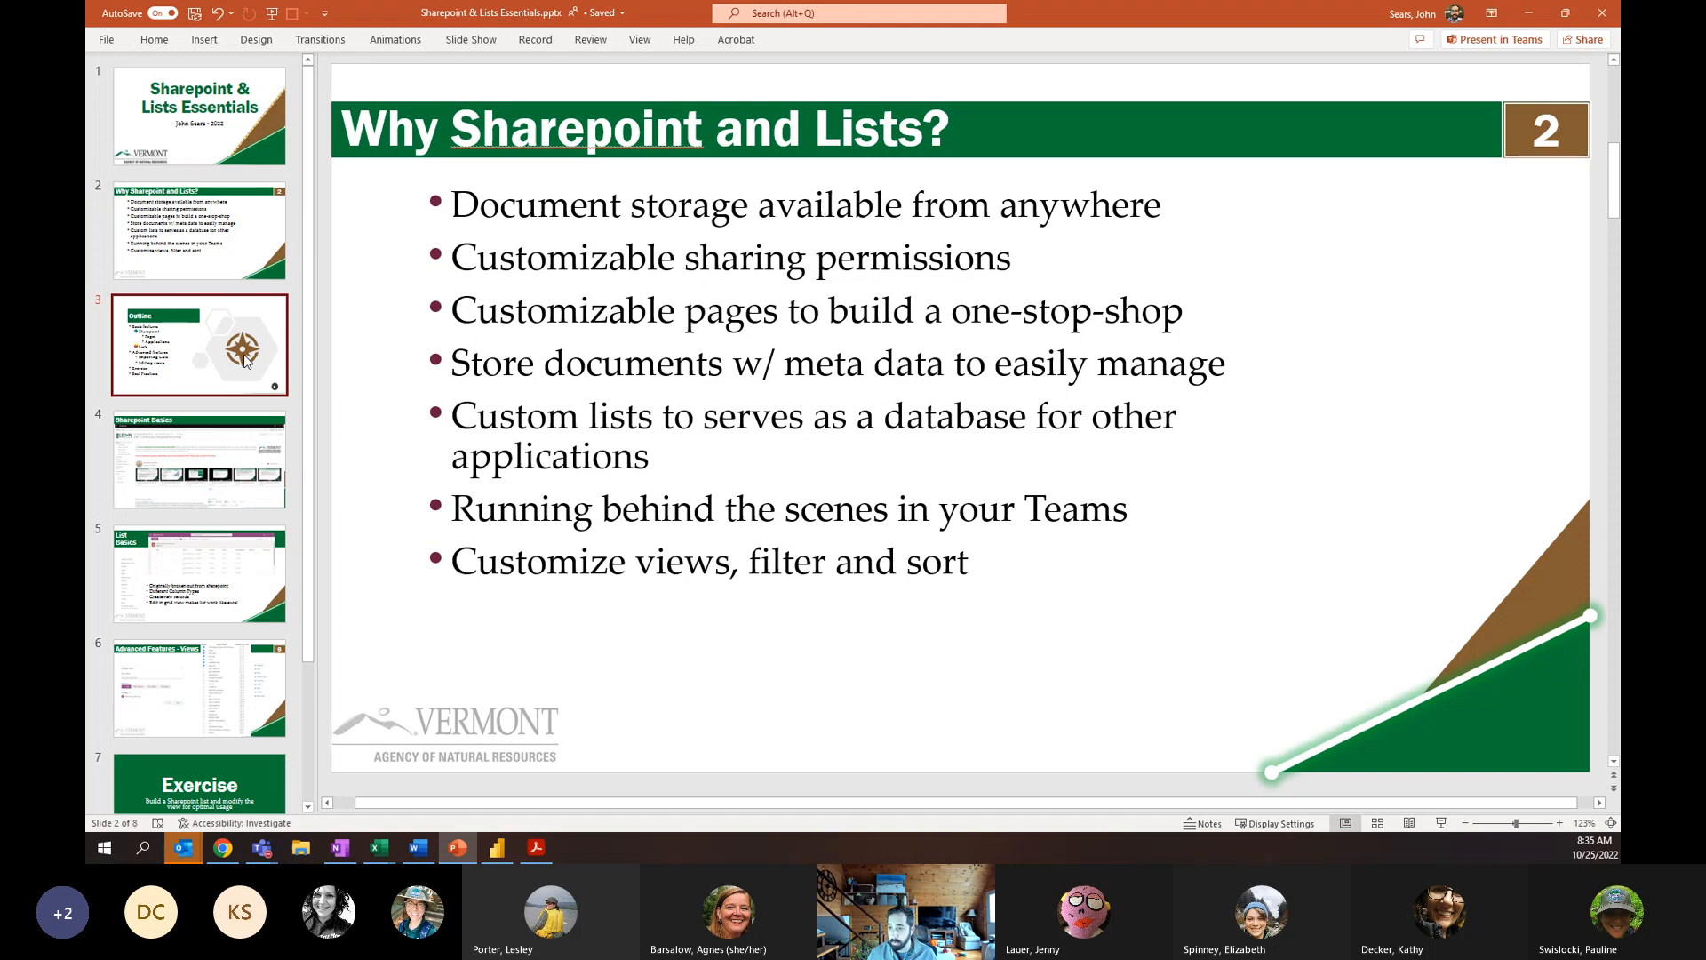
Display slide 3, 'Outline', with basic features, advanced features, exercise and best practices.
{"action": "left_click", "coordinate": [199, 344]}
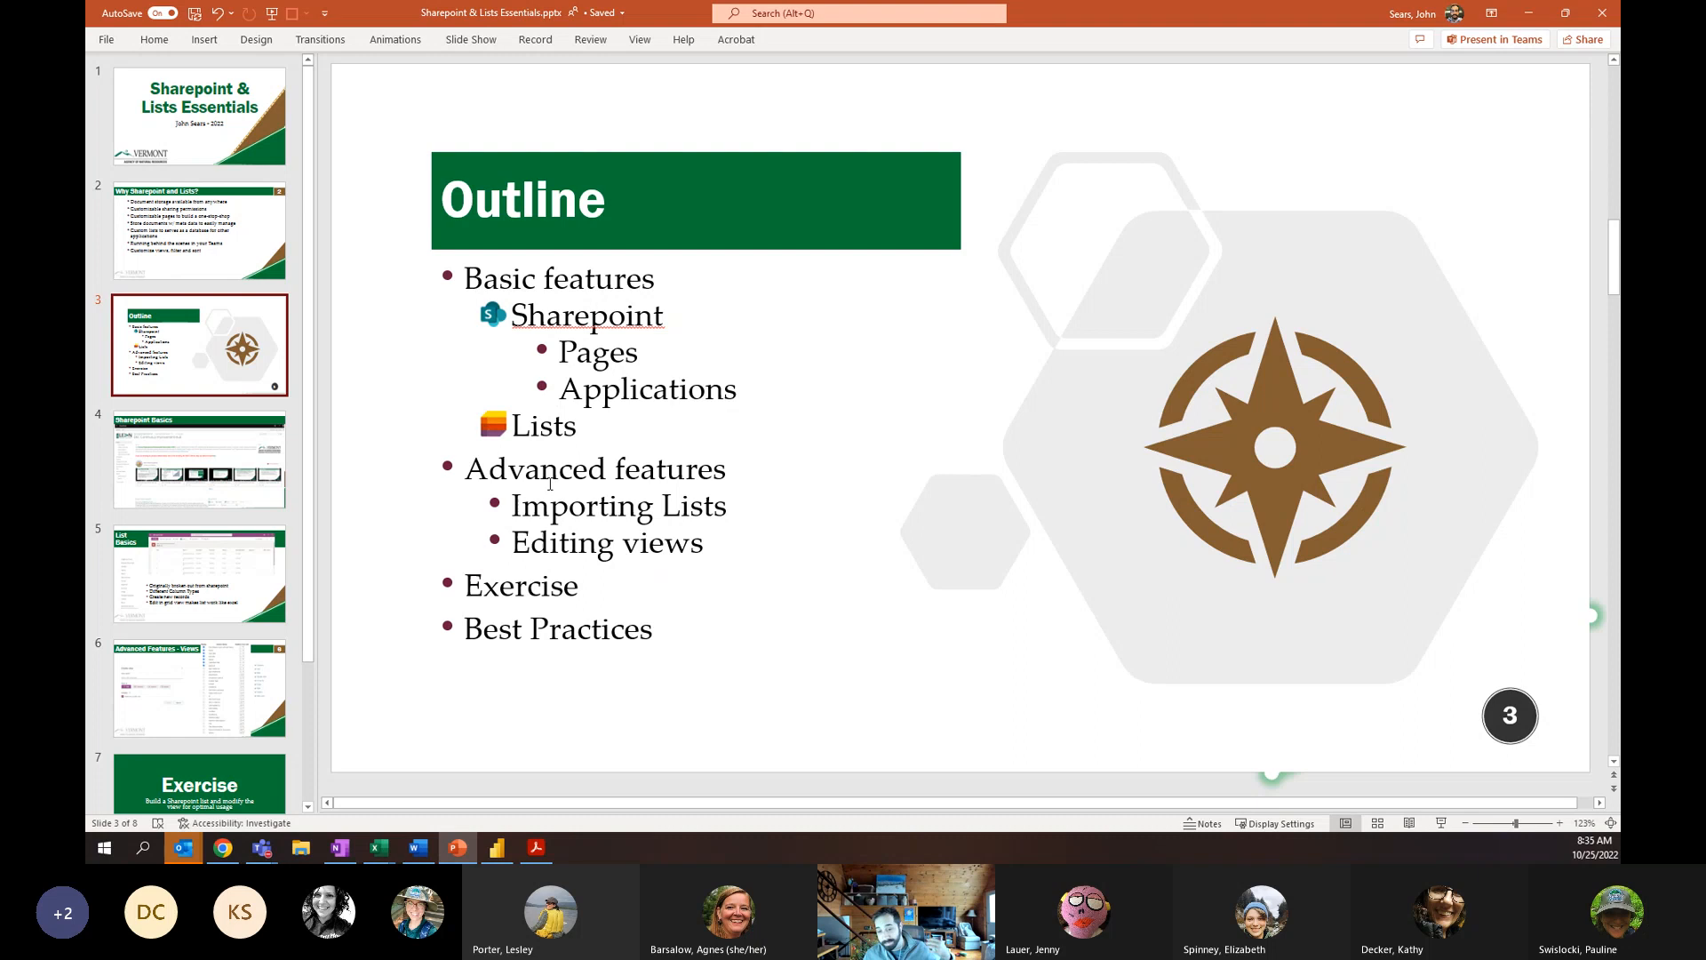
{"action": "mouse_move", "coordinate": [629, 544]}
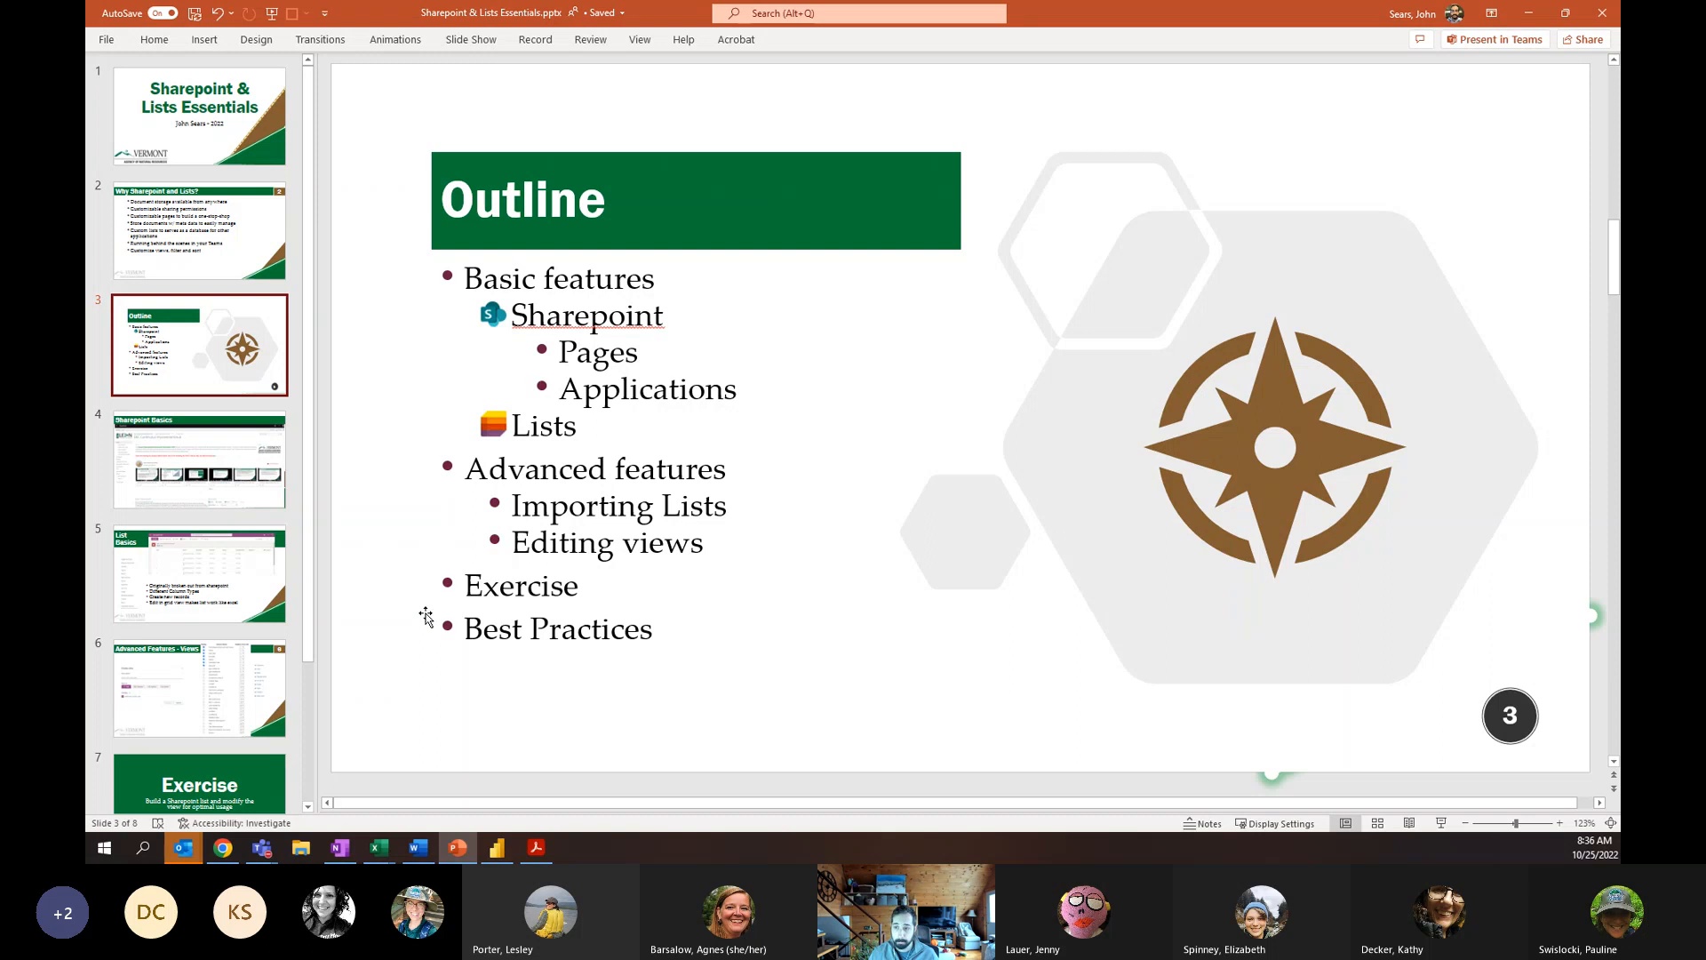
{"action": "left_click", "coordinate": [199, 459]}
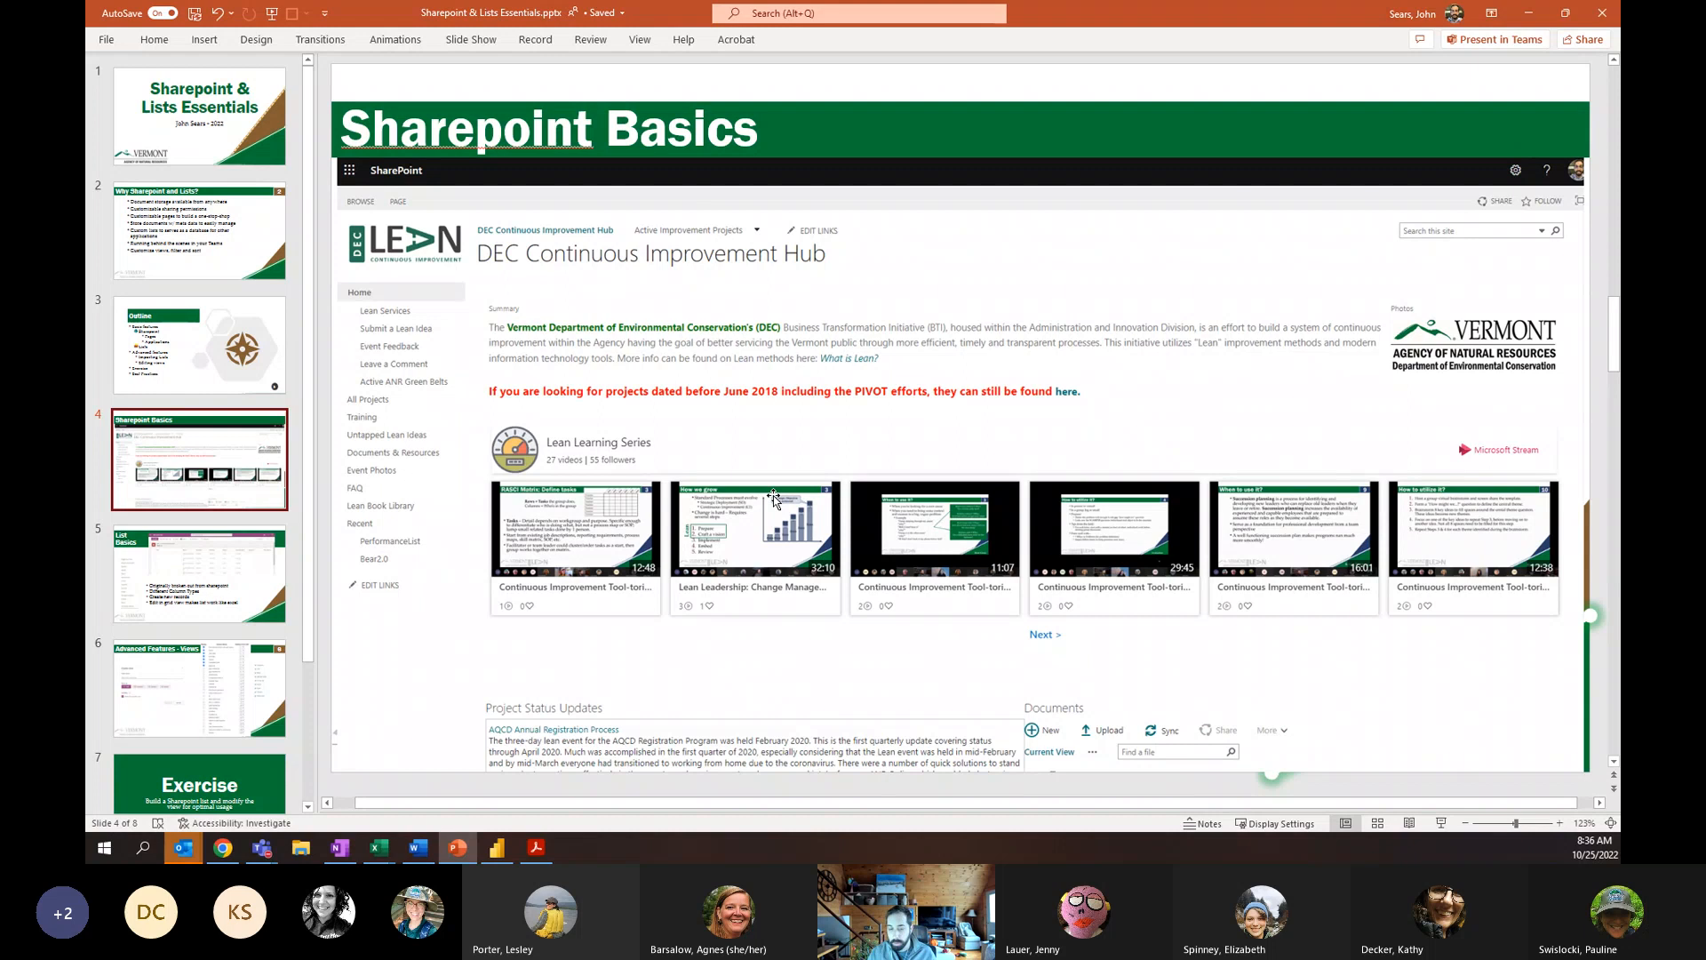
{"action": "mouse_move", "coordinate": [561, 318]}
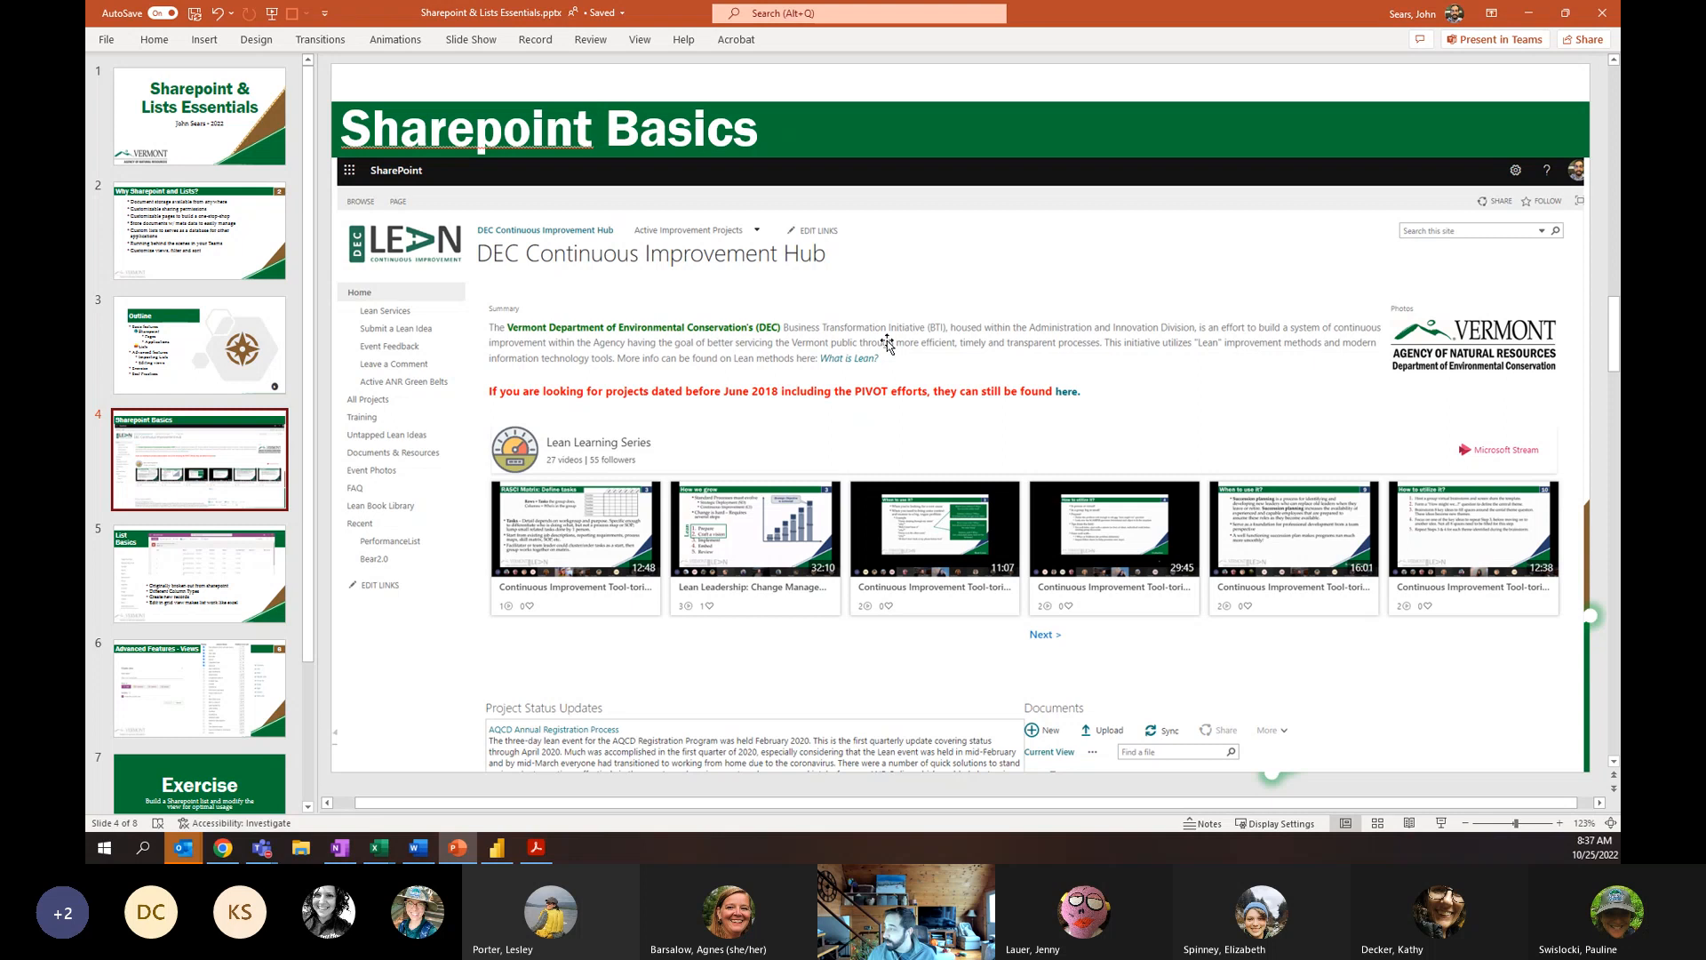
{"action": "mouse_move", "coordinate": [692, 331]}
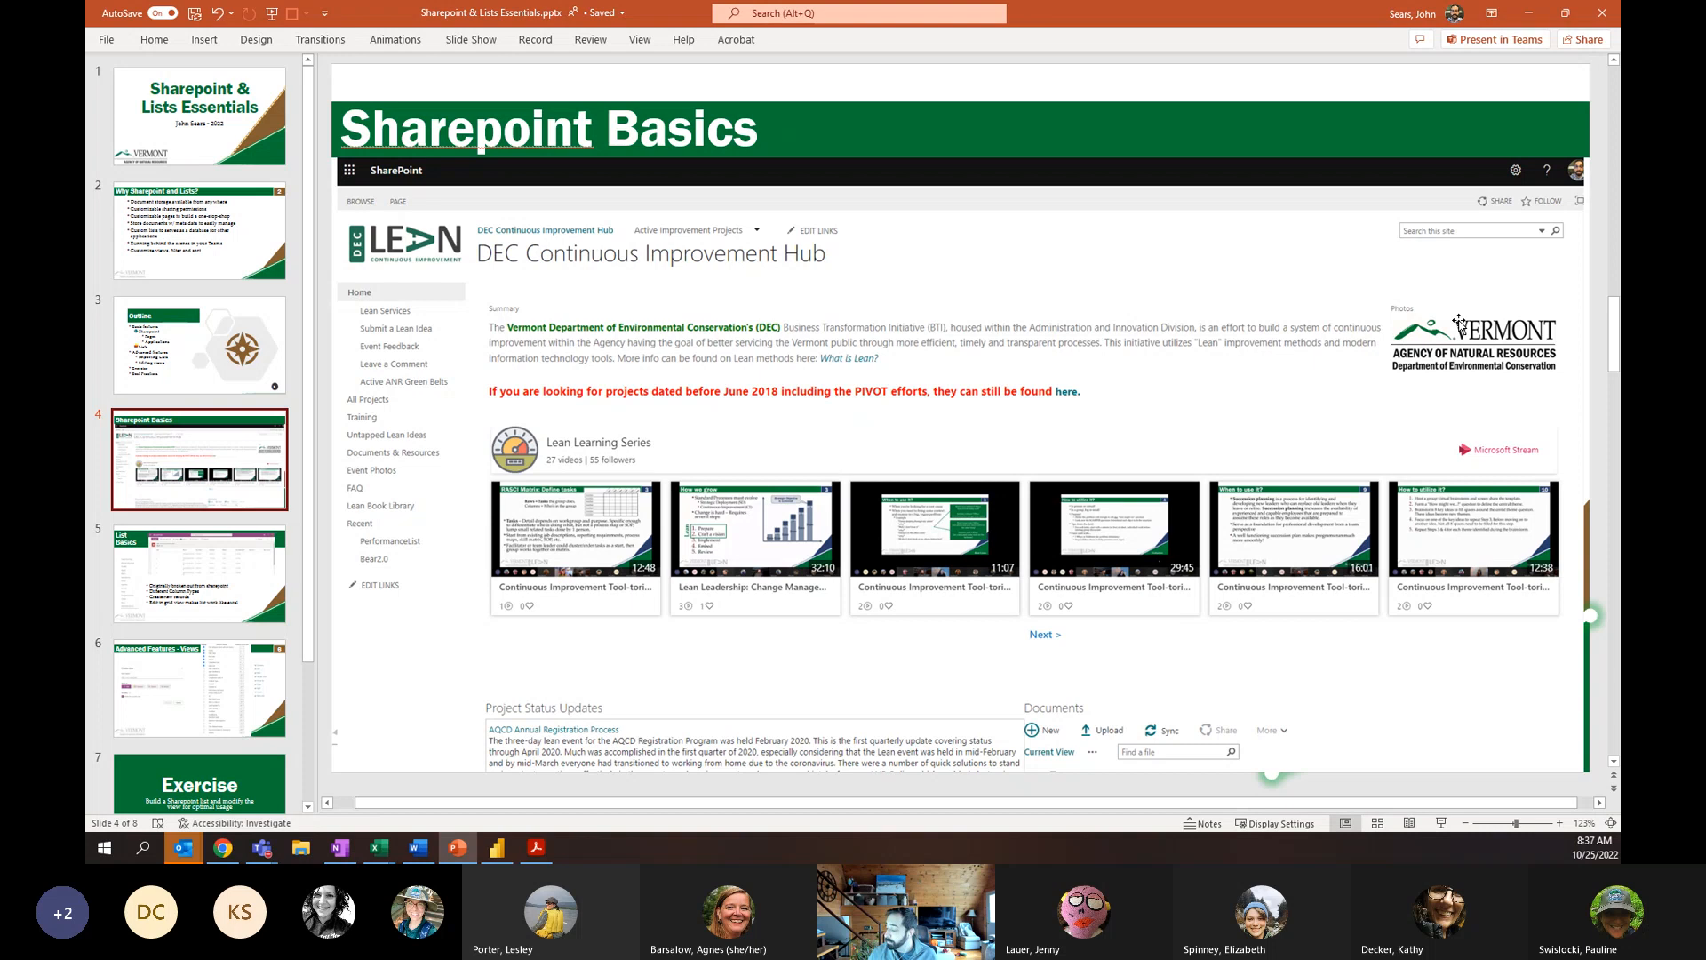
{"action": "mouse_move", "coordinate": [1077, 339]}
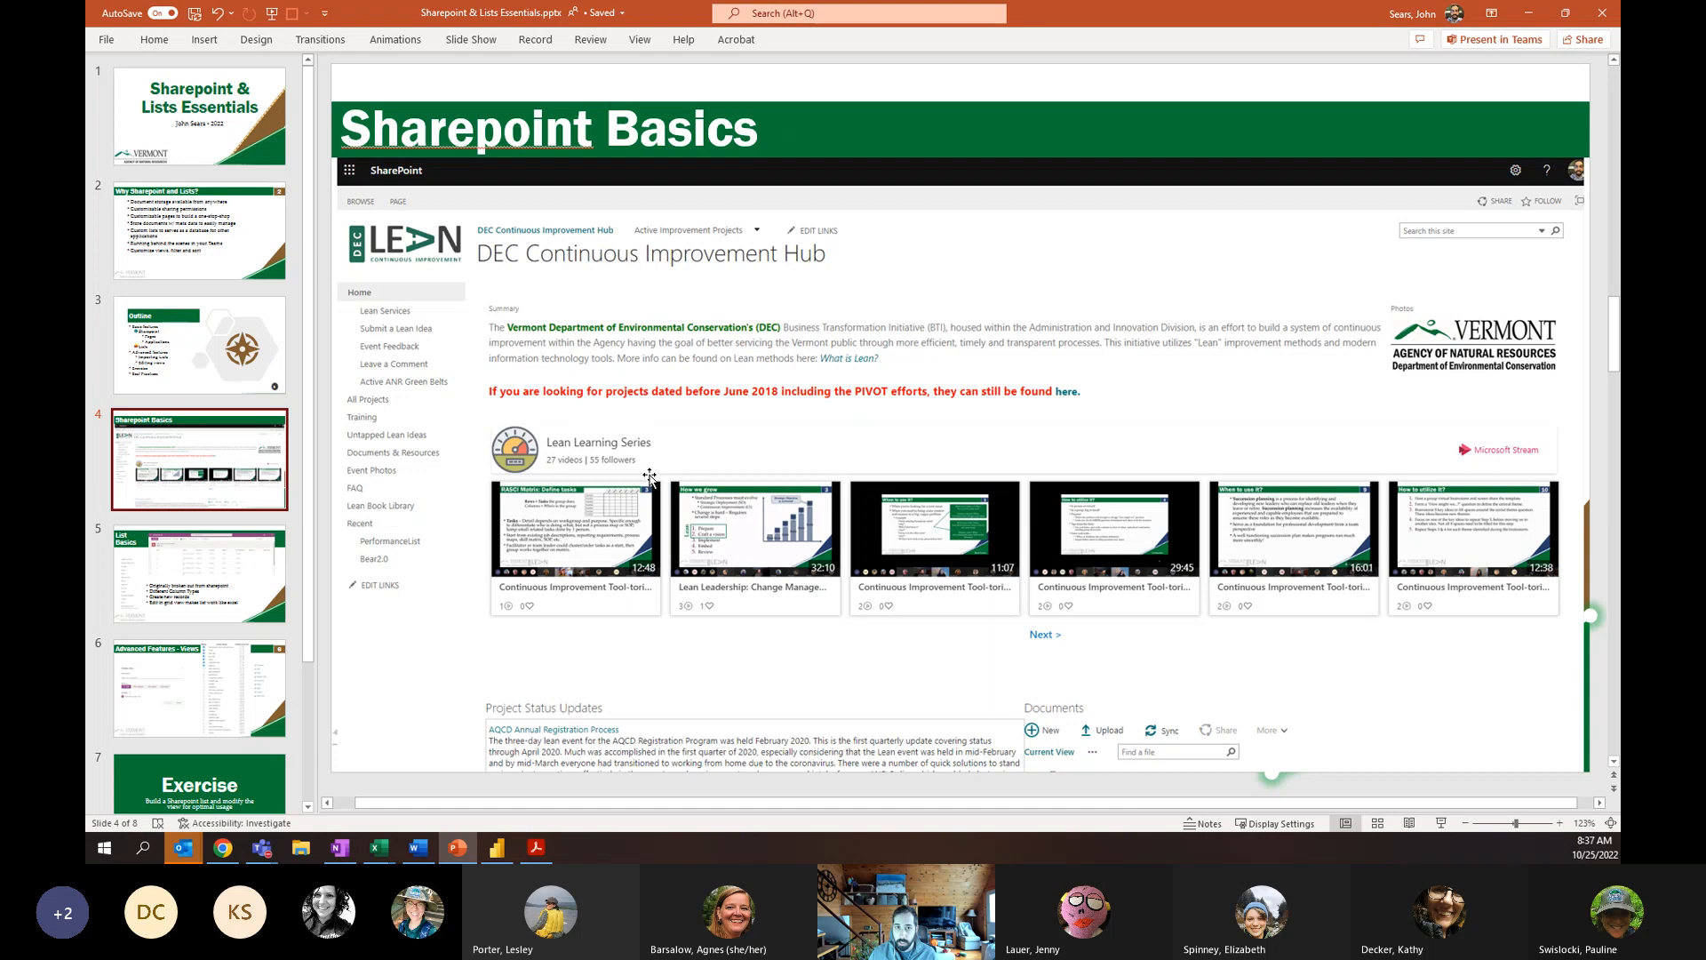
{"action": "mouse_move", "coordinate": [843, 520]}
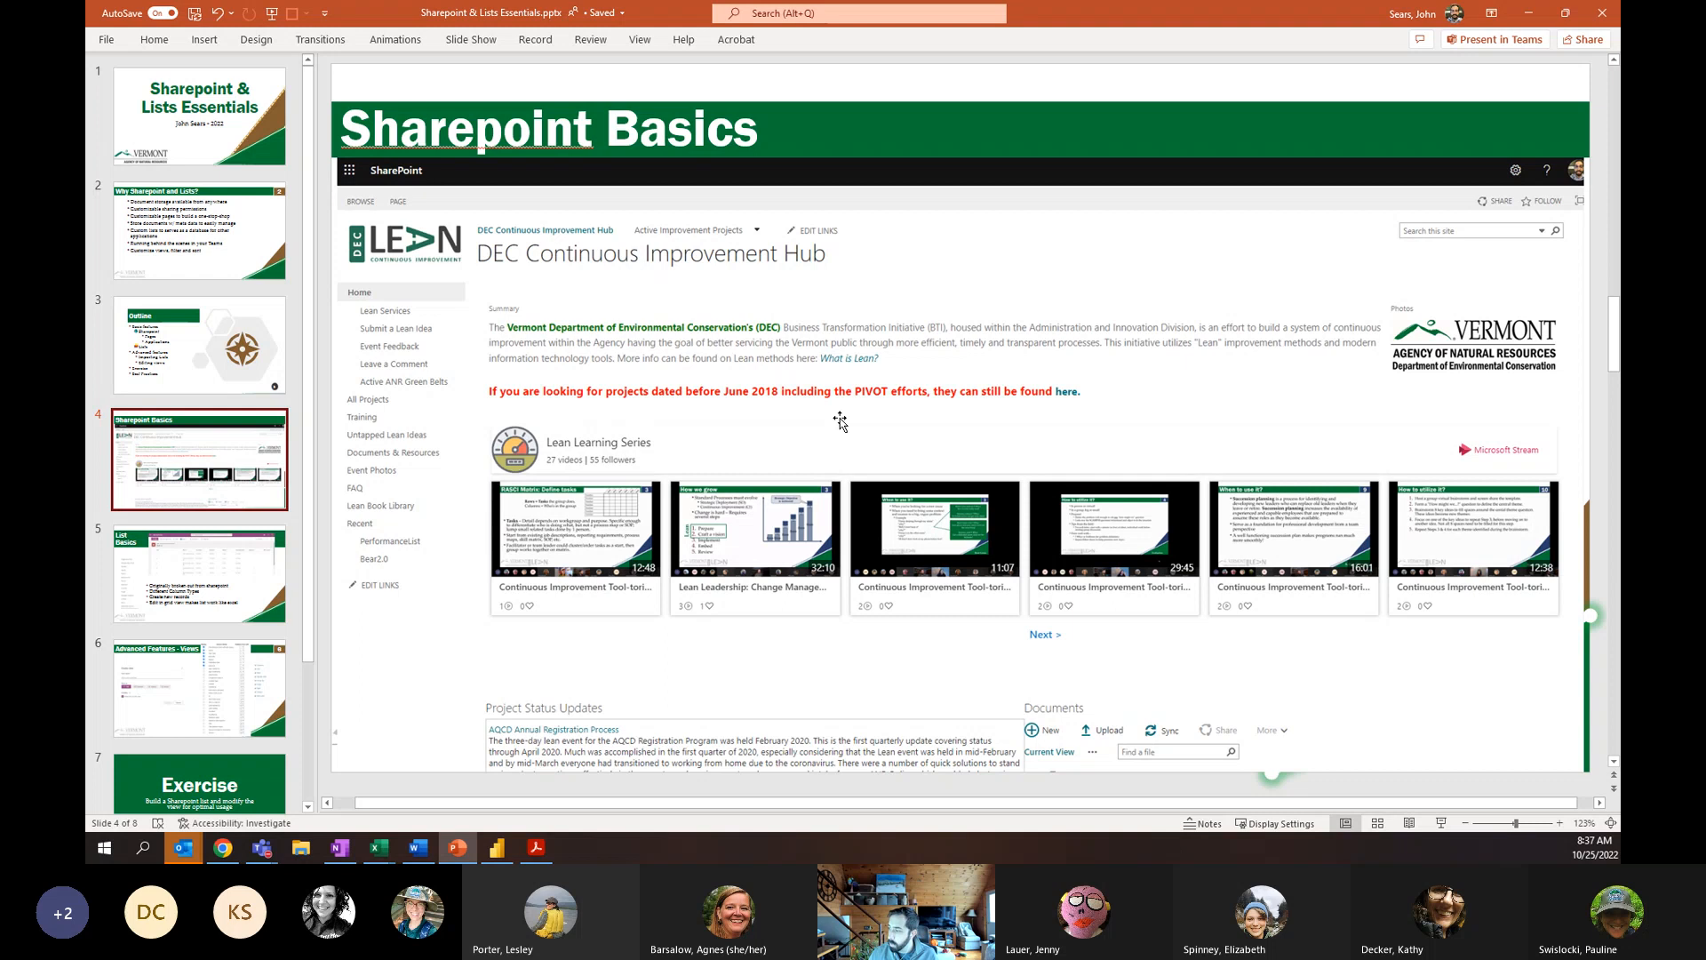
{"action": "mouse_move", "coordinate": [615, 708]}
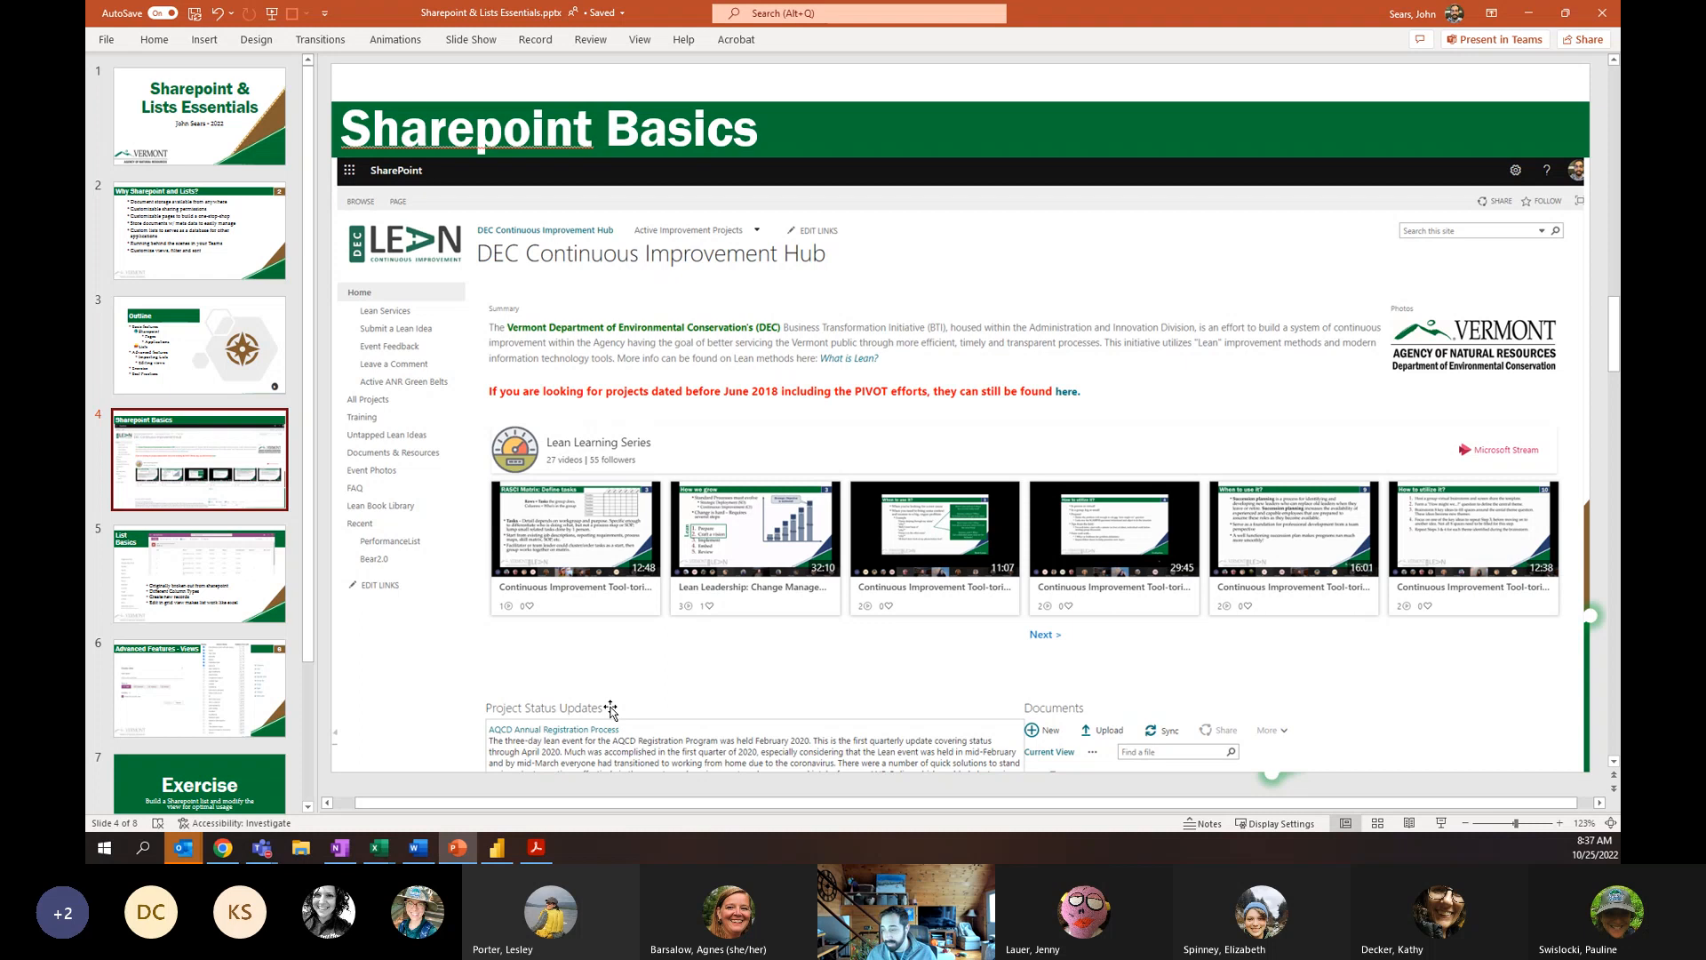
{"action": "mouse_move", "coordinate": [1124, 713]}
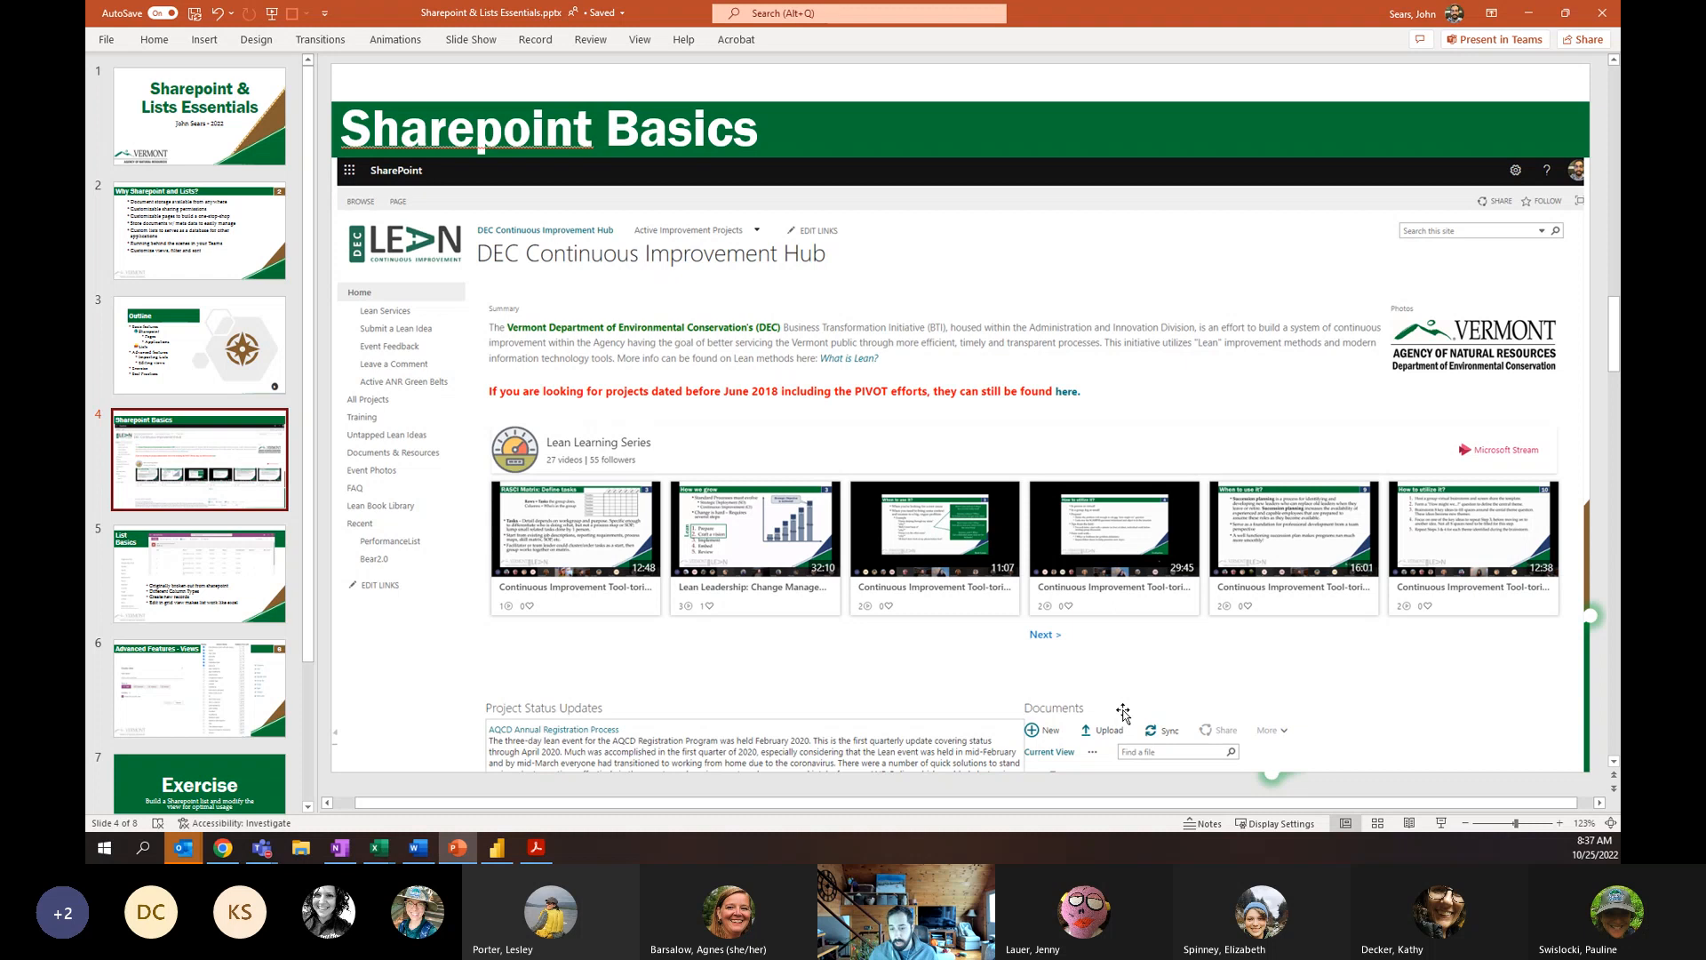
{"action": "mouse_move", "coordinate": [904, 280]}
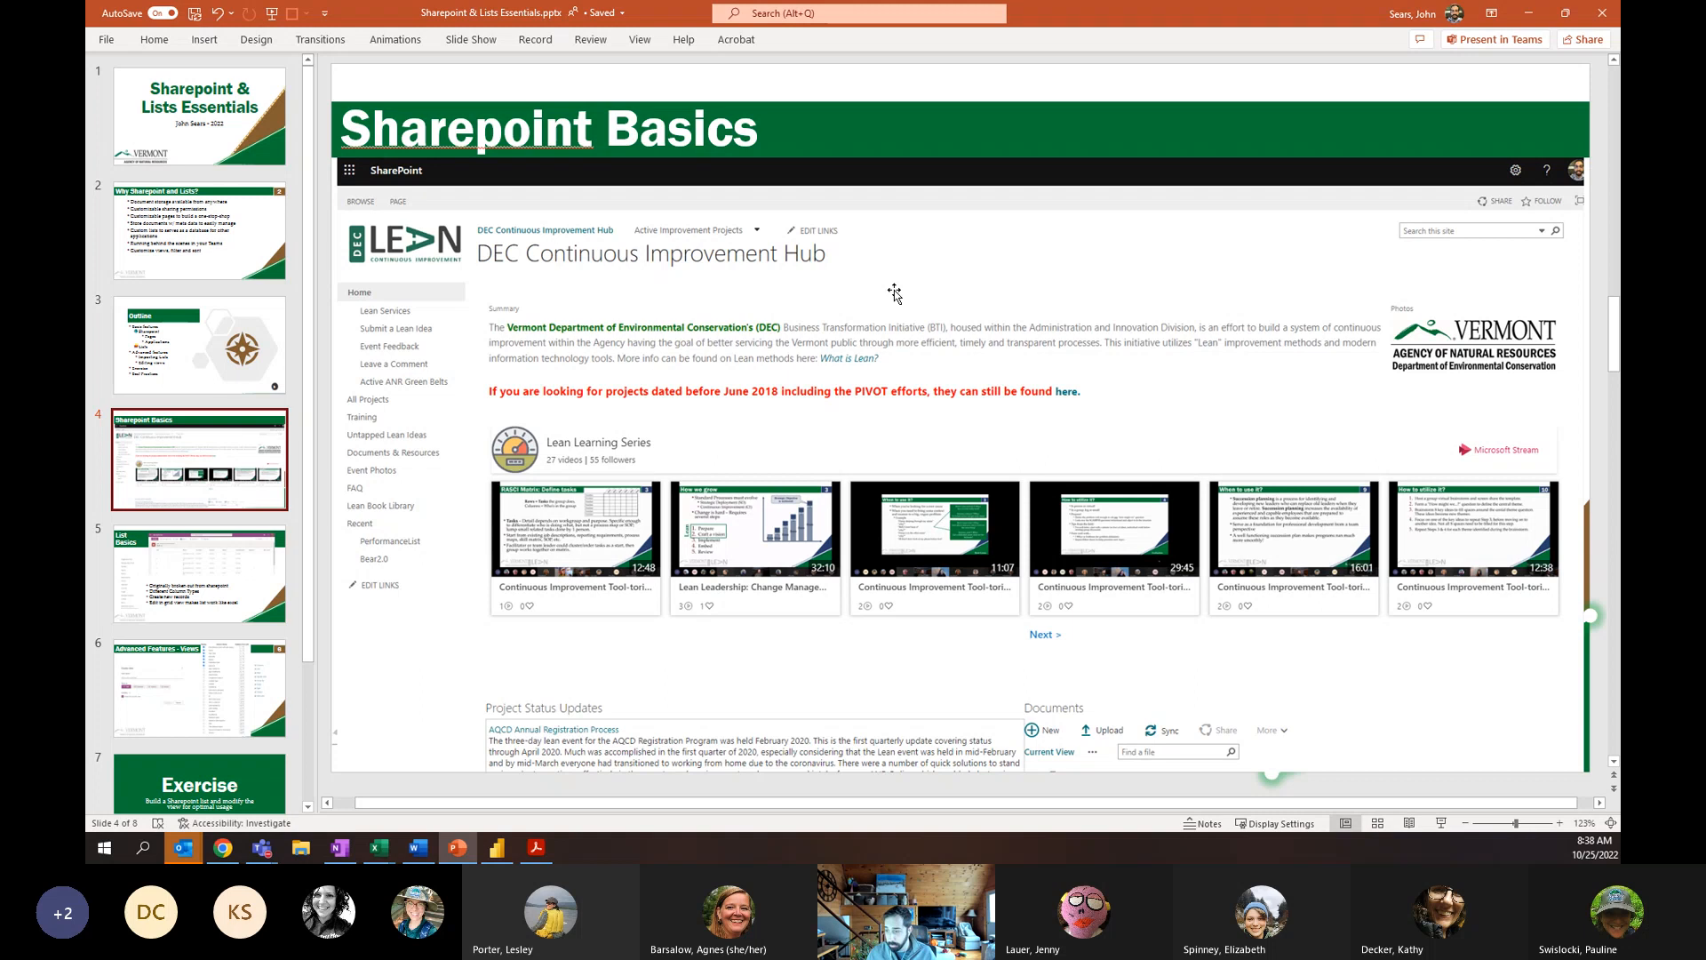
{"action": "mouse_move", "coordinate": [403, 479]}
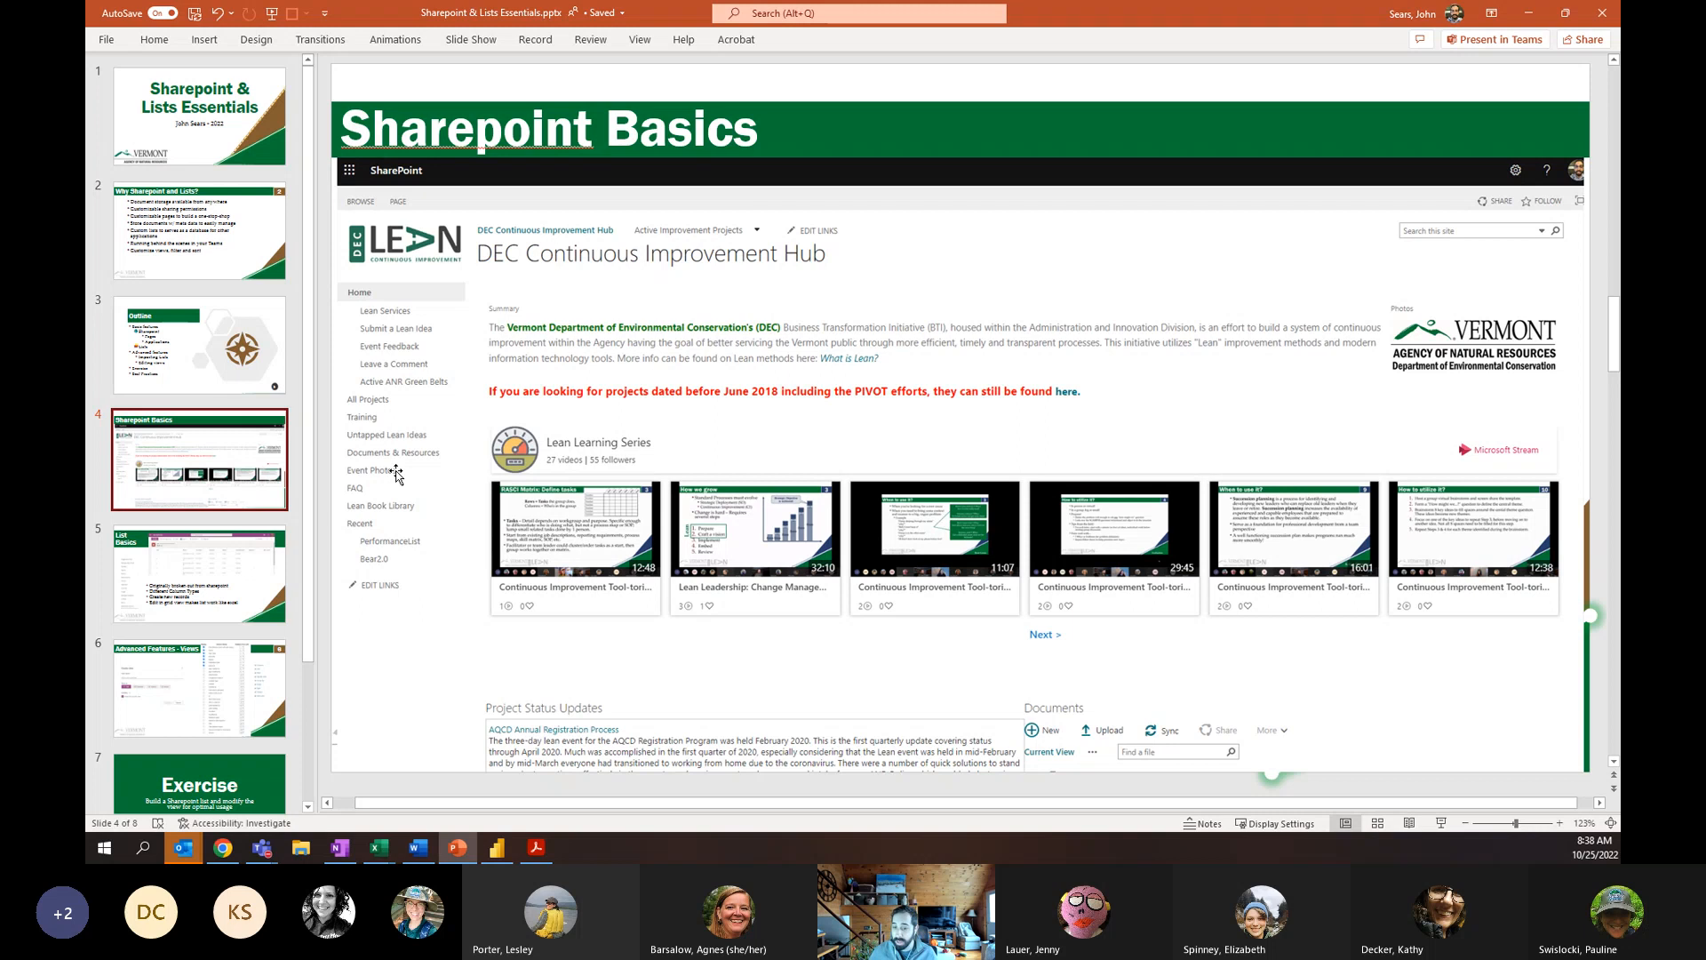
{"action": "mouse_move", "coordinate": [375, 500]}
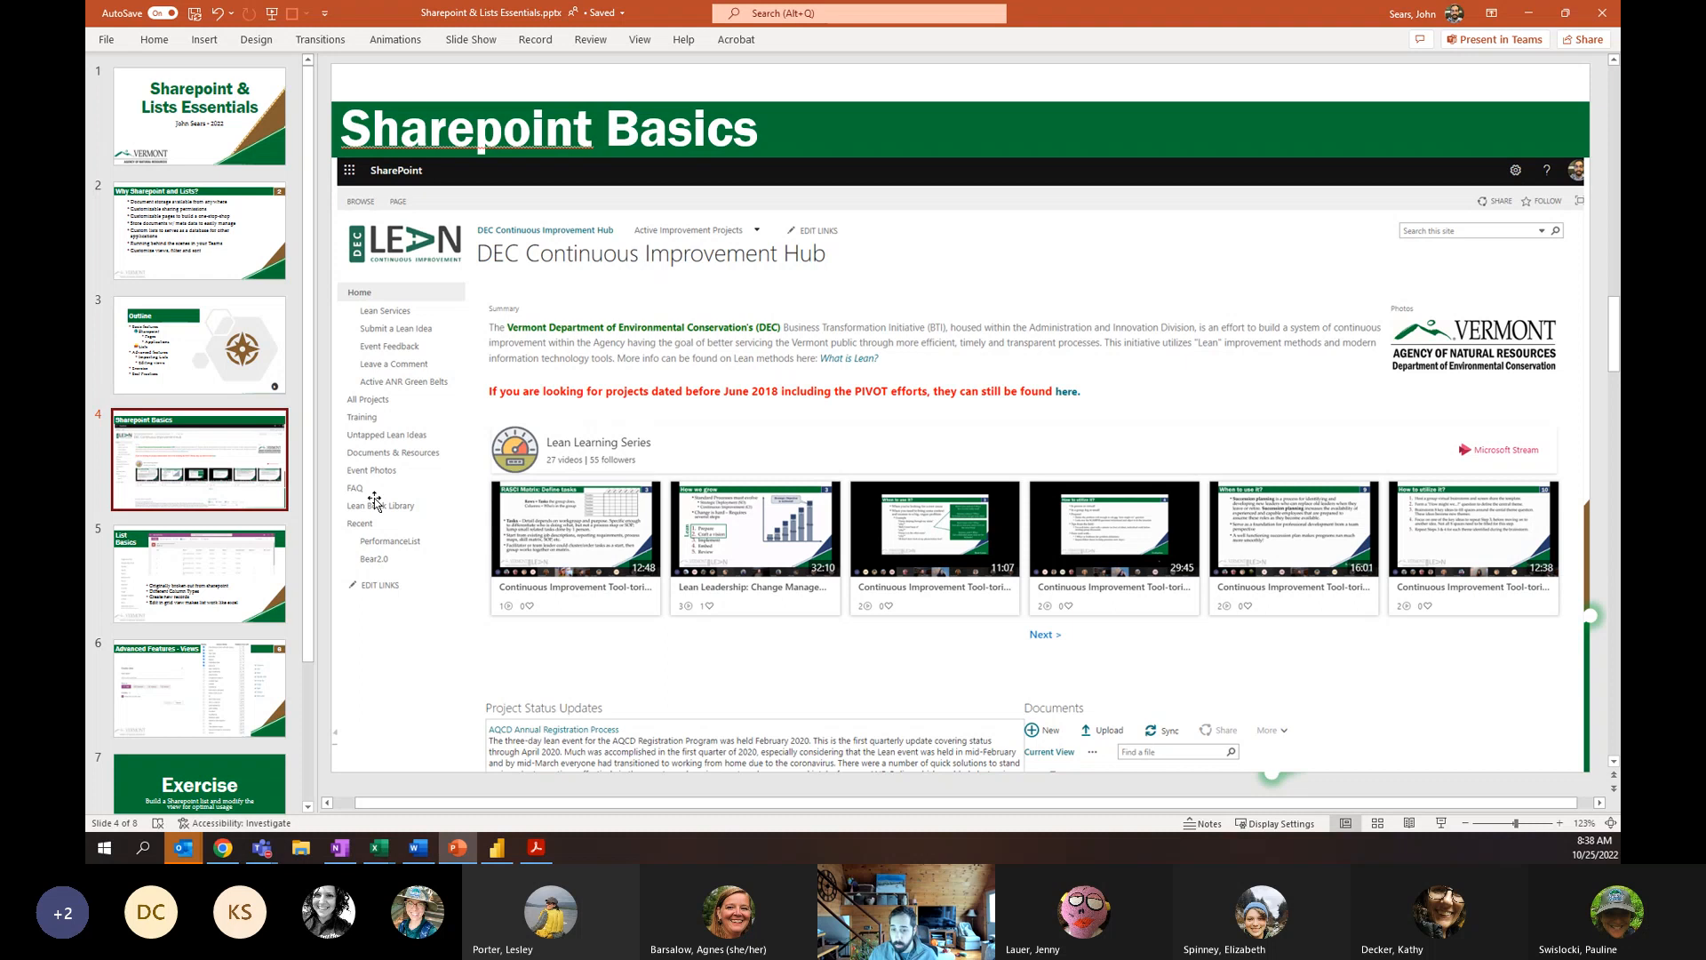
{"action": "mouse_move", "coordinate": [725, 617]}
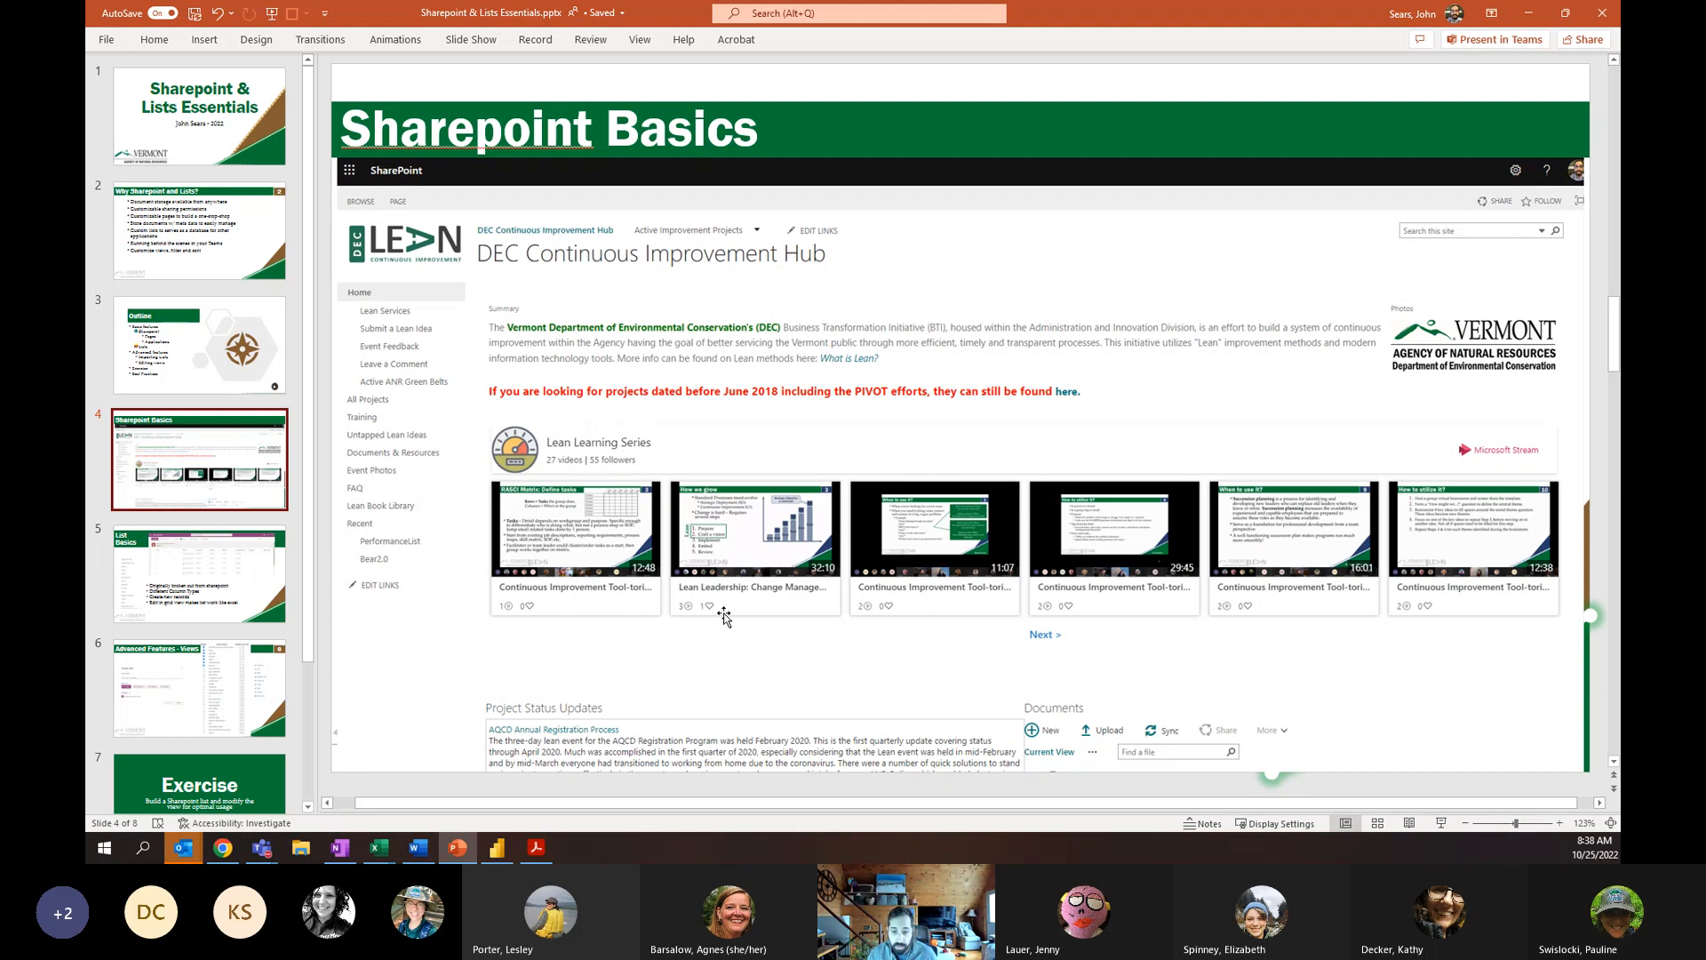
{"action": "mouse_move", "coordinate": [250, 573]}
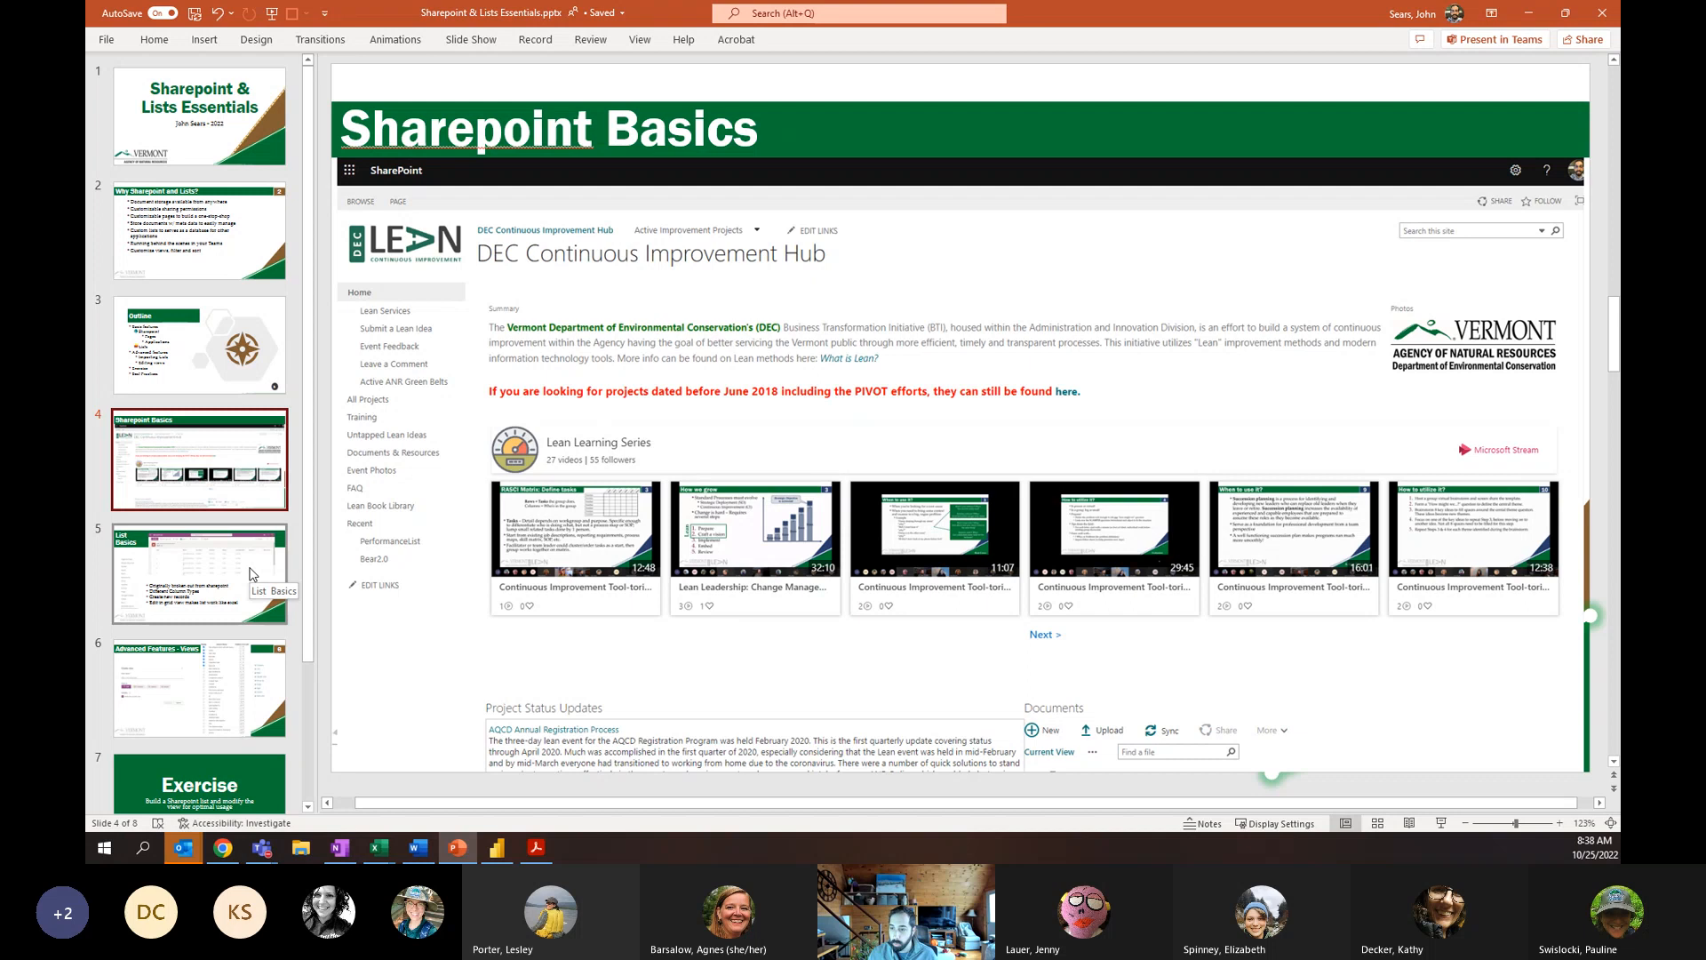
Display slide 5, 'List Basics', with column types and grid-view editing bullets.
{"action": "left_click", "coordinate": [199, 573]}
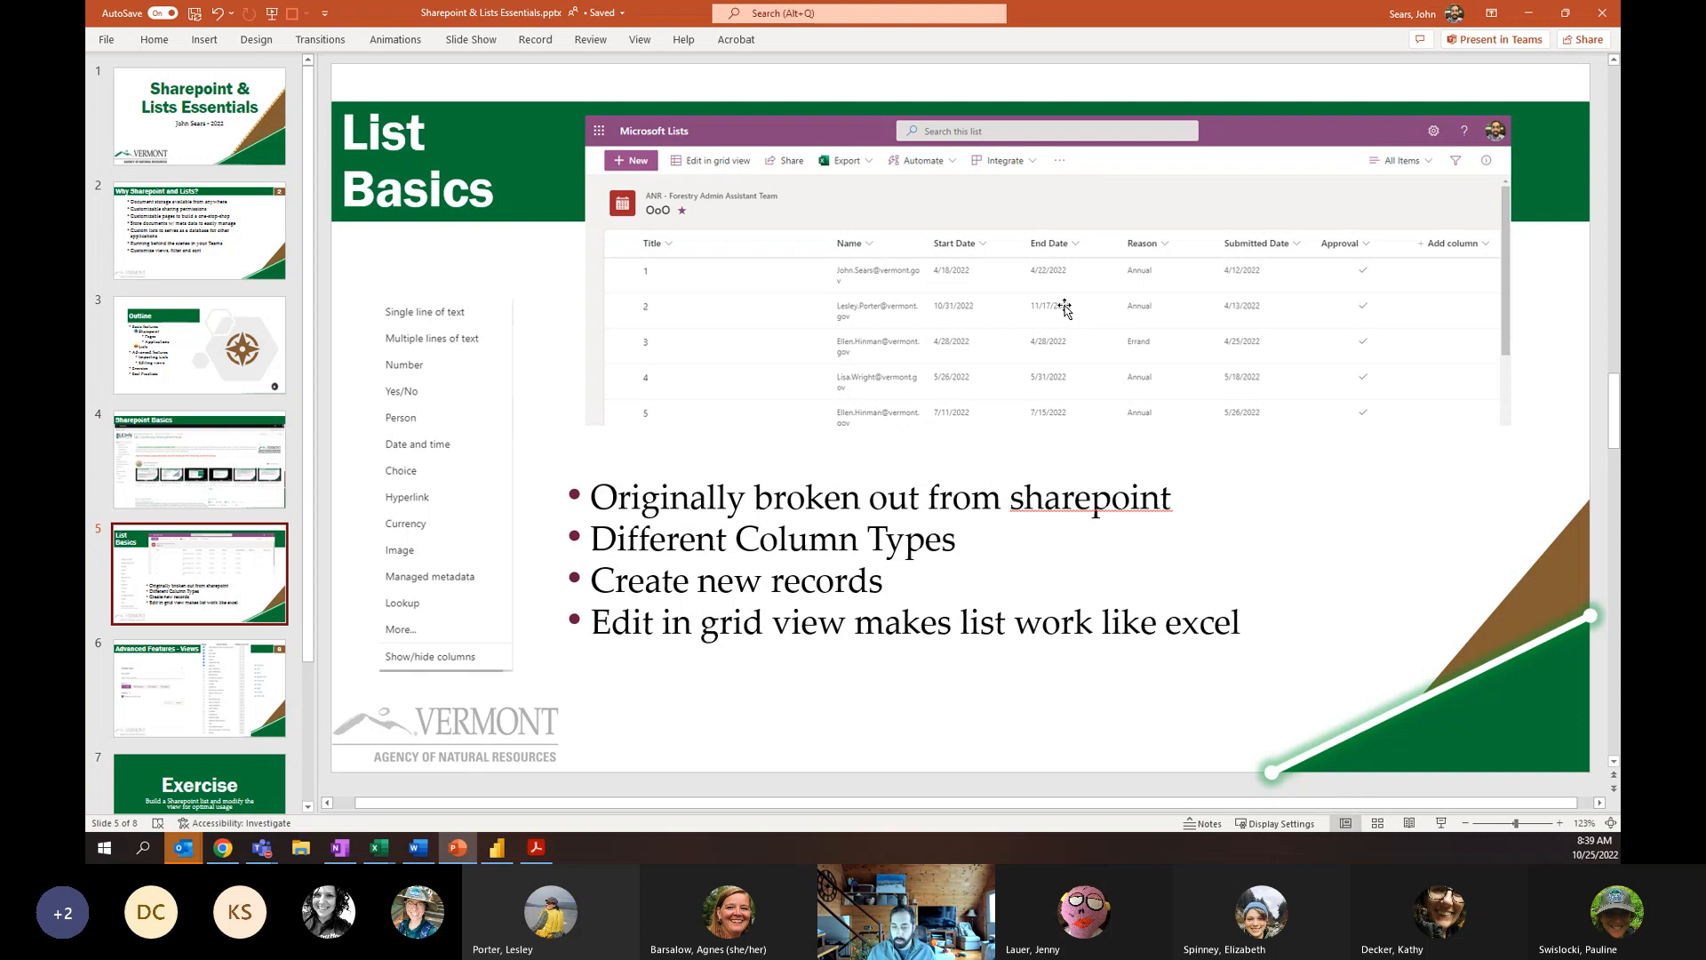
{"action": "mouse_move", "coordinate": [1060, 308]}
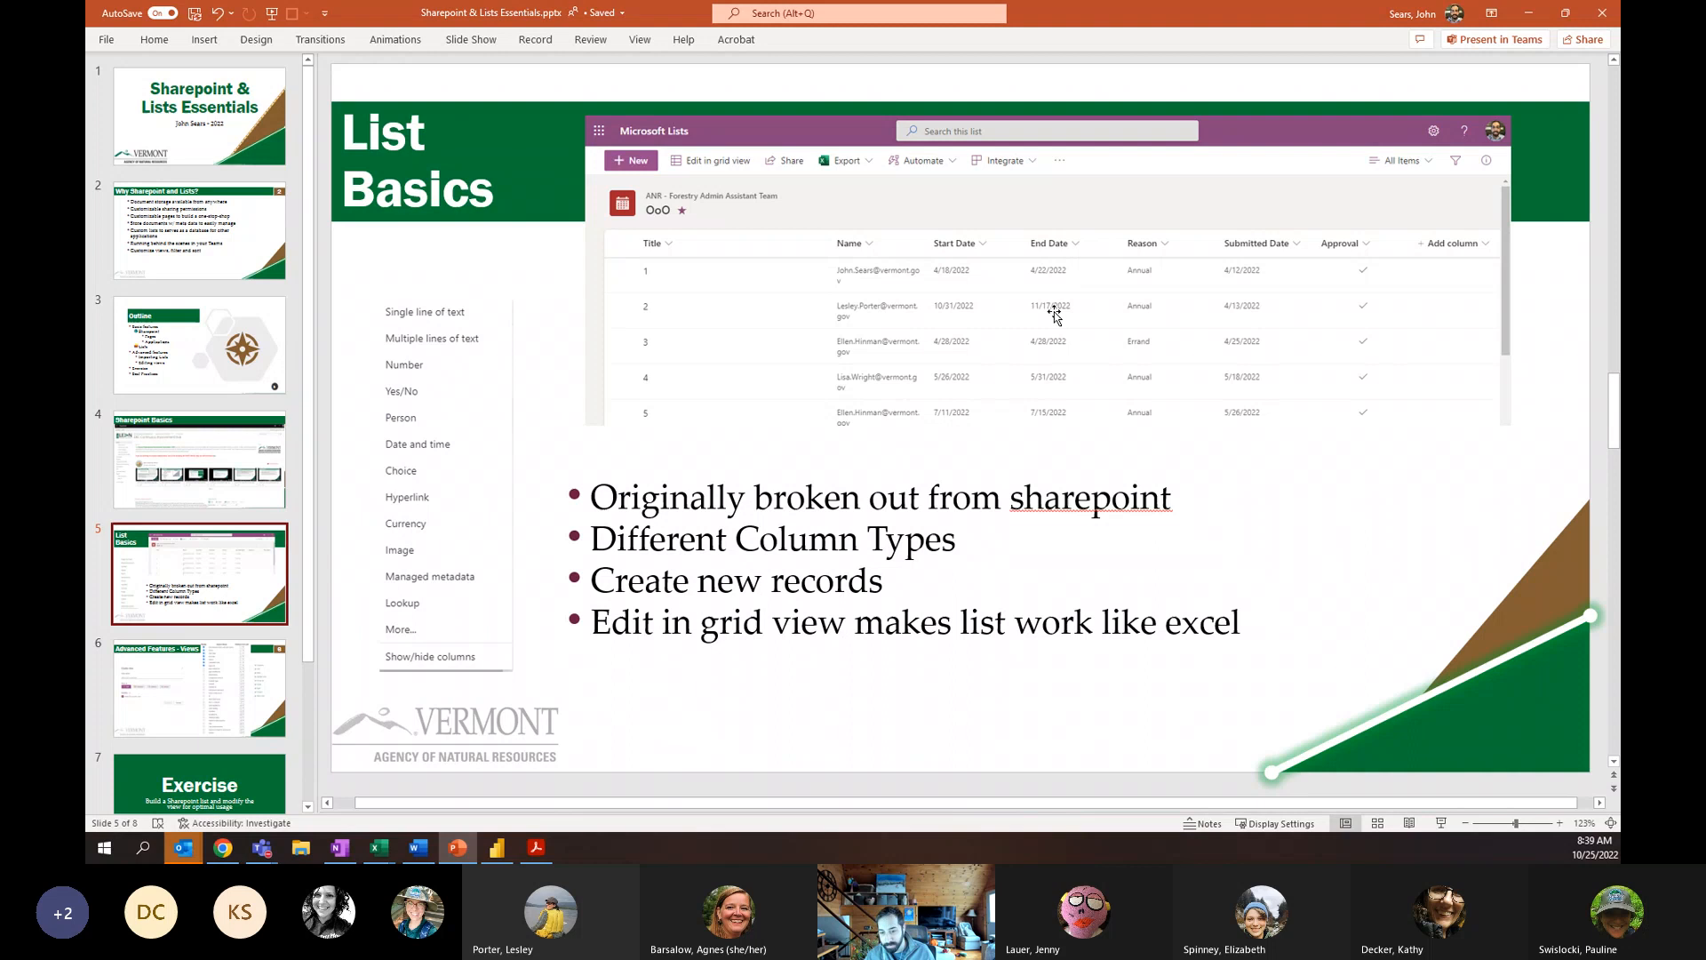
{"action": "mouse_move", "coordinate": [968, 454]}
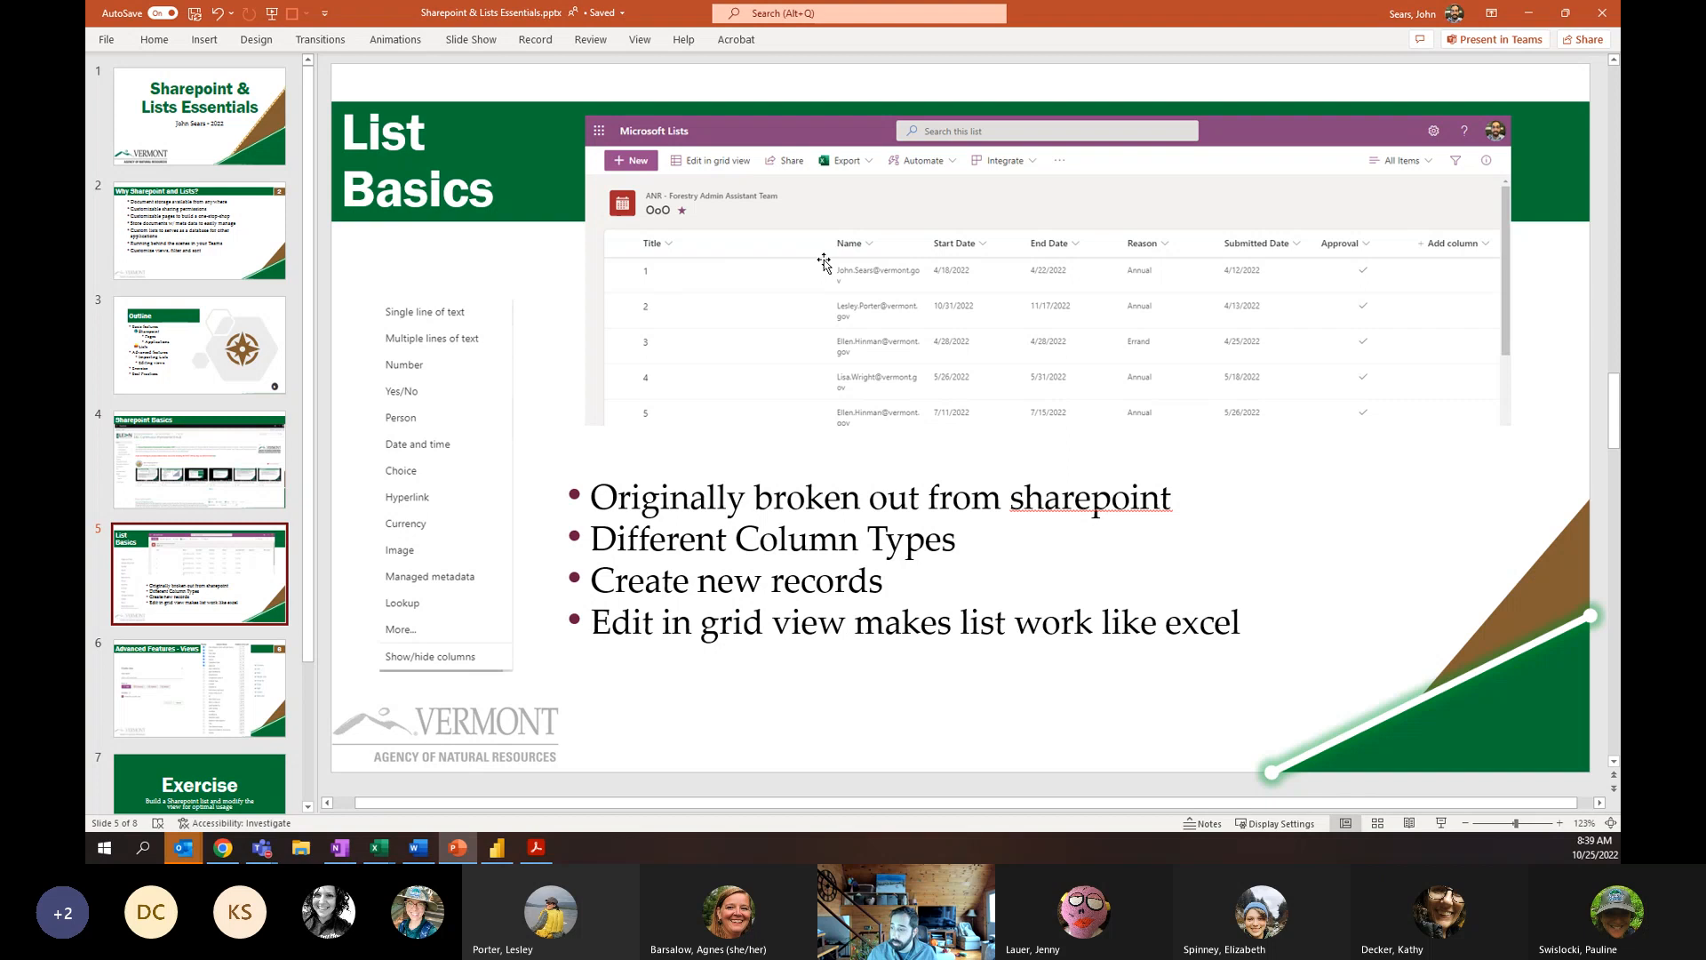
{"action": "mouse_move", "coordinate": [459, 350]}
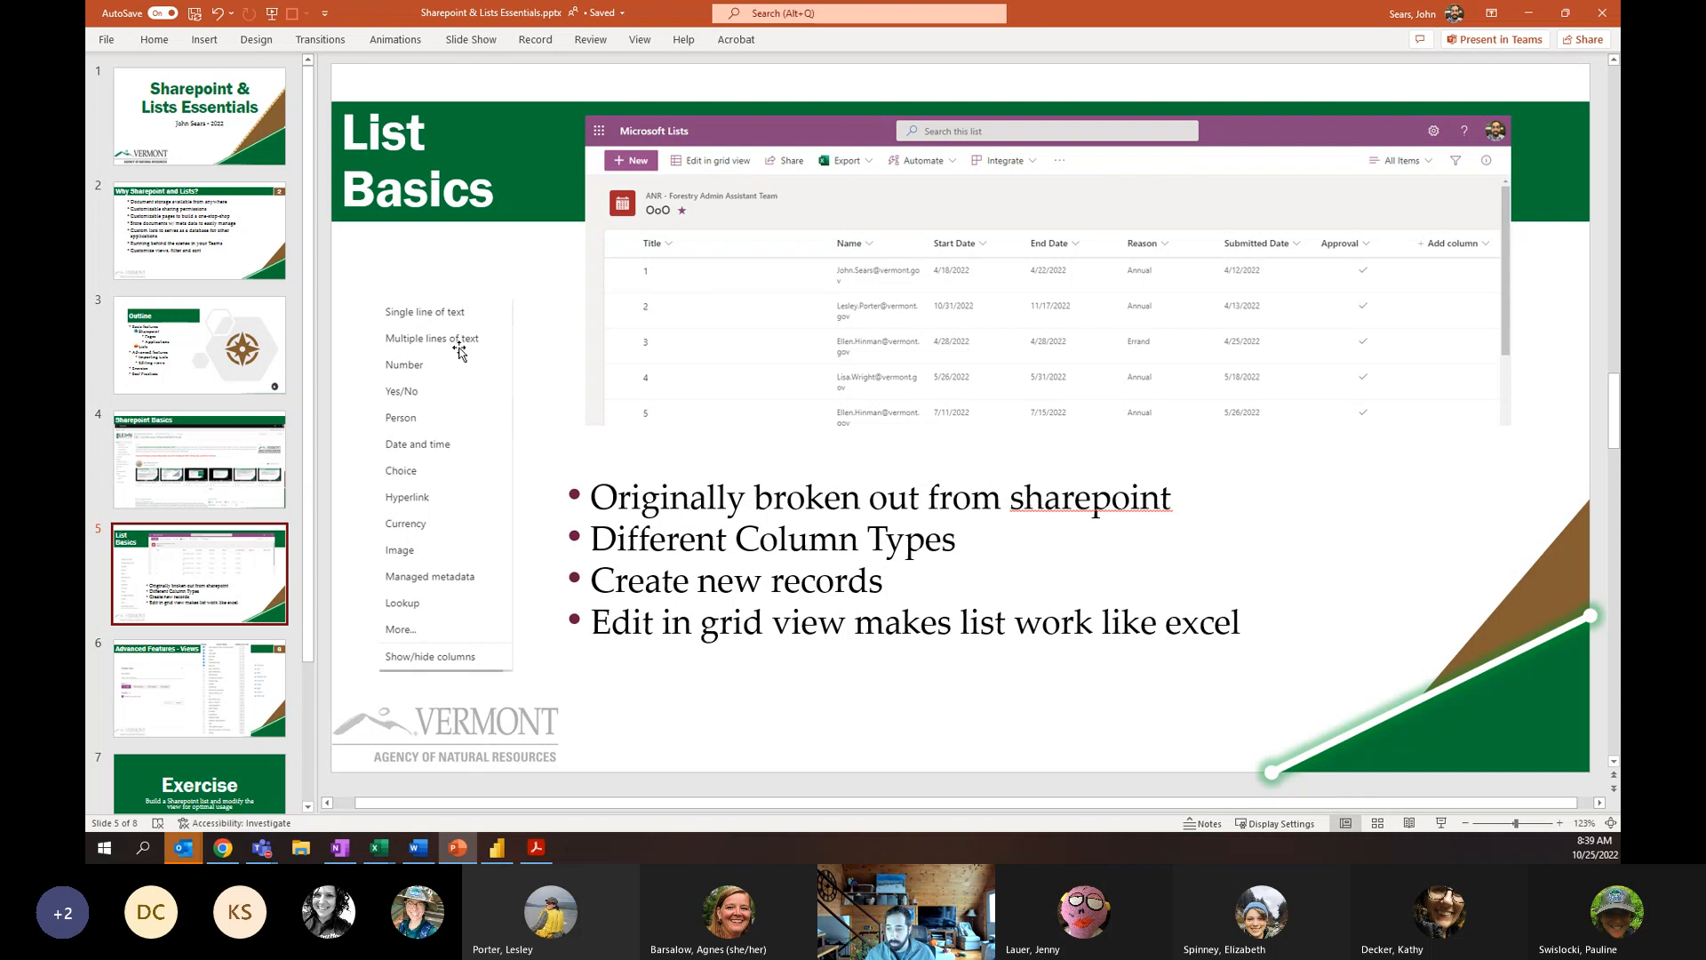
{"action": "mouse_move", "coordinate": [437, 317]}
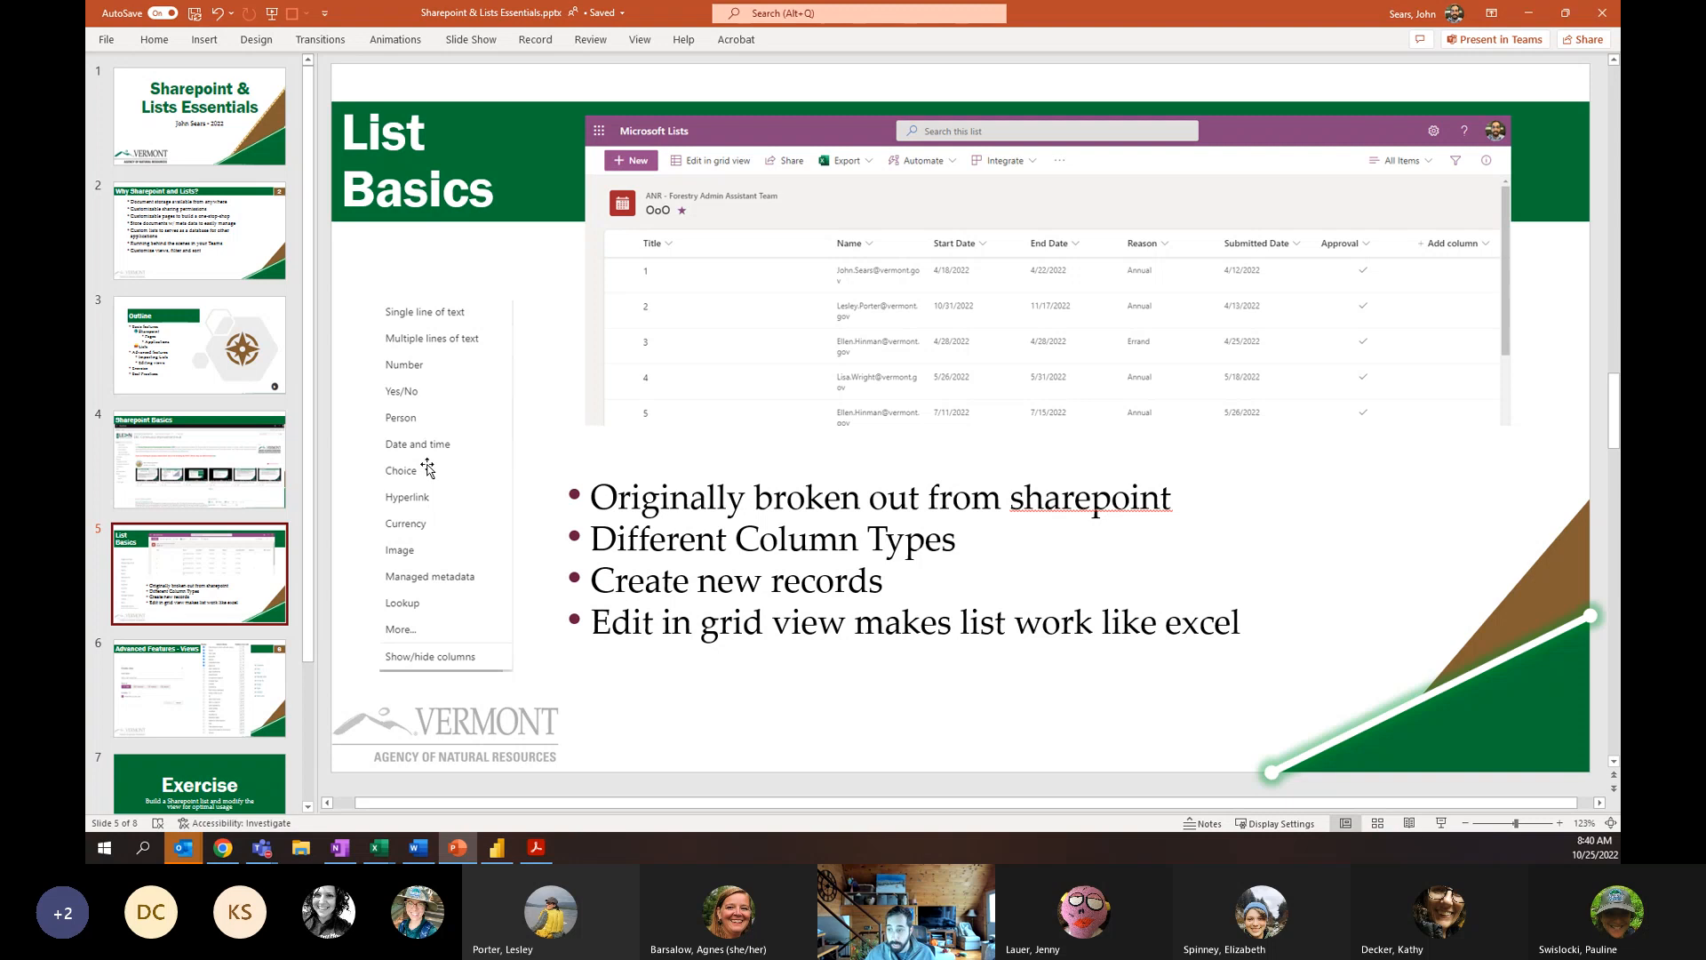
{"action": "mouse_move", "coordinate": [501, 537]}
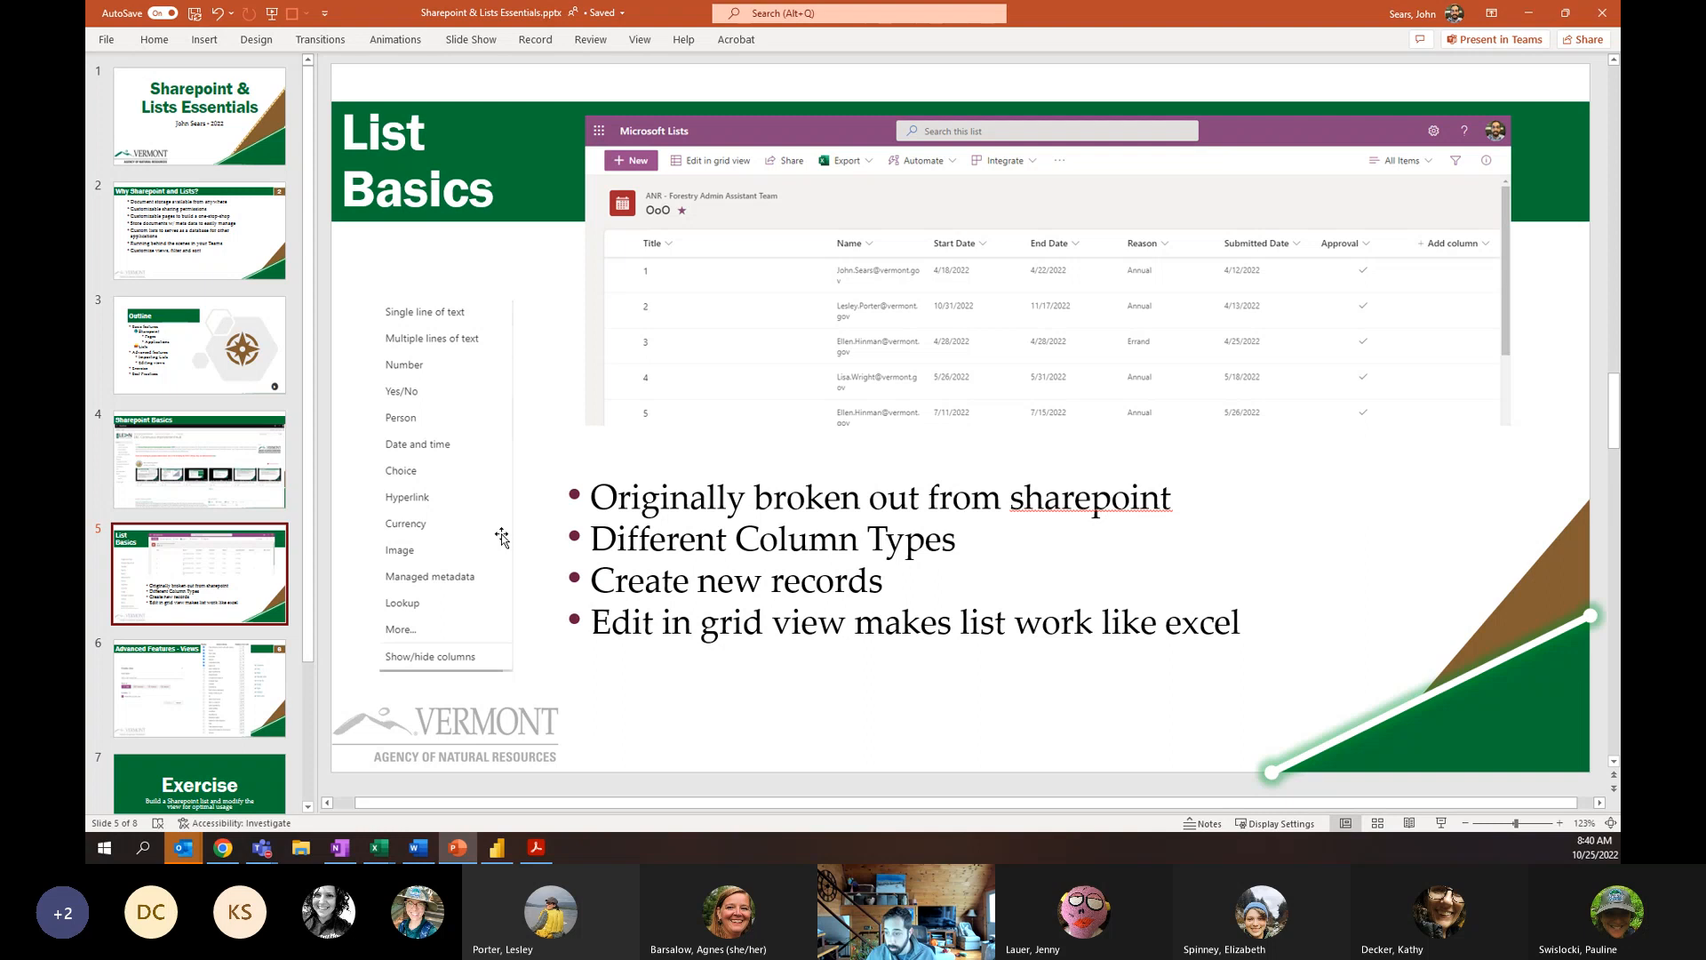
{"action": "mouse_move", "coordinate": [450, 605]}
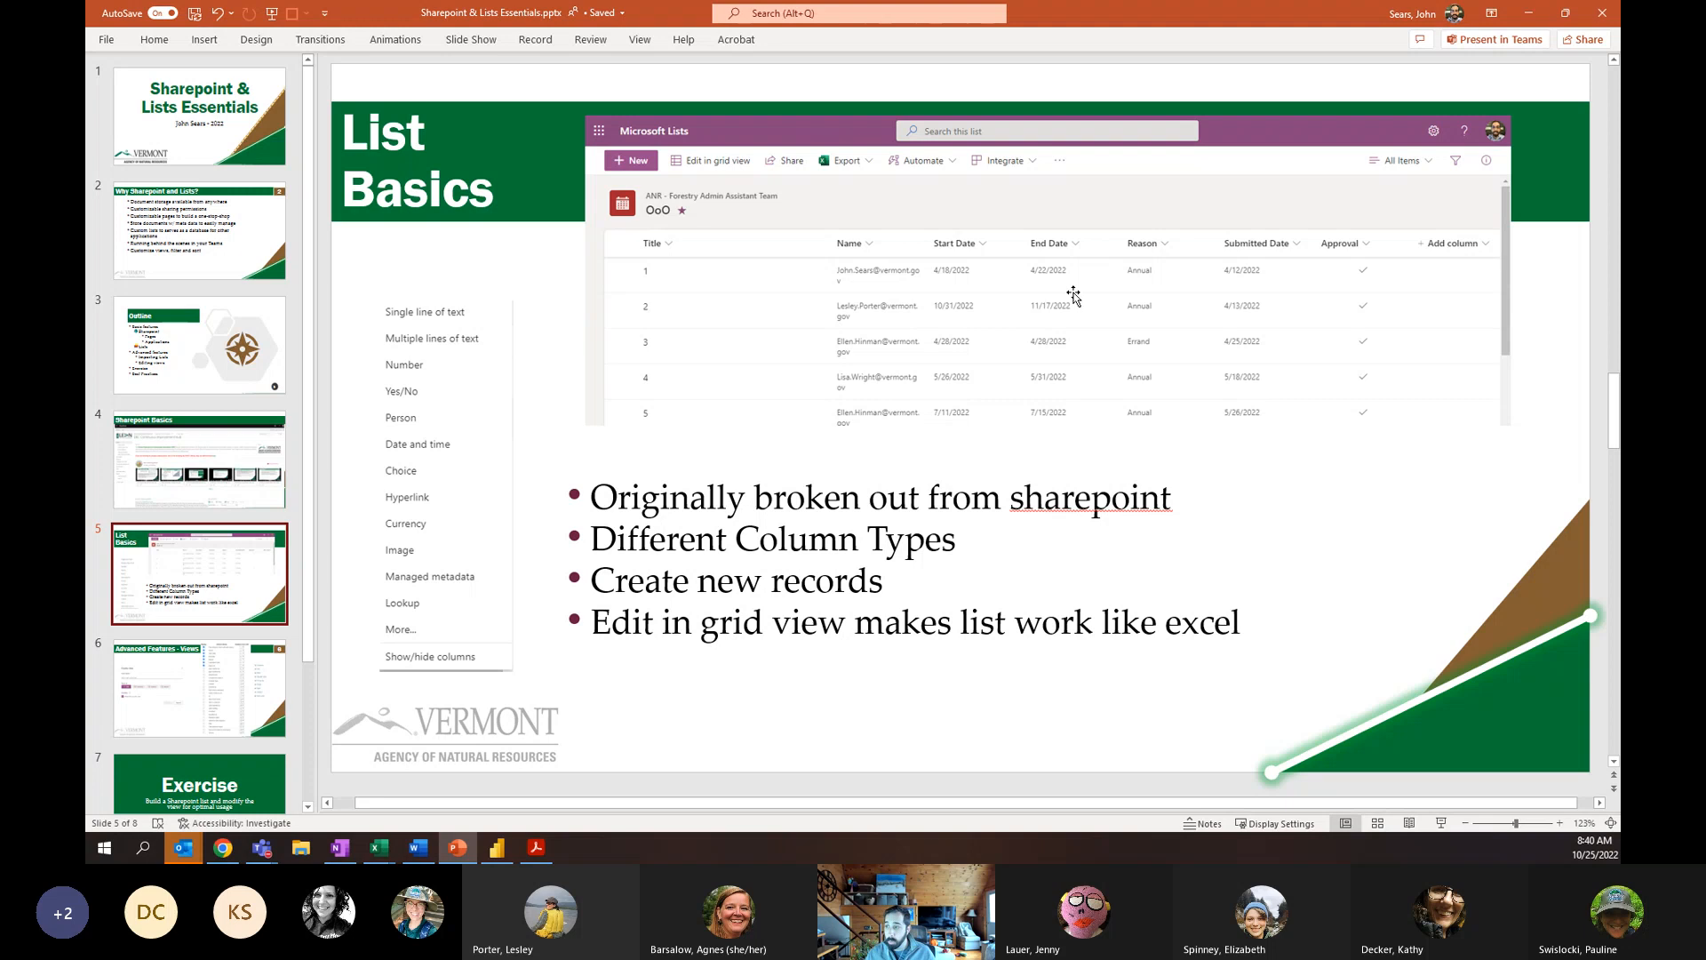
{"action": "mouse_move", "coordinate": [1121, 340]}
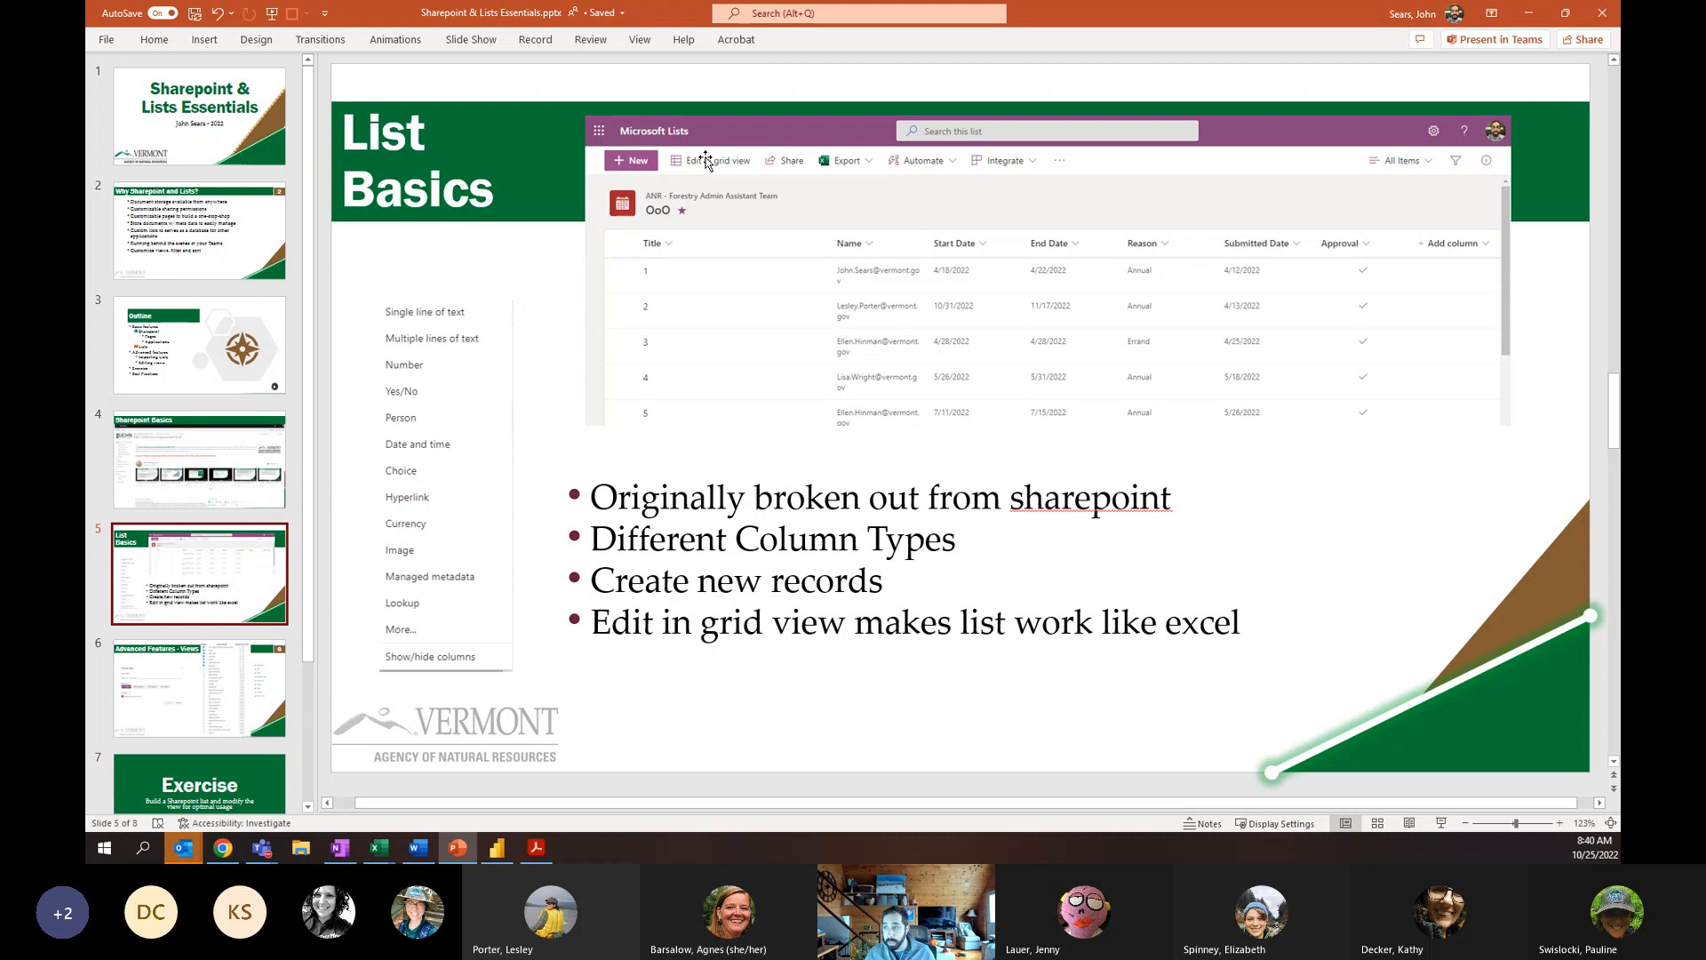
{"action": "mouse_move", "coordinate": [660, 306]}
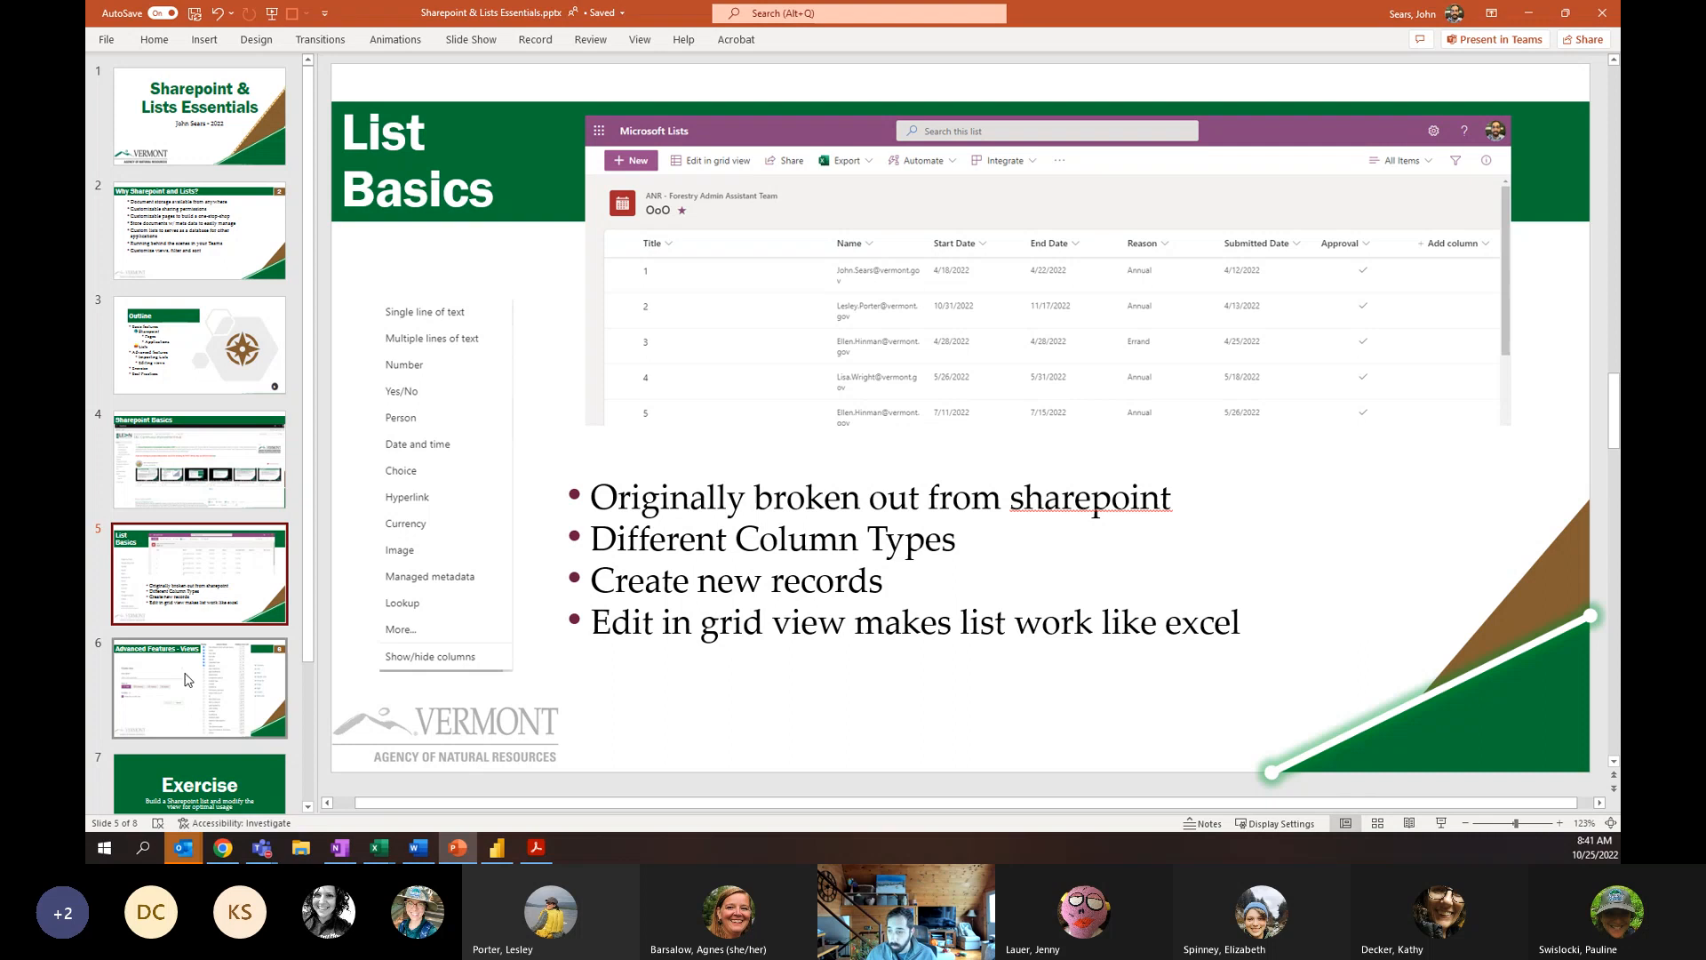
Display slide 6, 'Advanced Features - Views', showing the Create view dialog.
{"action": "left_click", "coordinate": [199, 687]}
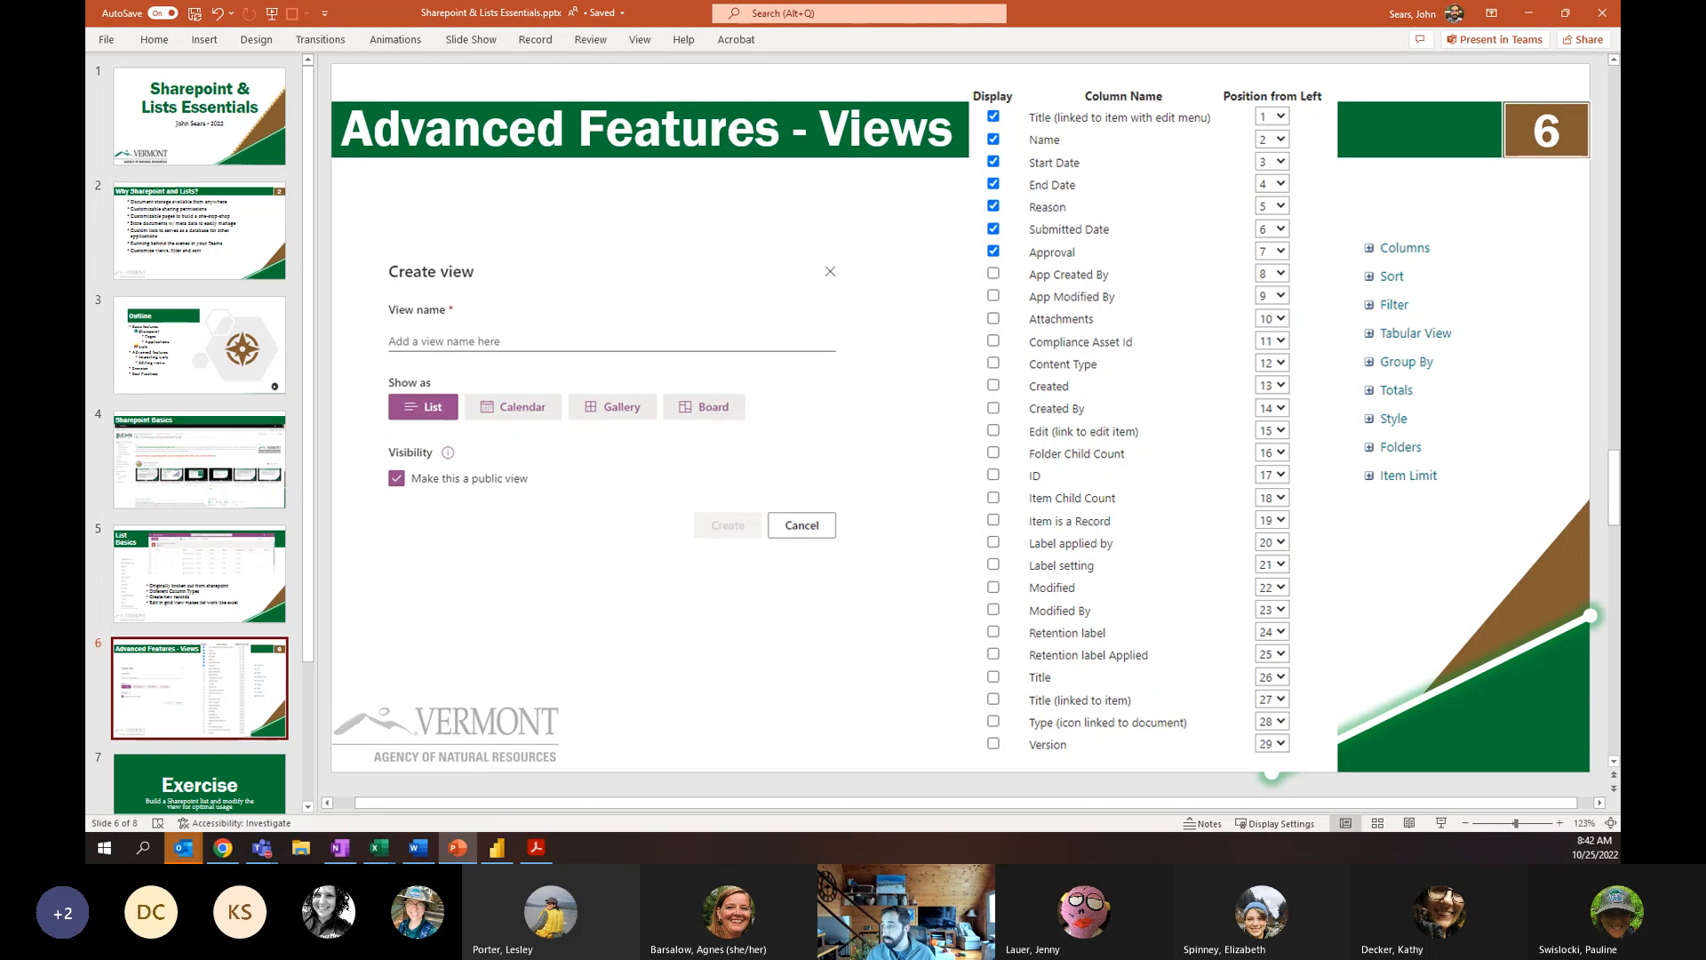
{"action": "mouse_move", "coordinate": [440, 418]}
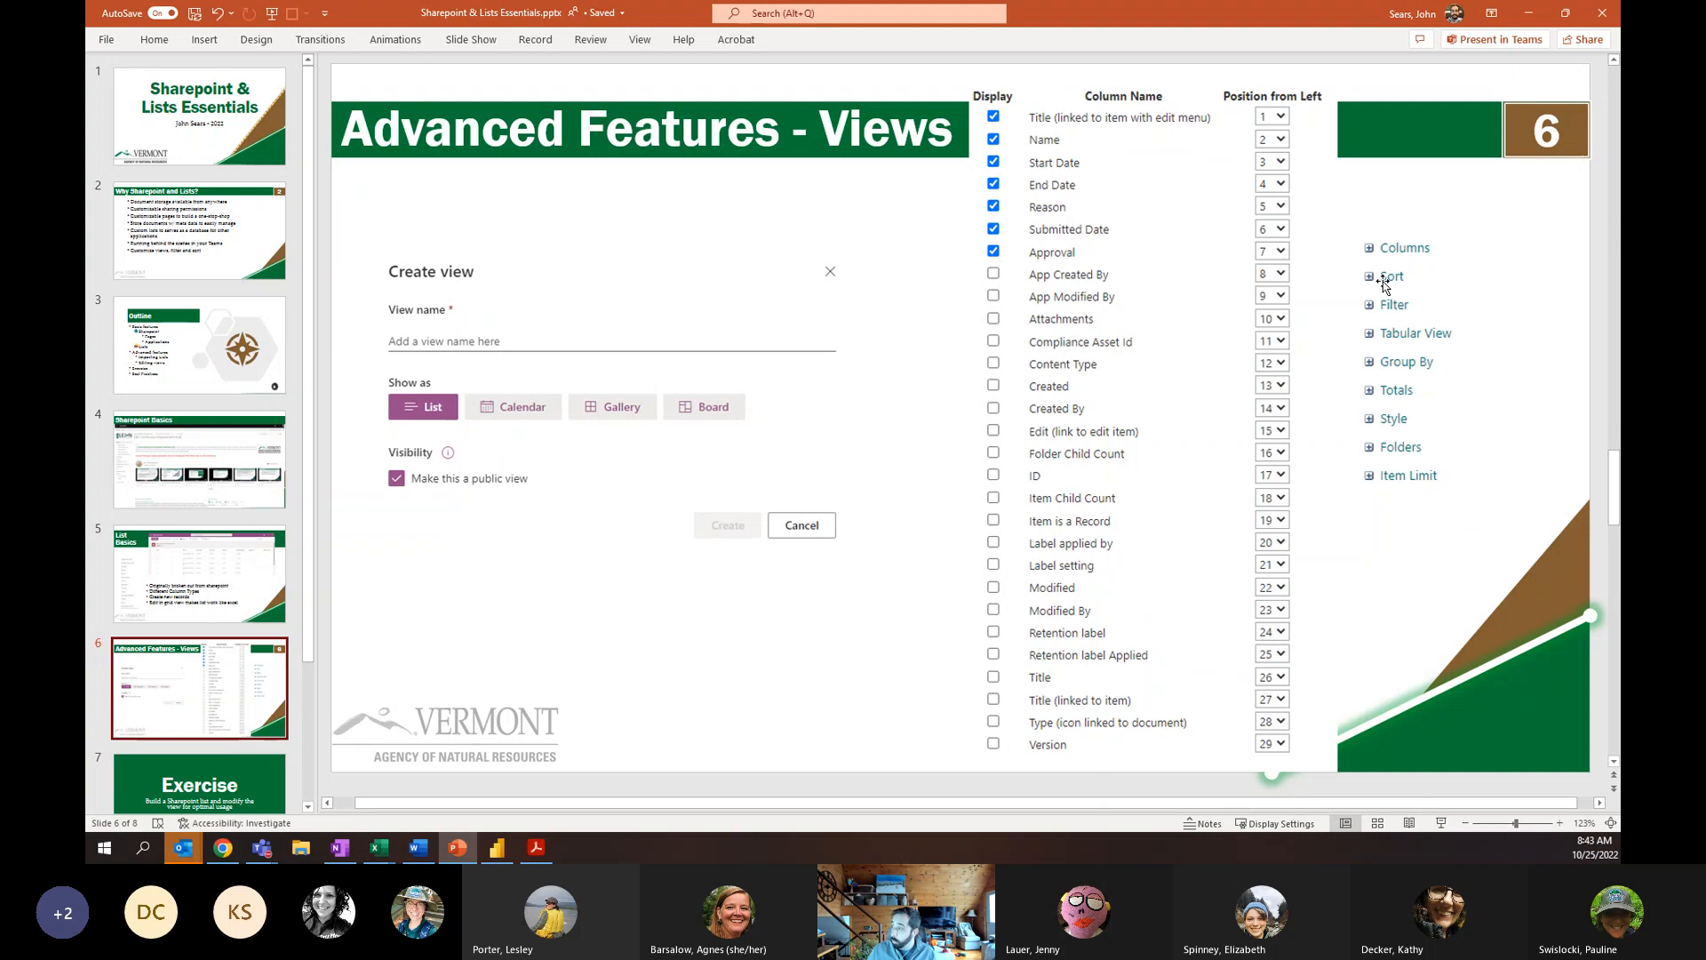
{"action": "mouse_move", "coordinate": [1454, 384]}
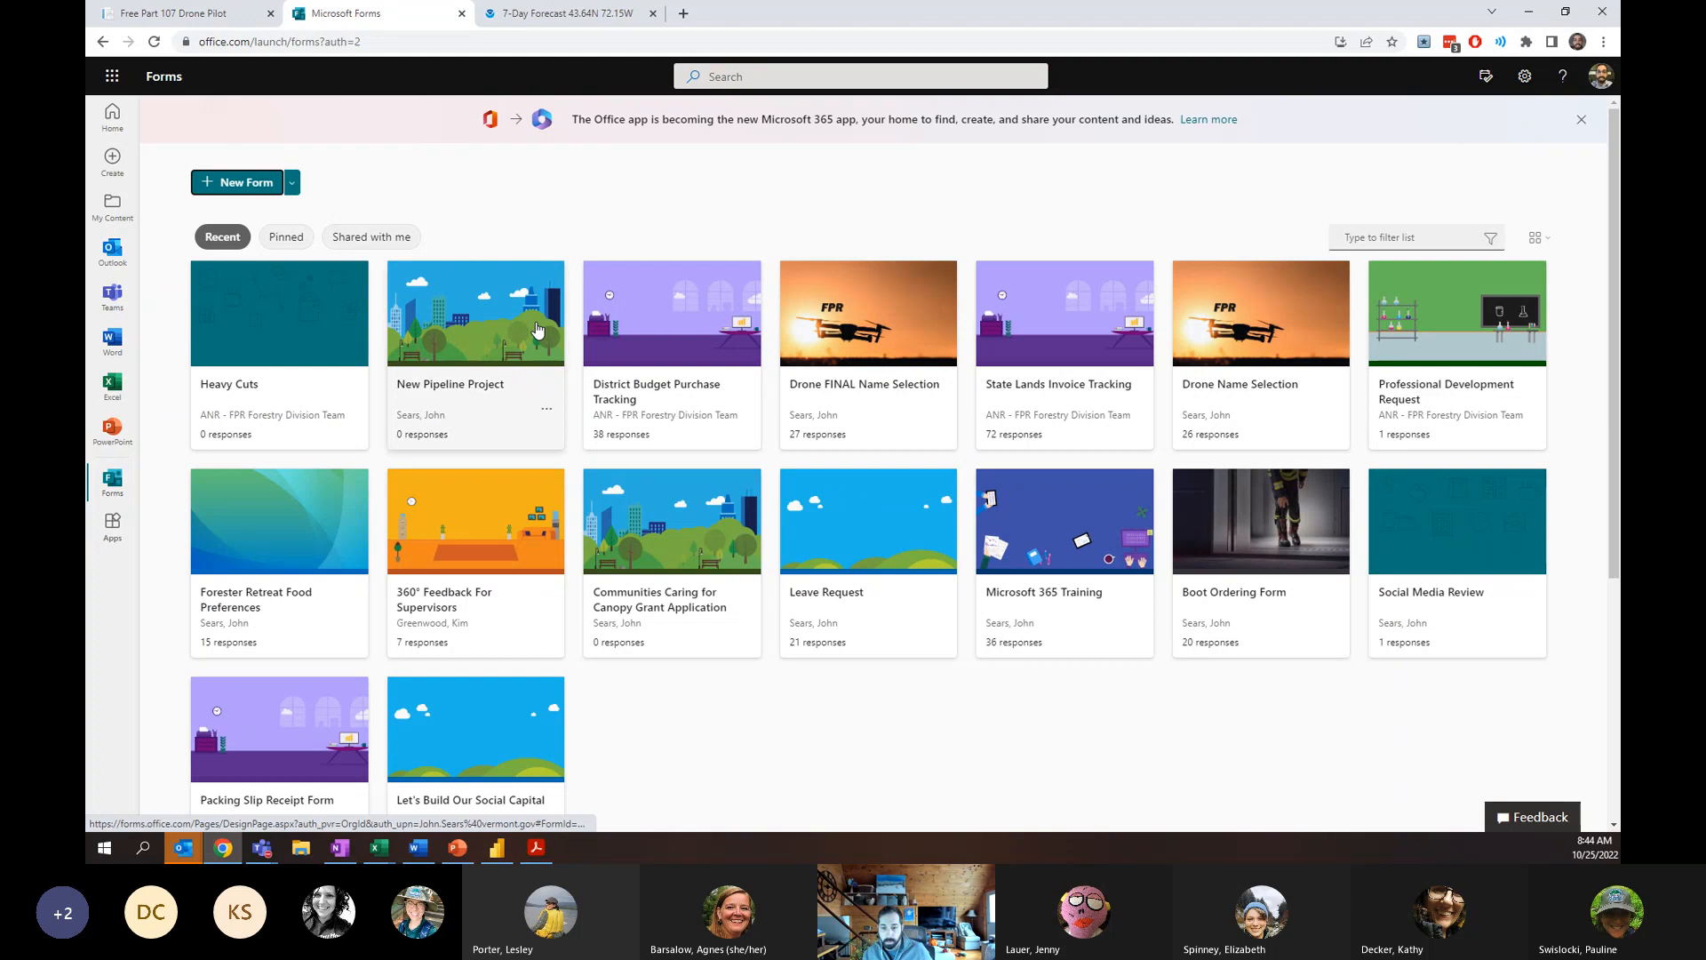
Open the Microsoft 365 app launcher from the Forms home page.
{"action": "left_click", "coordinate": [111, 76]}
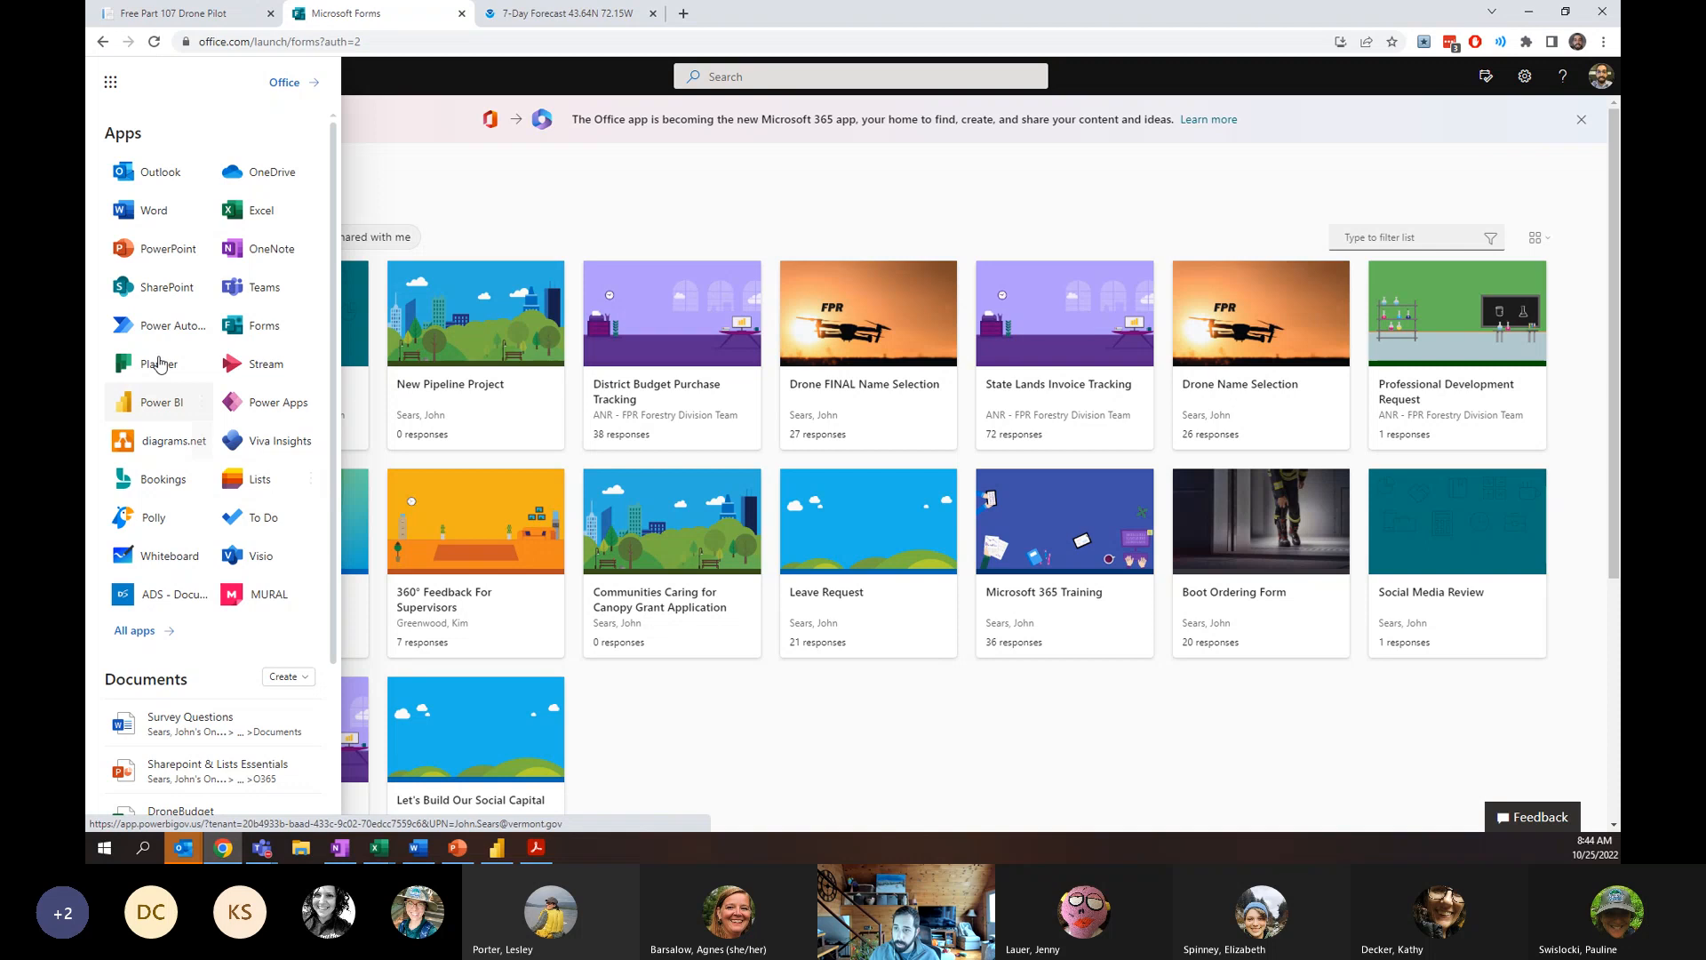
{"action": "mouse_move", "coordinate": [266, 447]}
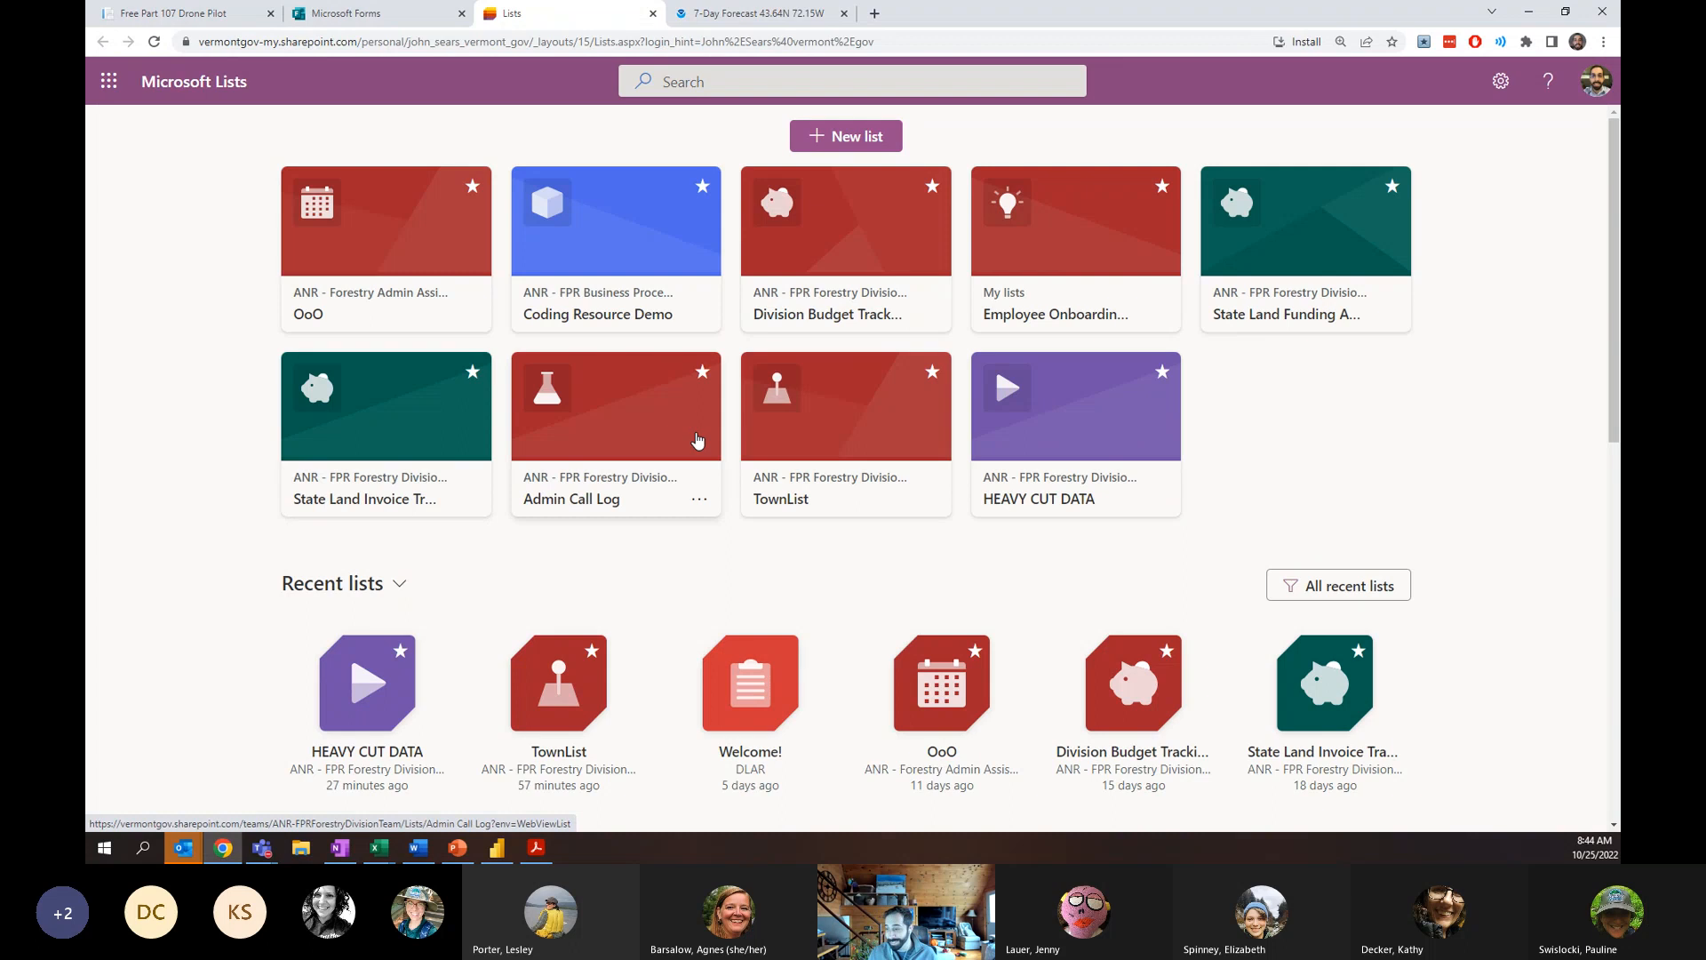
Scroll the Lists home page and open the OoO leave list.
{"action": "scroll", "scroll_direction": "down", "scroll_amount": 3}
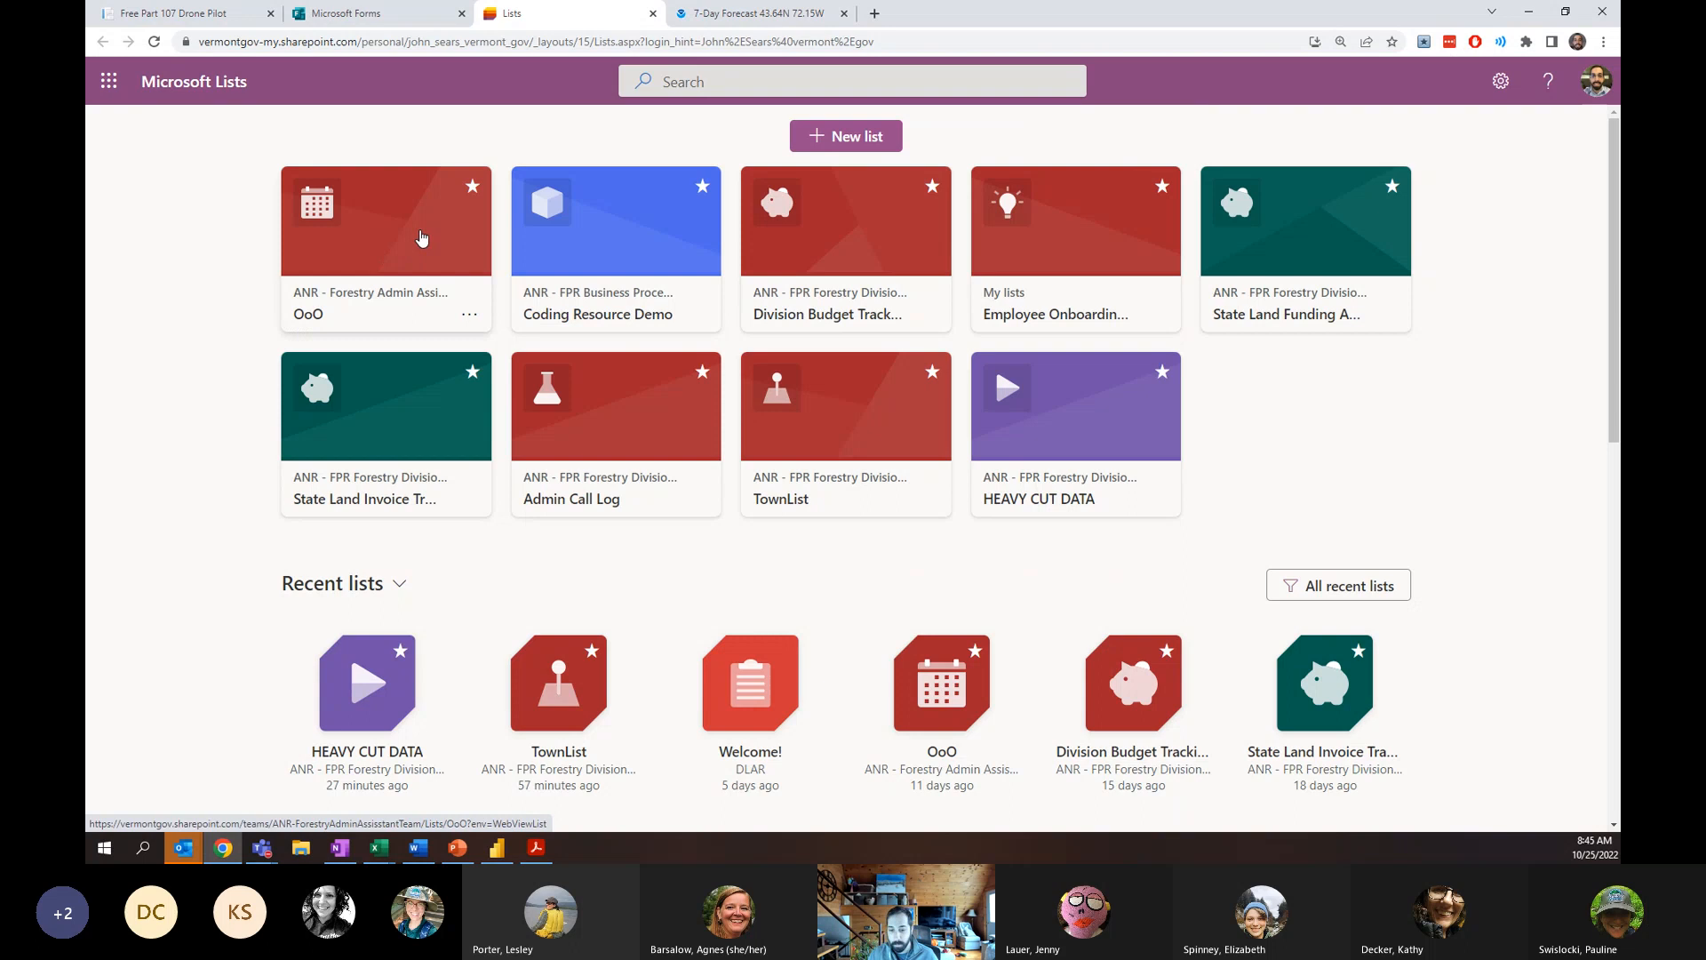
{"action": "mouse_move", "coordinate": [393, 243]}
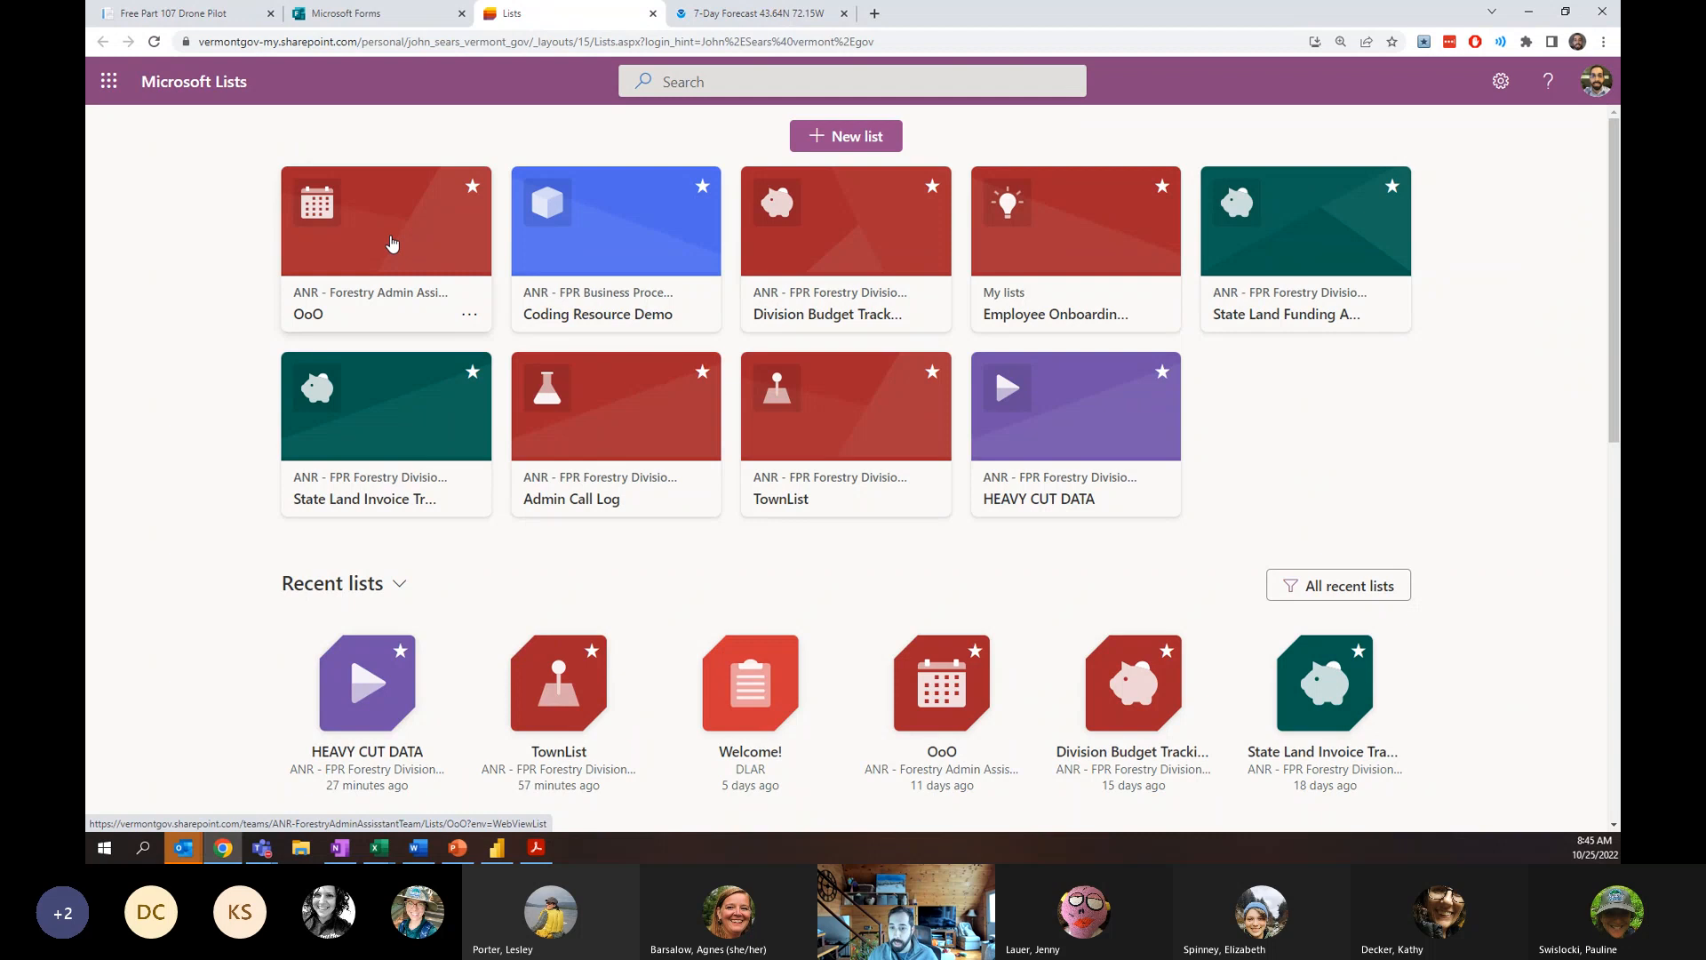
{"action": "left_click", "coordinate": [384, 221]}
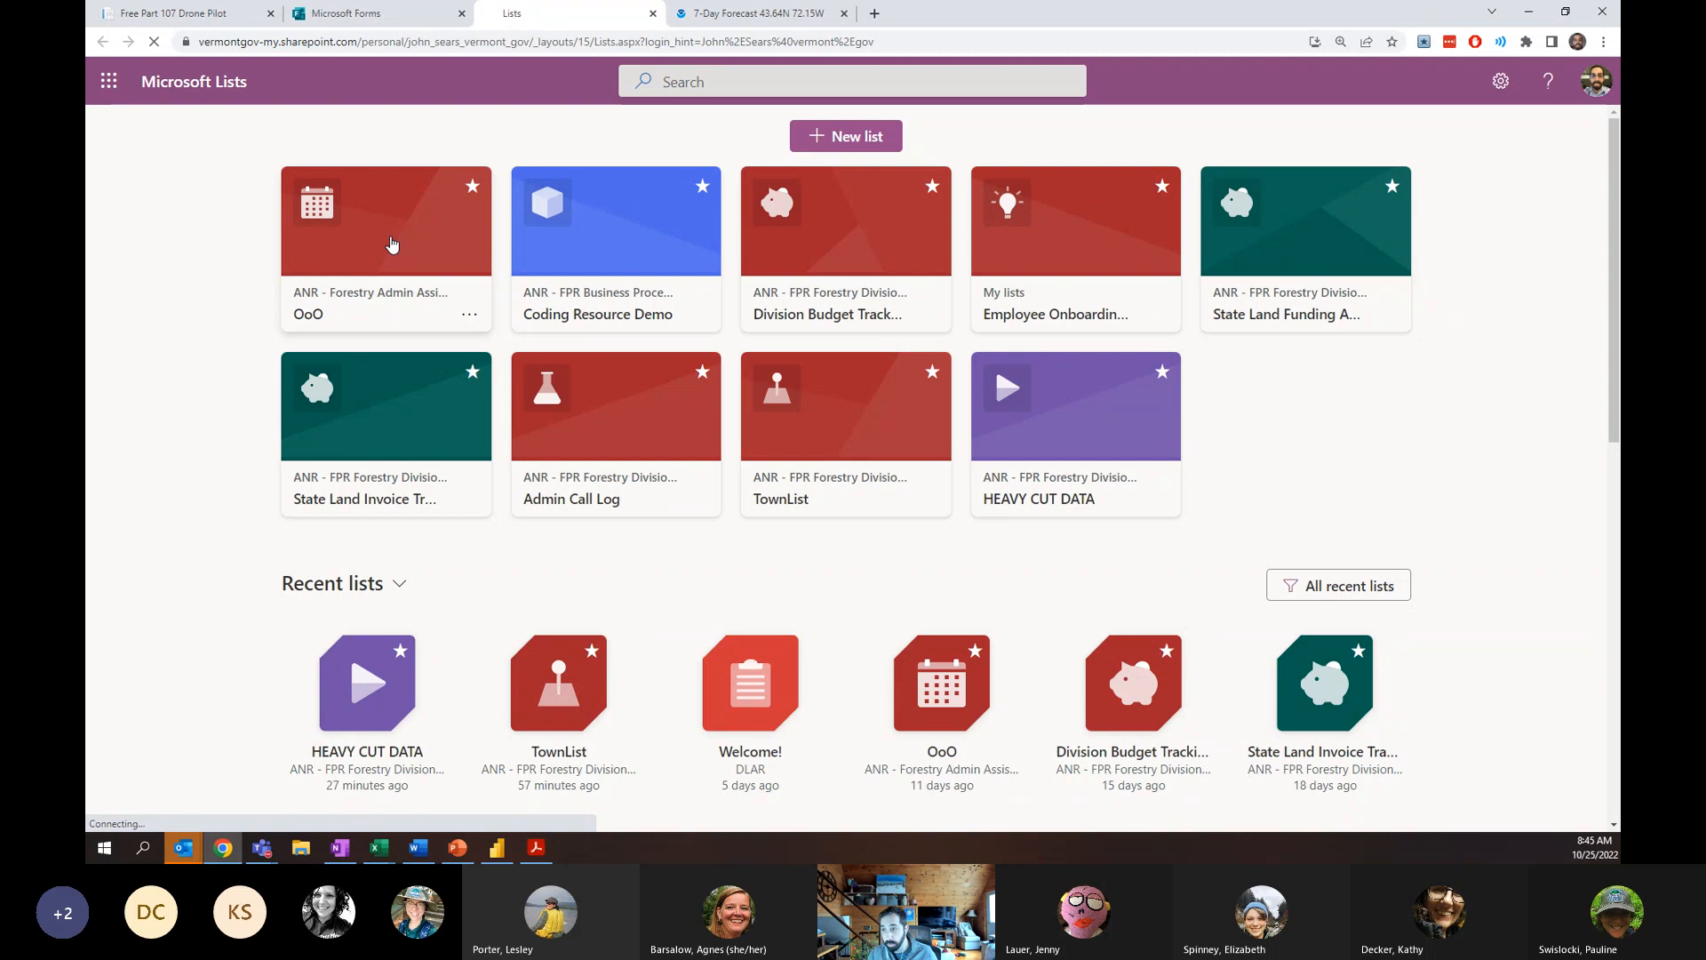
{"action": "left_click", "coordinate": [385, 221]}
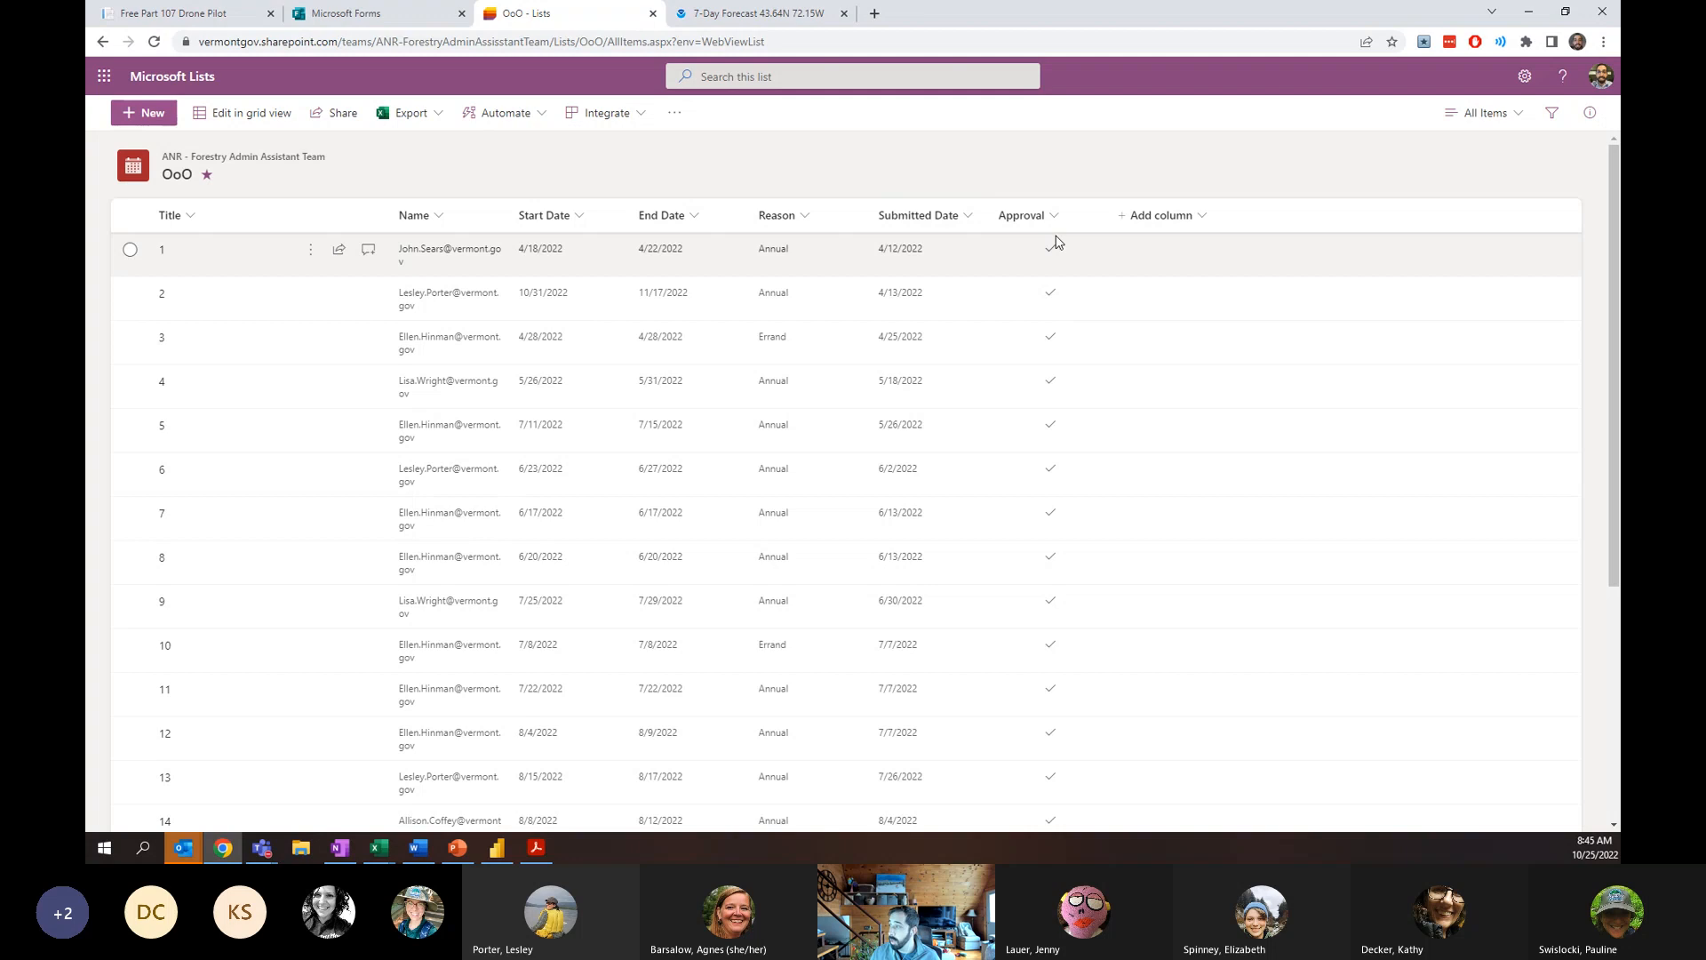
Switch the OoO list to the Out of Office Calendar view.
{"action": "left_click", "coordinate": [1483, 112]}
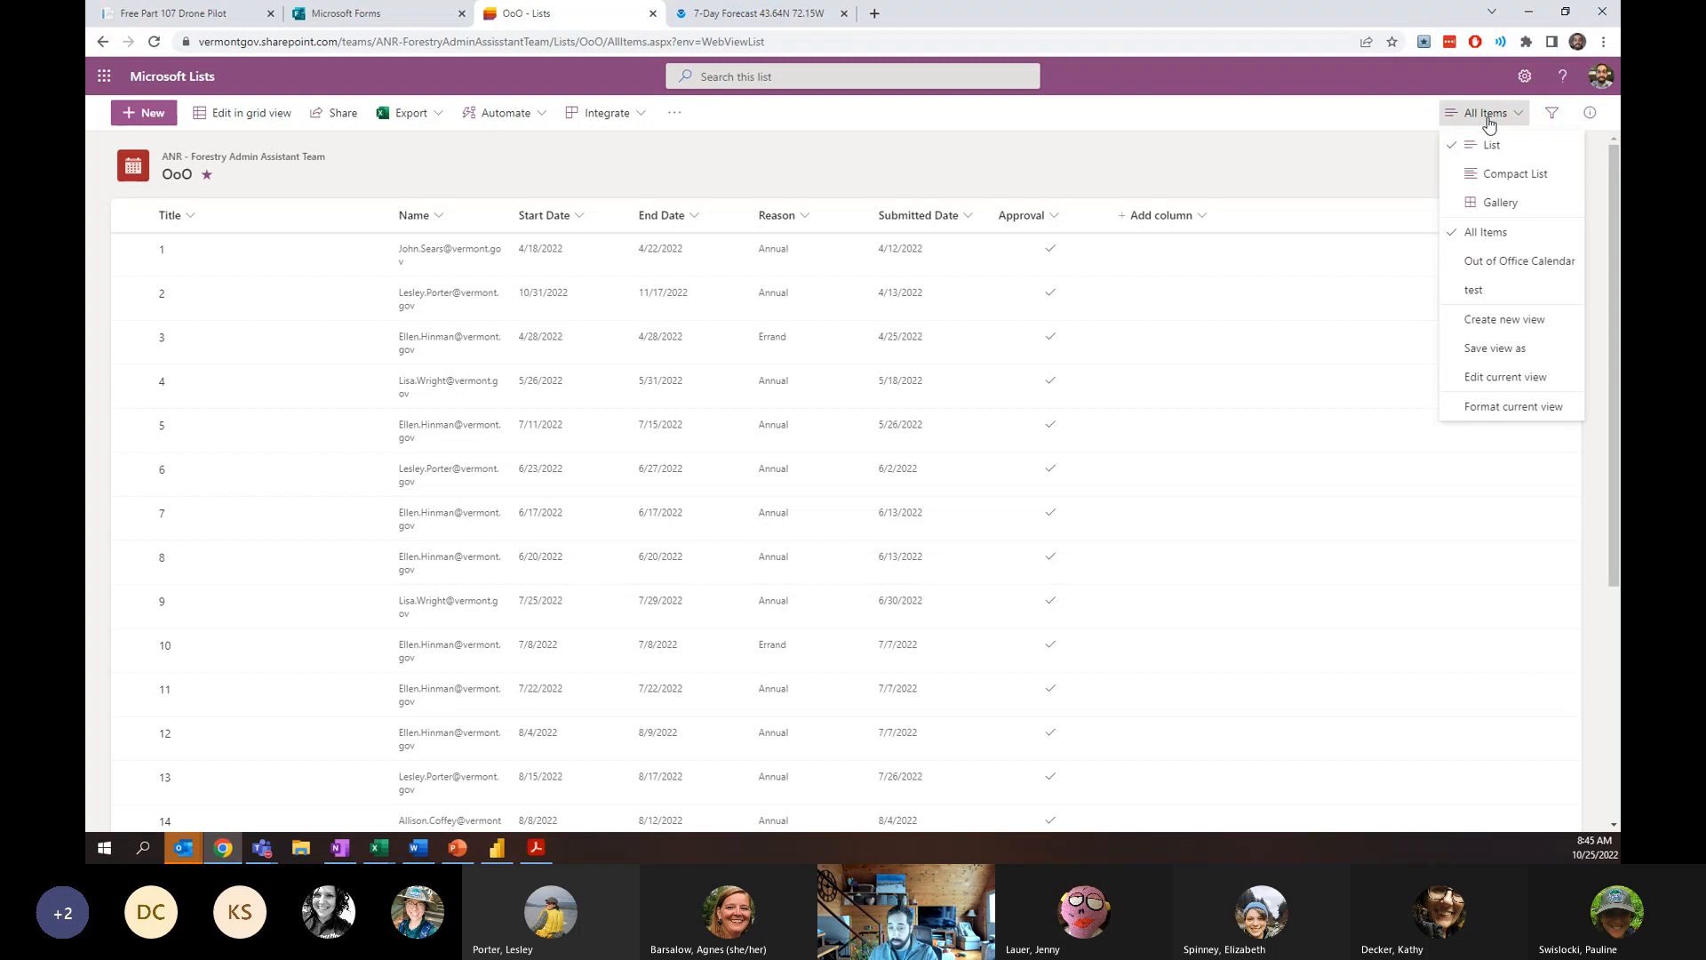
{"action": "left_click", "coordinate": [1519, 261]}
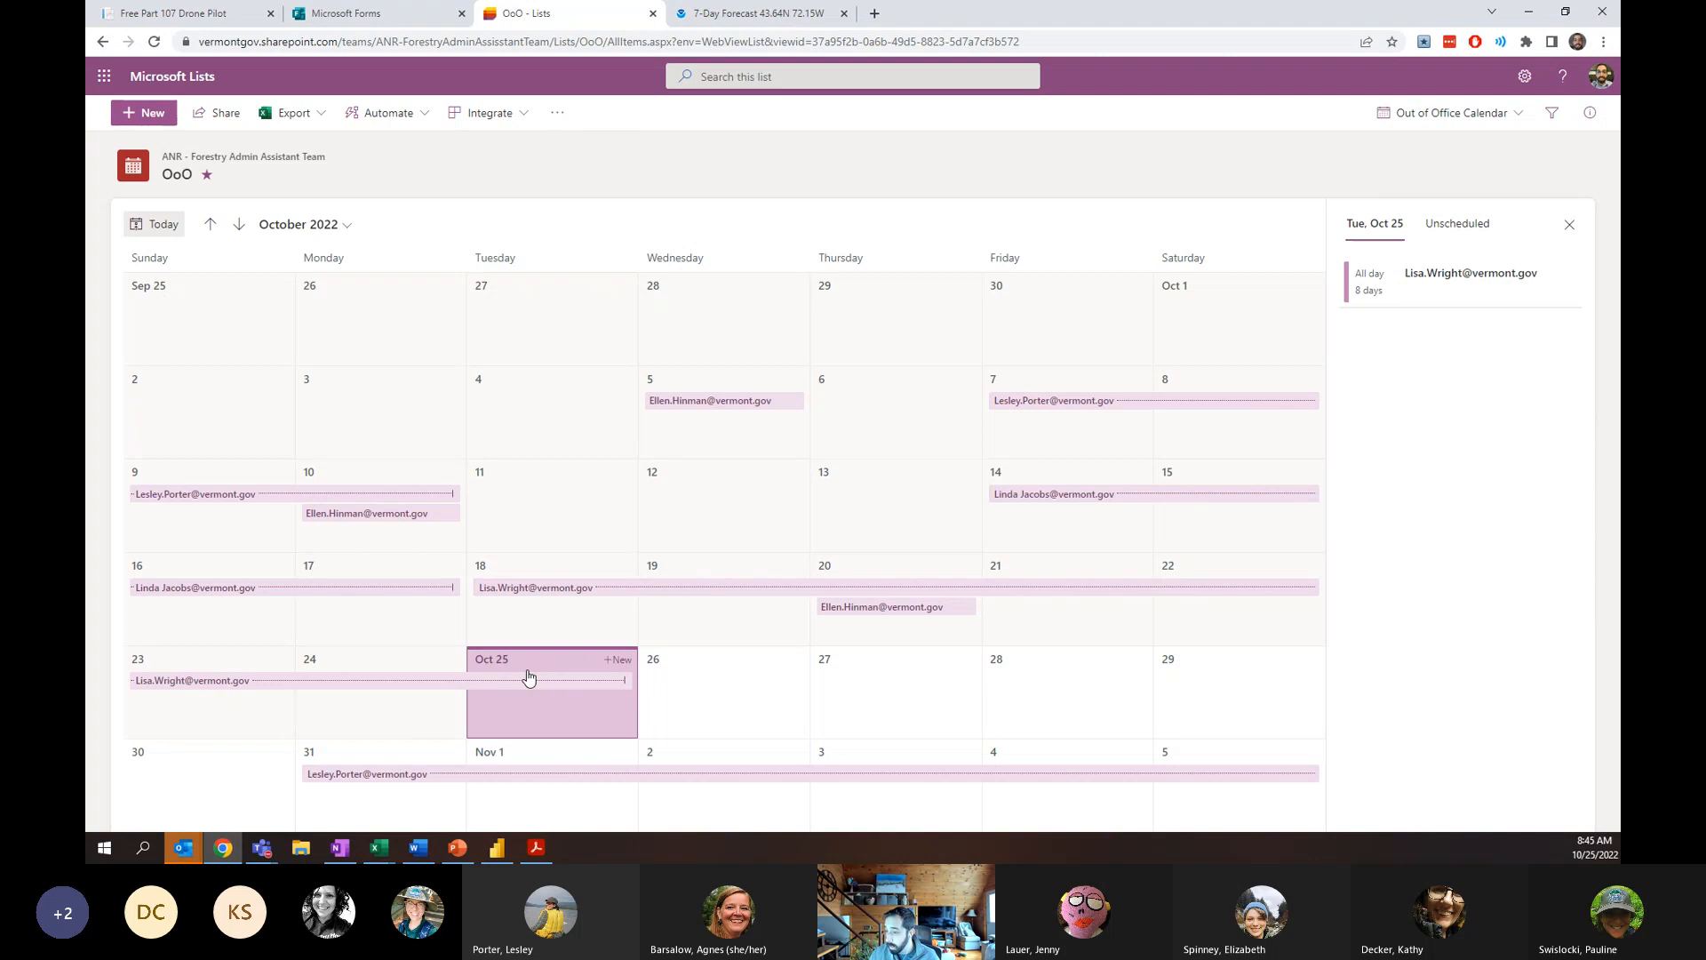
{"action": "mouse_move", "coordinate": [369, 591]}
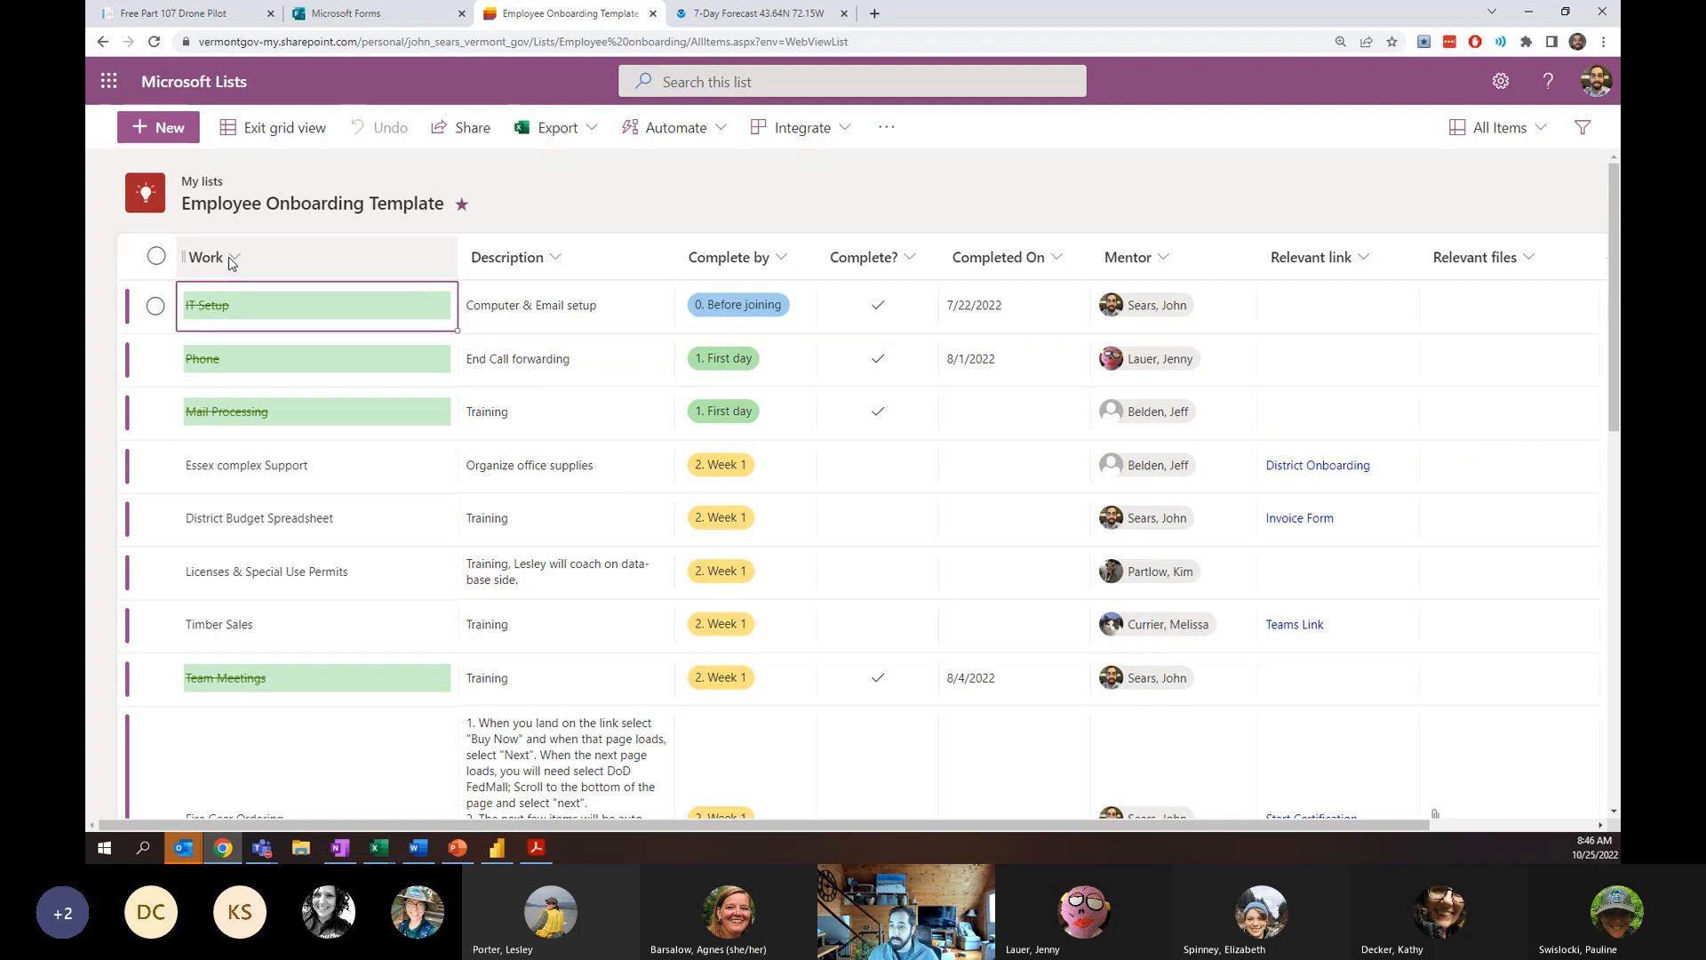
Open Employee Onboarding Template and select the IT Setup mentor cell in grid view.
{"action": "left_click", "coordinate": [780, 257]}
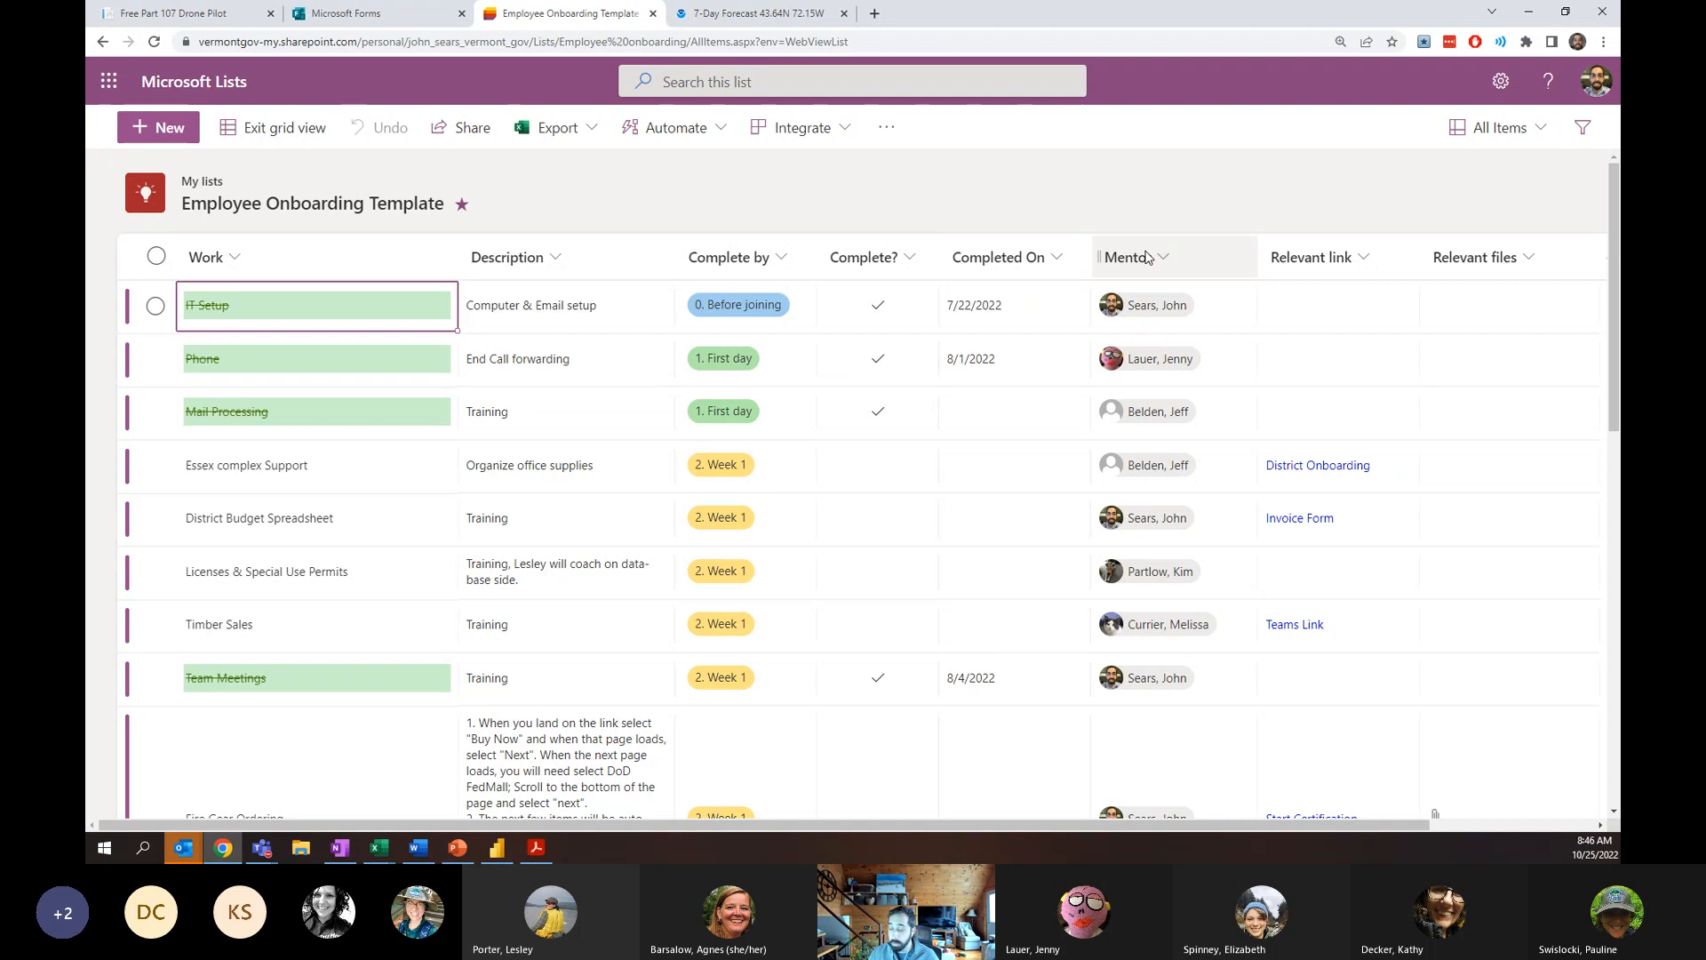
{"action": "left_click", "coordinate": [1173, 305]}
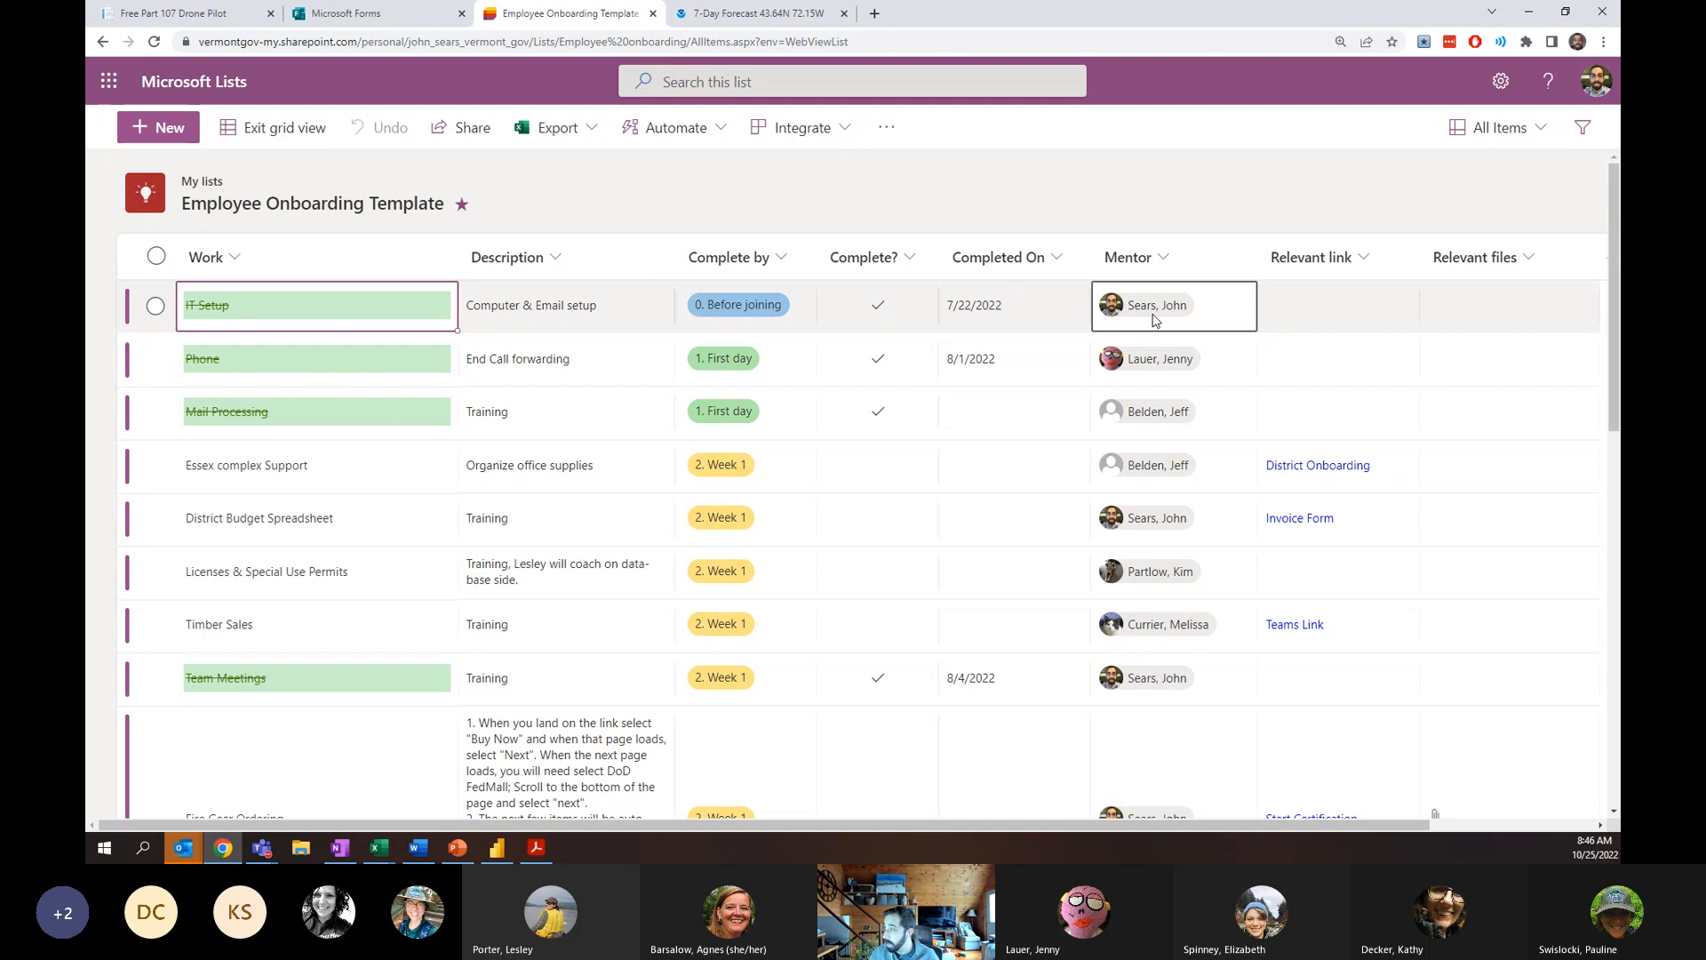
{"action": "scroll", "scroll_direction": "down", "scroll_amount": 3}
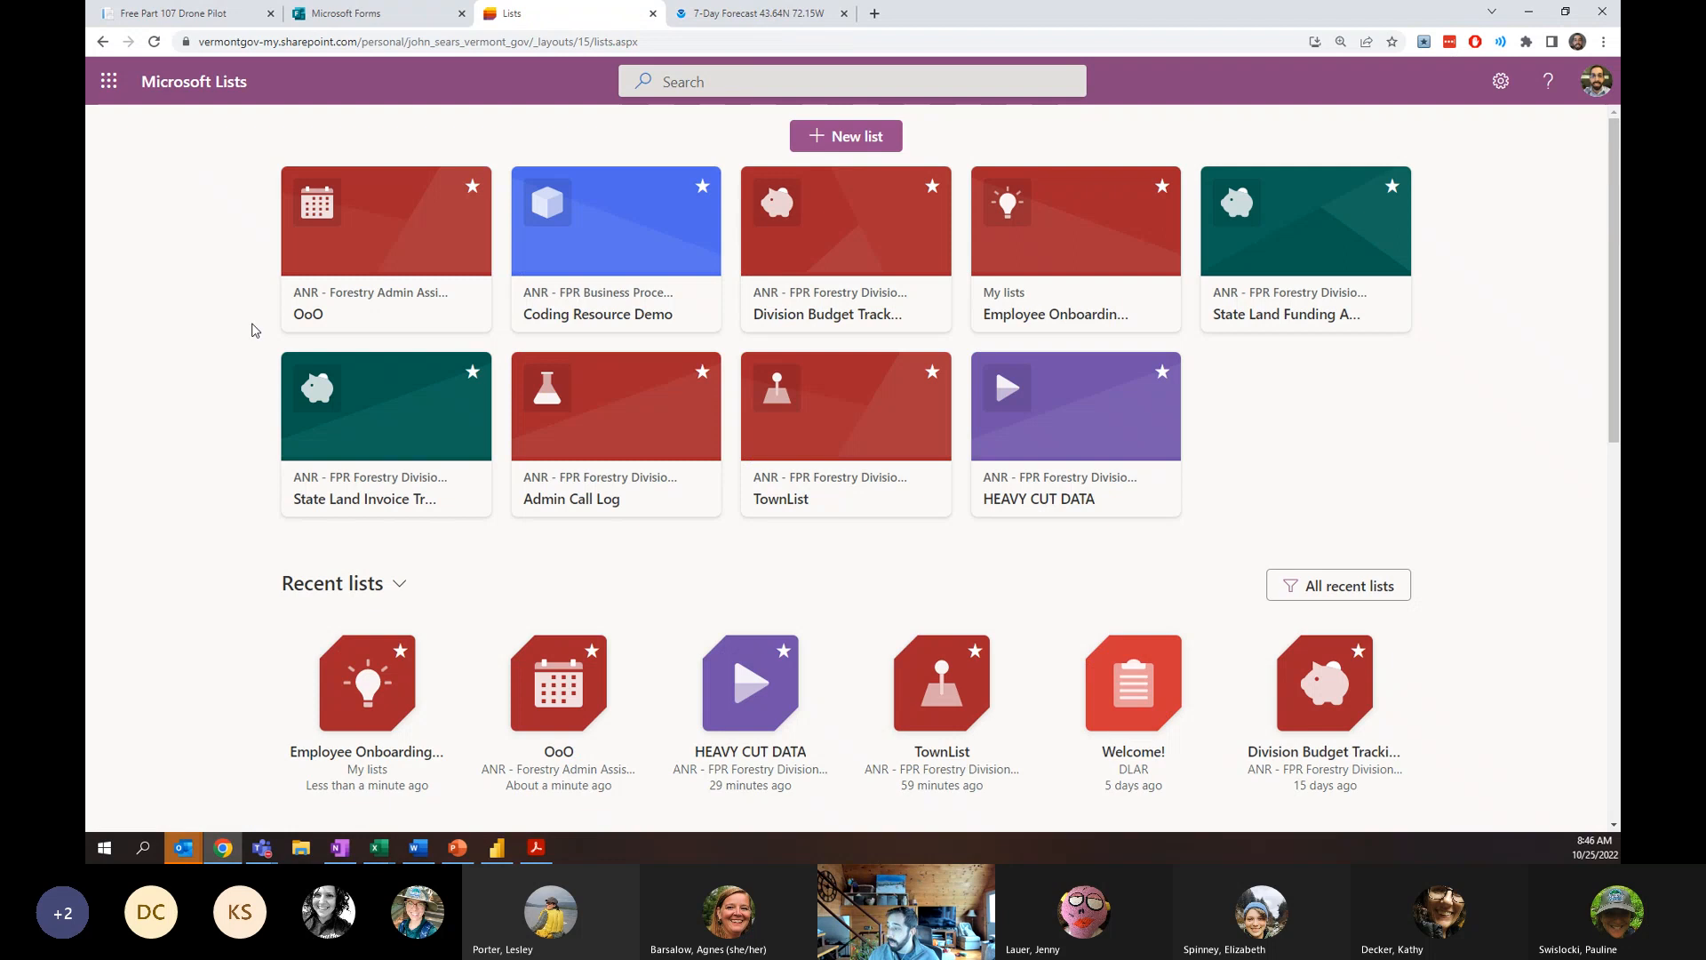
{"action": "mouse_move", "coordinate": [1298, 247]}
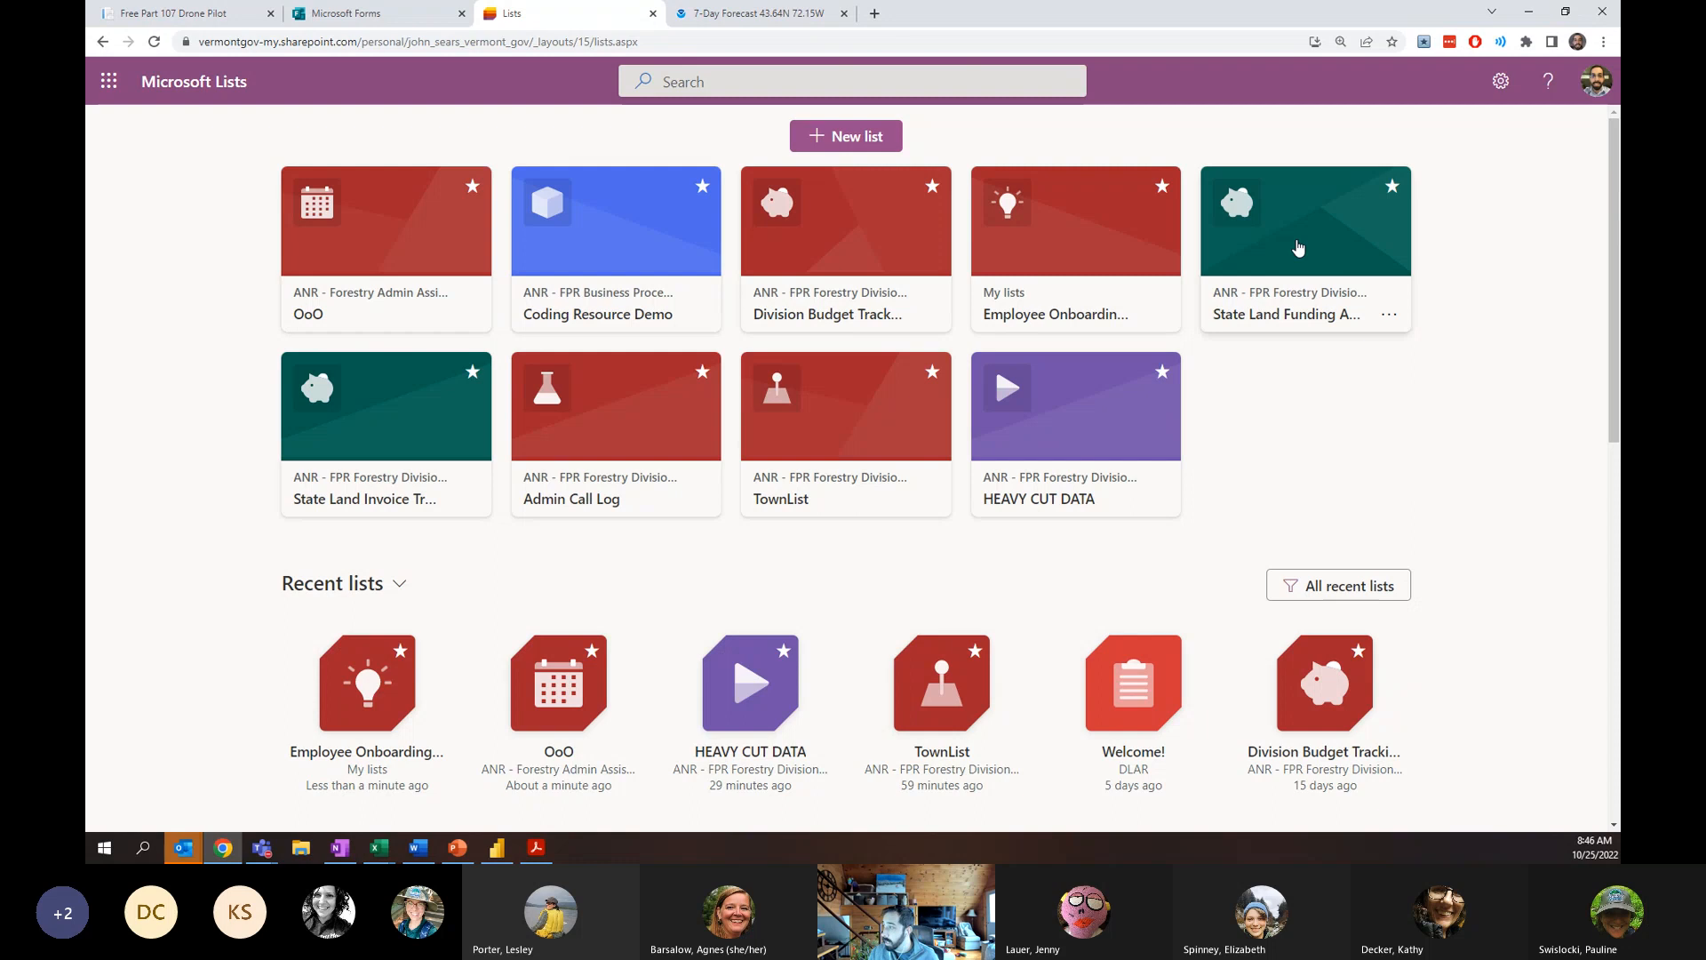
Open the State Land Invoice Tracking list from the Lists home page.
{"action": "left_click", "coordinate": [385, 433]}
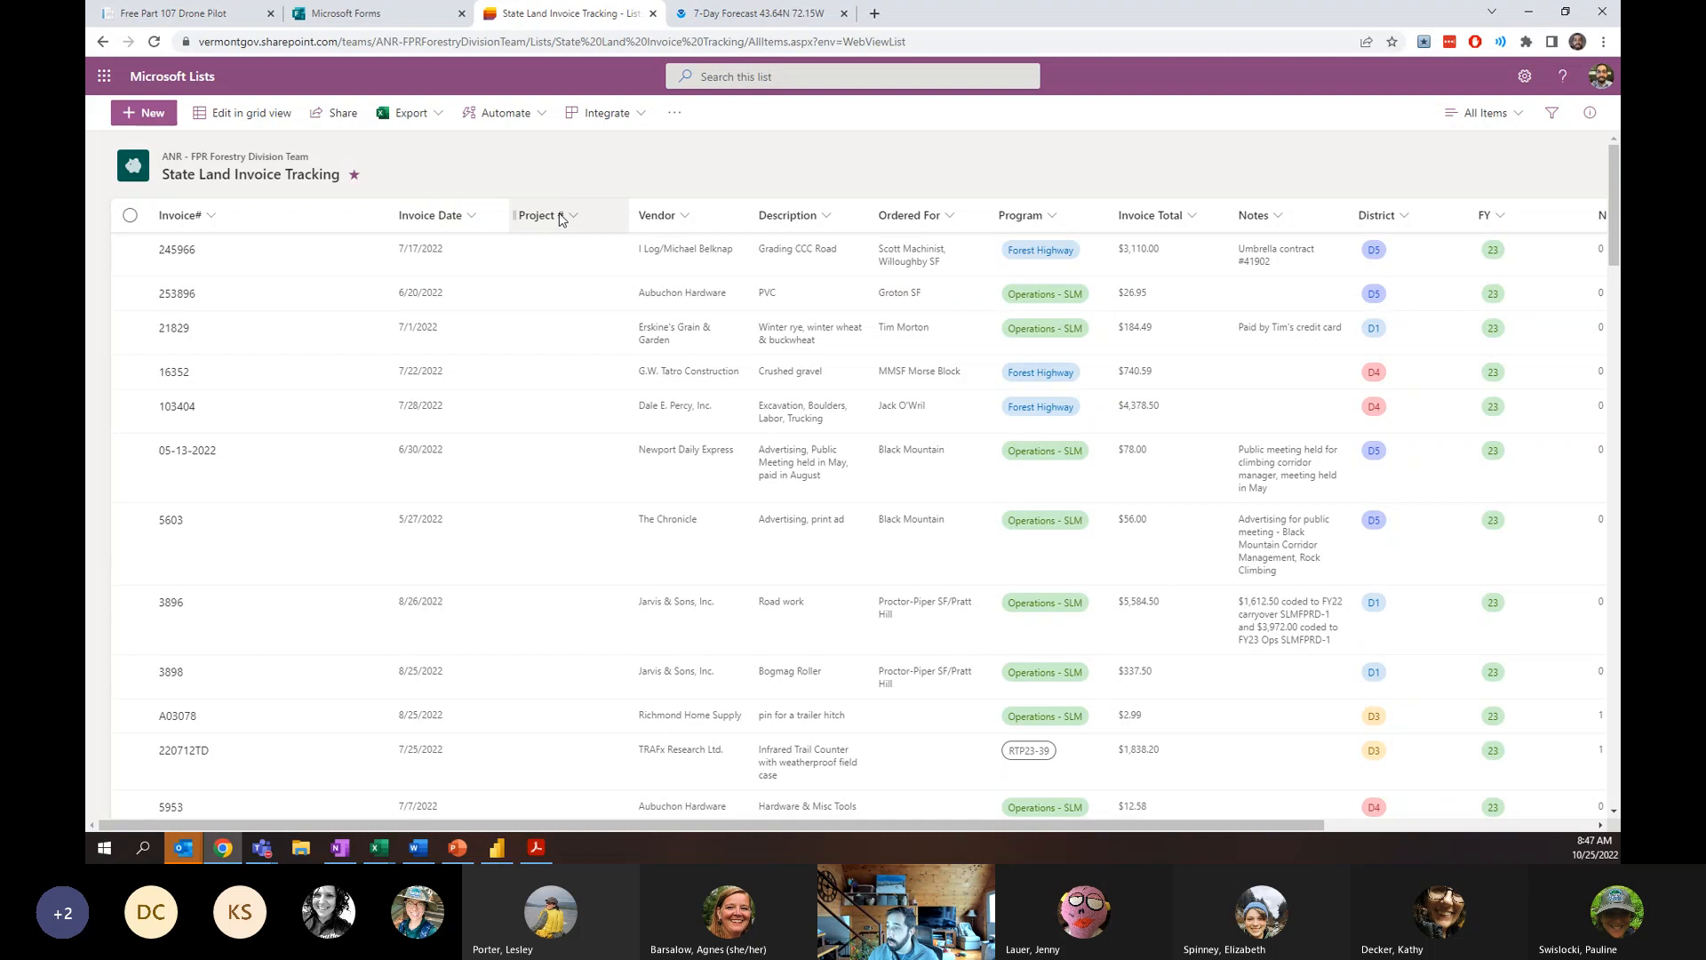
Scroll right and down through the invoices, then return to the Lists home page.
{"action": "scroll", "scroll_direction": "right", "scroll_amount": 3}
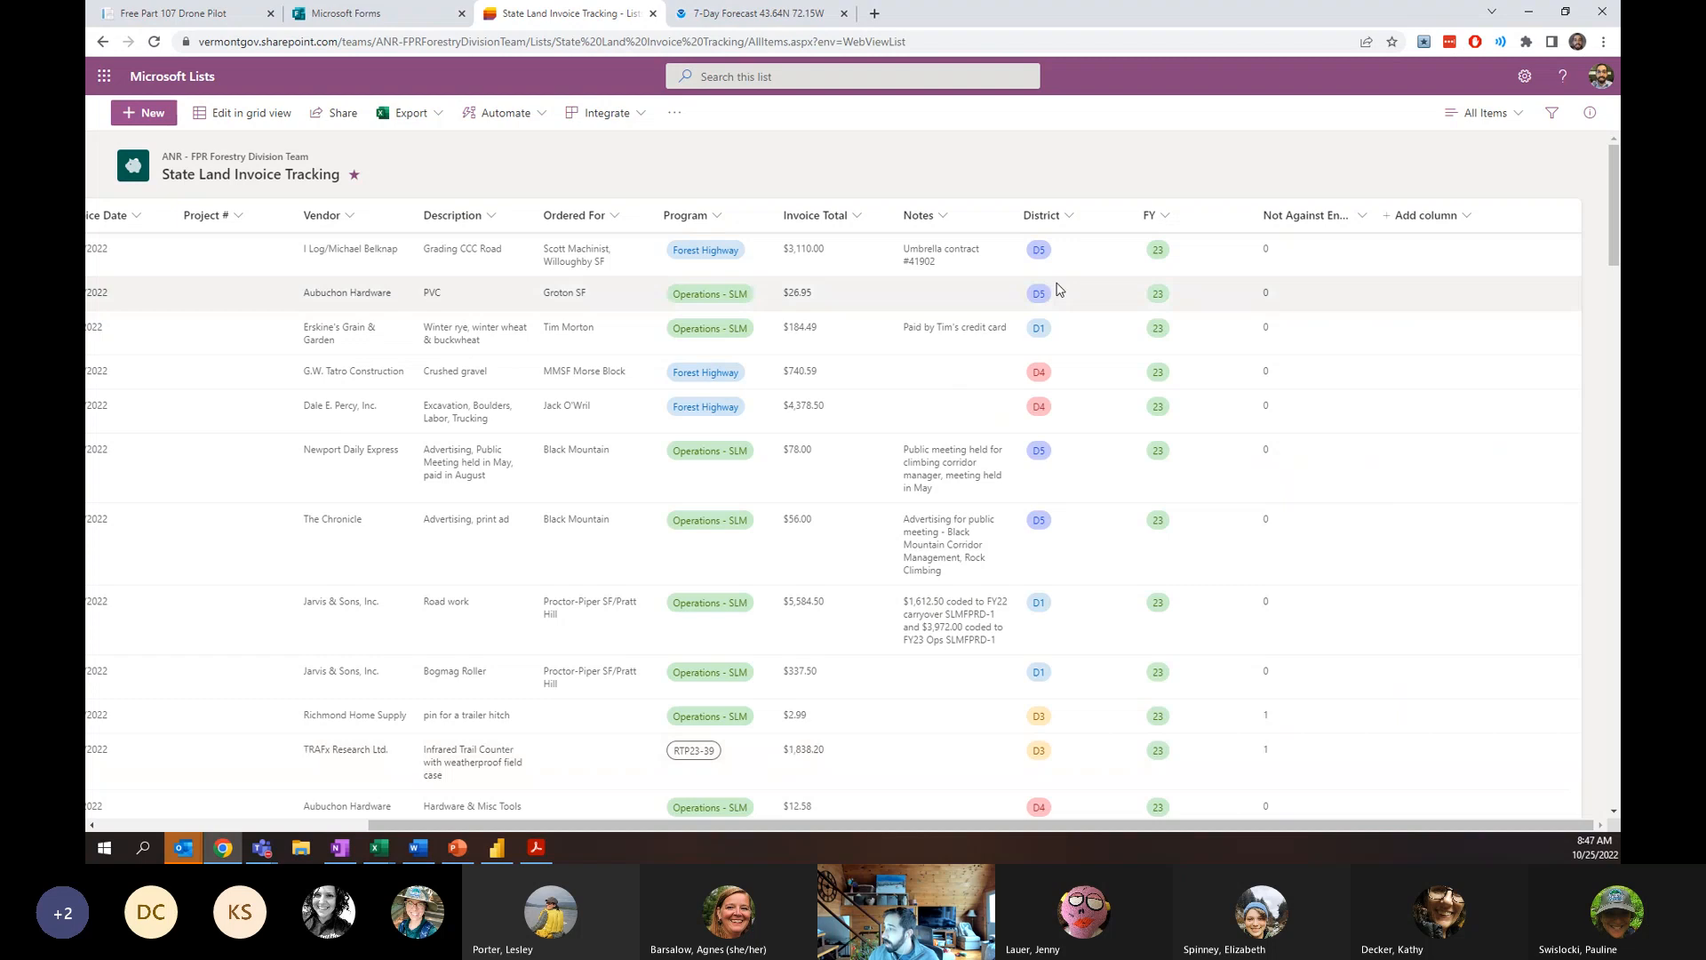
{"action": "scroll", "scroll_direction": "down", "scroll_amount": 3}
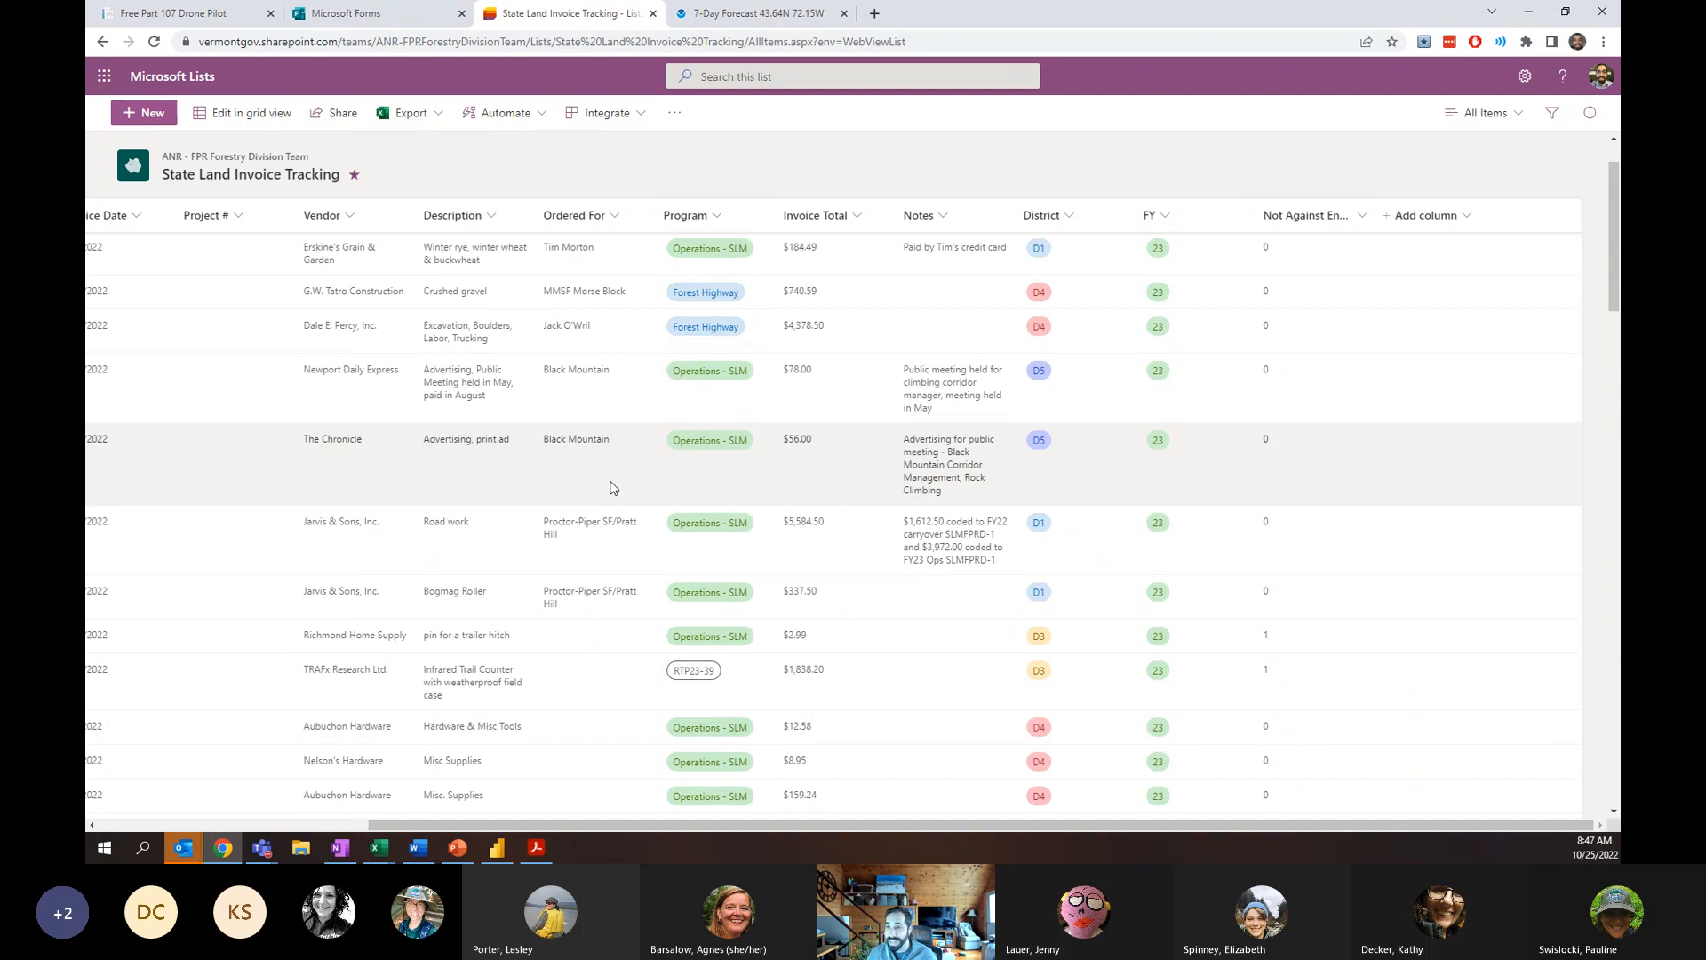
{"action": "left_click", "coordinate": [102, 42]}
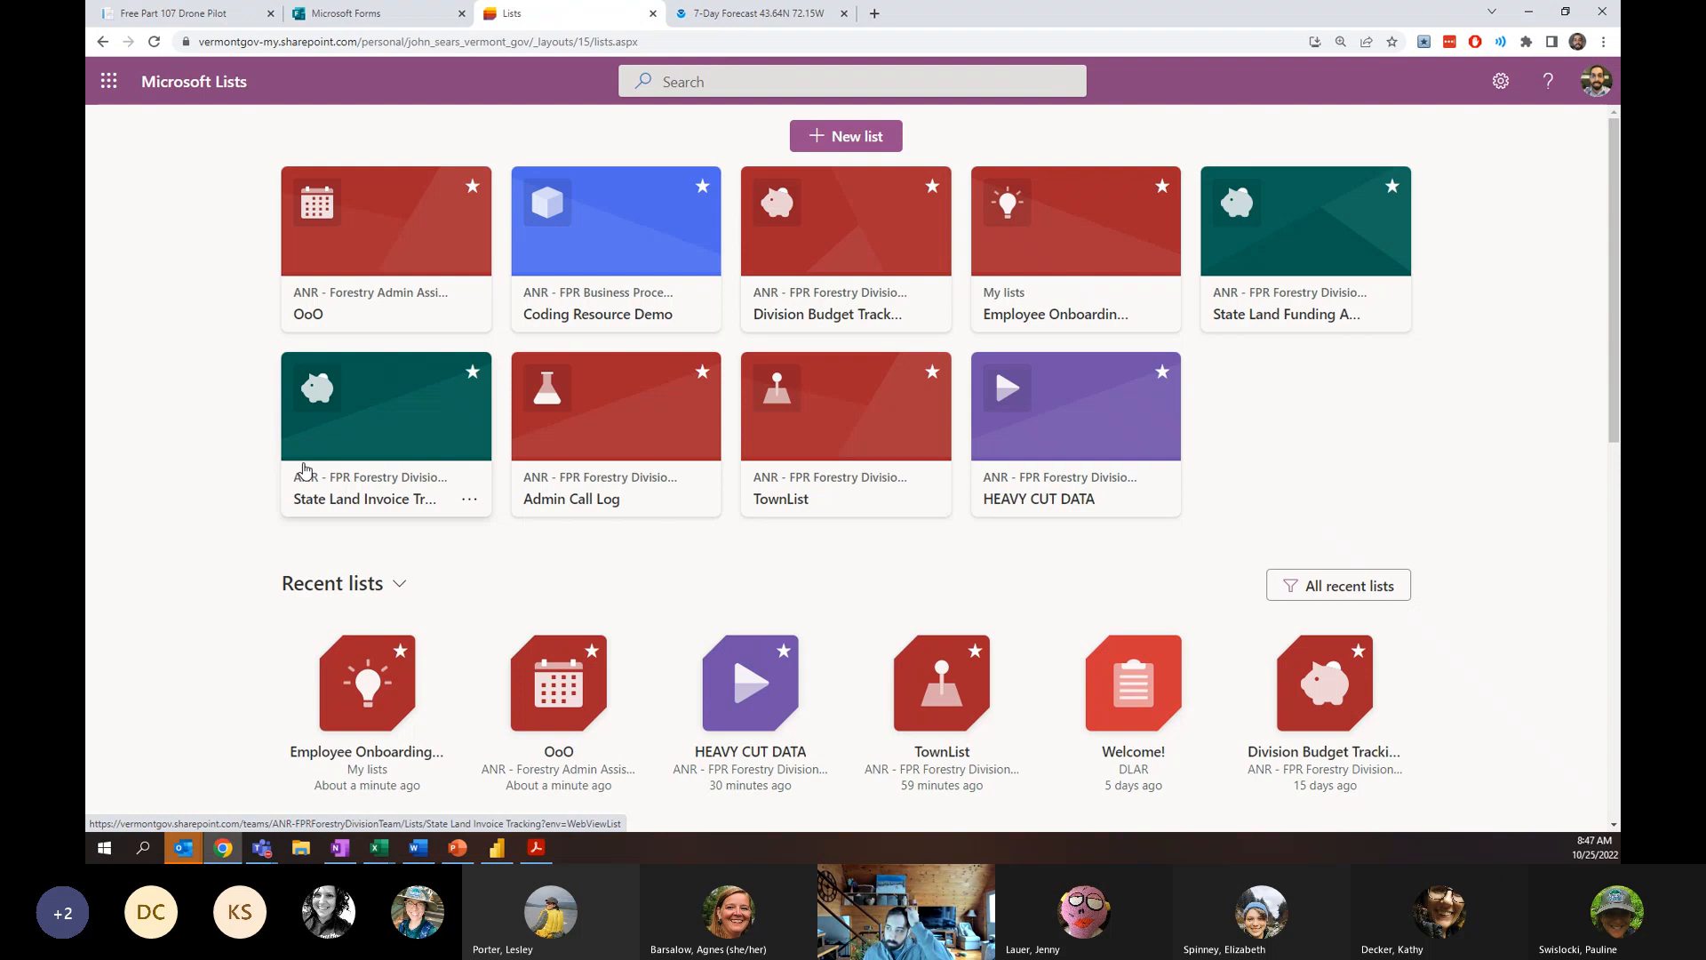
{"action": "mouse_move", "coordinate": [795, 71]}
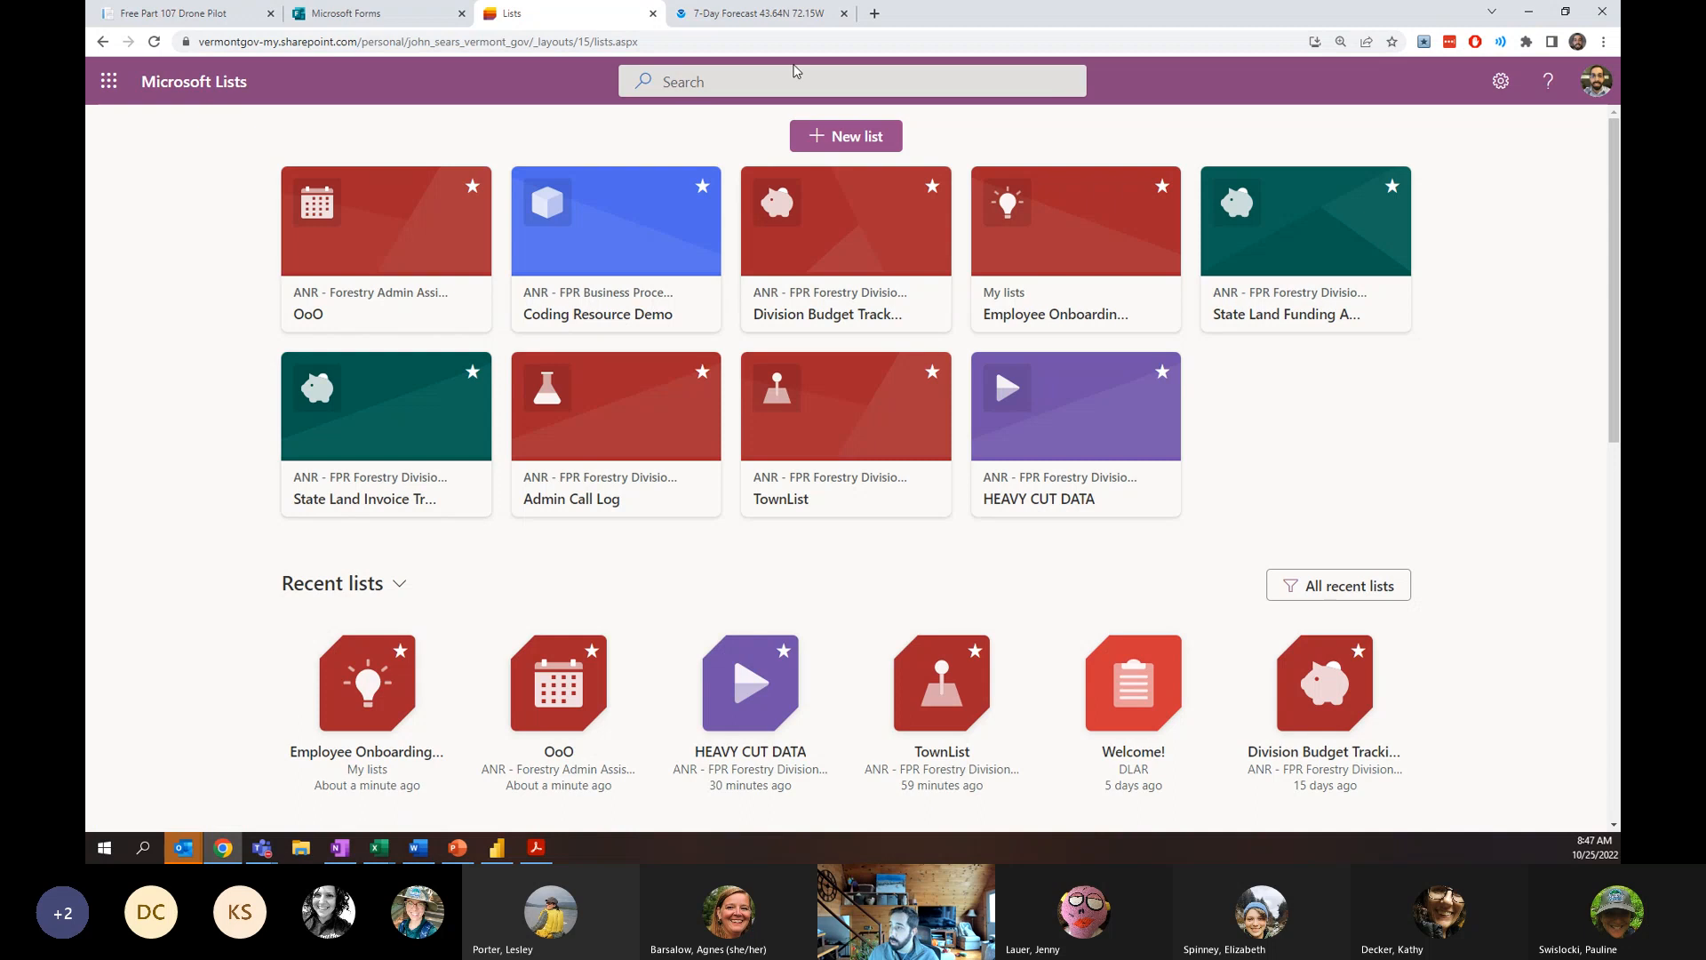
Leave the invoice list and start creating a new list from the Lists home page.
{"action": "left_click", "coordinate": [844, 136]}
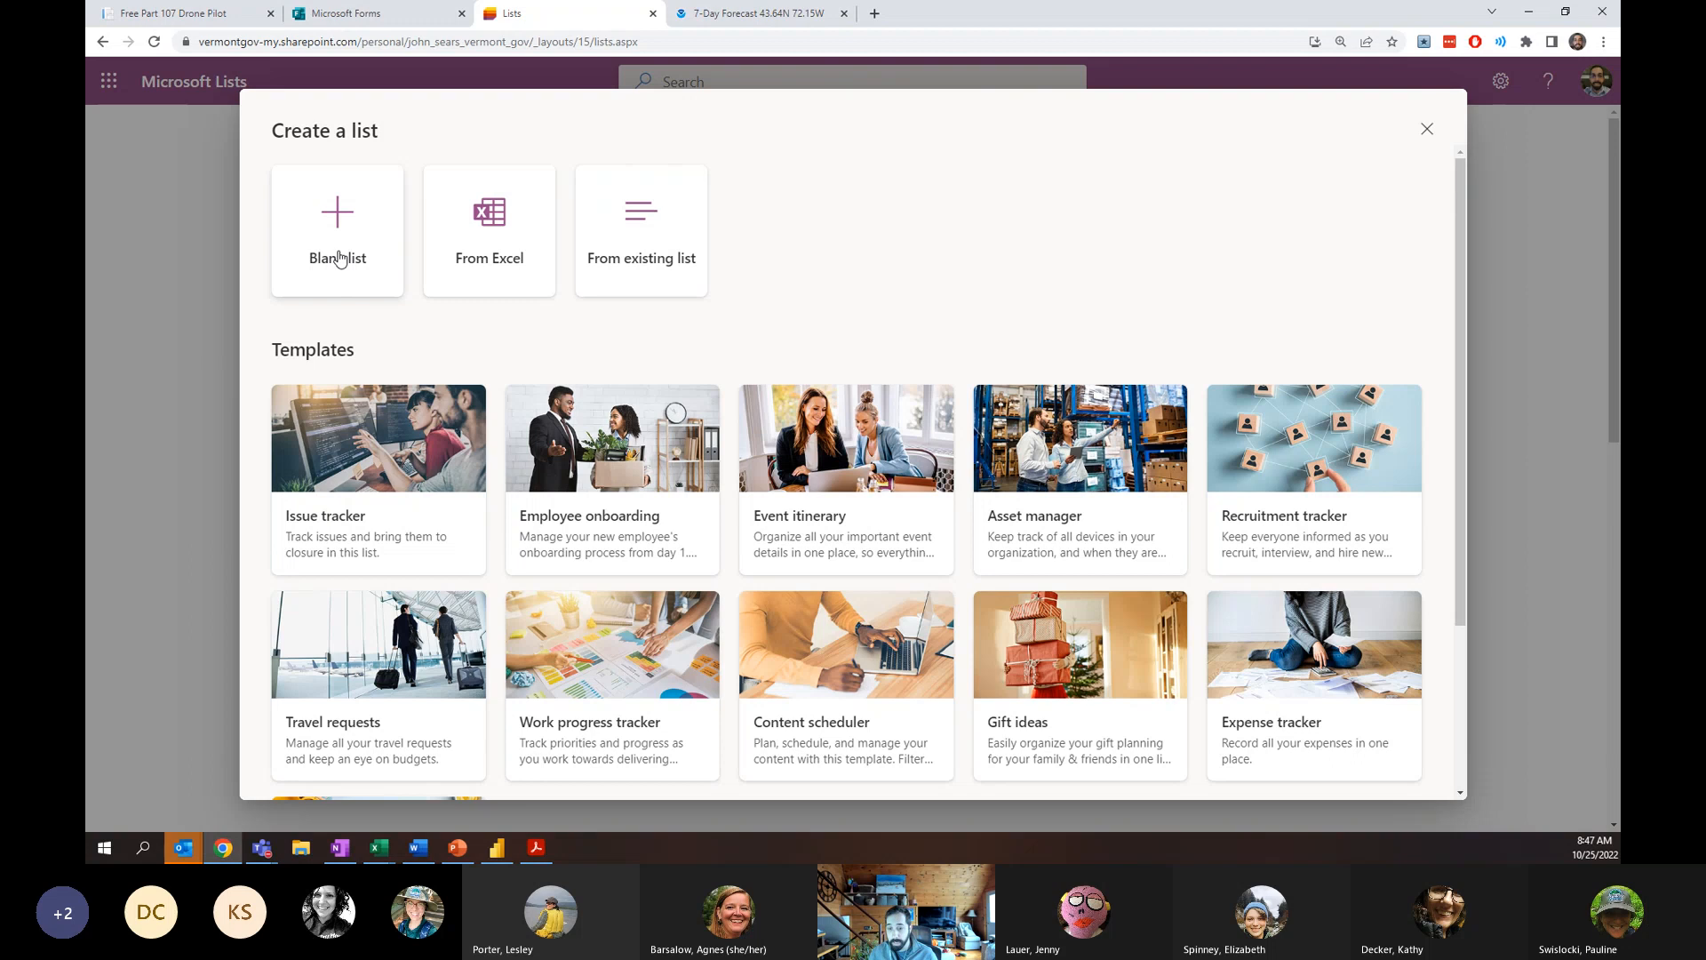
{"action": "mouse_move", "coordinate": [517, 242]}
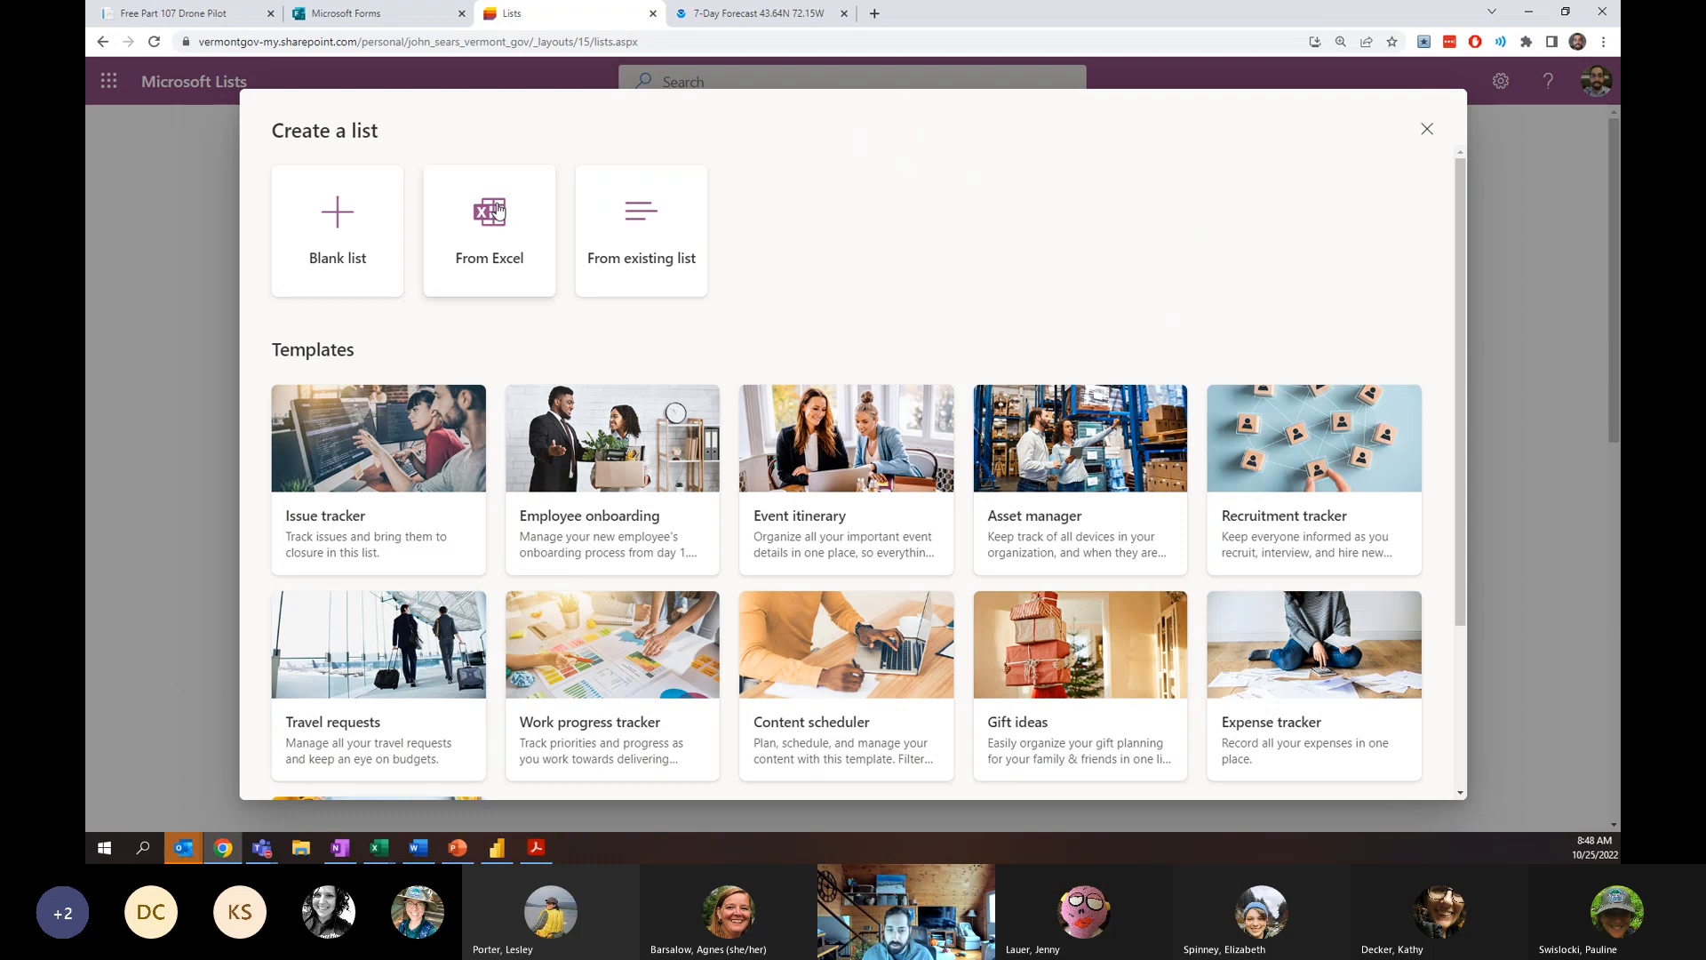
{"action": "mouse_move", "coordinate": [495, 205]}
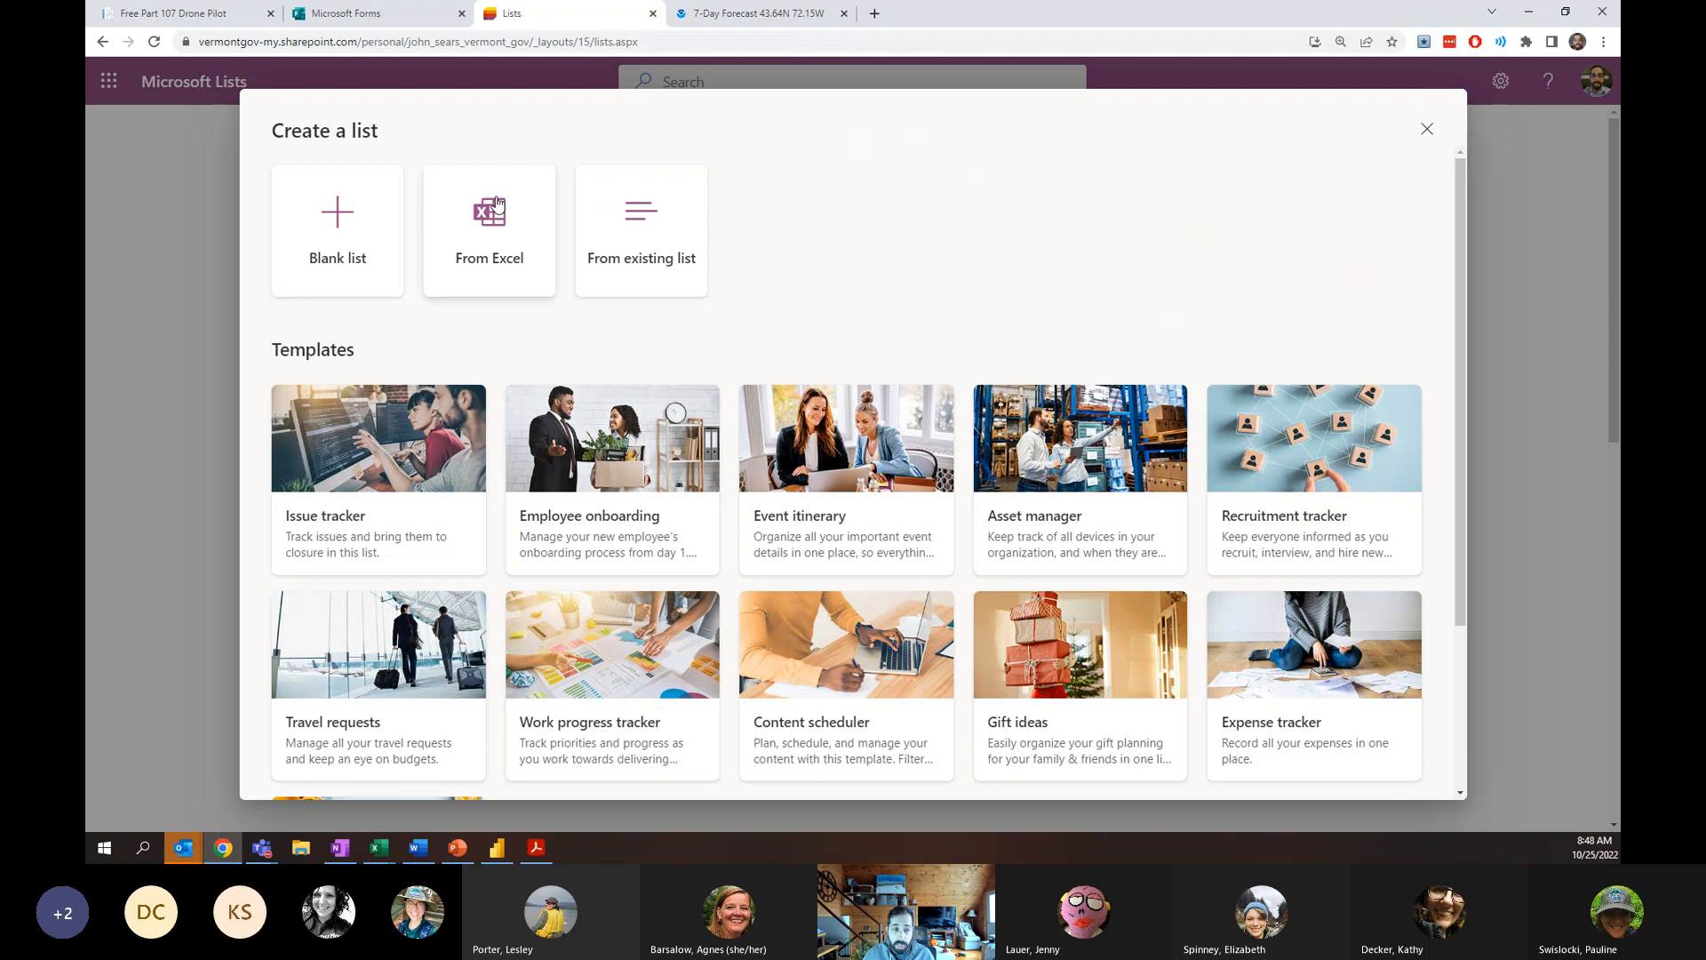
{"action": "mouse_move", "coordinate": [489, 210]}
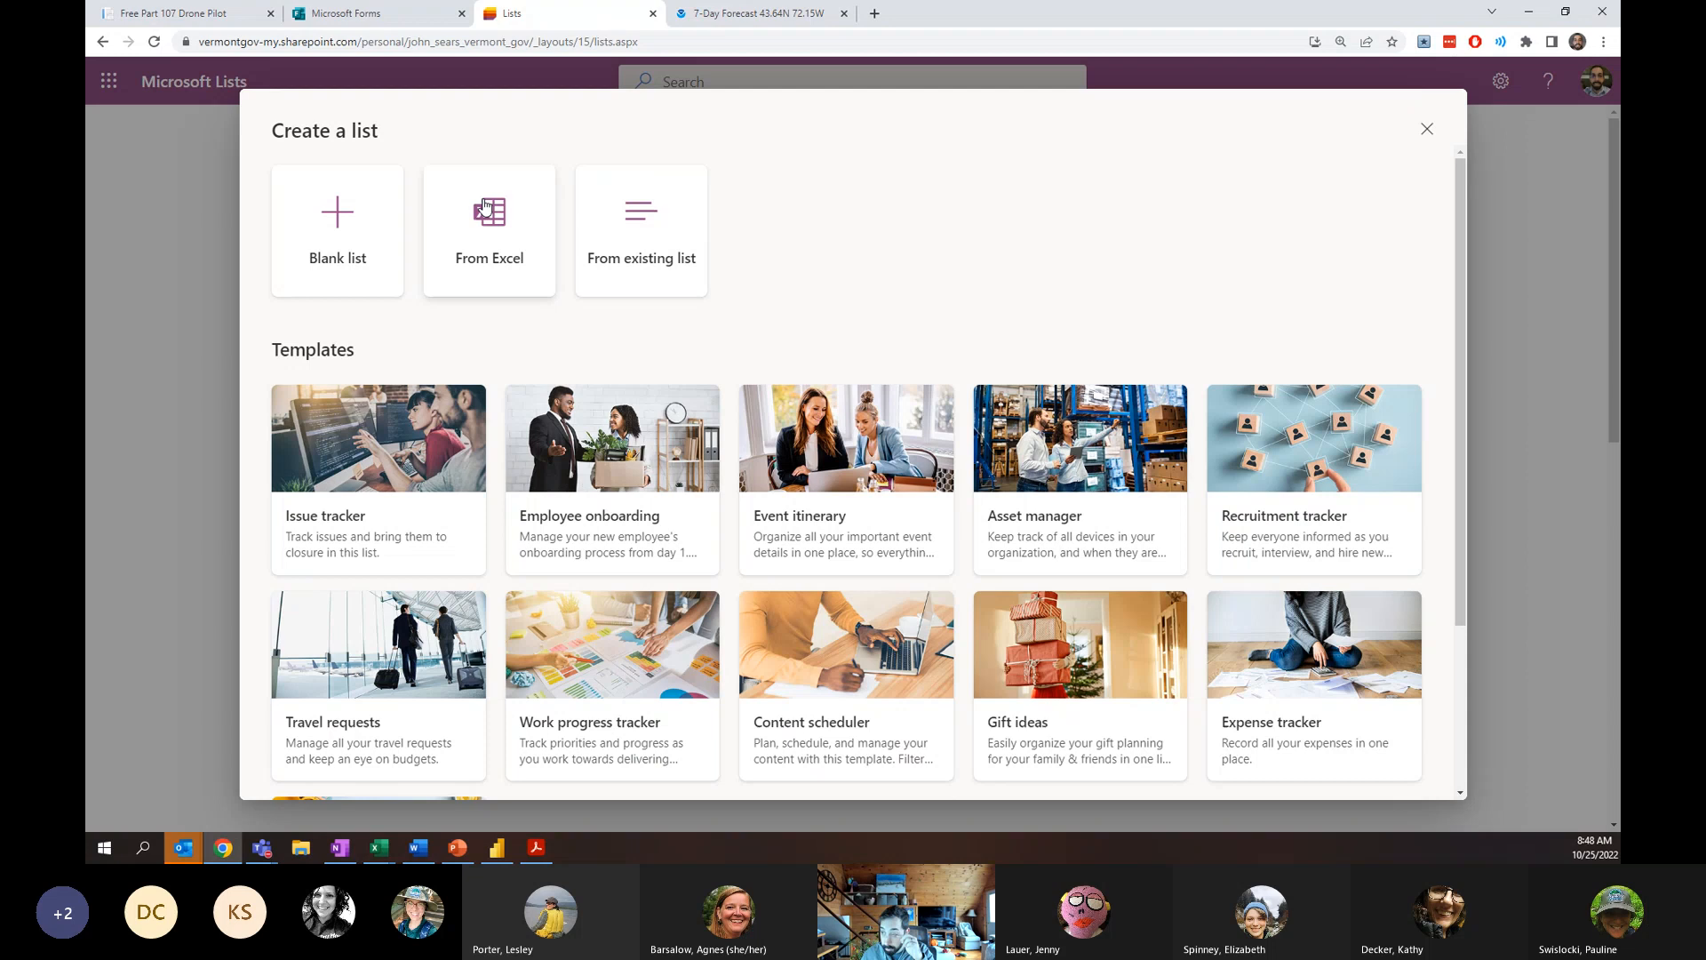
{"action": "mouse_move", "coordinate": [430, 232]}
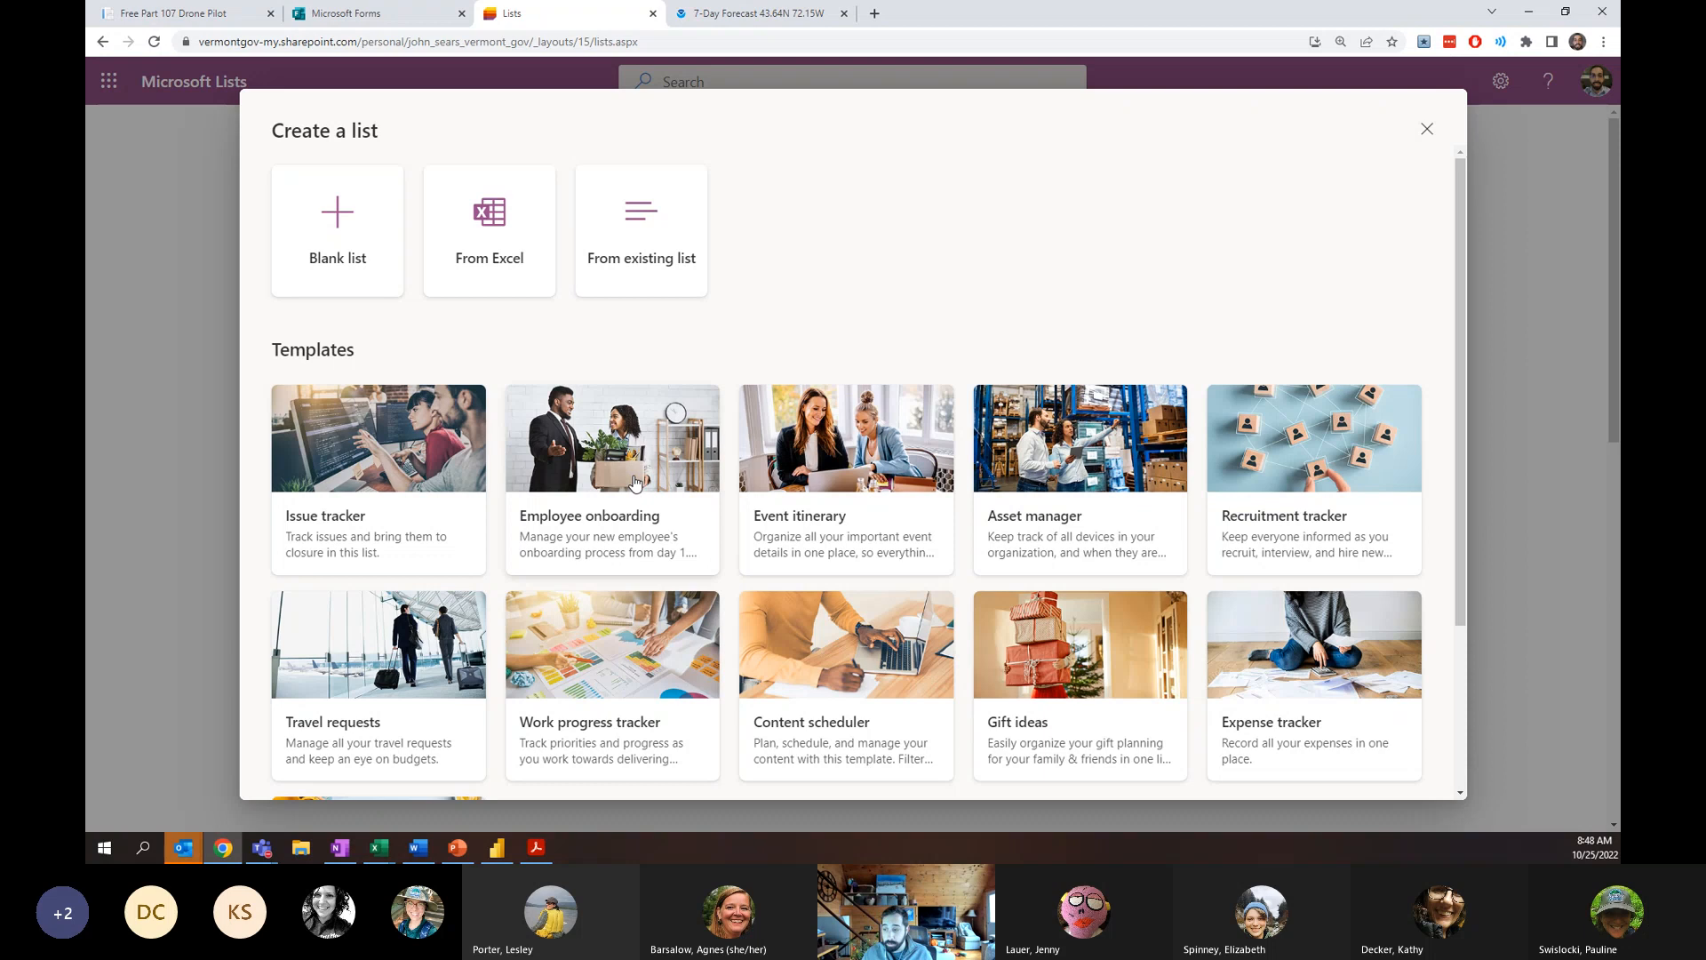
Choose a blank list and name it 'test'.
{"action": "scroll", "scroll_direction": "down", "scroll_amount": 3}
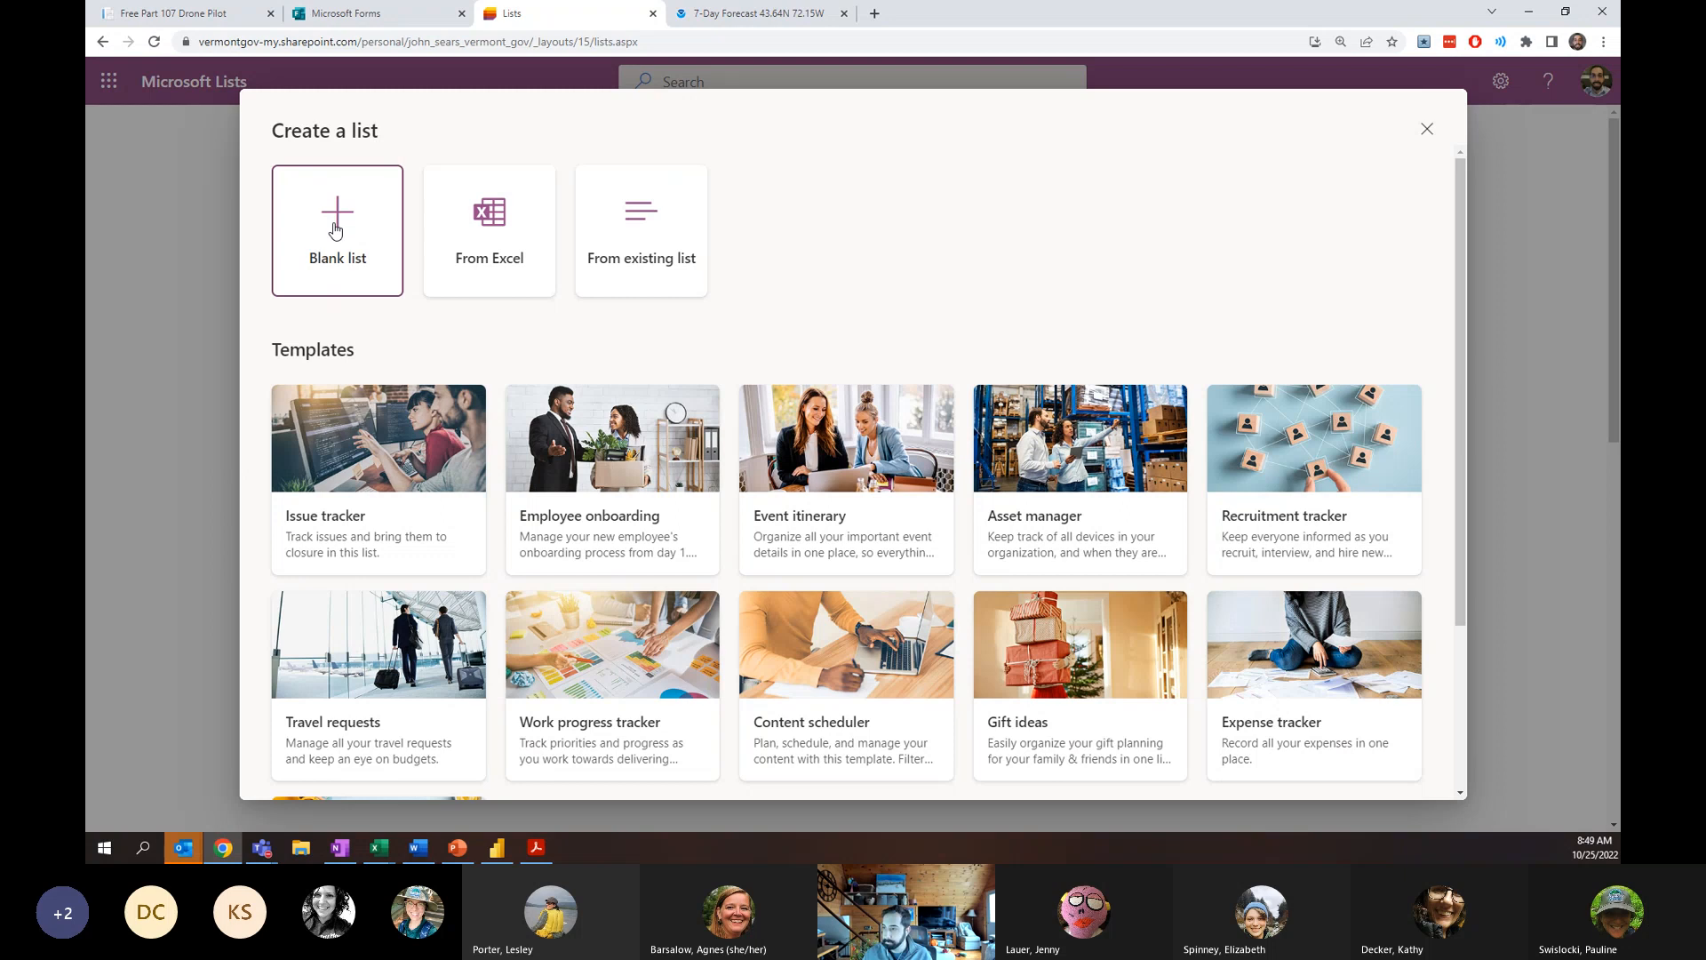
{"action": "type", "text": "test"}
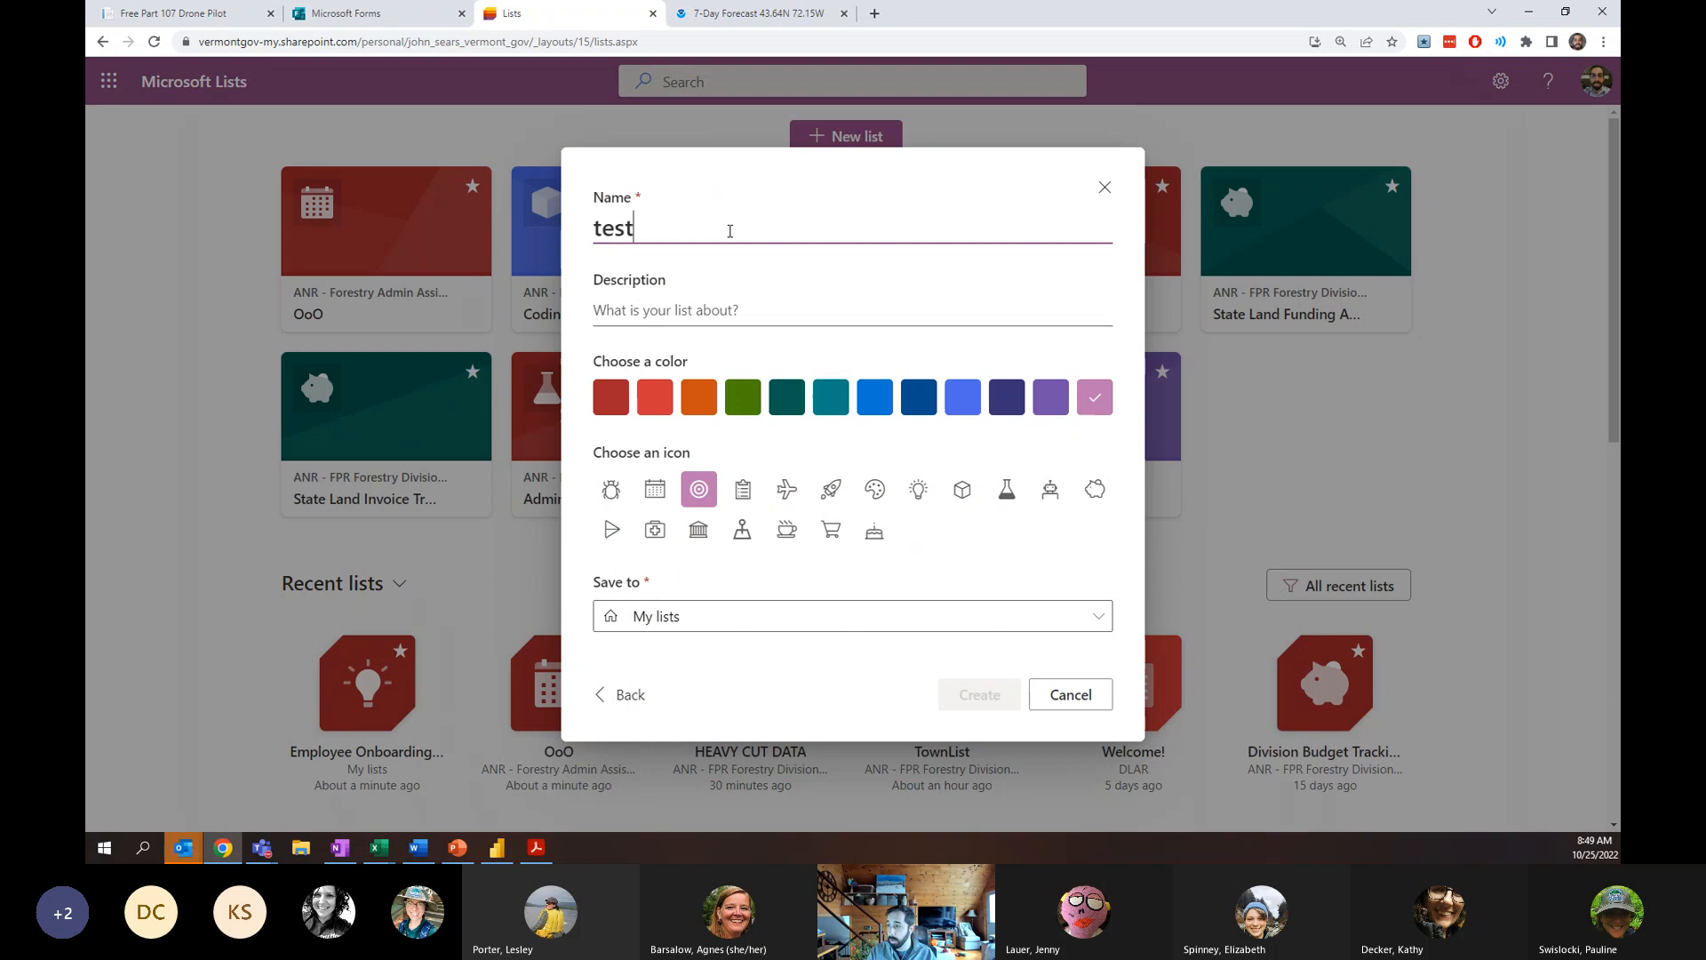
Describe the list as 'this list is for testing' and give it a lavender colour with the flask icon.
{"action": "type", "text": "this list is for testing"}
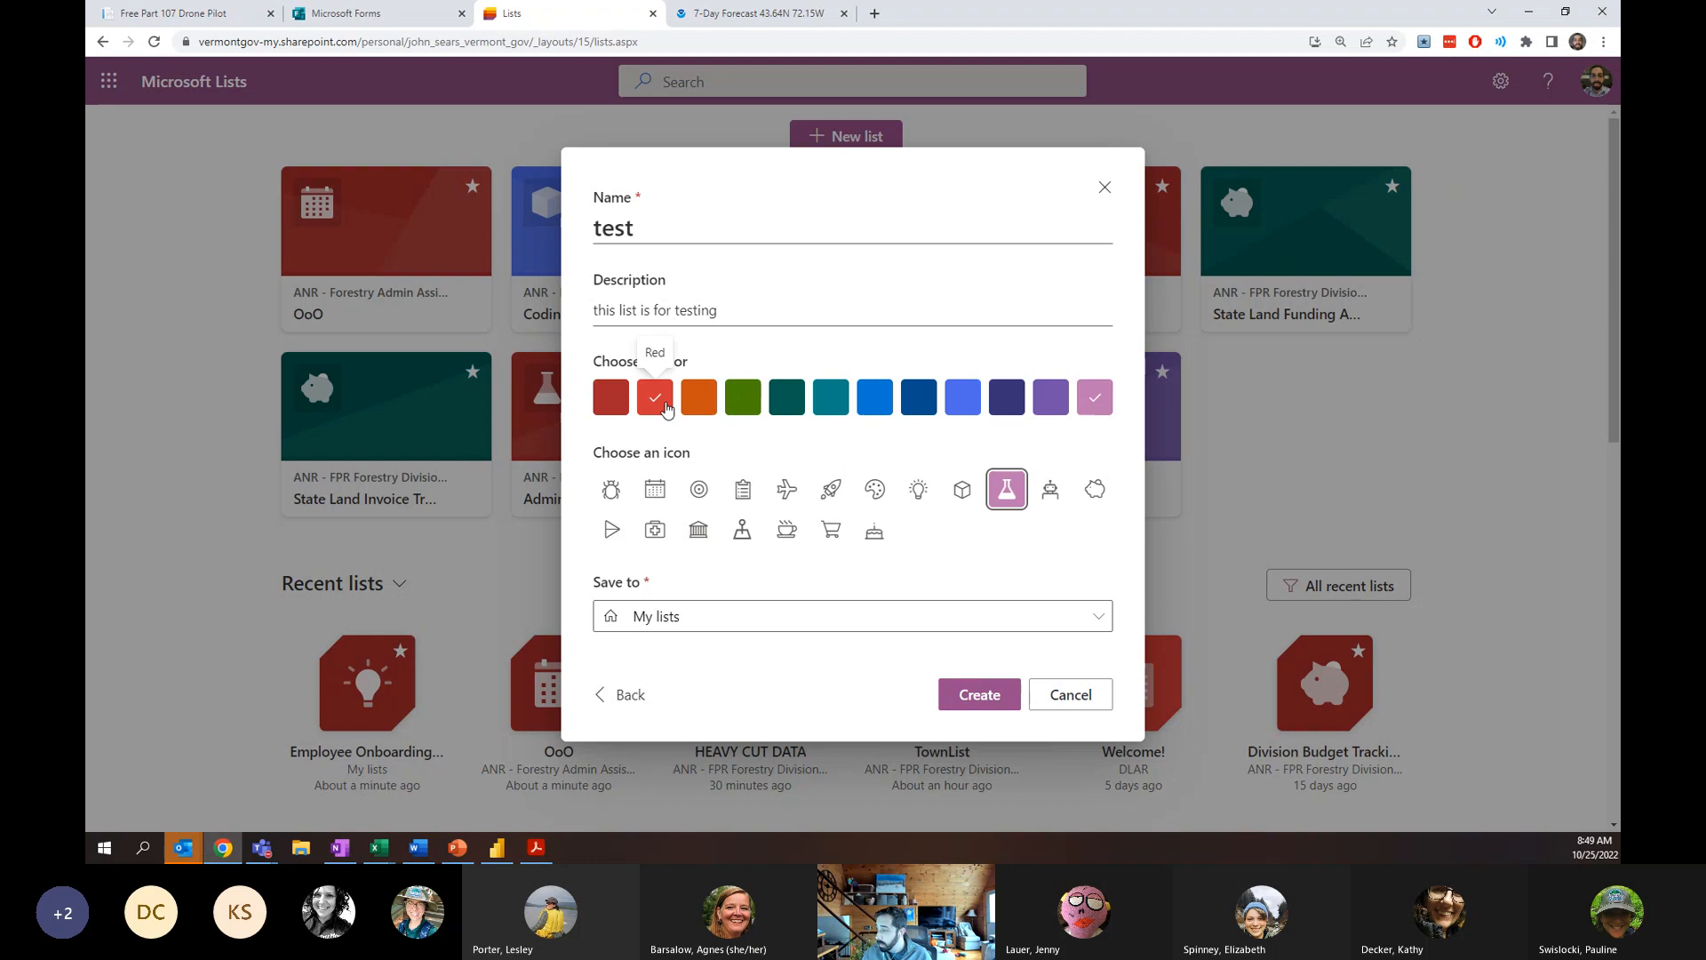
{"action": "left_click", "coordinate": [1049, 397]}
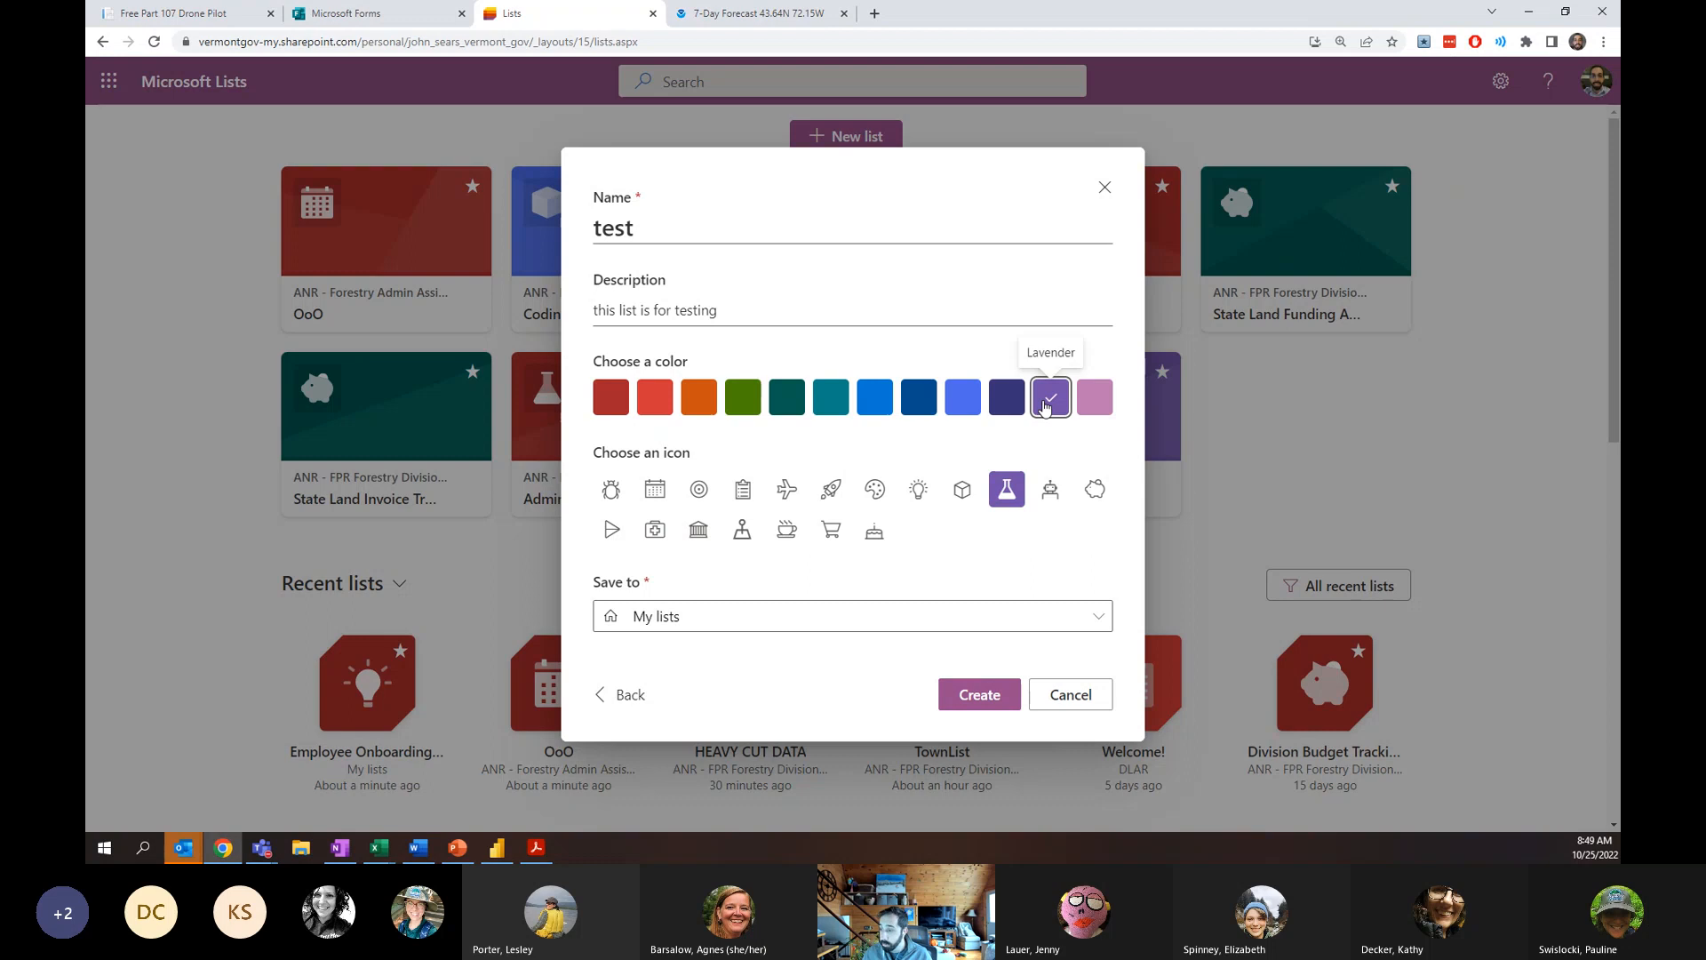
{"action": "mouse_move", "coordinate": [907, 537]}
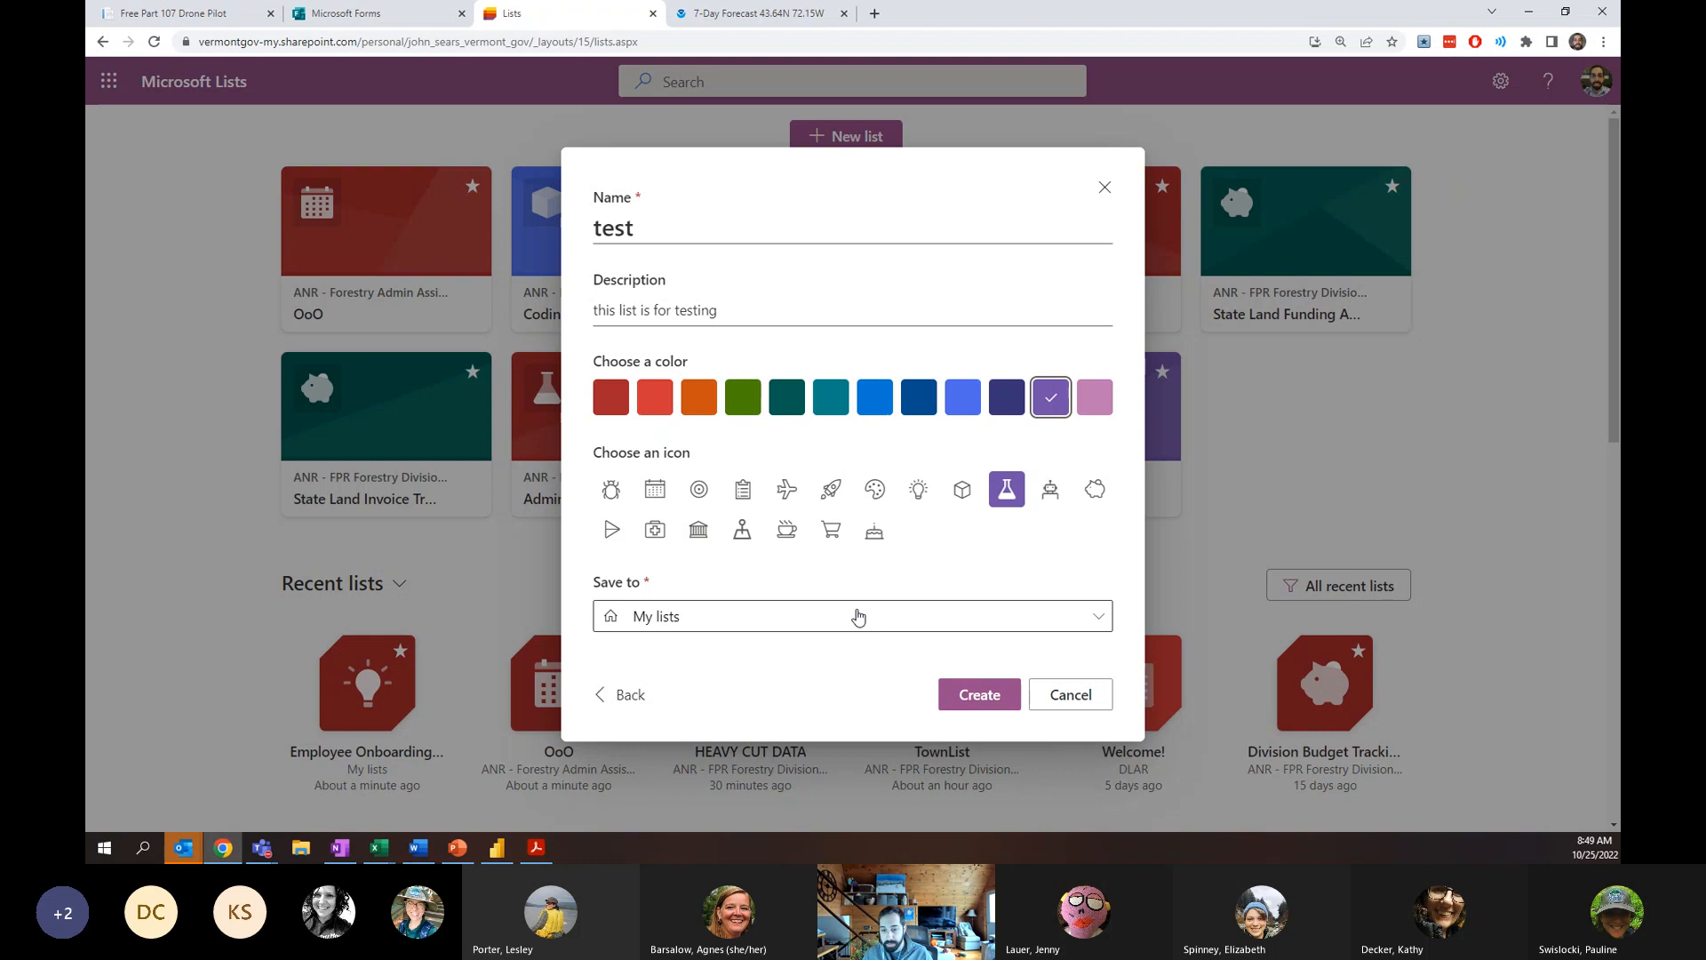
{"action": "left_click", "coordinate": [852, 616]}
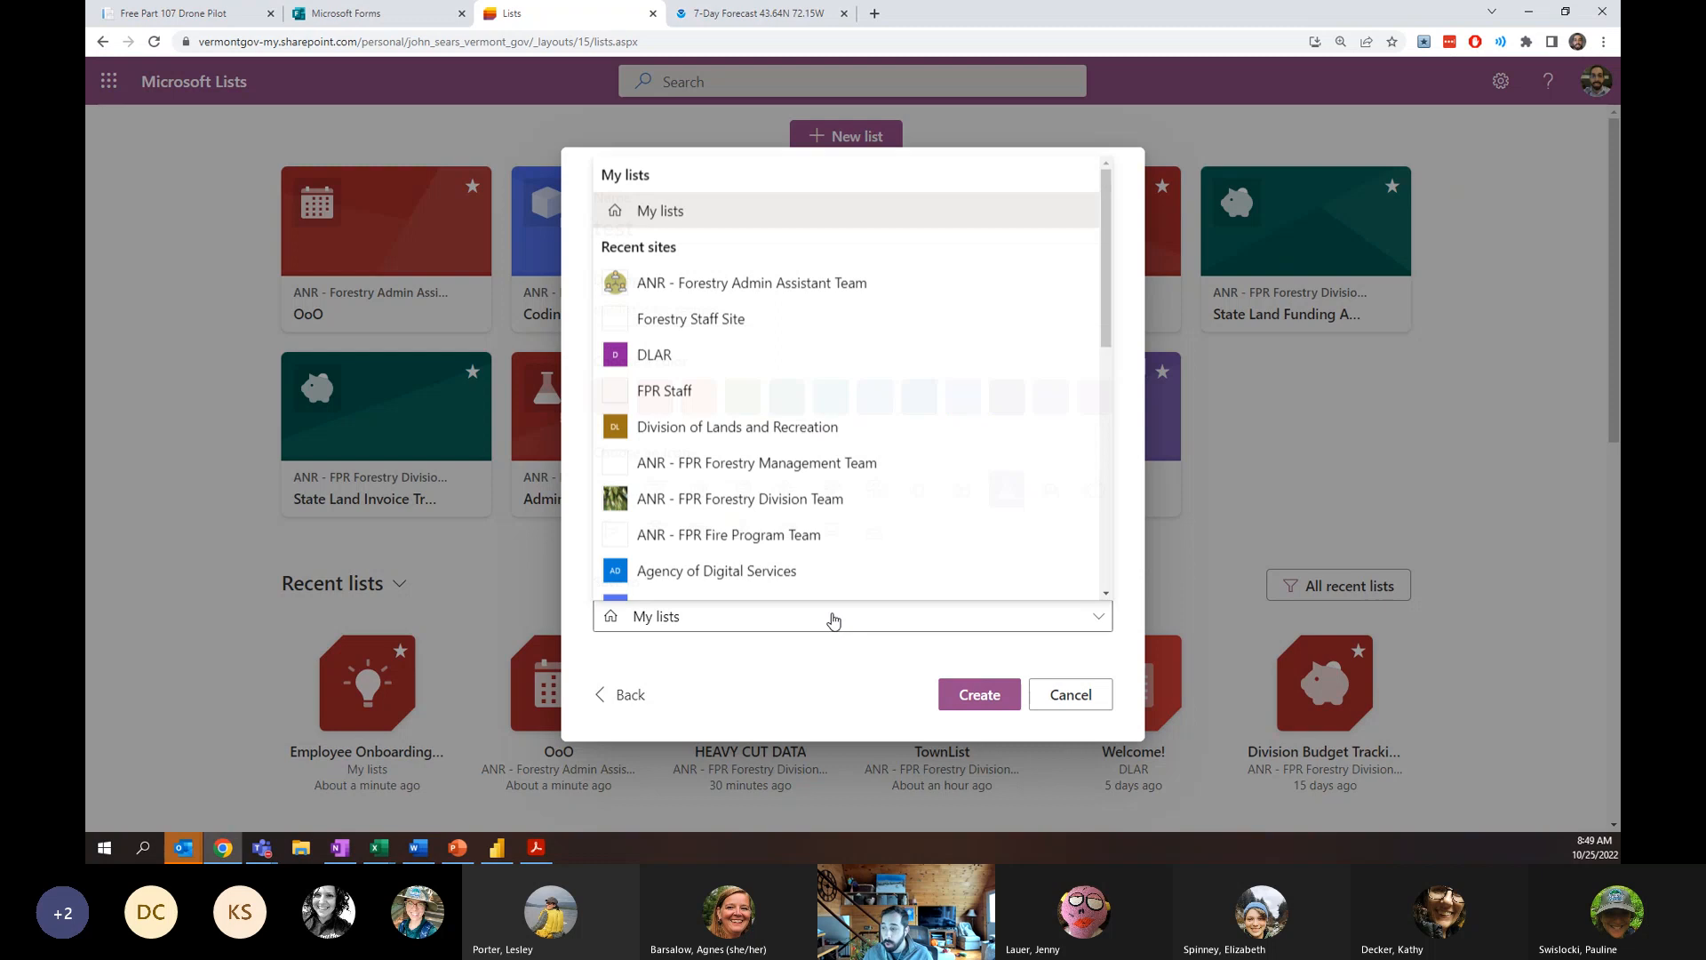
Save the list to ANR - Forestry Admin Assistant Team and show it in site navigation.
{"action": "scroll", "scroll_direction": "down", "scroll_amount": 3}
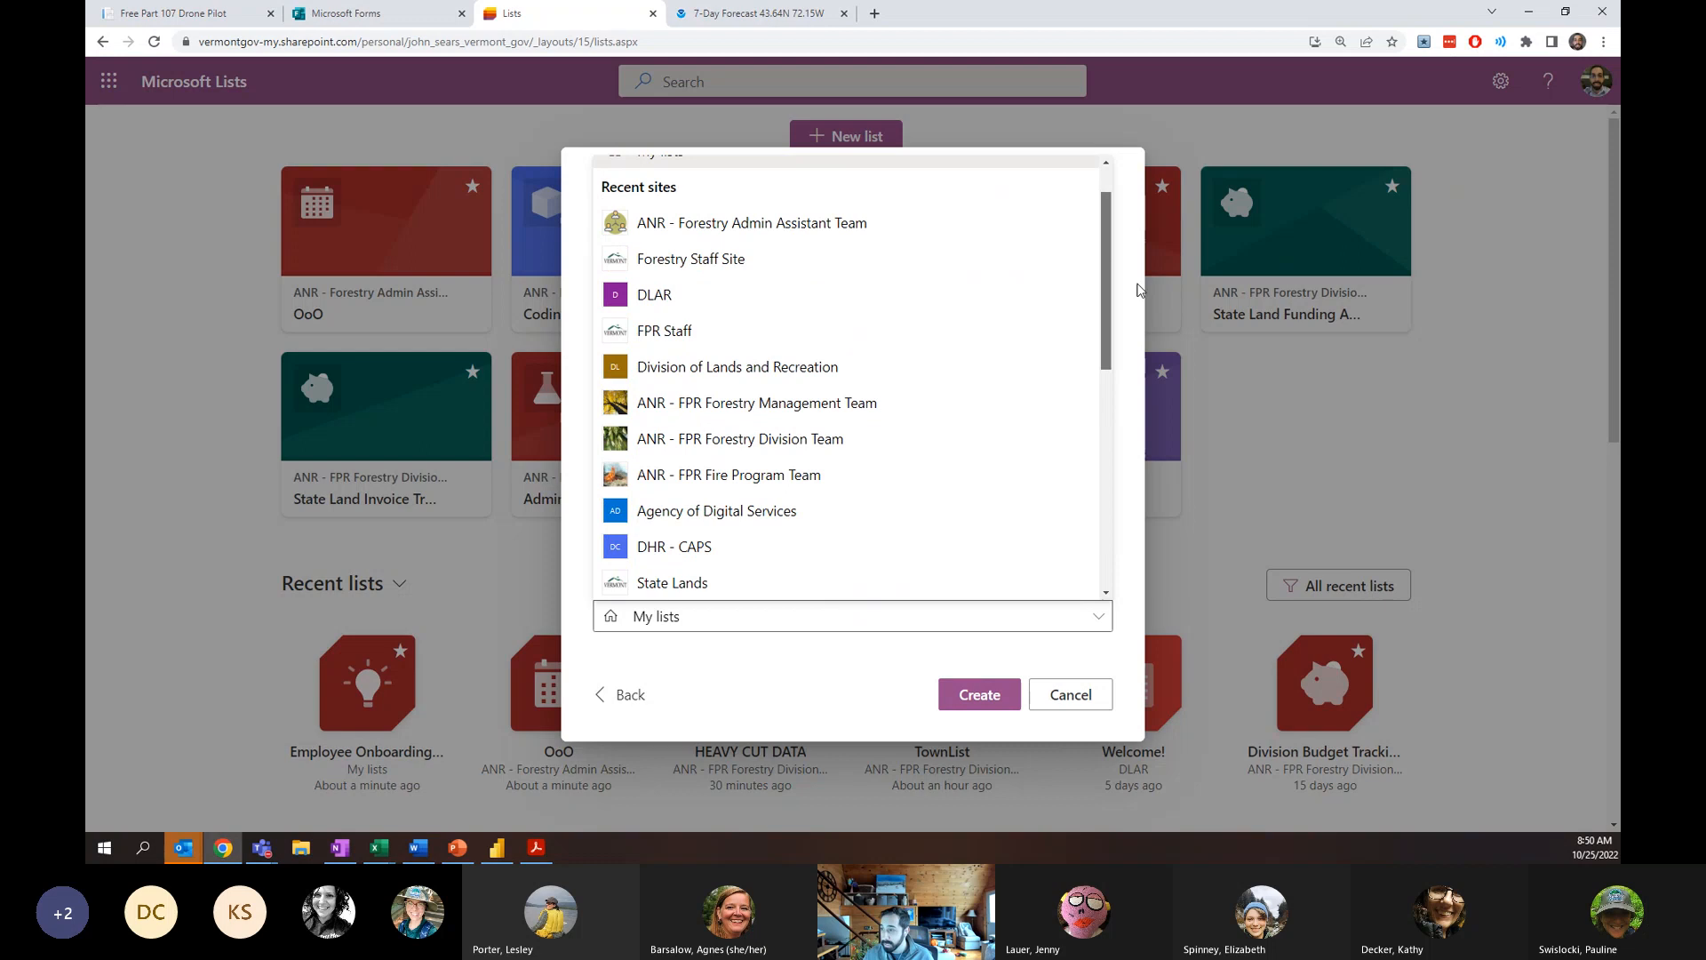
{"action": "scroll", "scroll_direction": "down", "scroll_amount": 3}
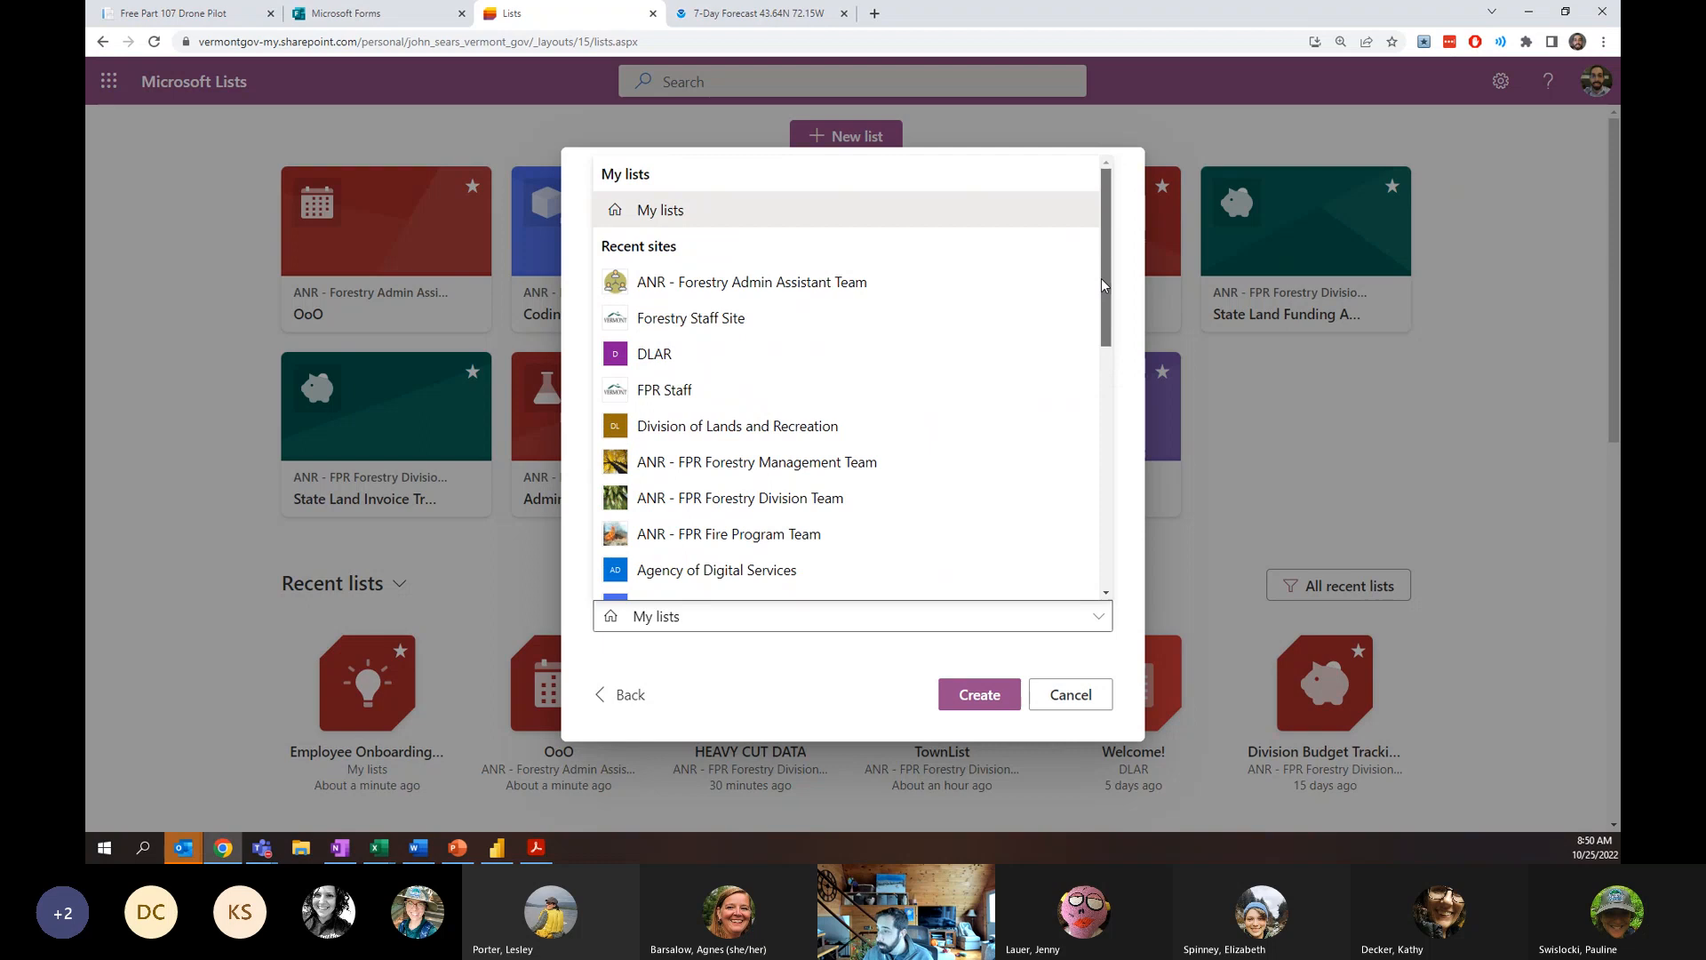
{"action": "left_click", "coordinate": [751, 280]}
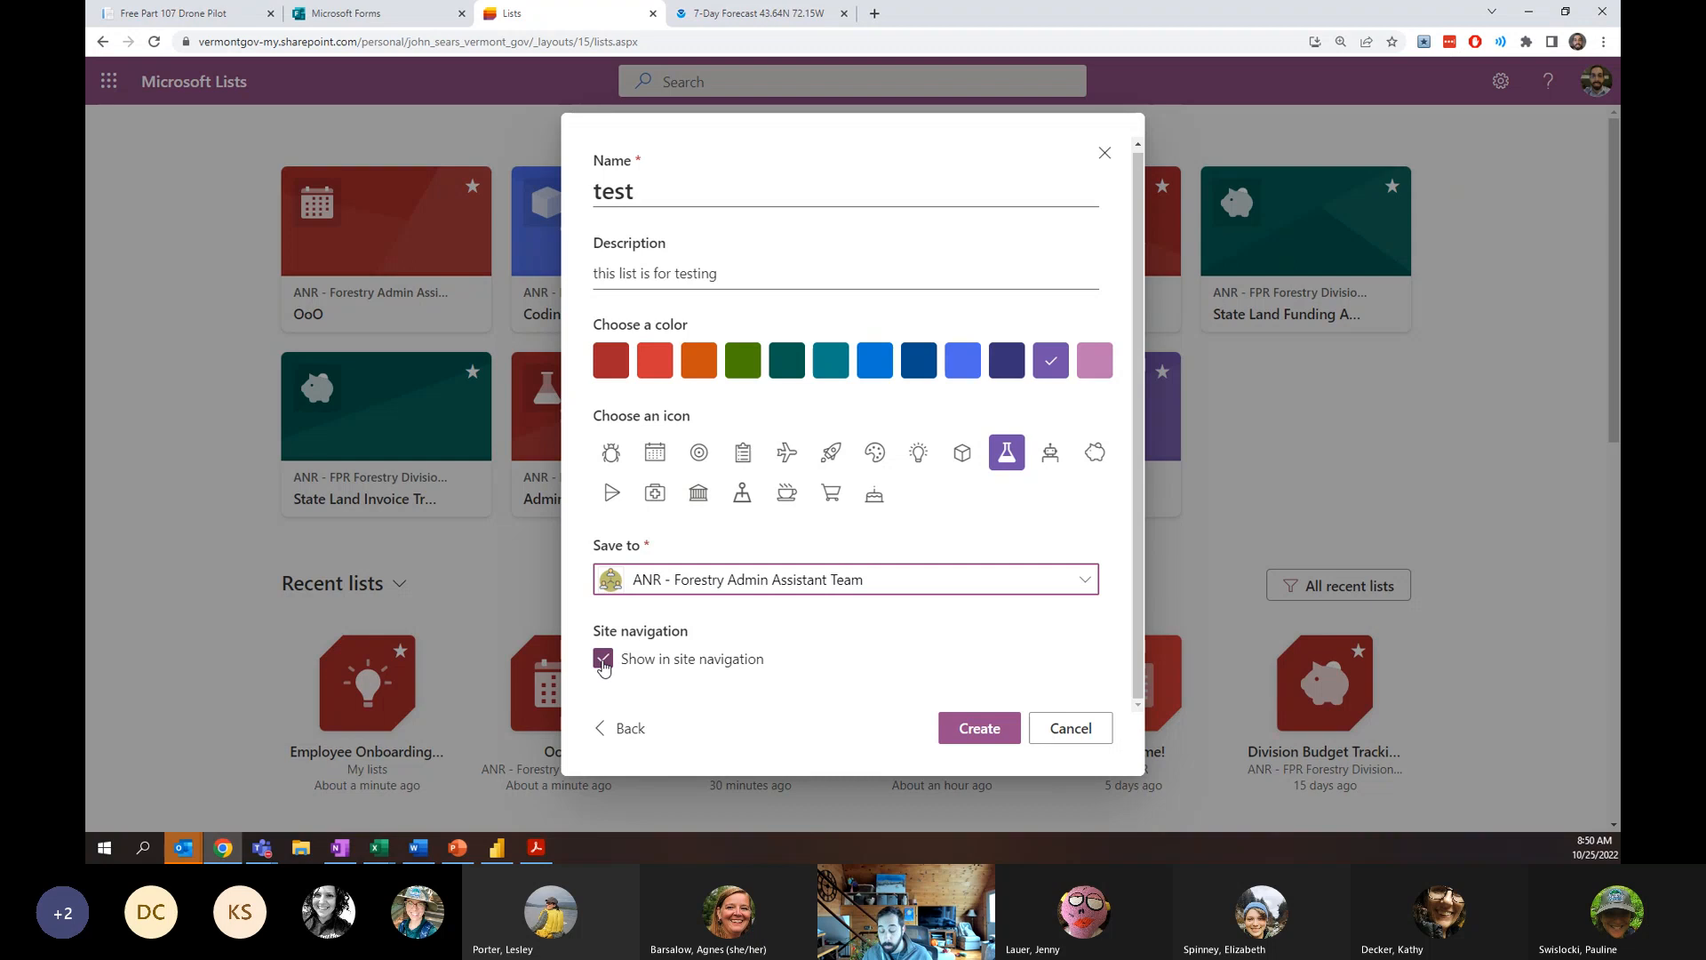
{"action": "left_click", "coordinate": [977, 727]}
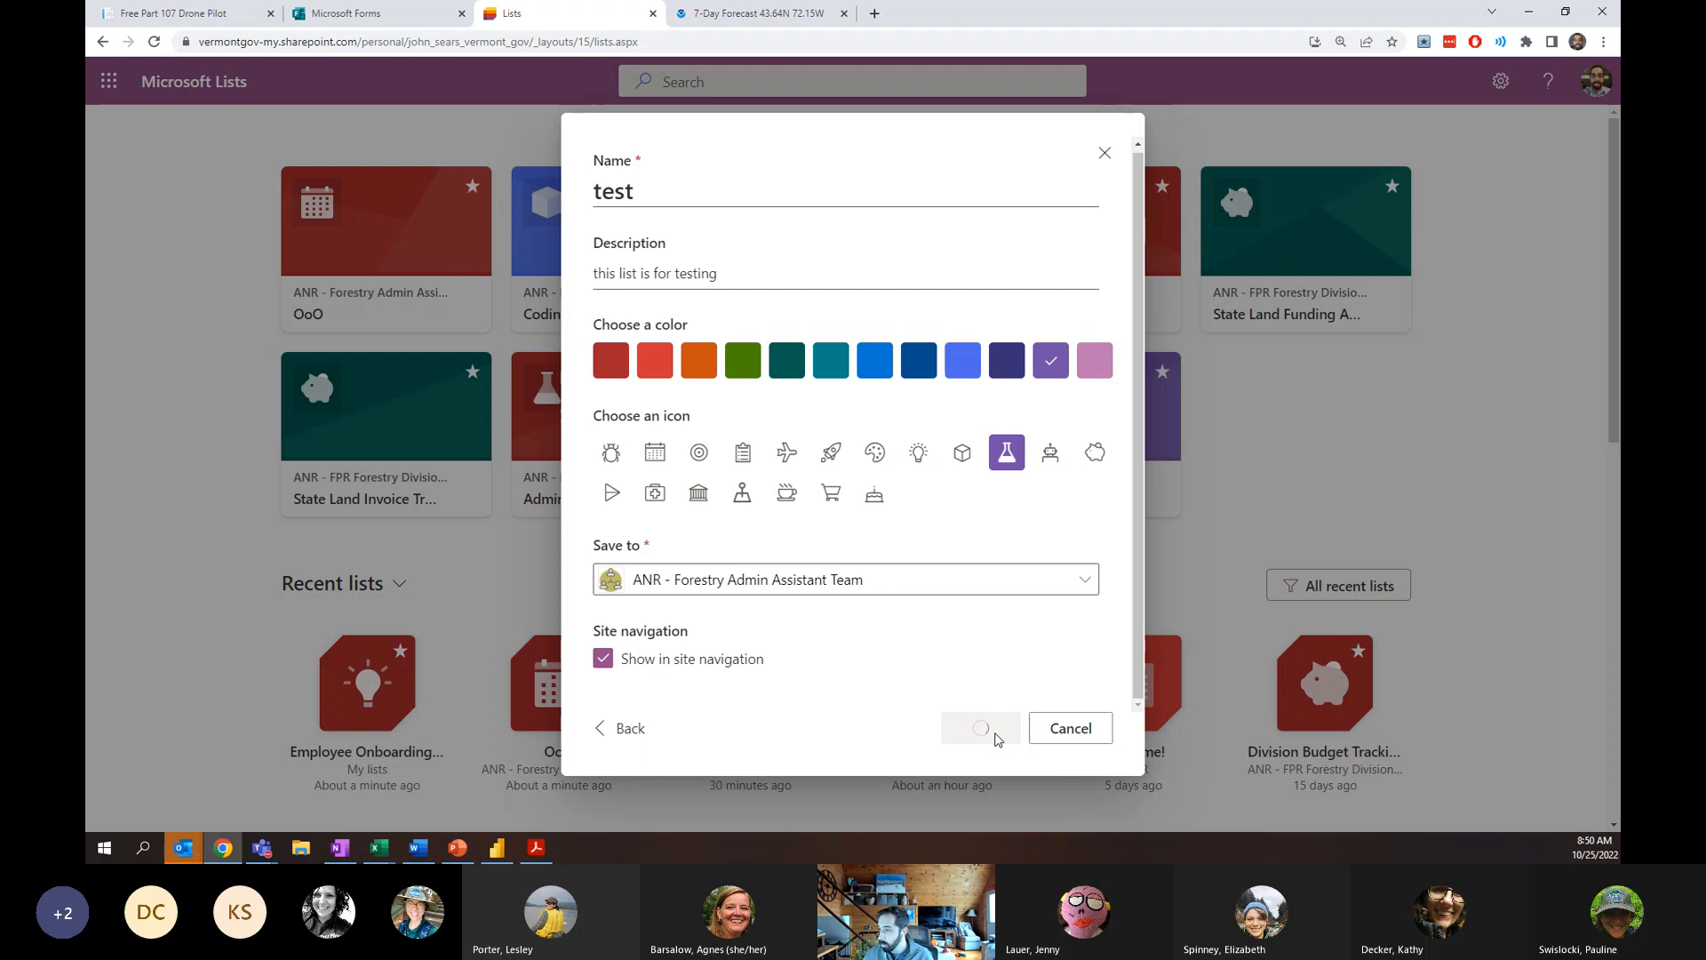
Create the empty 'test' list and show the available column types.
{"action": "left_click", "coordinate": [979, 727]}
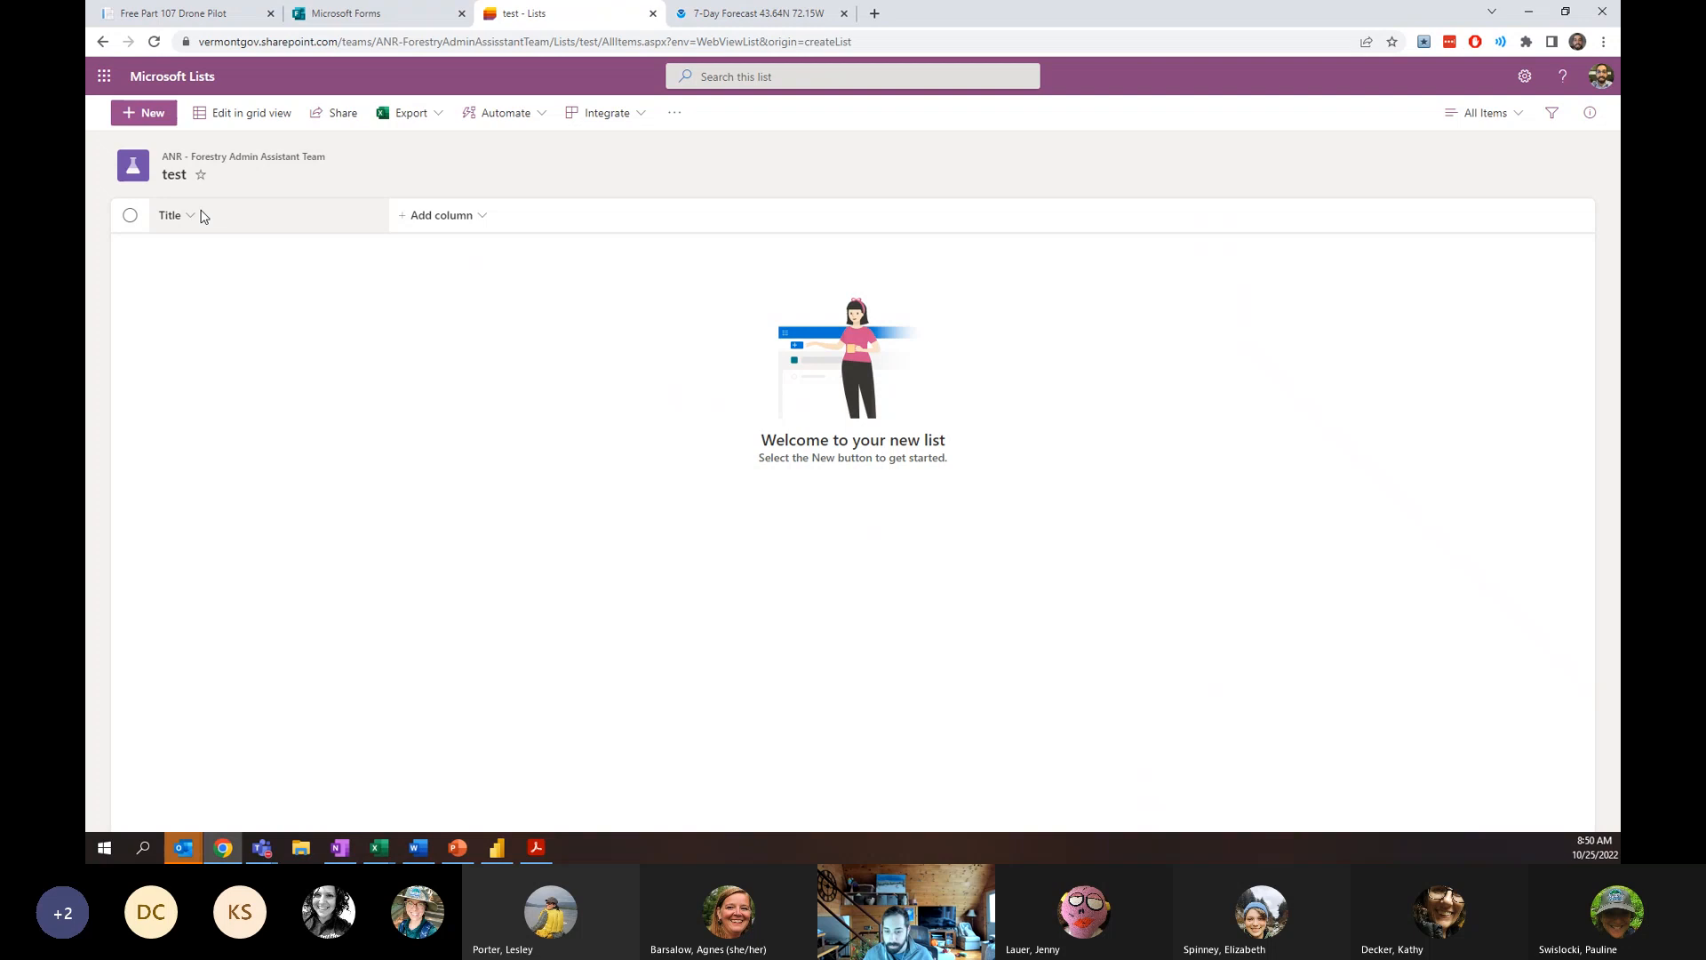
{"action": "mouse_move", "coordinate": [188, 233]}
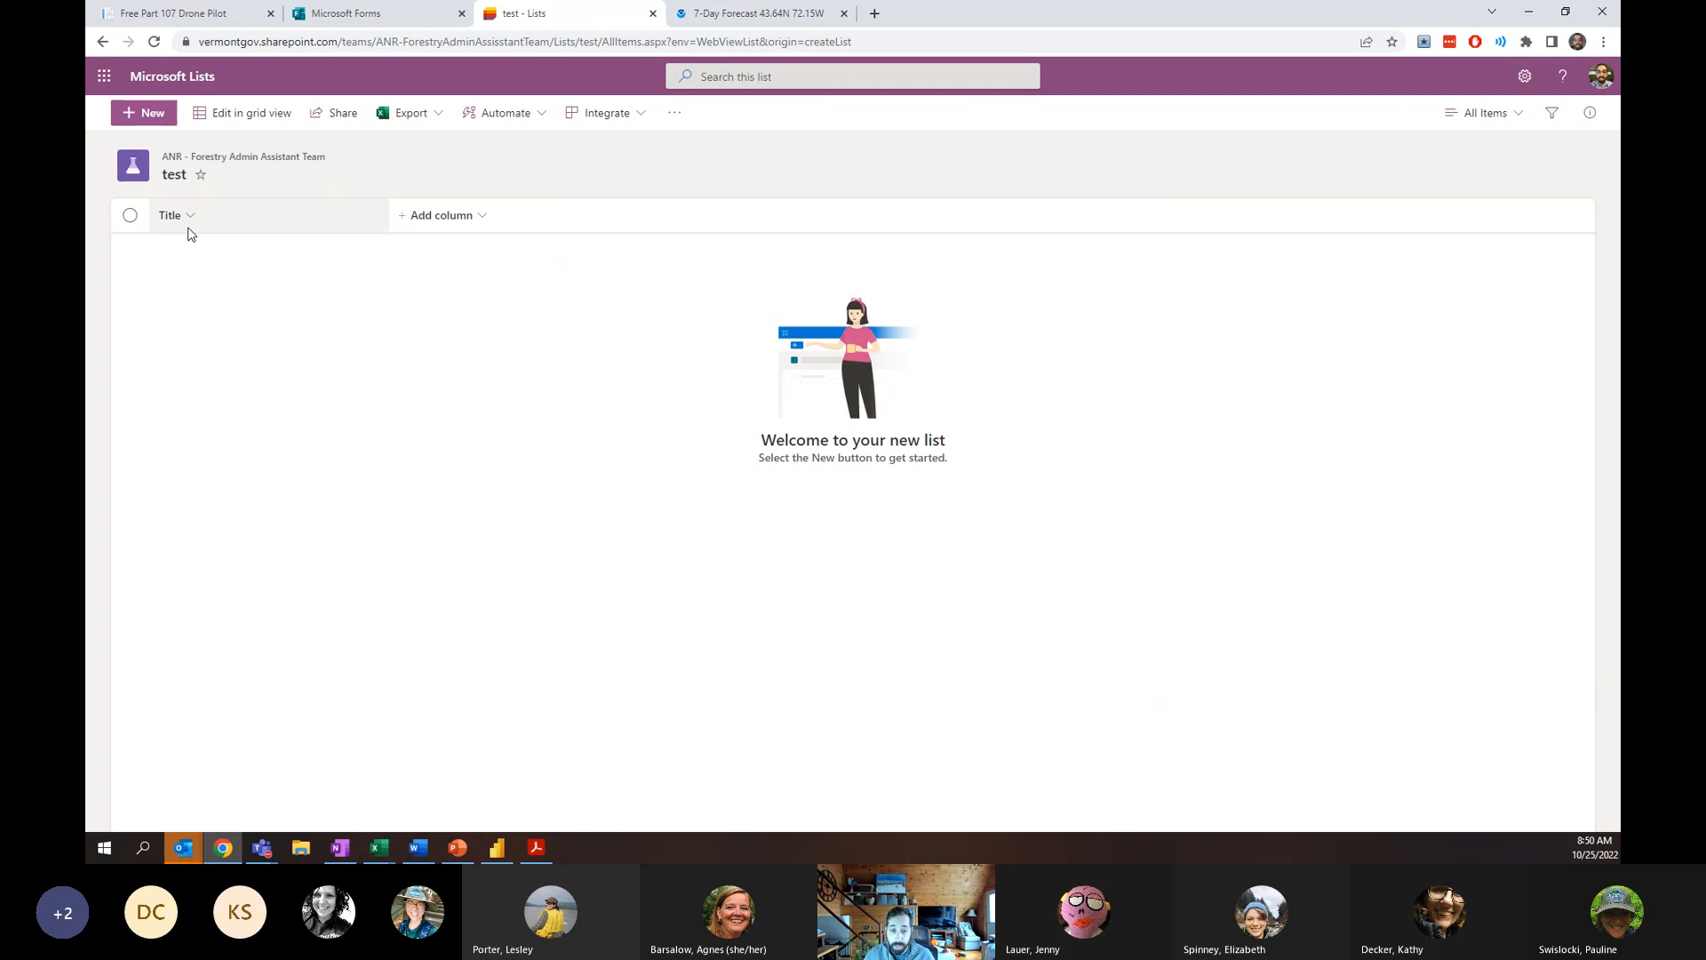
{"action": "left_click", "coordinate": [443, 214]}
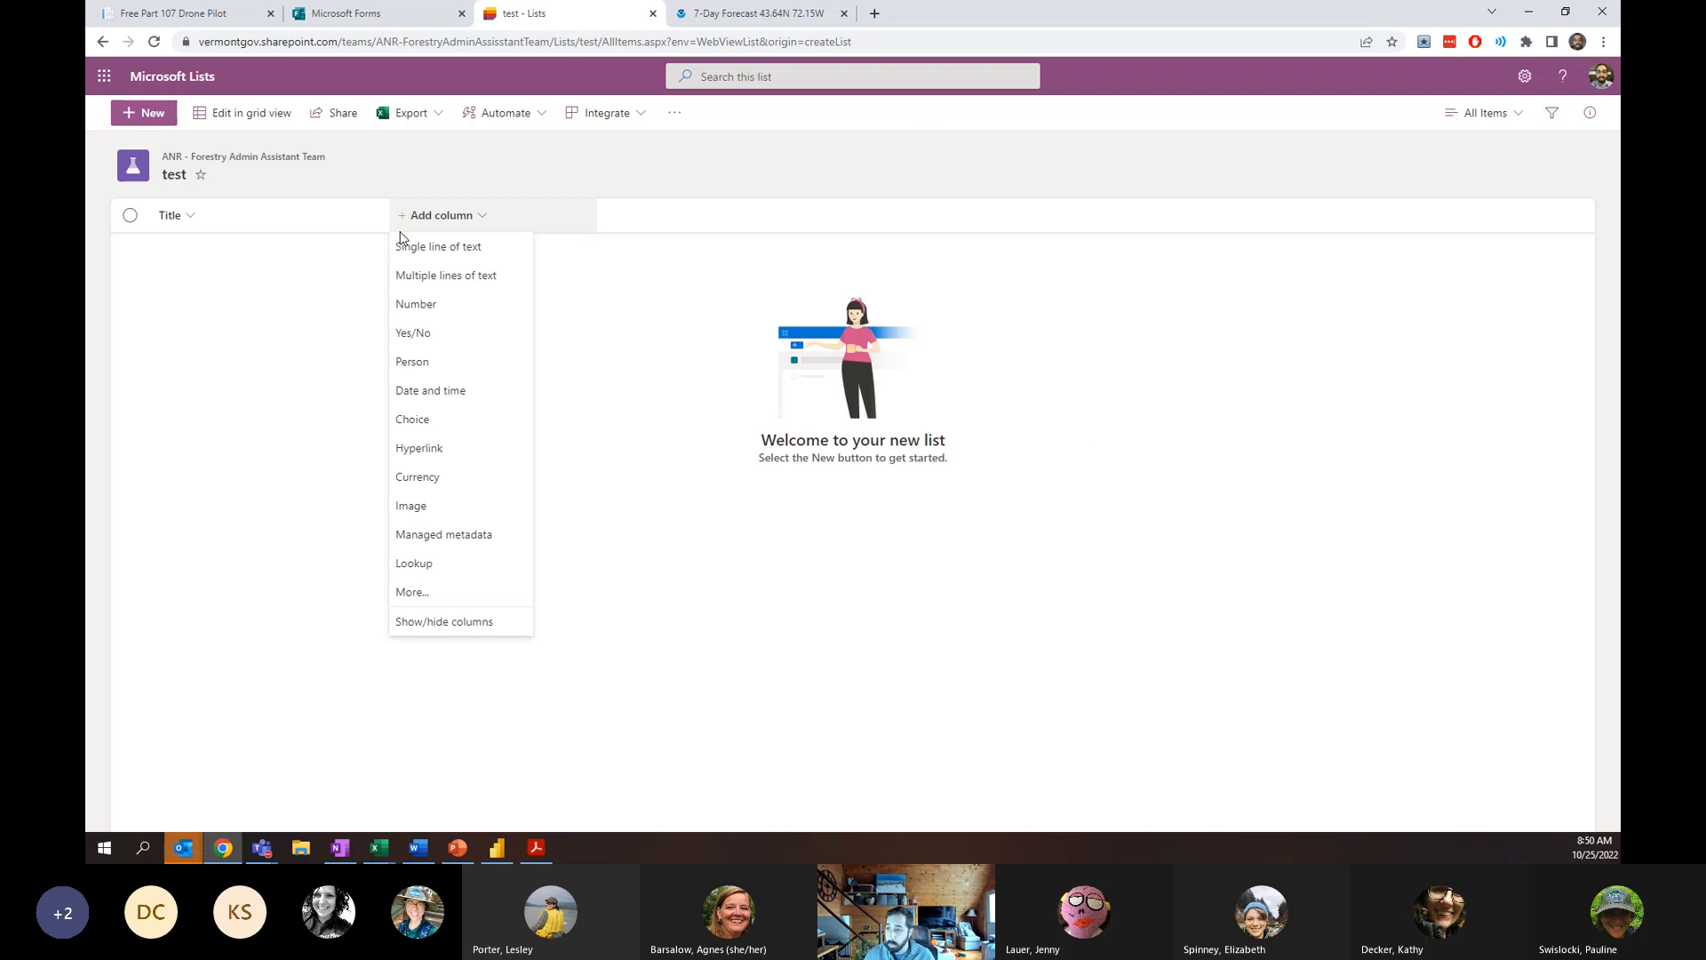
Add the 'type' choice column with options Type 1–3 and Choices 4–6.
{"action": "left_click", "coordinate": [412, 418]}
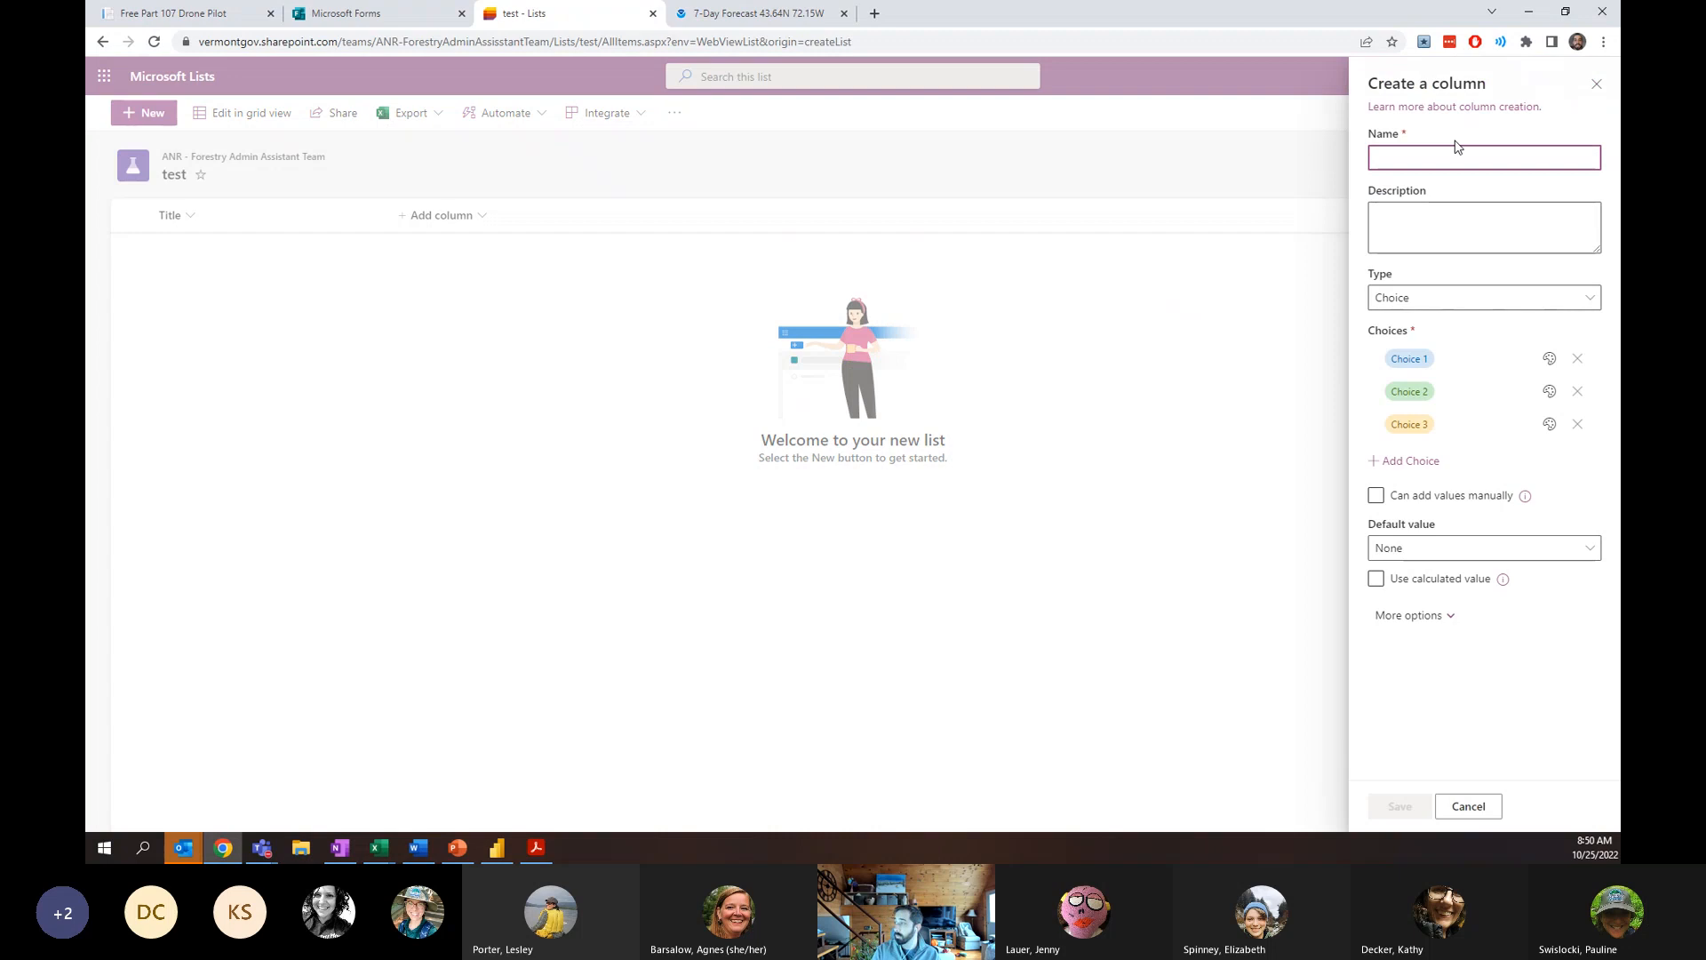
{"action": "type", "text": "what data"}
{"action": "type", "text": "type"}
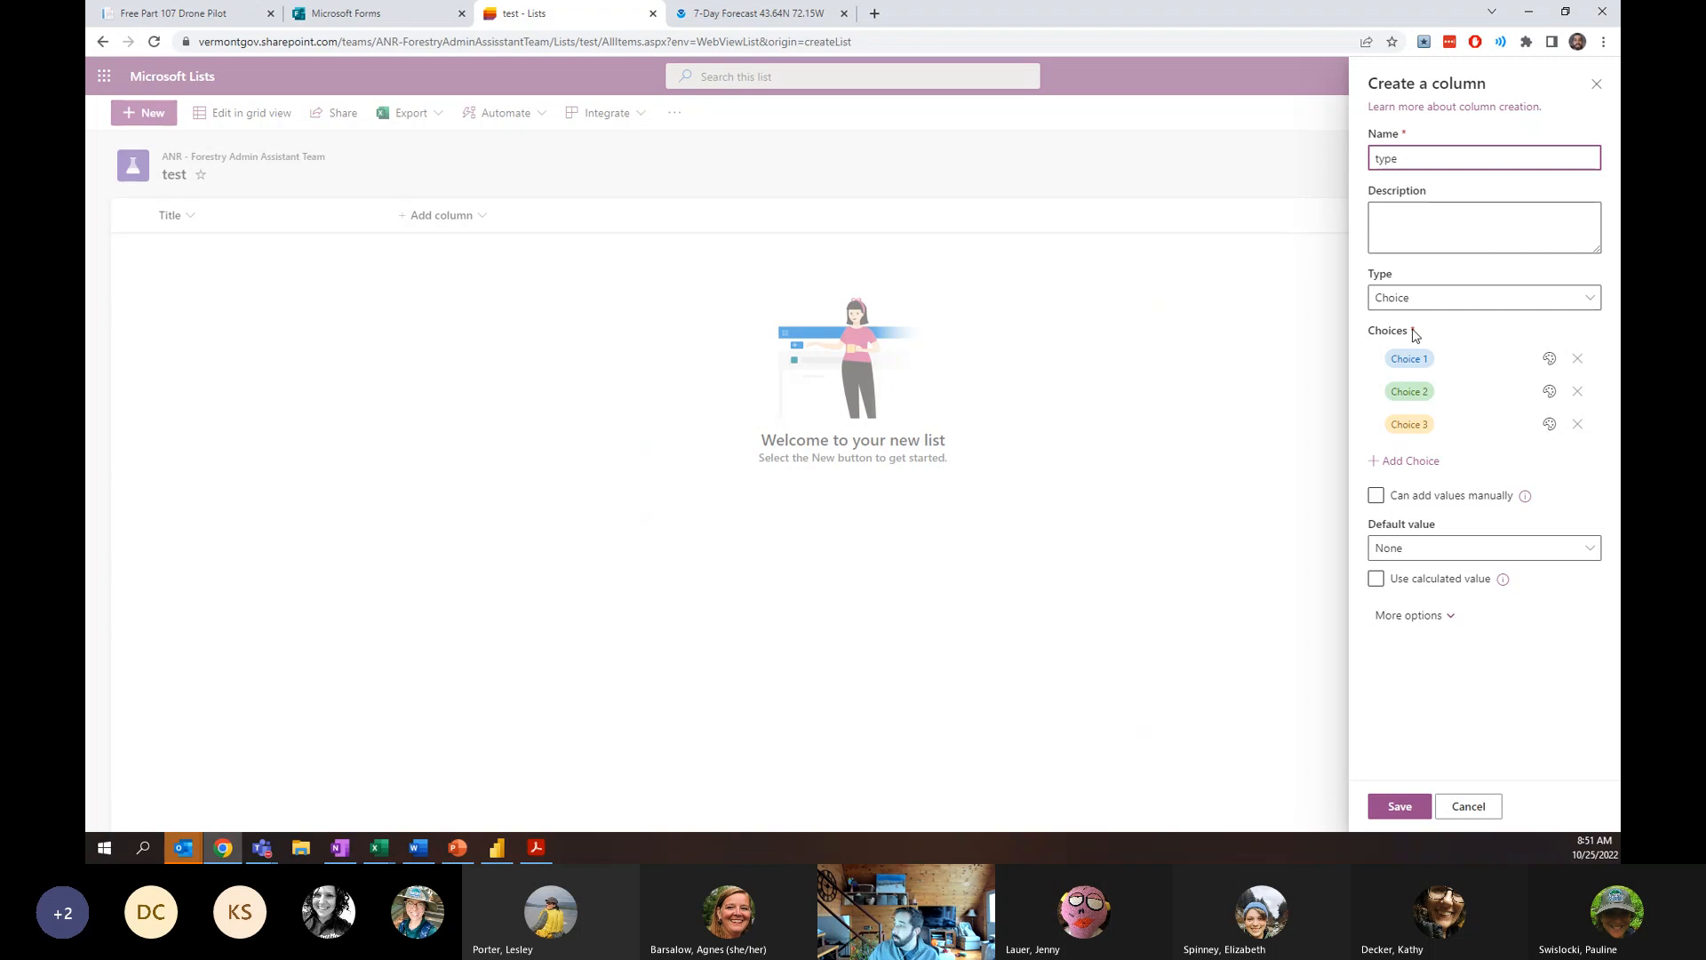
{"action": "left_click", "coordinate": [1410, 358]}
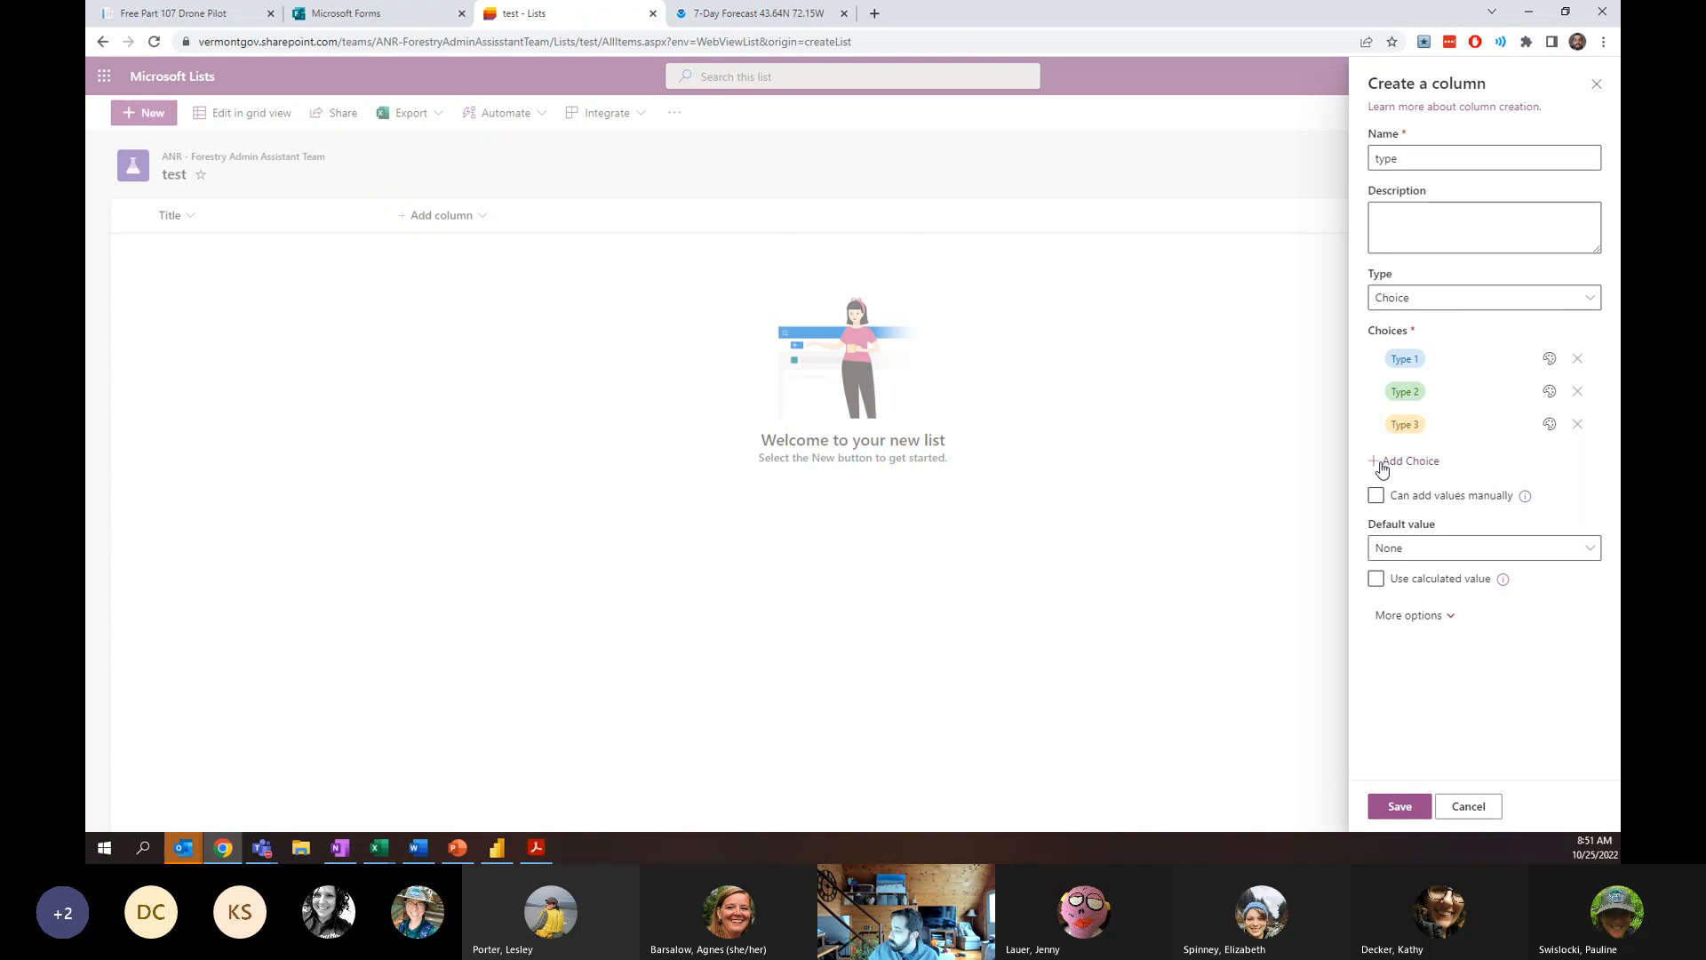
{"action": "left_click", "coordinate": [1407, 460]}
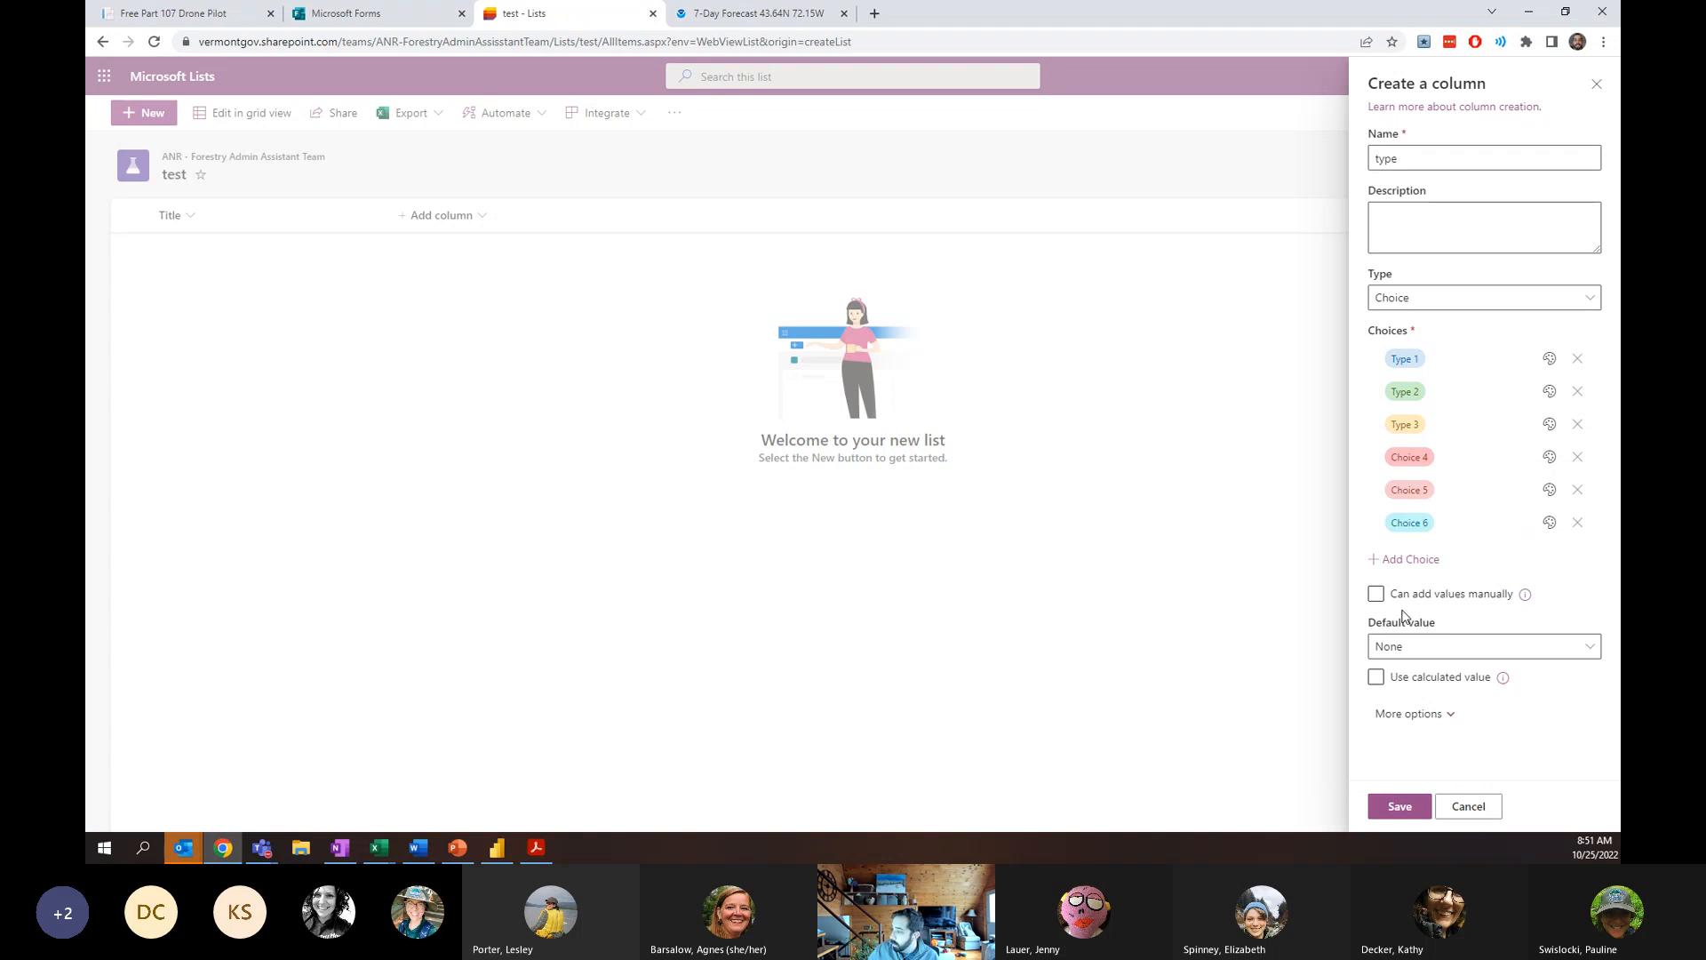
{"action": "scroll", "scroll_direction": "down", "scroll_amount": 3}
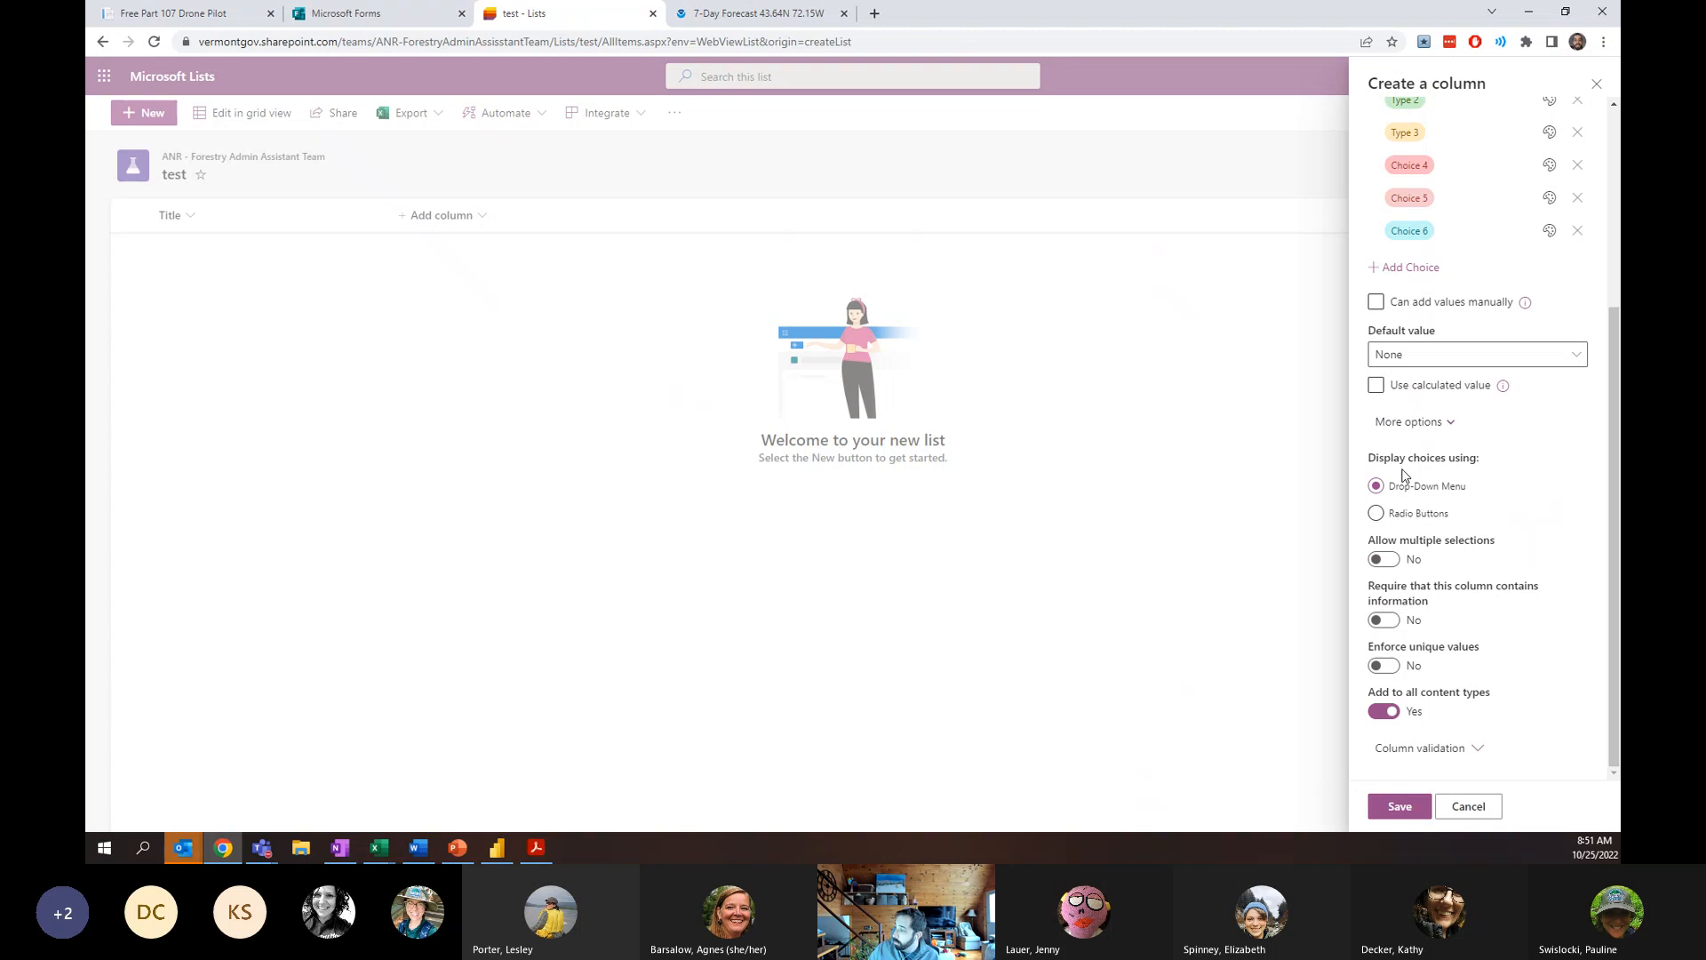
{"action": "left_click", "coordinate": [1376, 512]}
{"action": "type", "text": "link to da"}
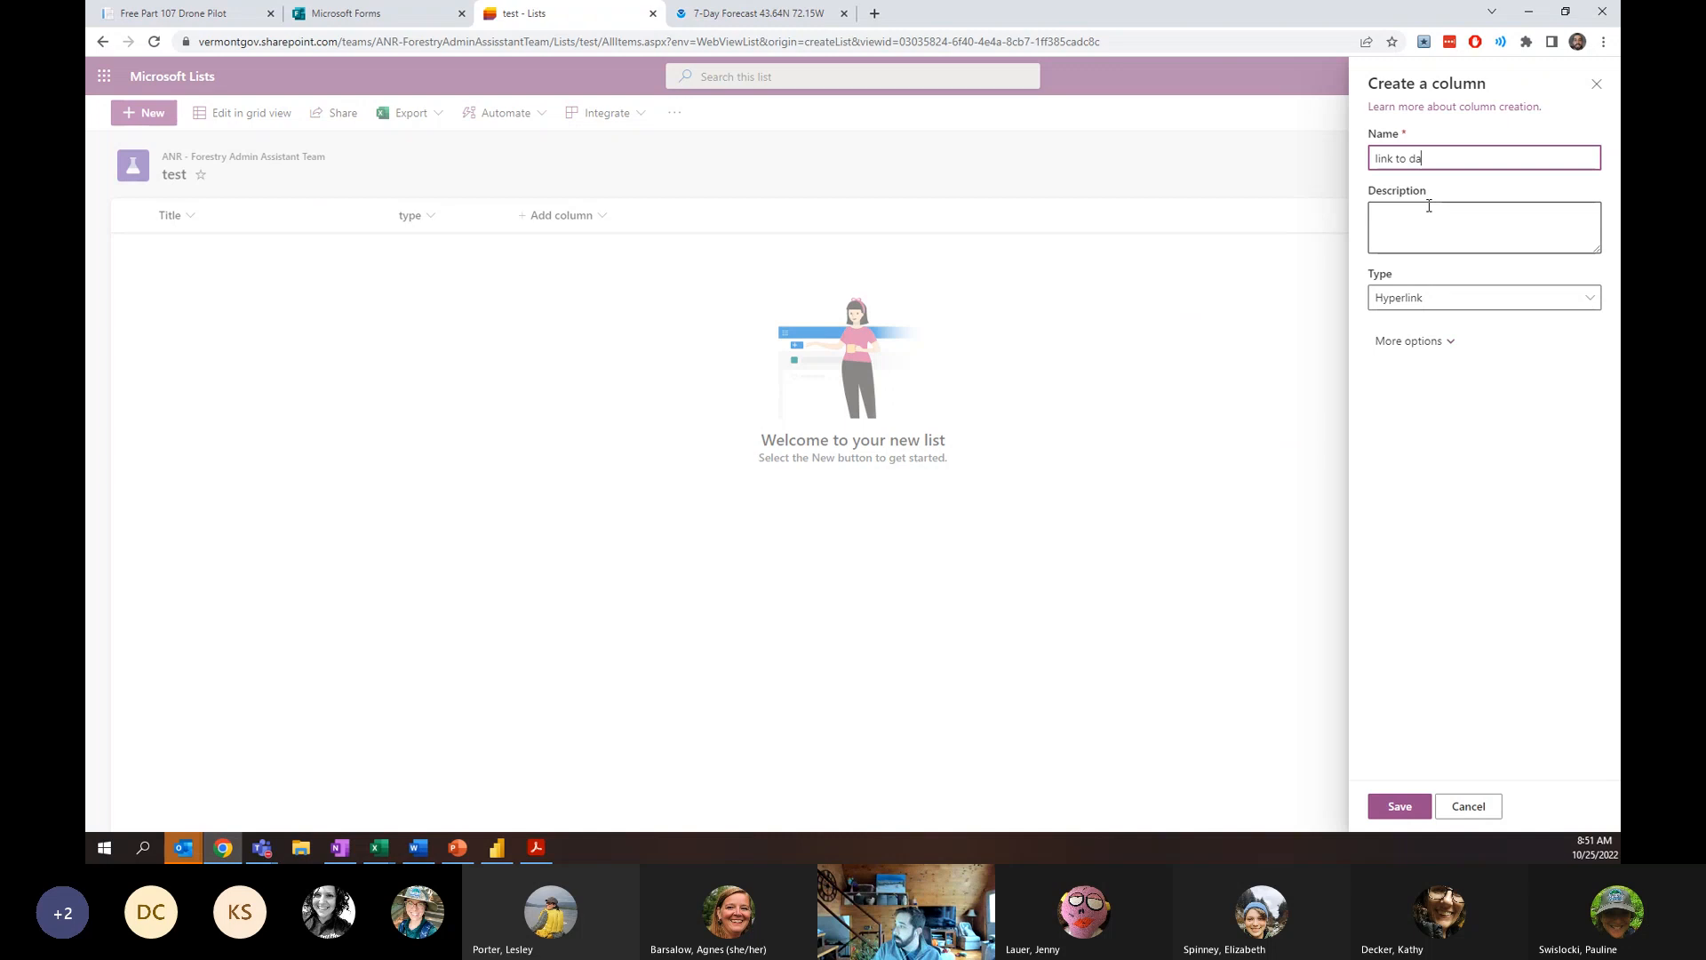
Name the new hyperlink column 'link' and save it.
{"action": "left_click", "coordinate": [1398, 805]}
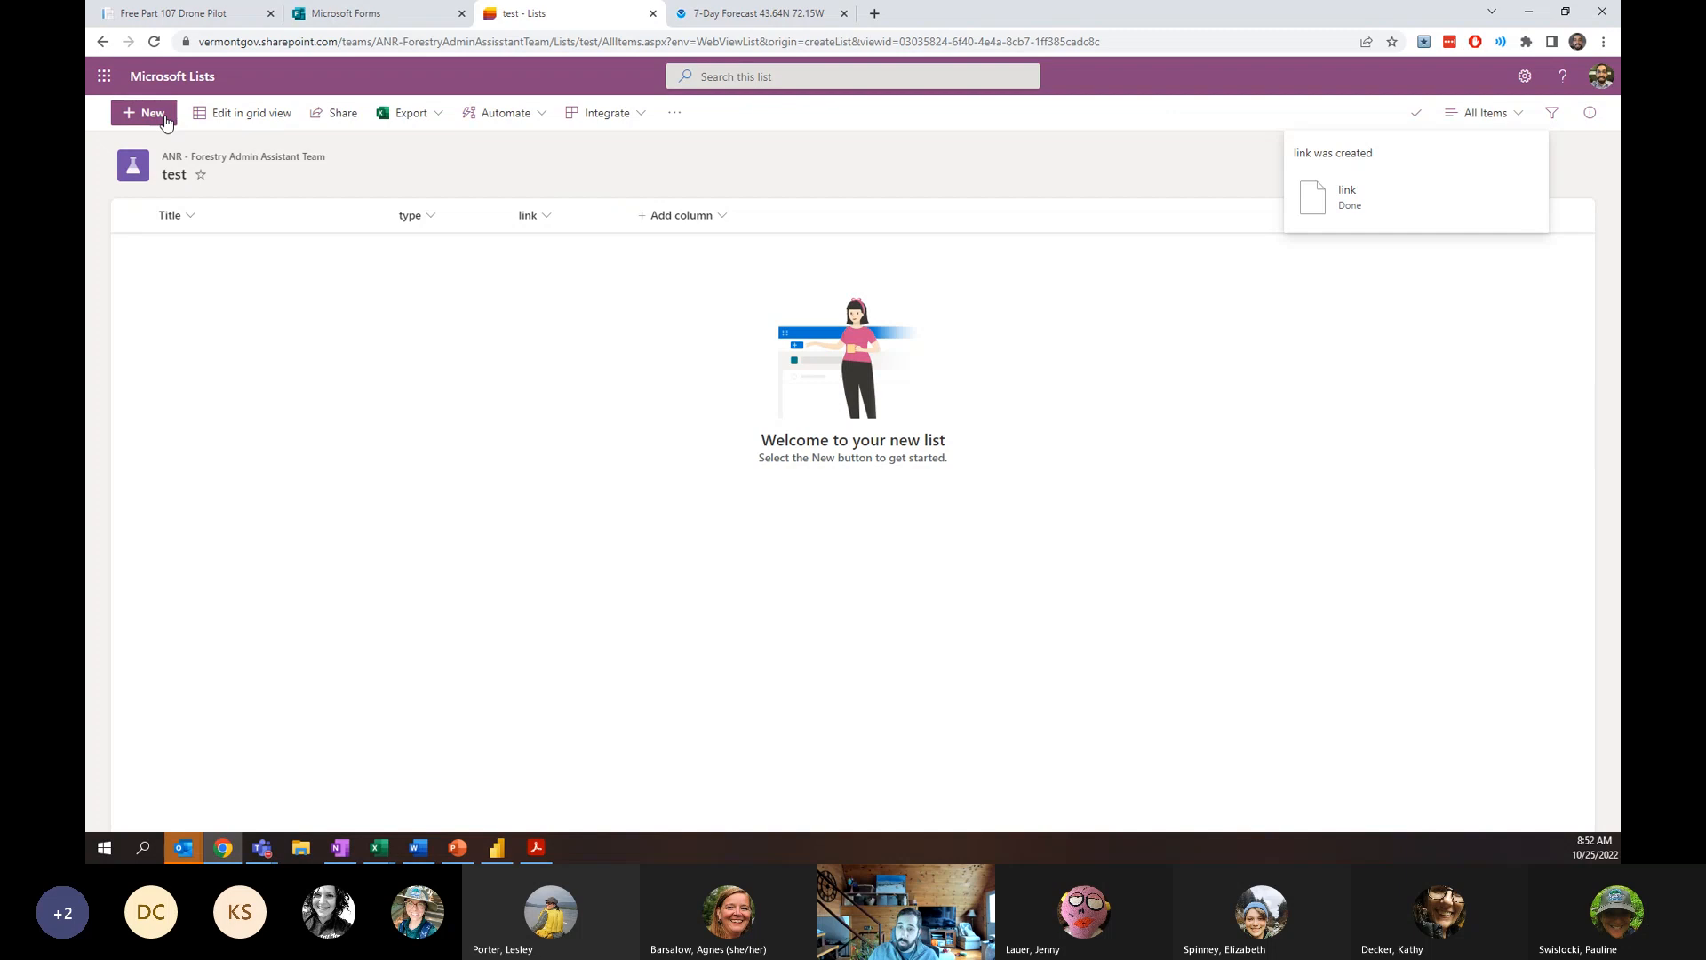
Open a blank New item form for the 'test' list.
{"action": "left_click", "coordinate": [142, 112]}
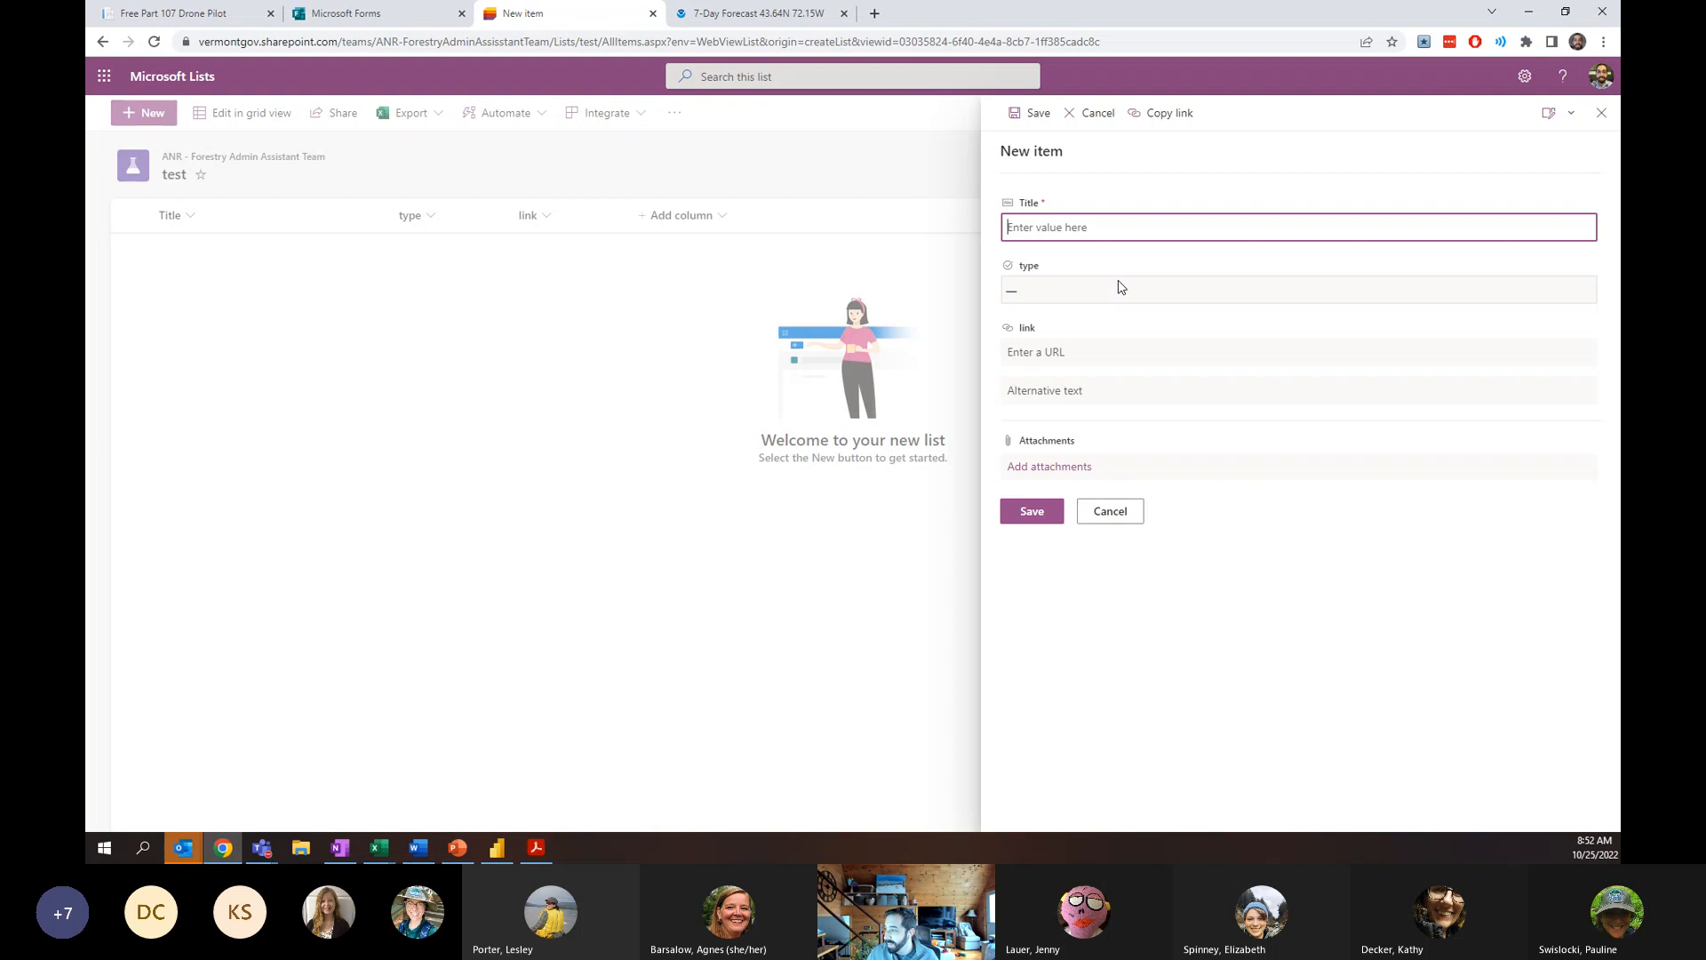
Check the form's customize options, then list the type choices Type 1 to Choice 6.
{"action": "left_click", "coordinate": [1552, 112]}
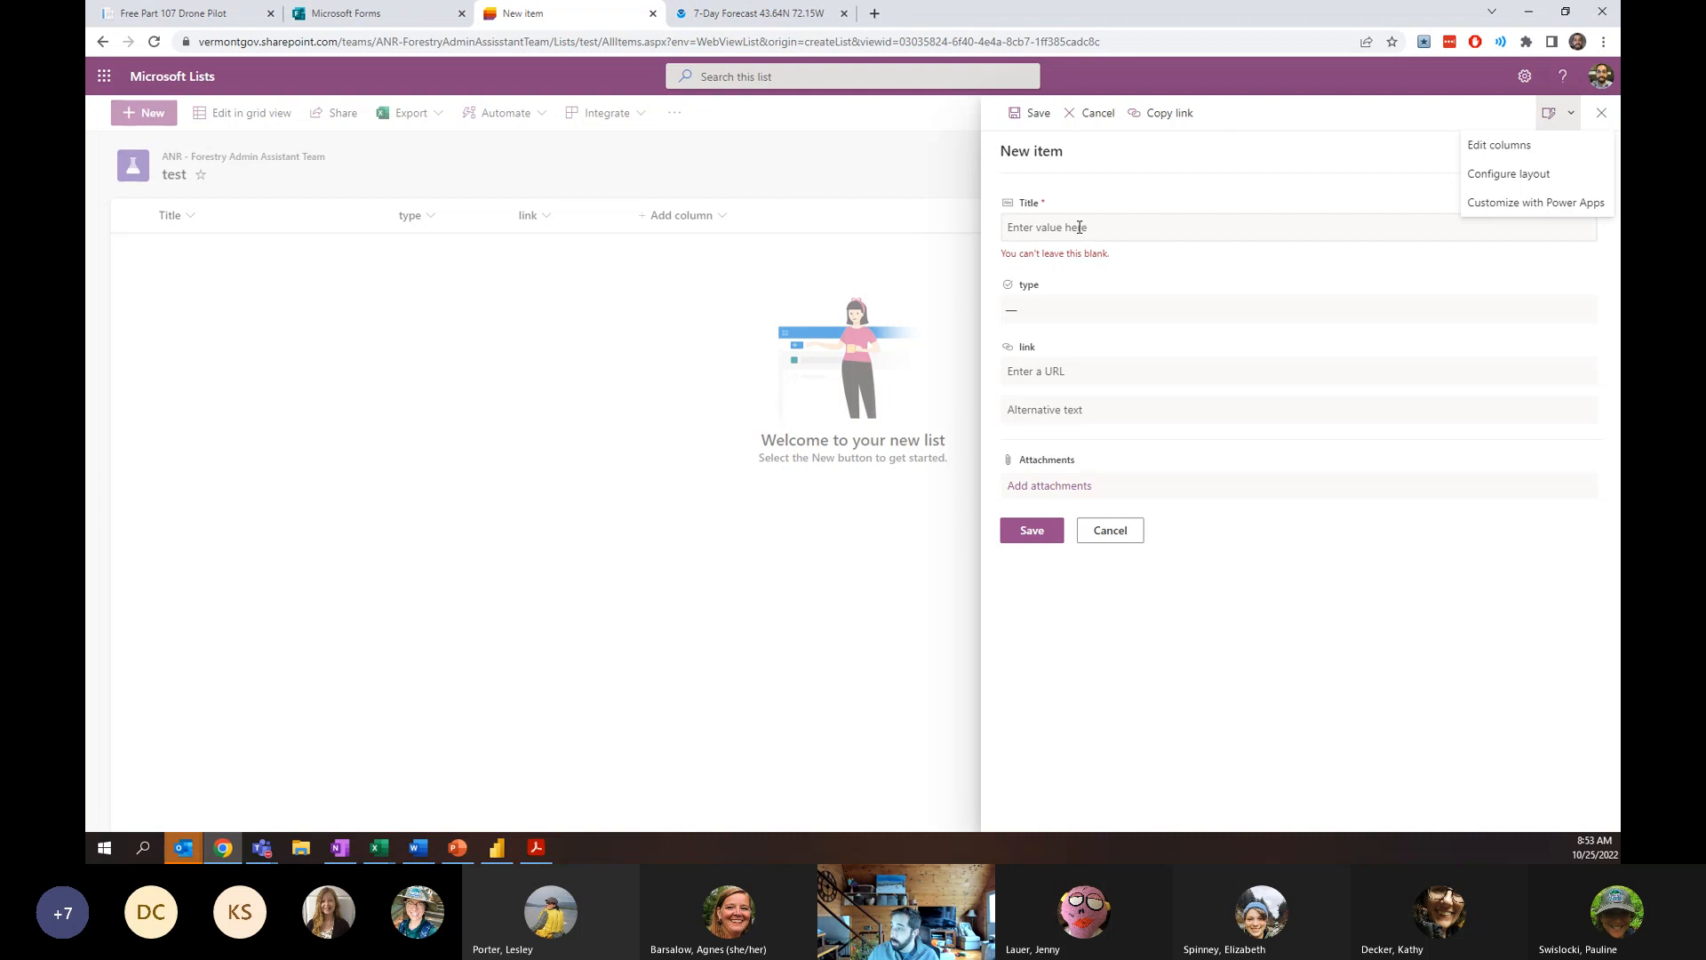
{"action": "mouse_move", "coordinate": [1048, 485]}
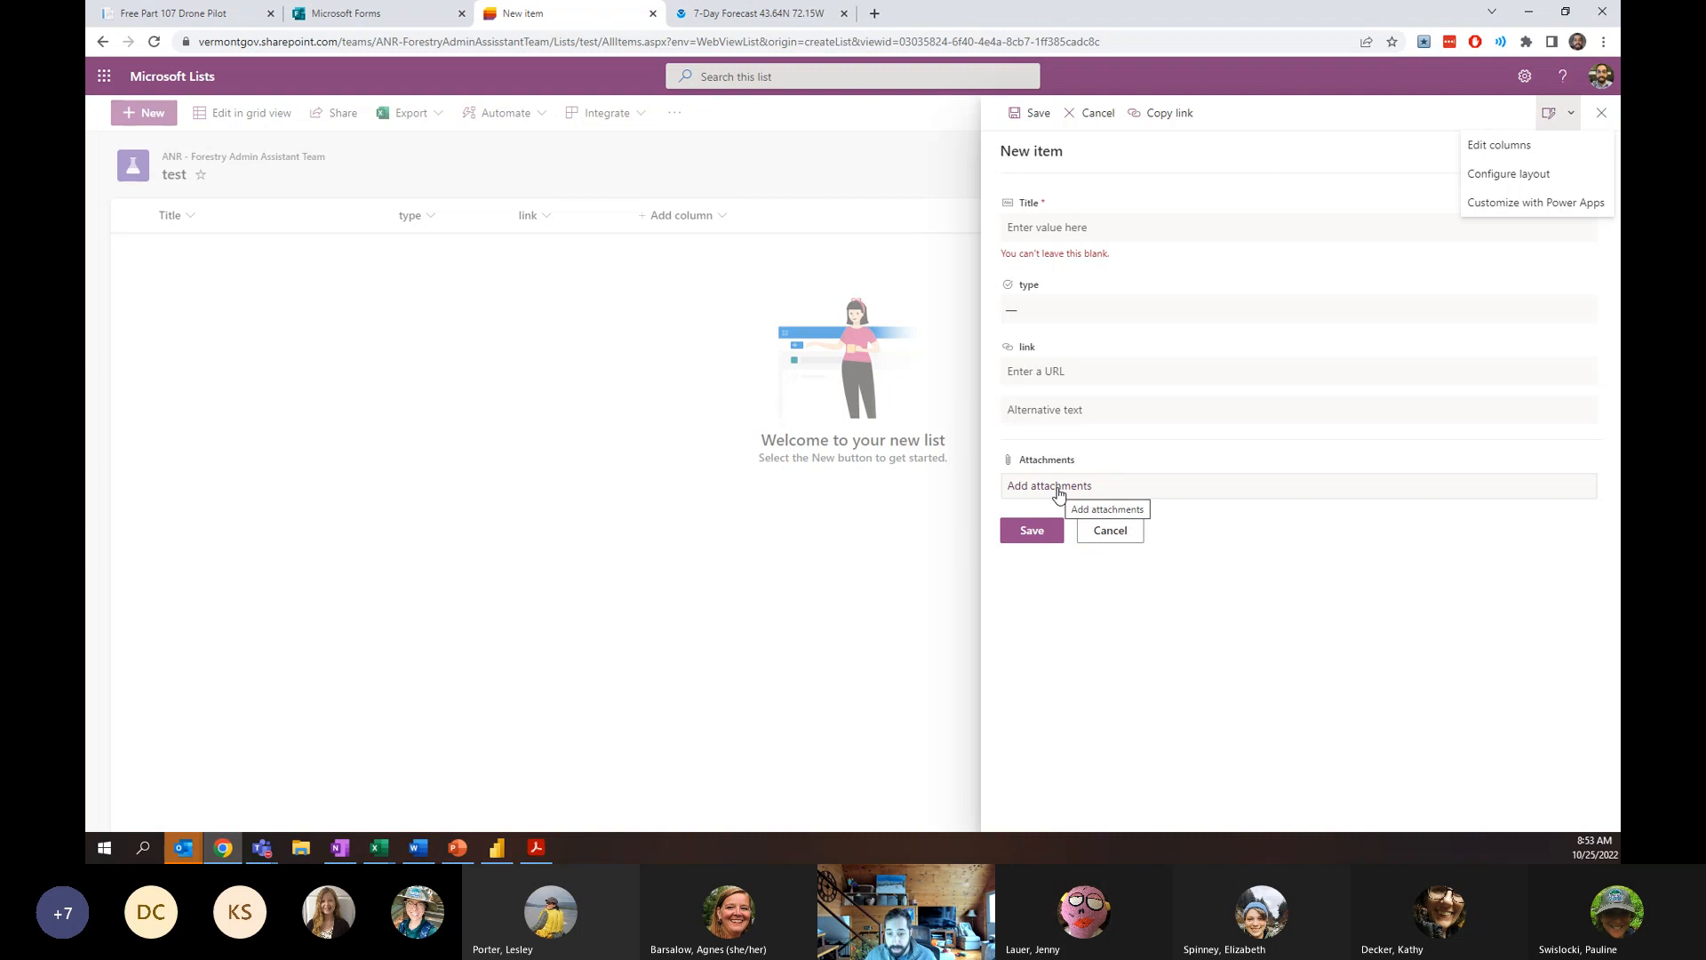
{"action": "mouse_move", "coordinate": [1277, 517]}
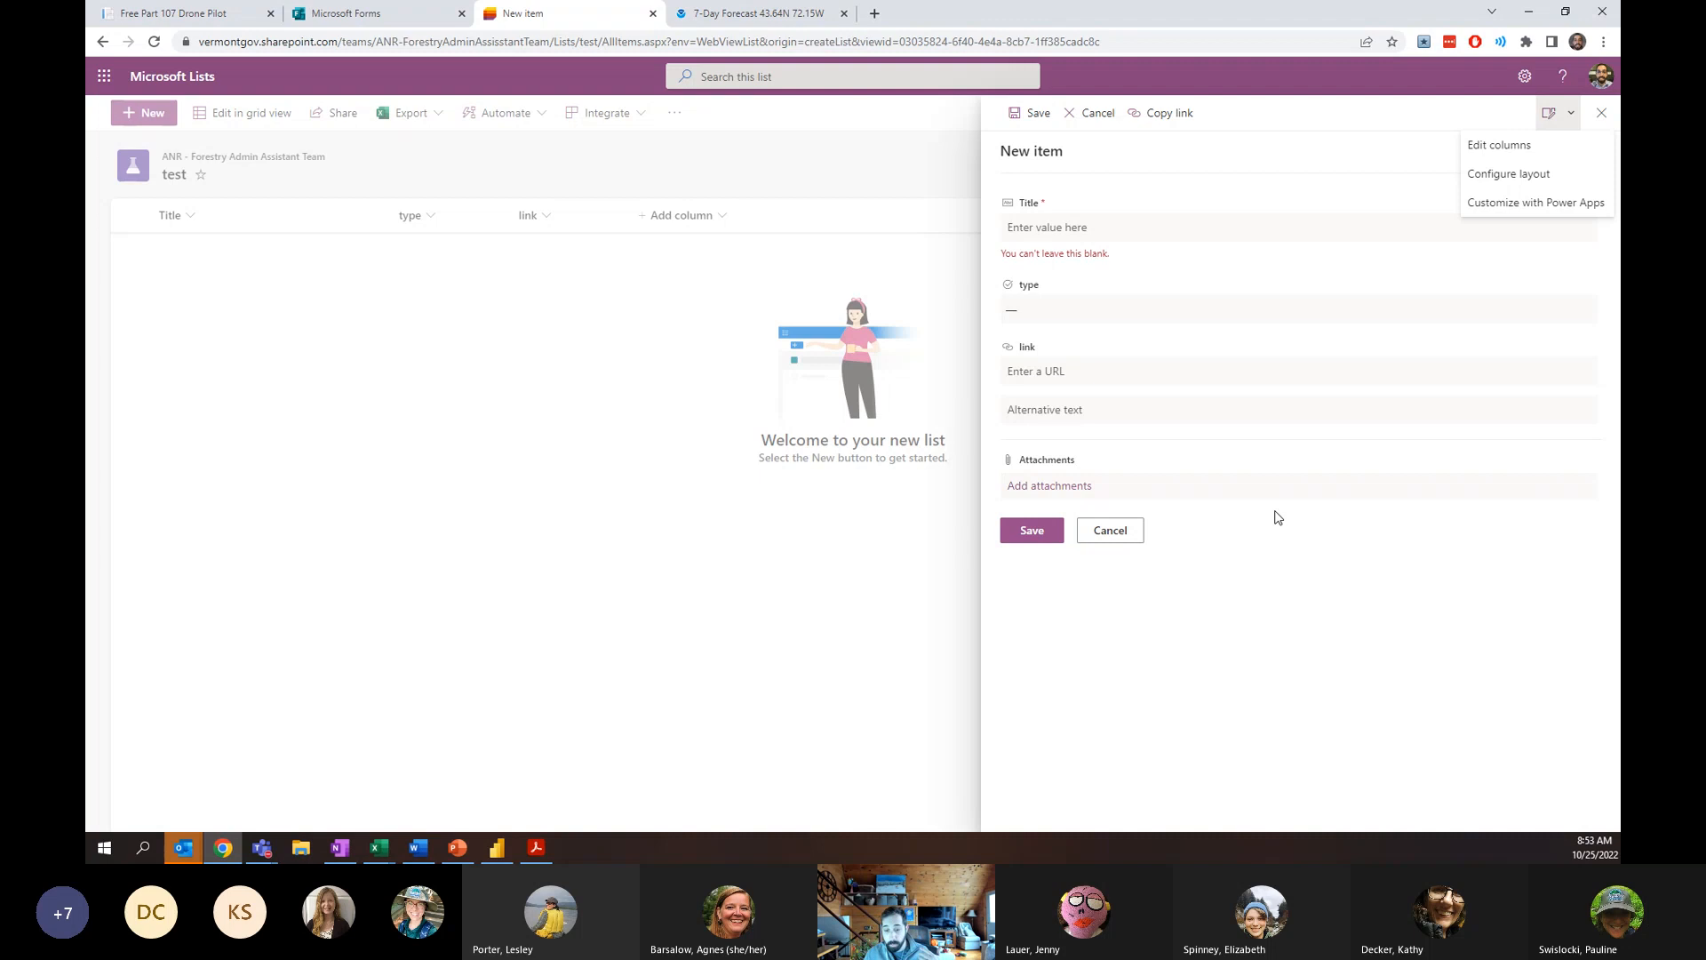
{"action": "mouse_move", "coordinate": [1269, 515]}
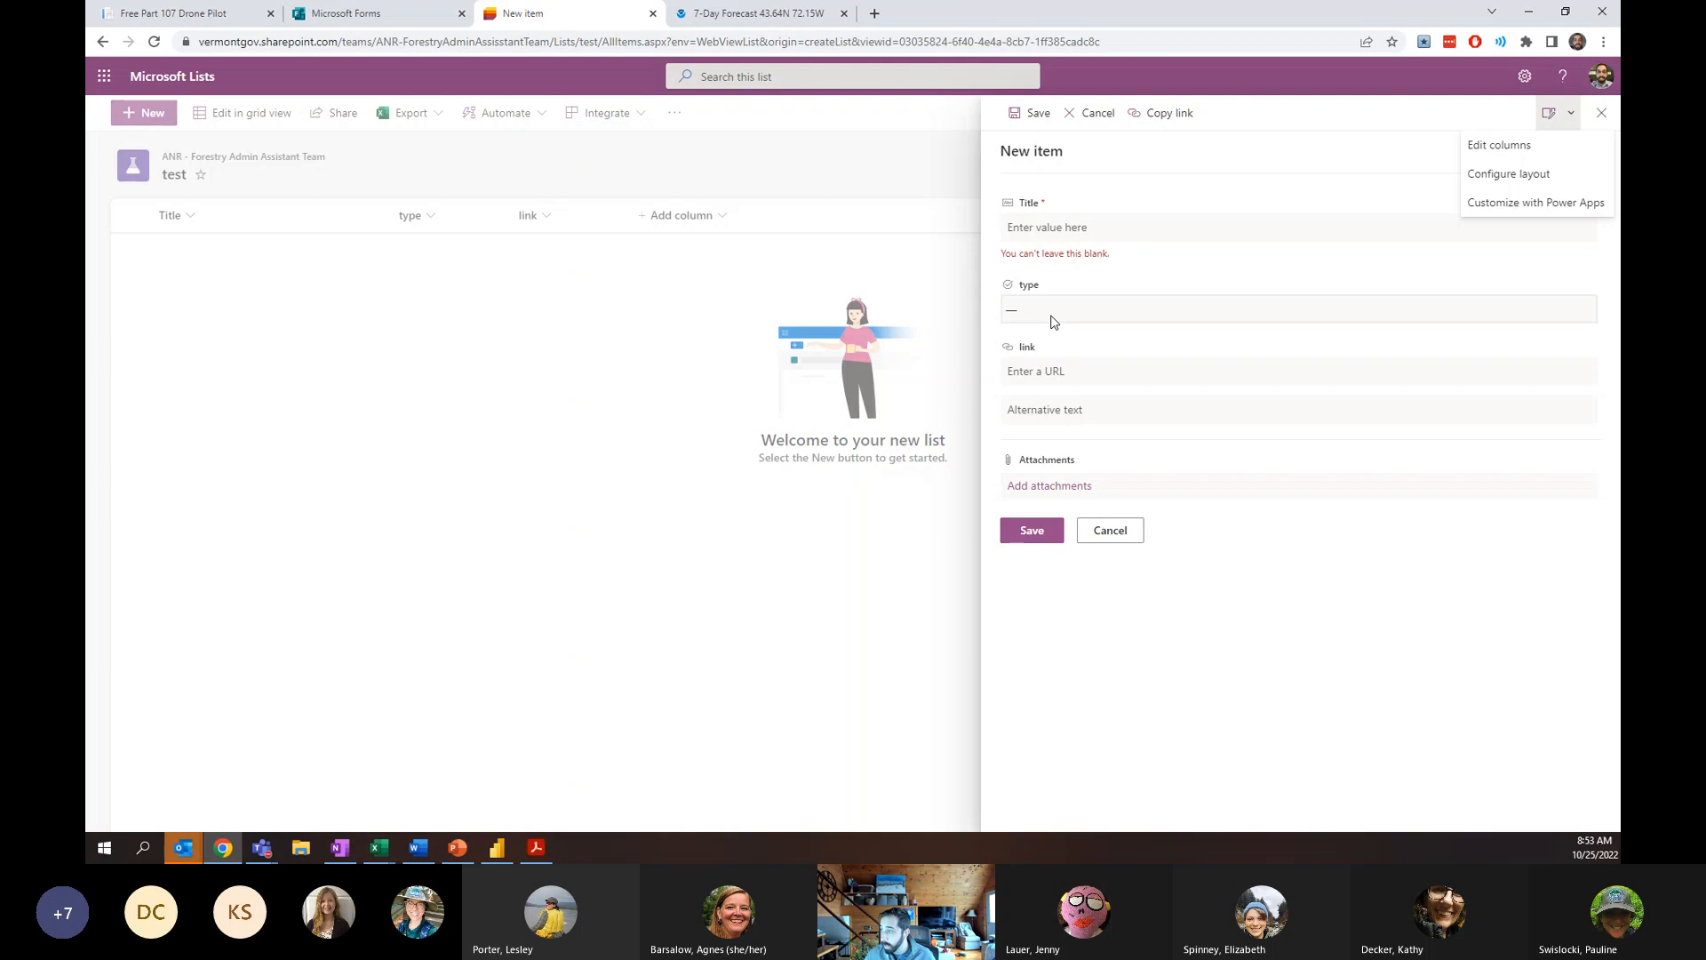
{"action": "left_click", "coordinate": [1295, 309]}
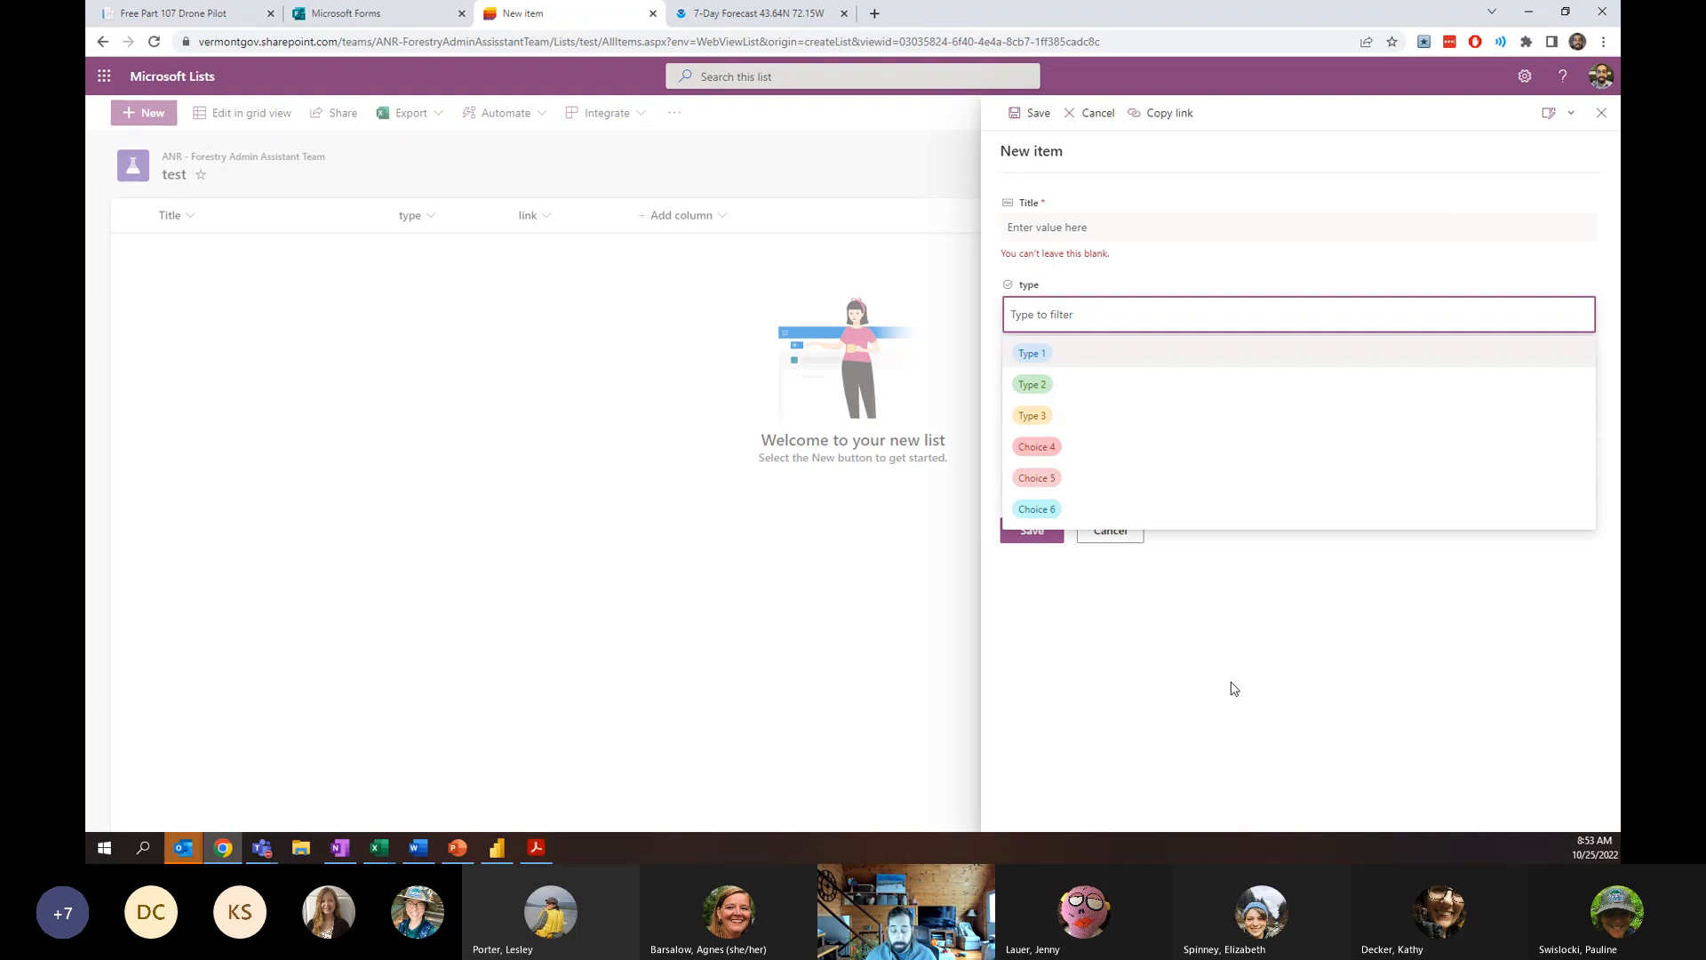
Select Type 3 for the item, then cancel the form without saving.
{"action": "left_click", "coordinate": [1031, 414]}
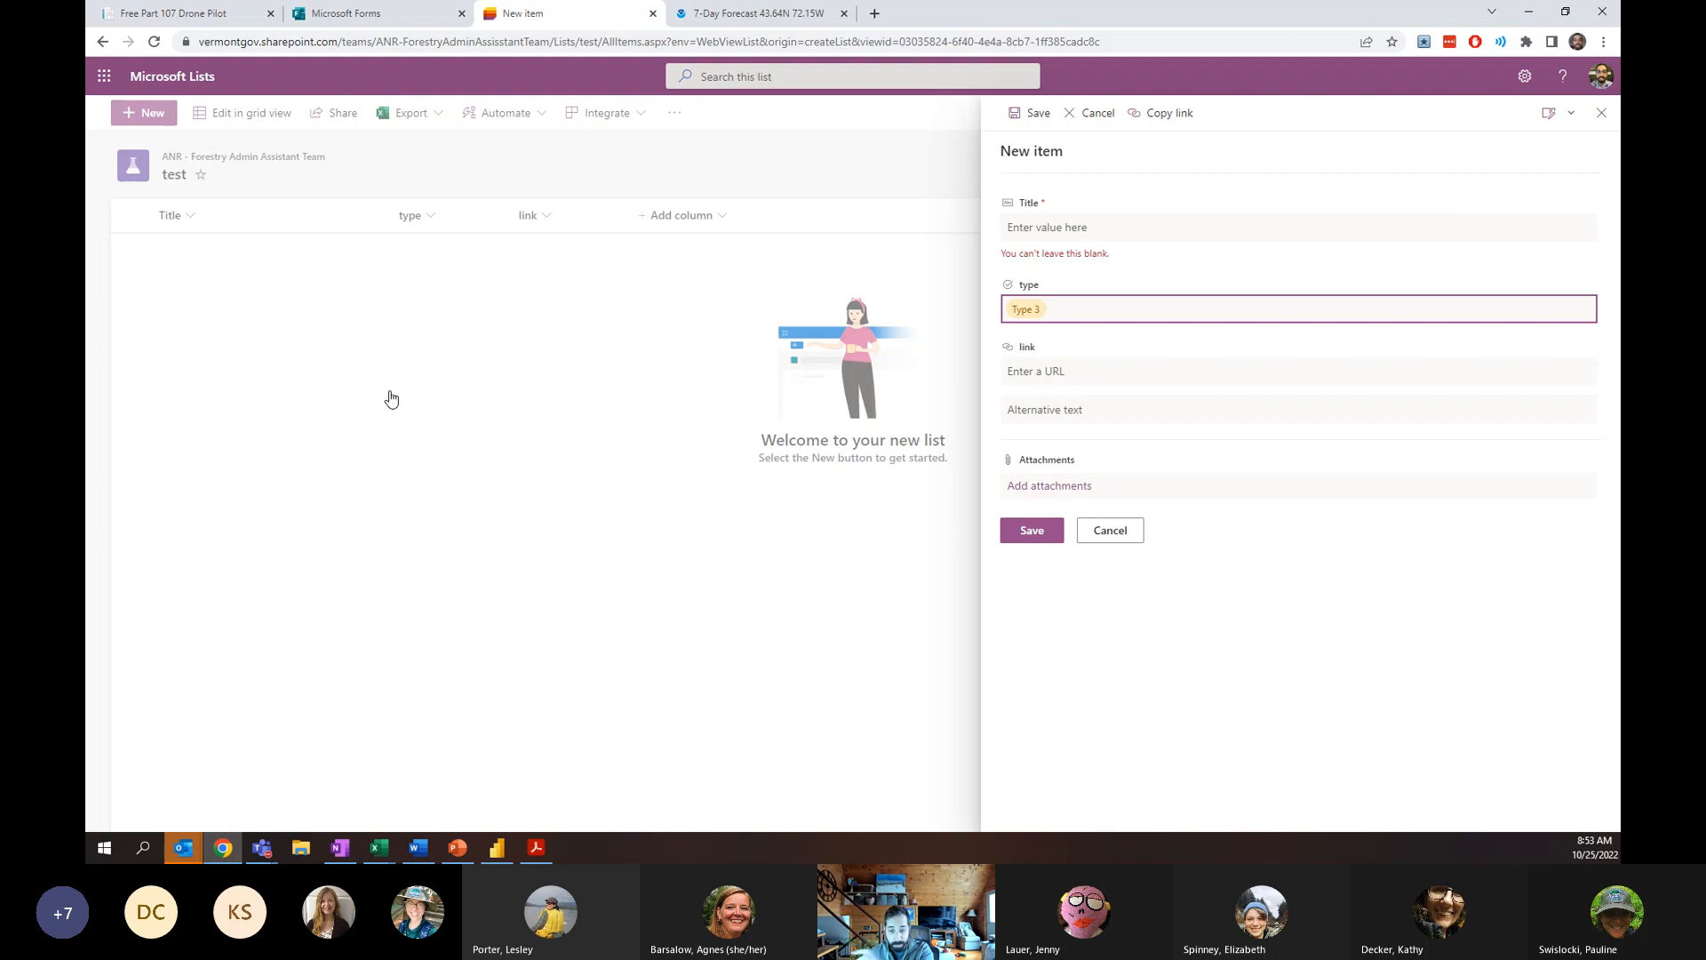
{"action": "mouse_move", "coordinate": [1098, 610]}
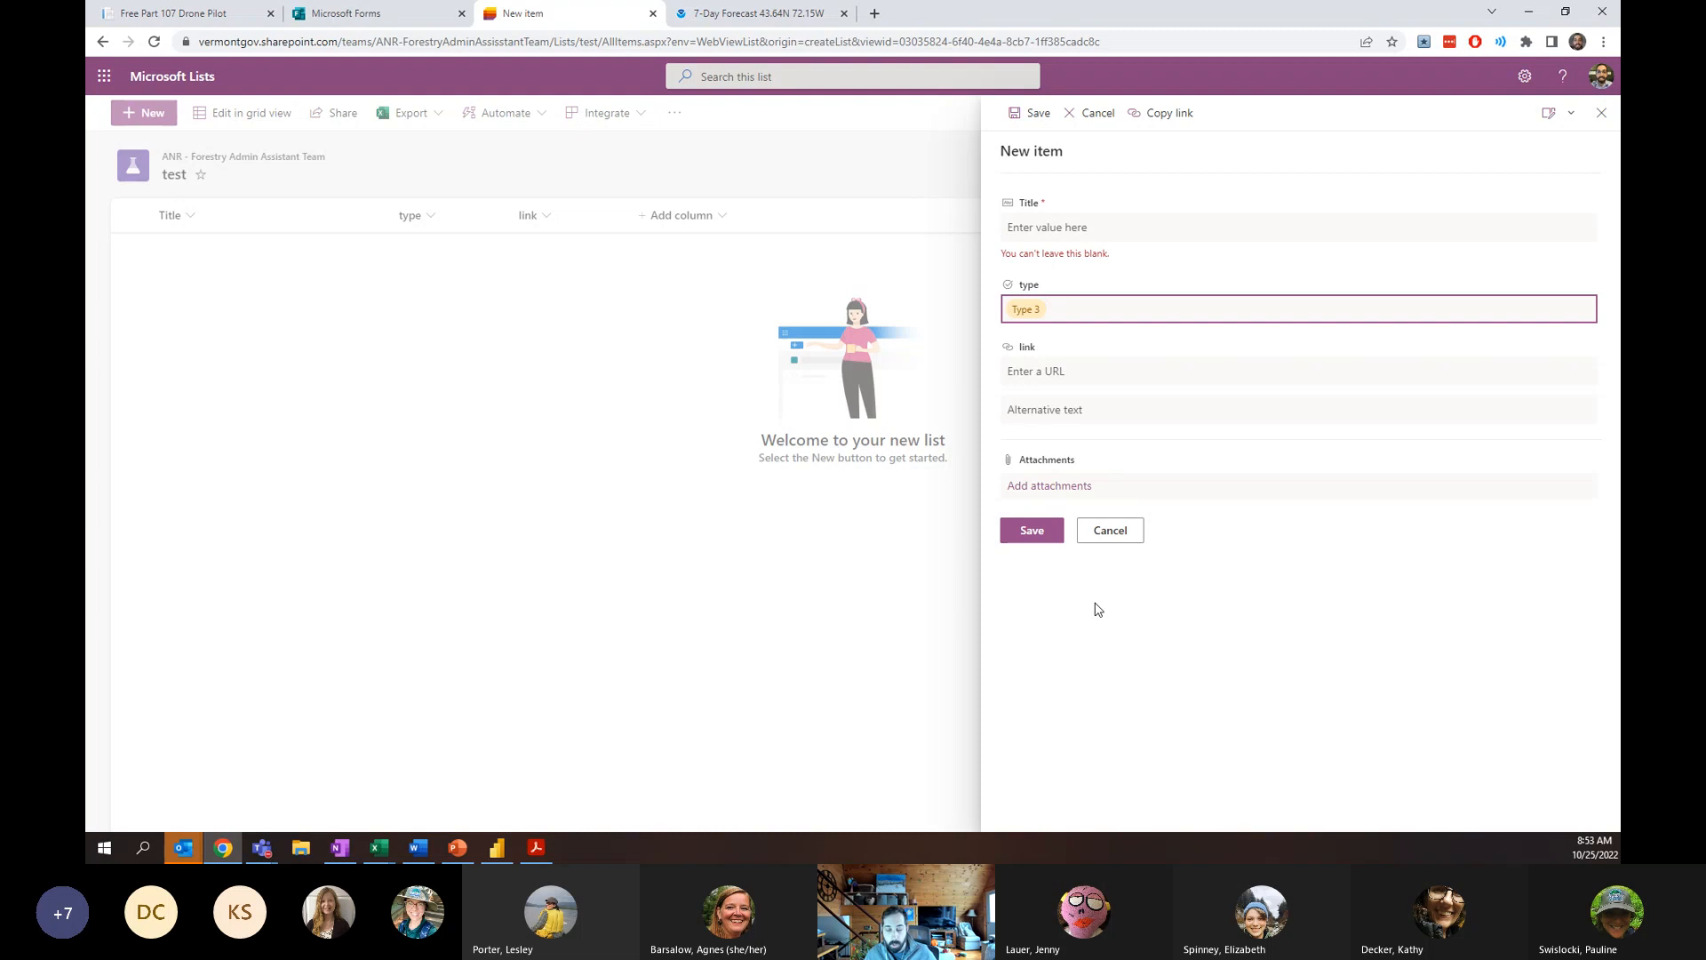
{"action": "mouse_move", "coordinate": [1061, 624]}
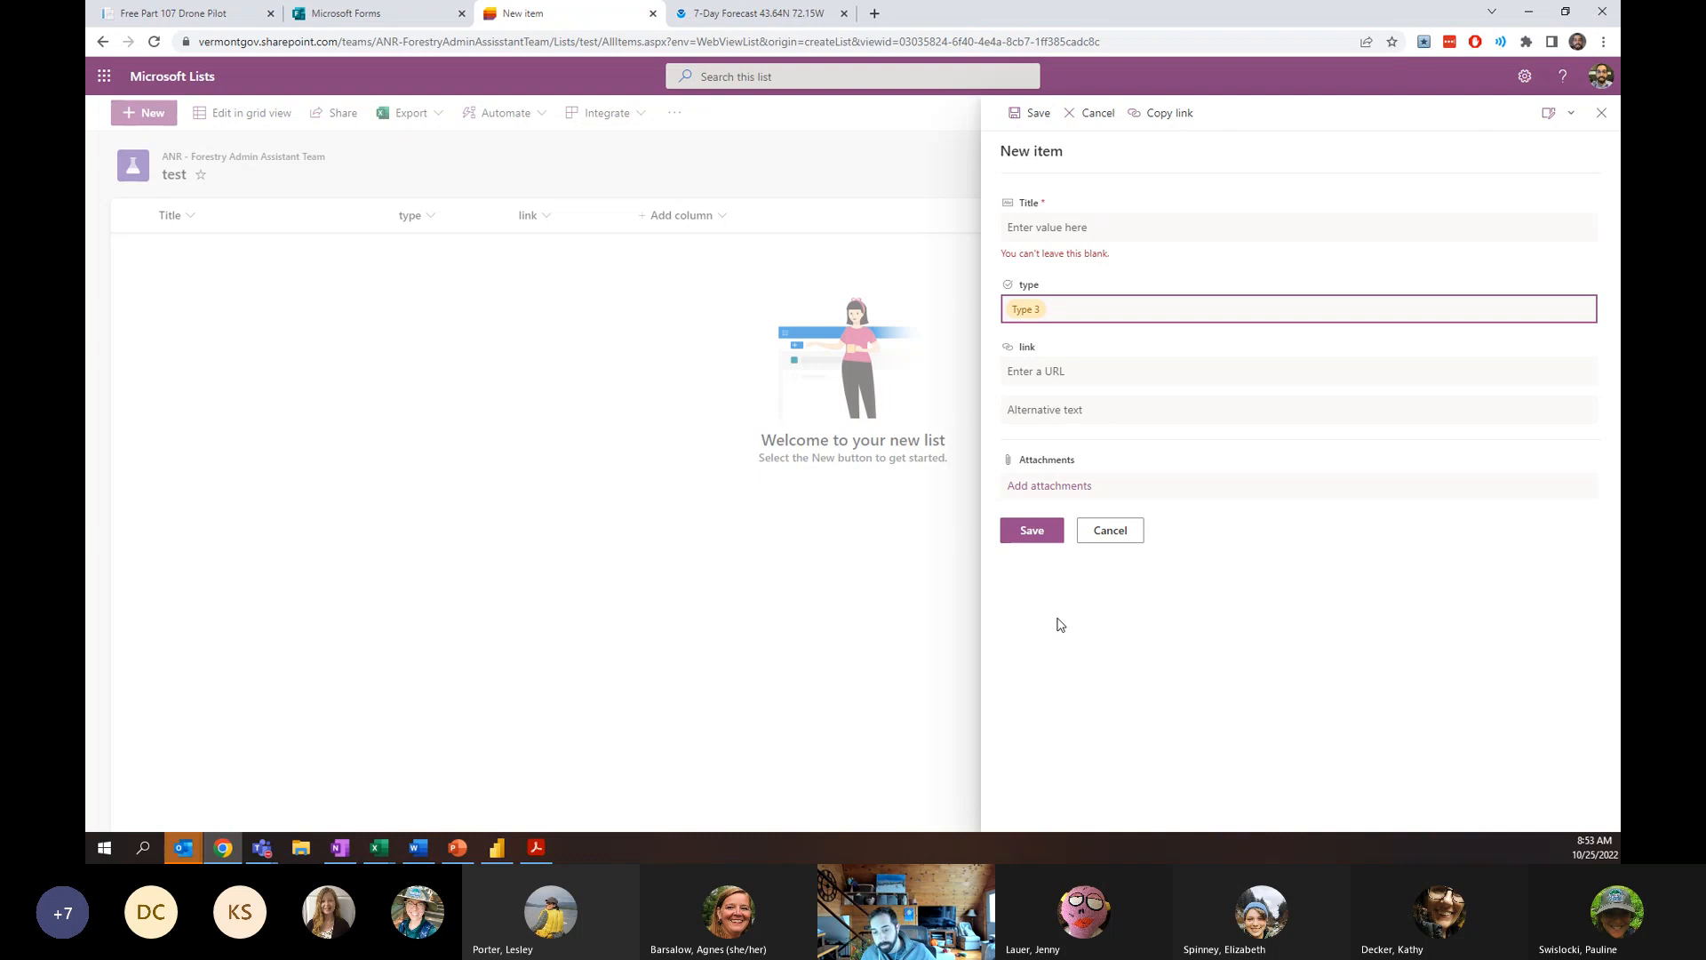
{"action": "left_click", "coordinate": [1109, 530]}
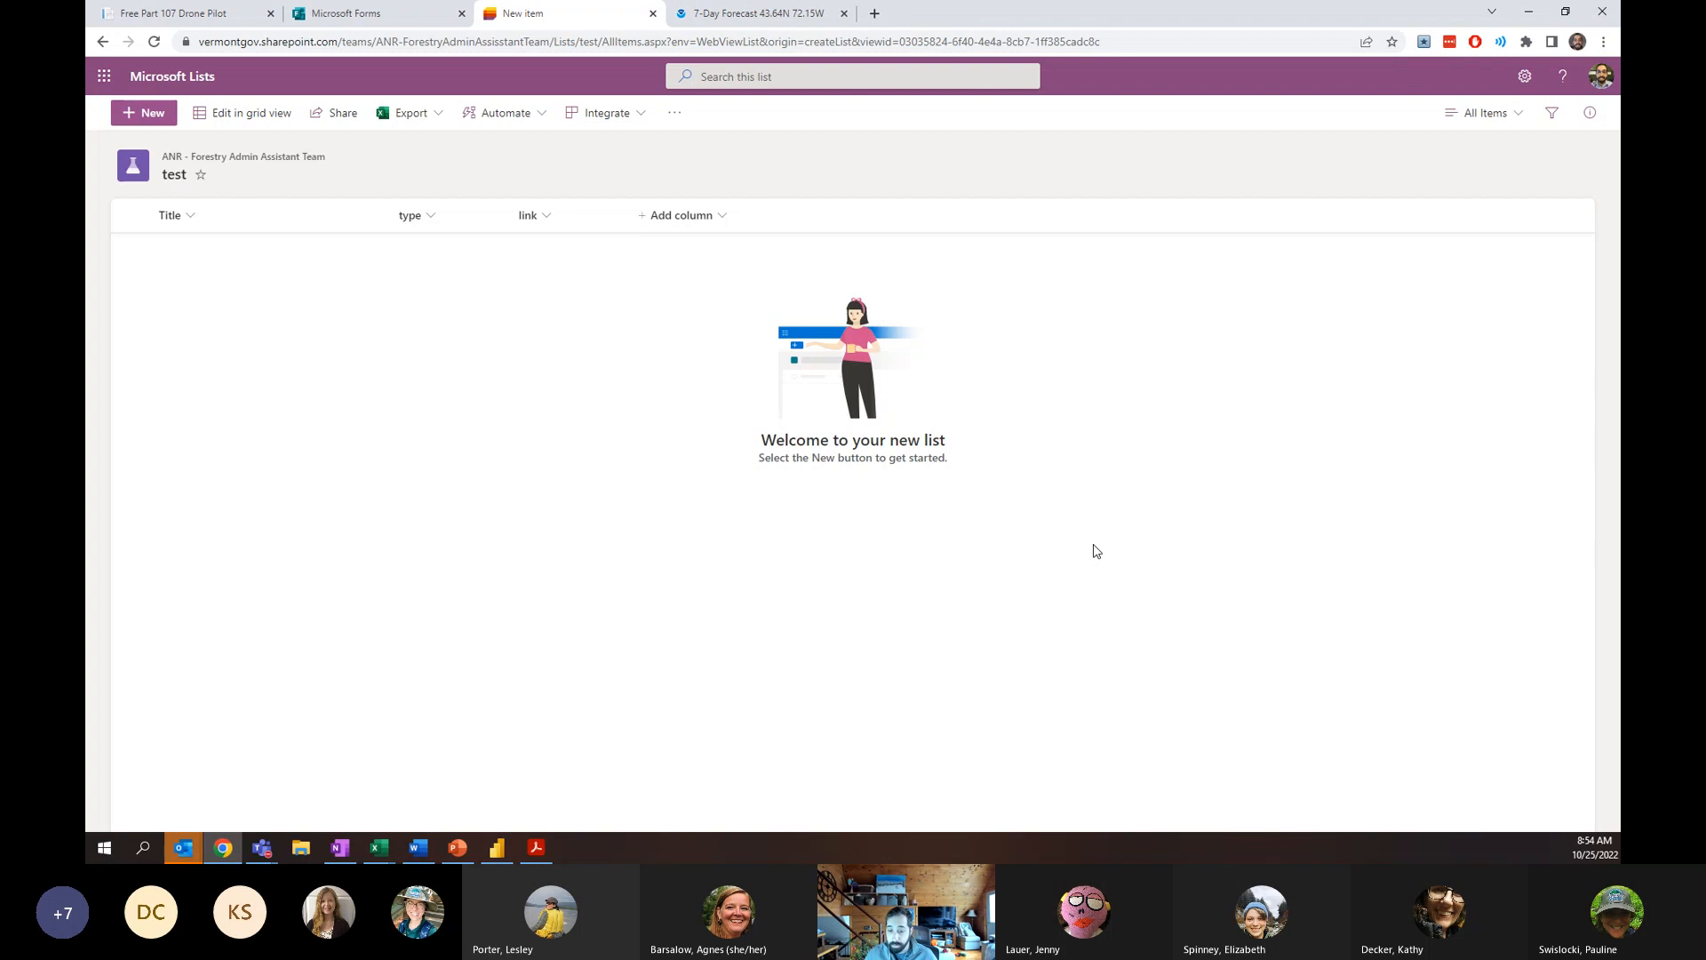
{"action": "mouse_move", "coordinate": [460, 437]}
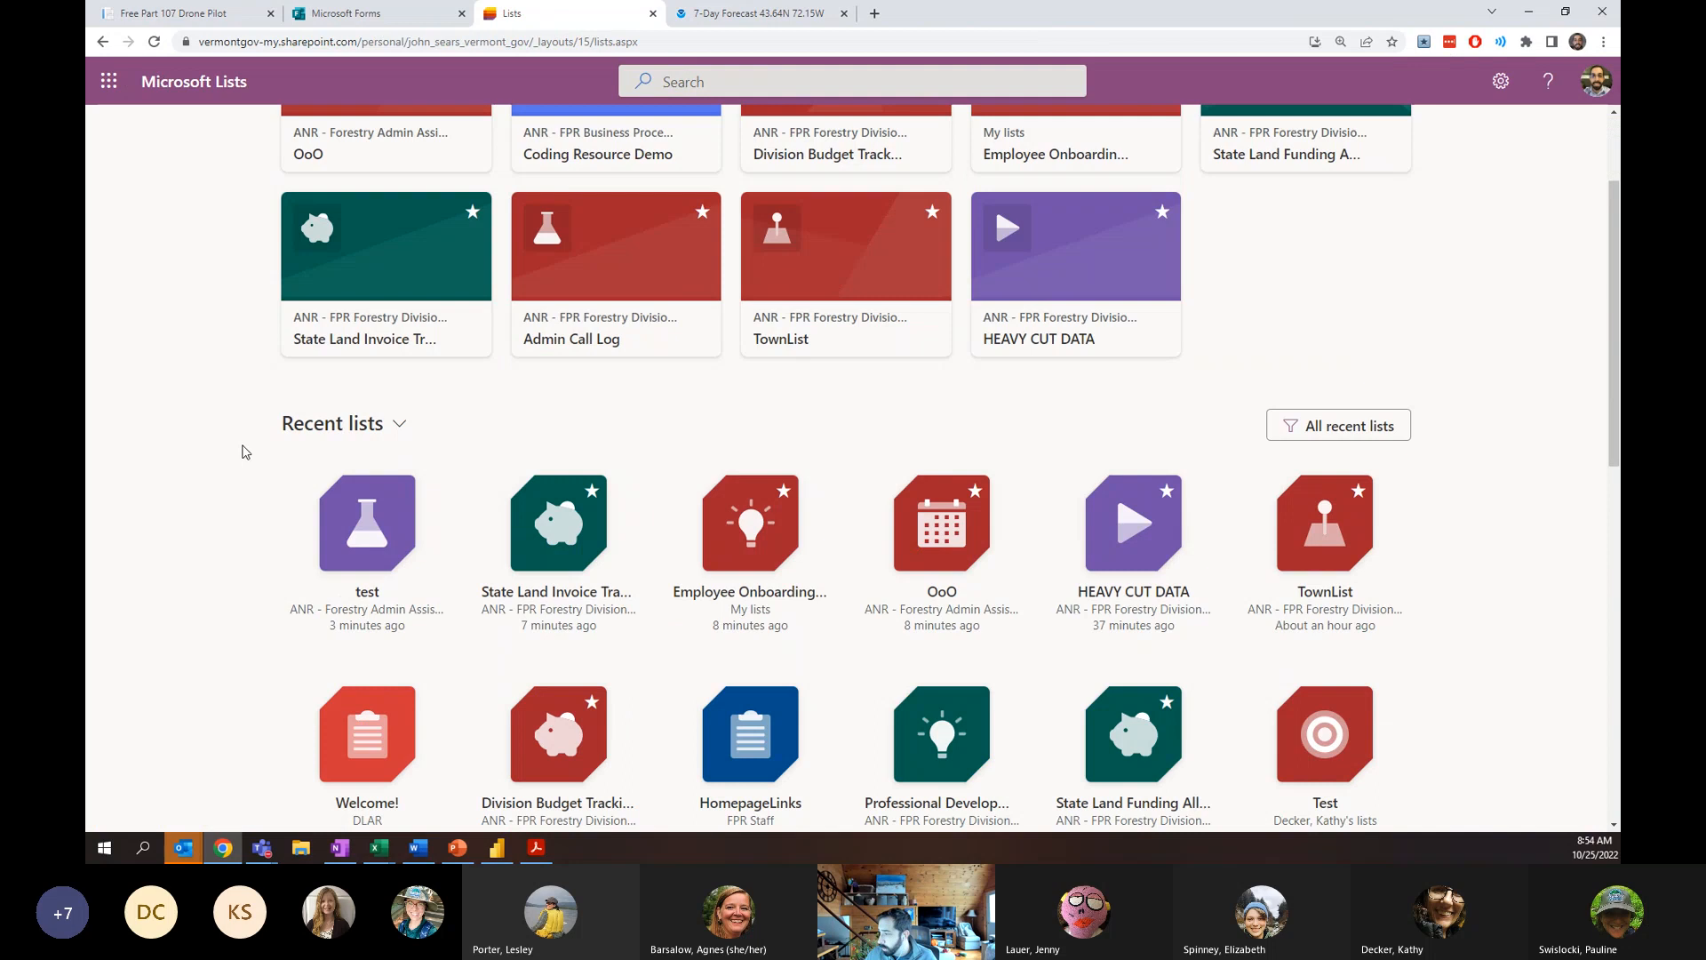
Scroll down through the Favorites and Recent lists on the Microsoft Lists home page.
{"action": "scroll", "scroll_direction": "down", "scroll_amount": 3}
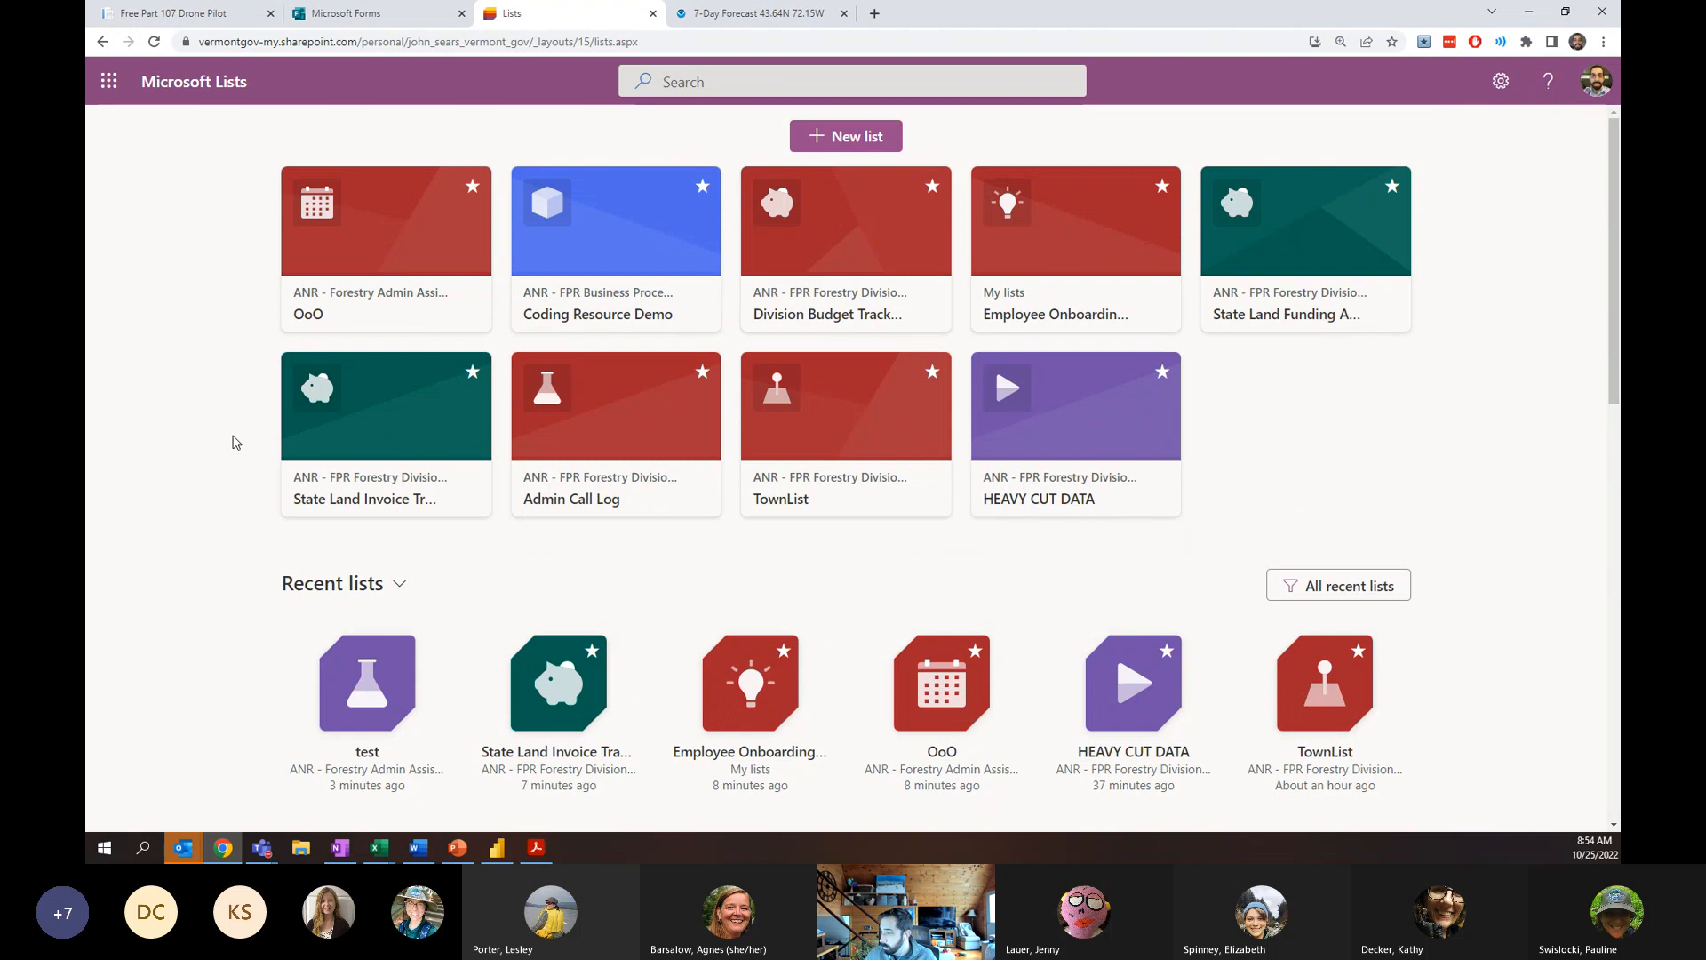
{"action": "scroll", "scroll_direction": "down", "scroll_amount": 3}
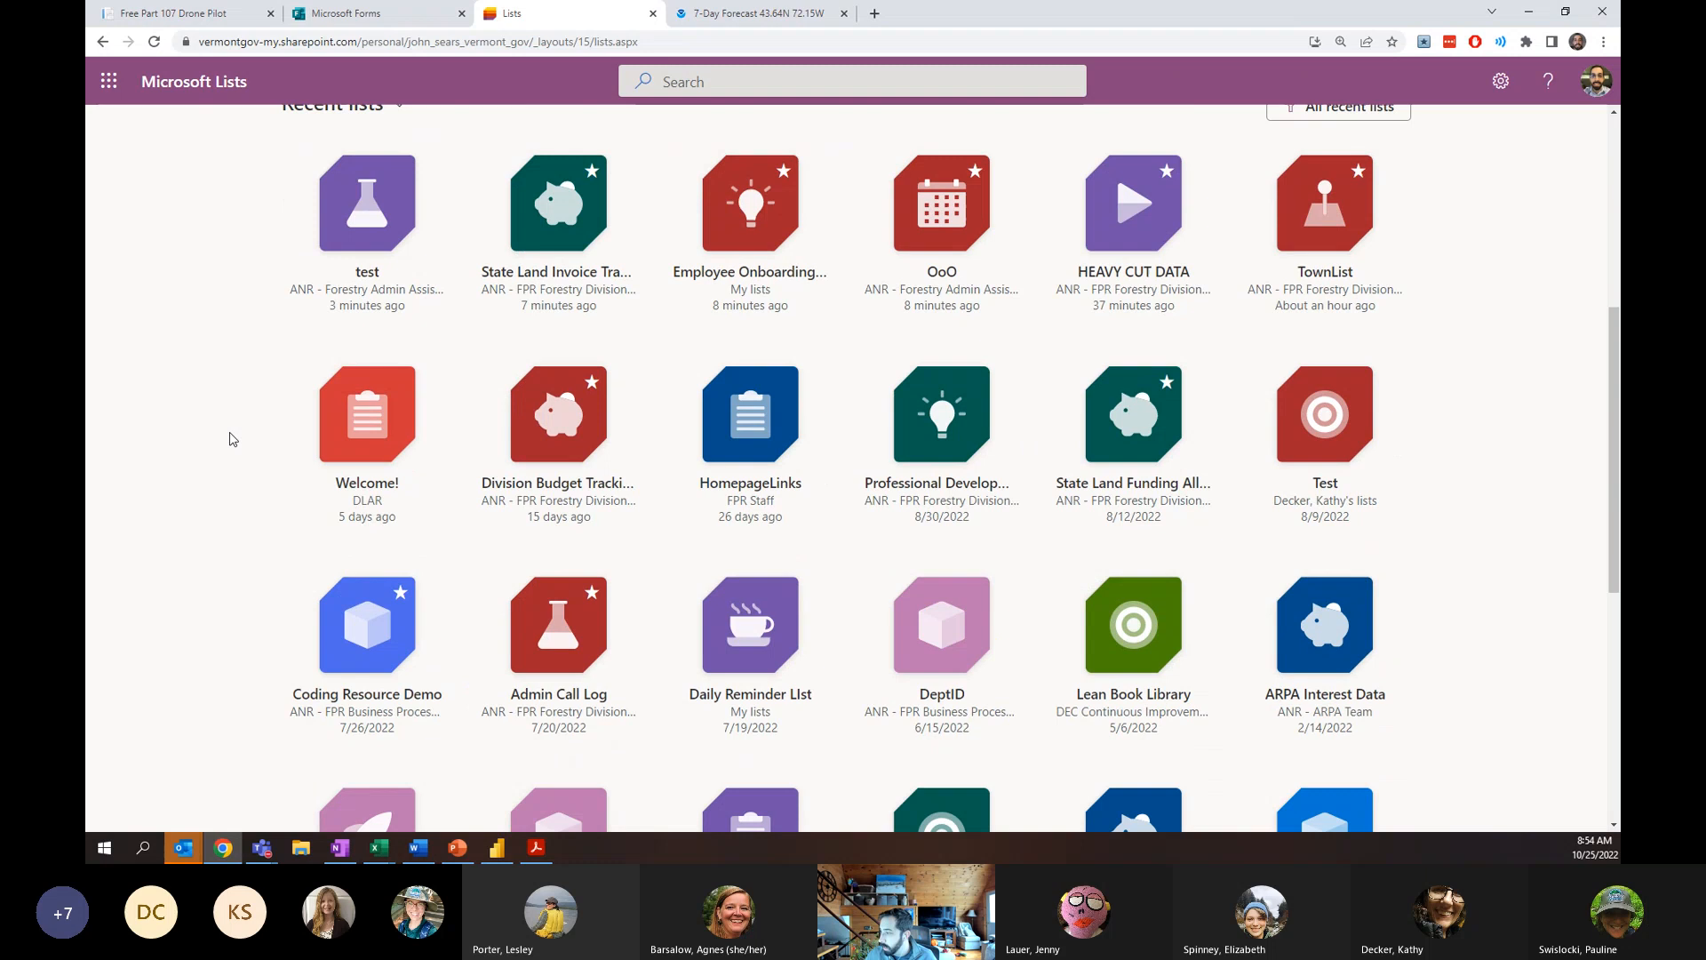
{"action": "scroll", "scroll_direction": "down", "scroll_amount": 3}
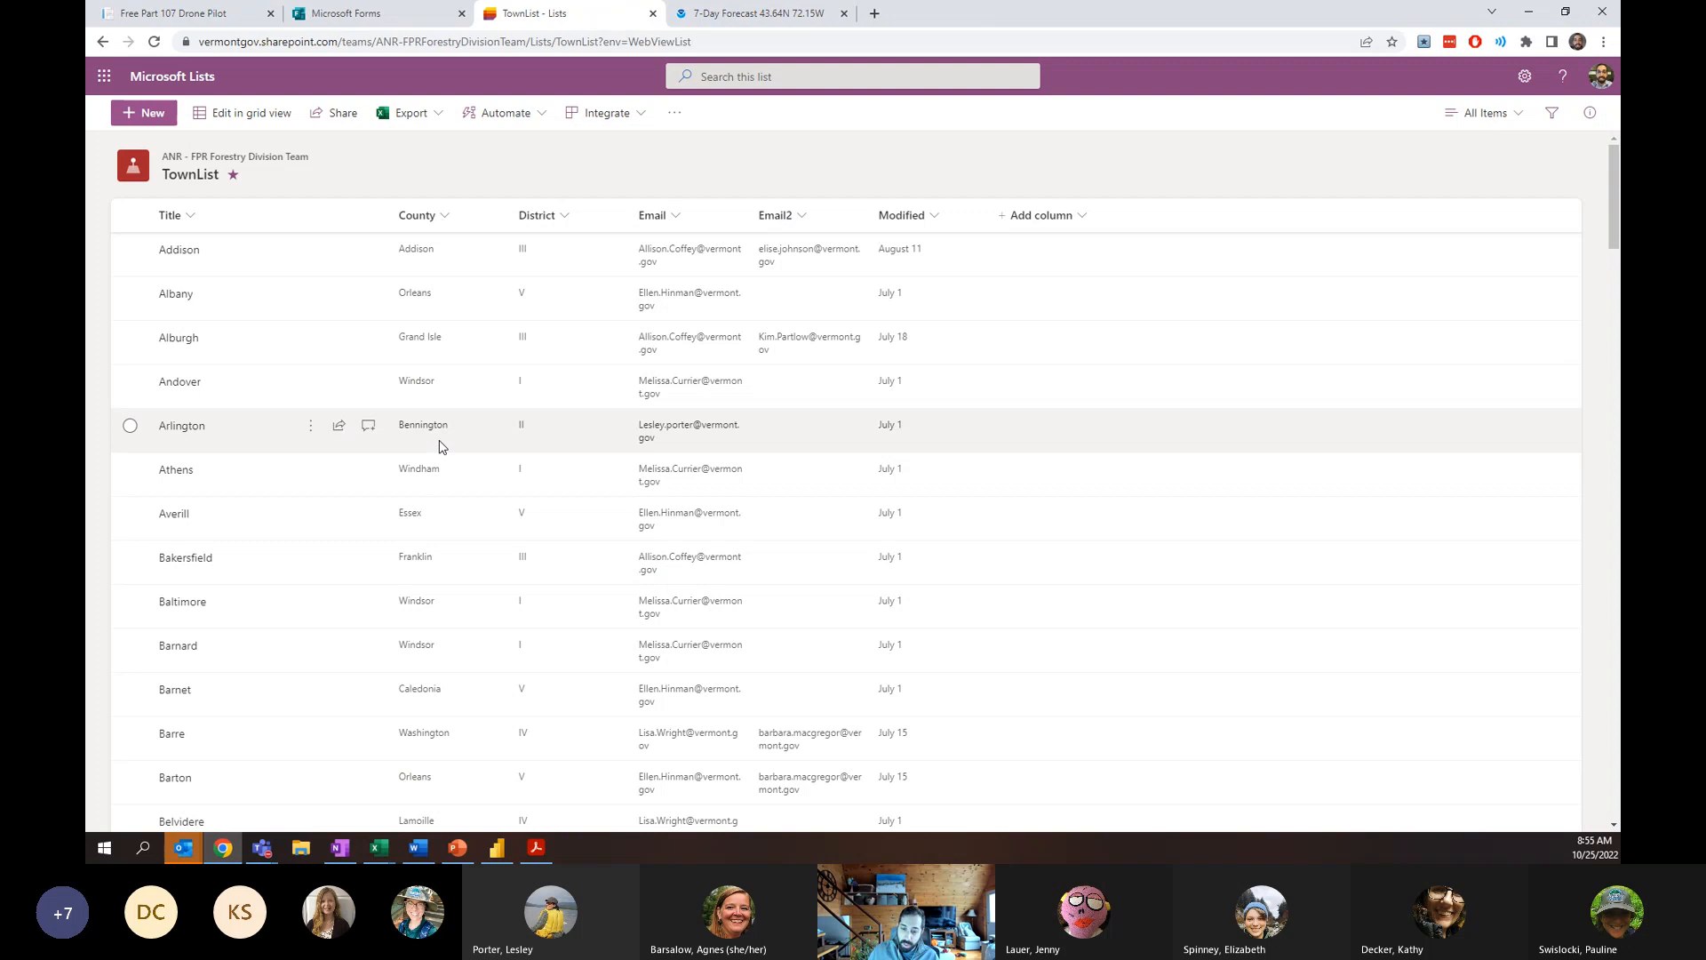
{"action": "mouse_move", "coordinate": [795, 445]}
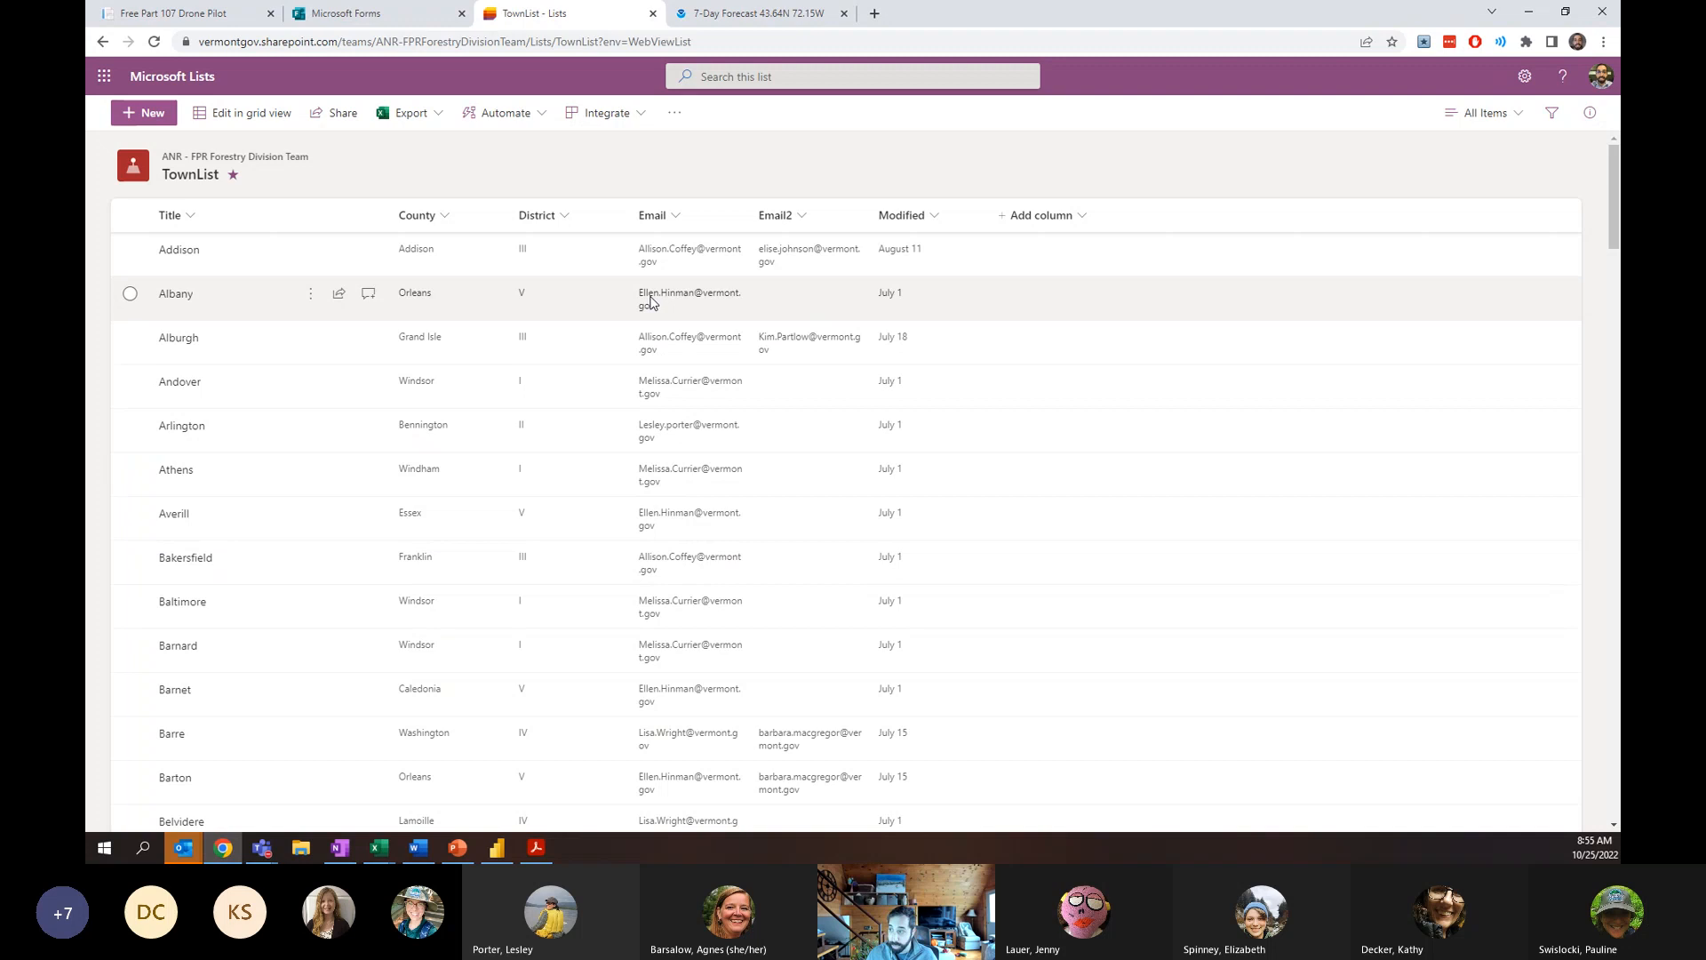
{"action": "mouse_move", "coordinate": [664, 252]}
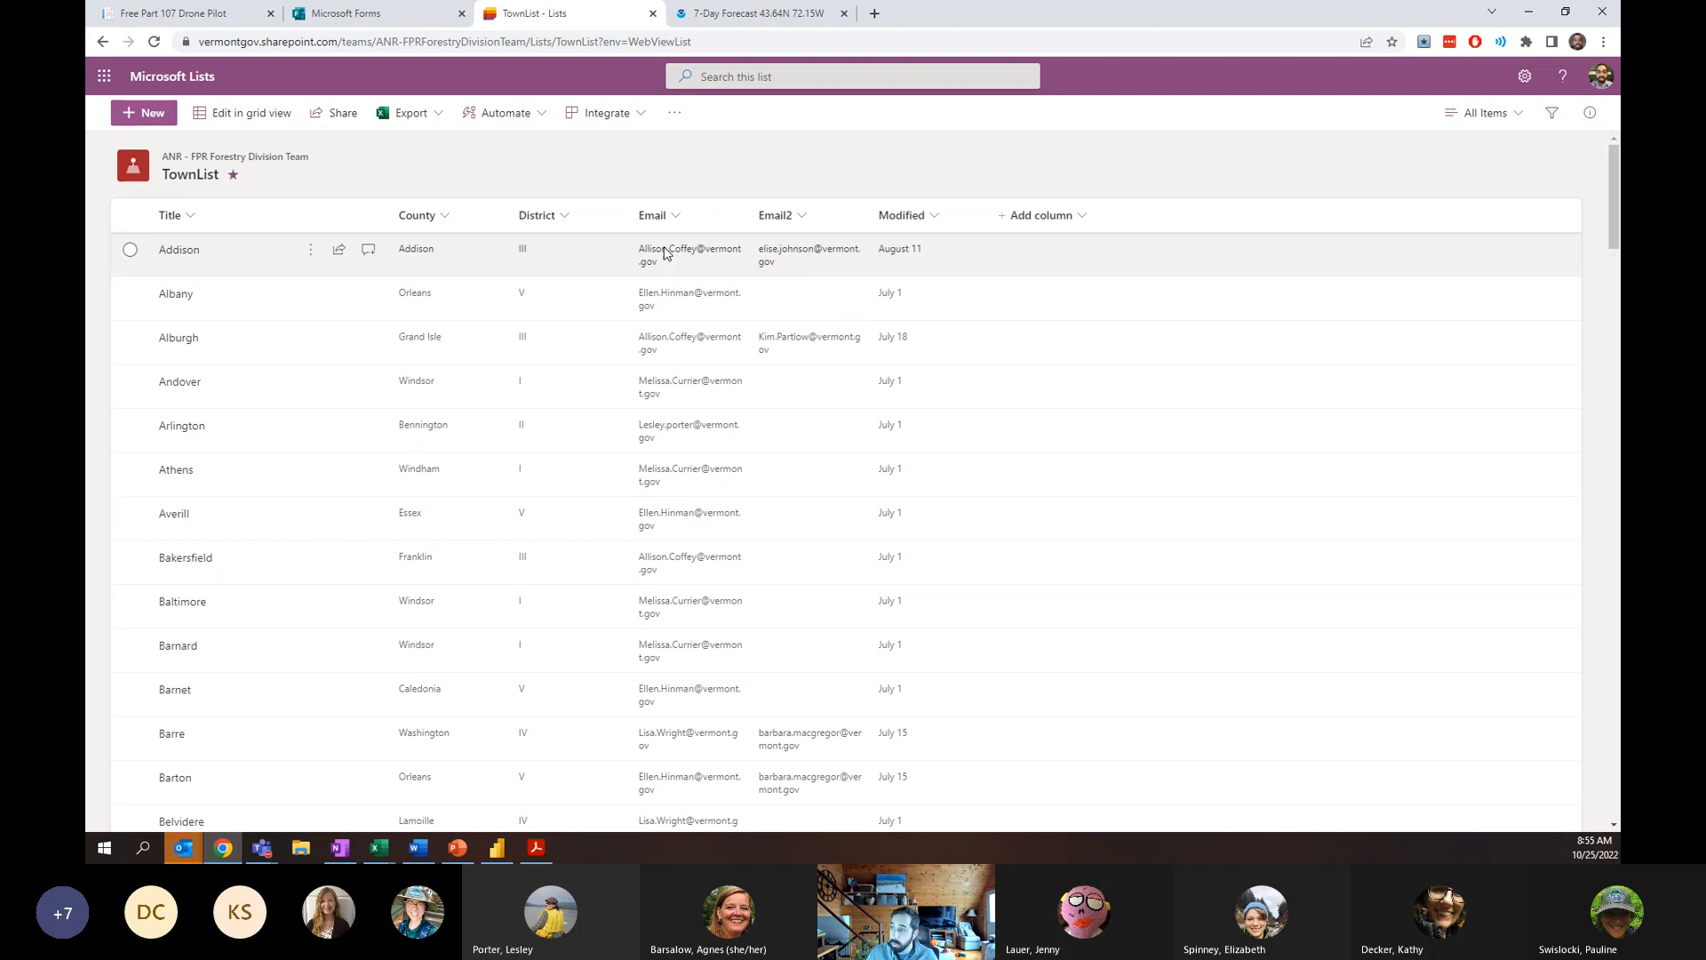
{"action": "mouse_move", "coordinate": [643, 258]}
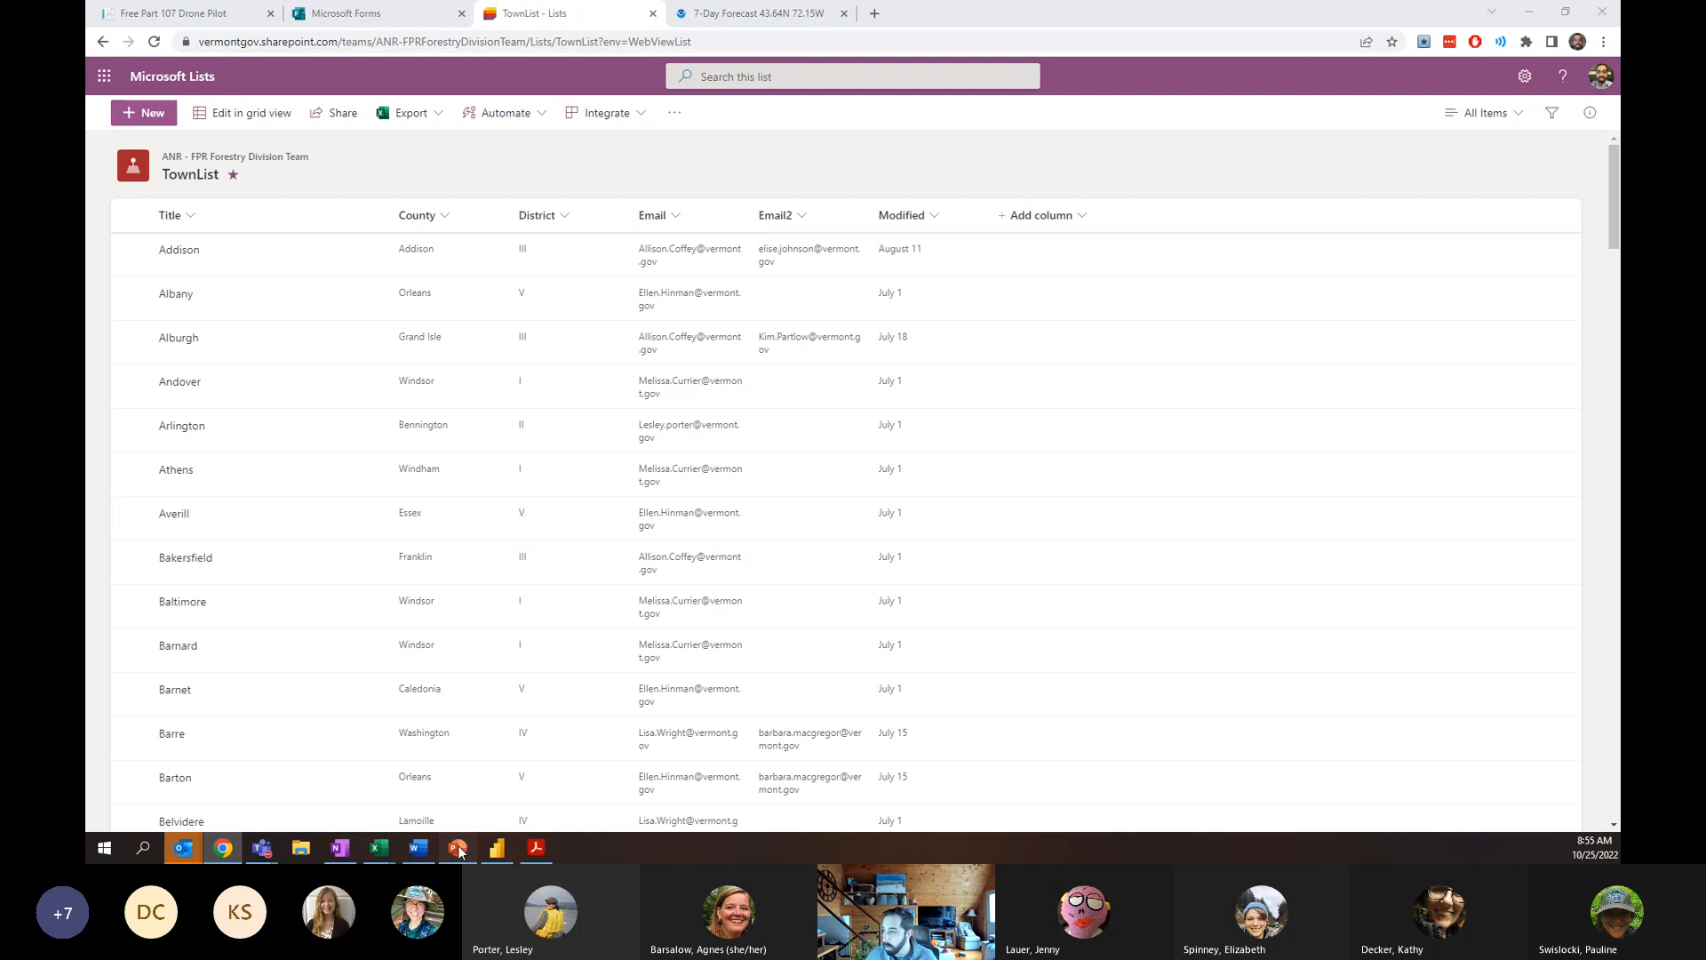
Switch to PowerPoint showing slide 8, 'Best Practices'.
{"action": "left_click", "coordinate": [456, 847]}
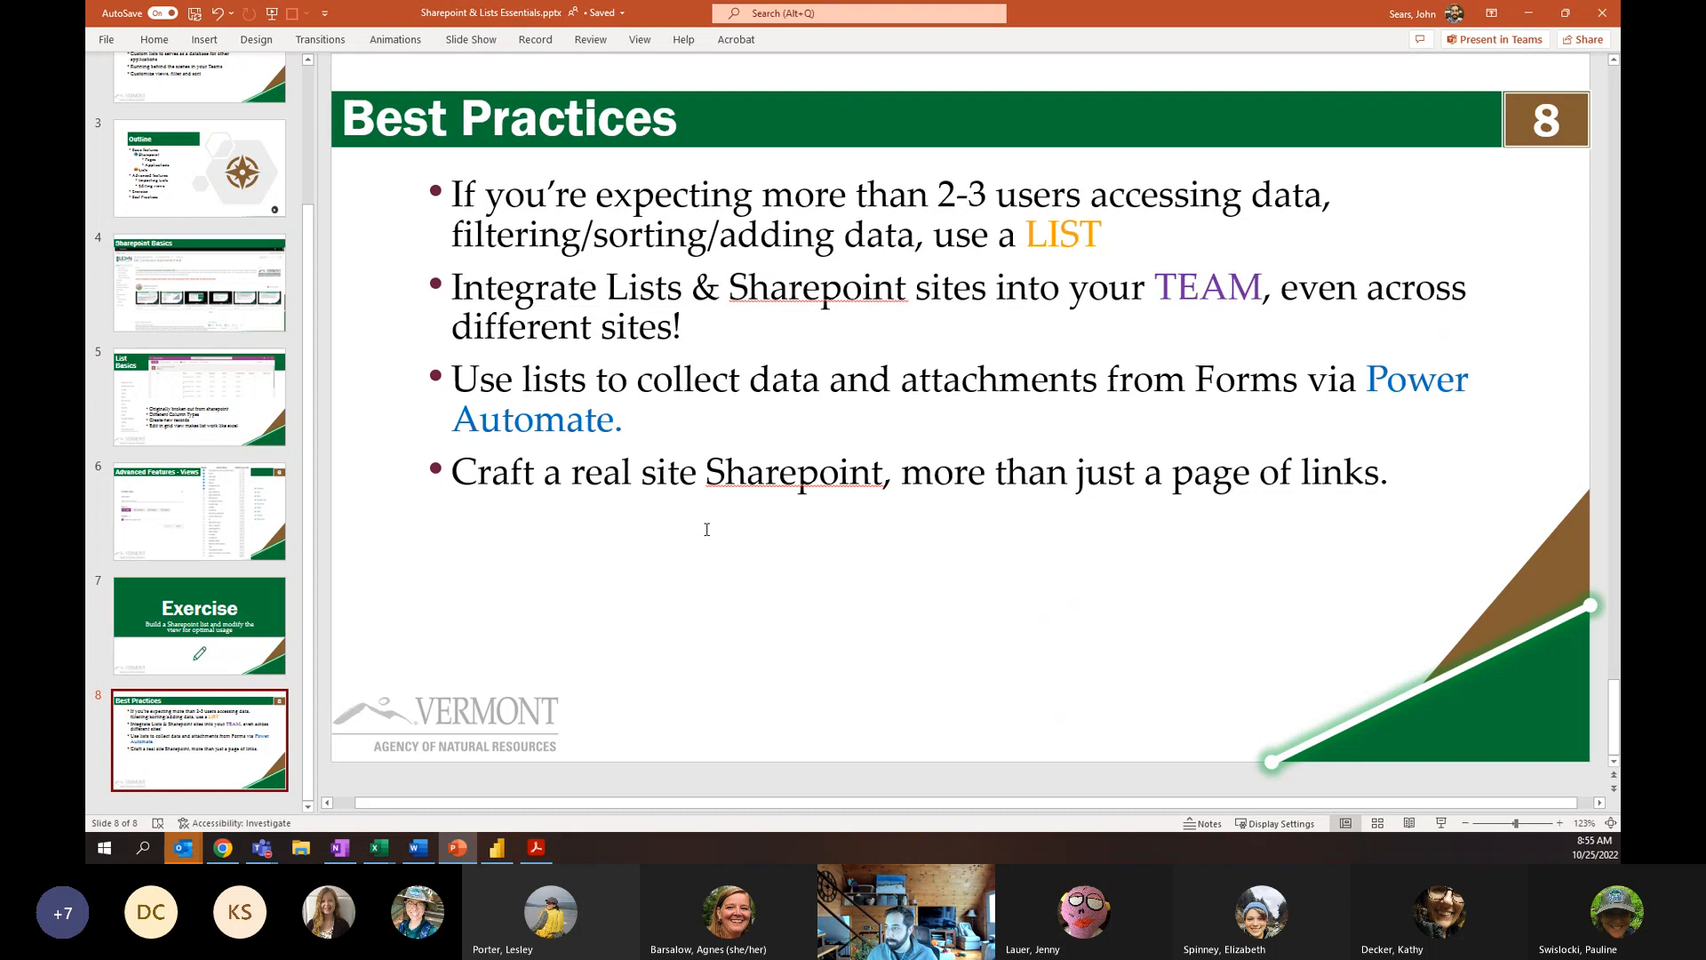
{"action": "mouse_move", "coordinate": [697, 544]}
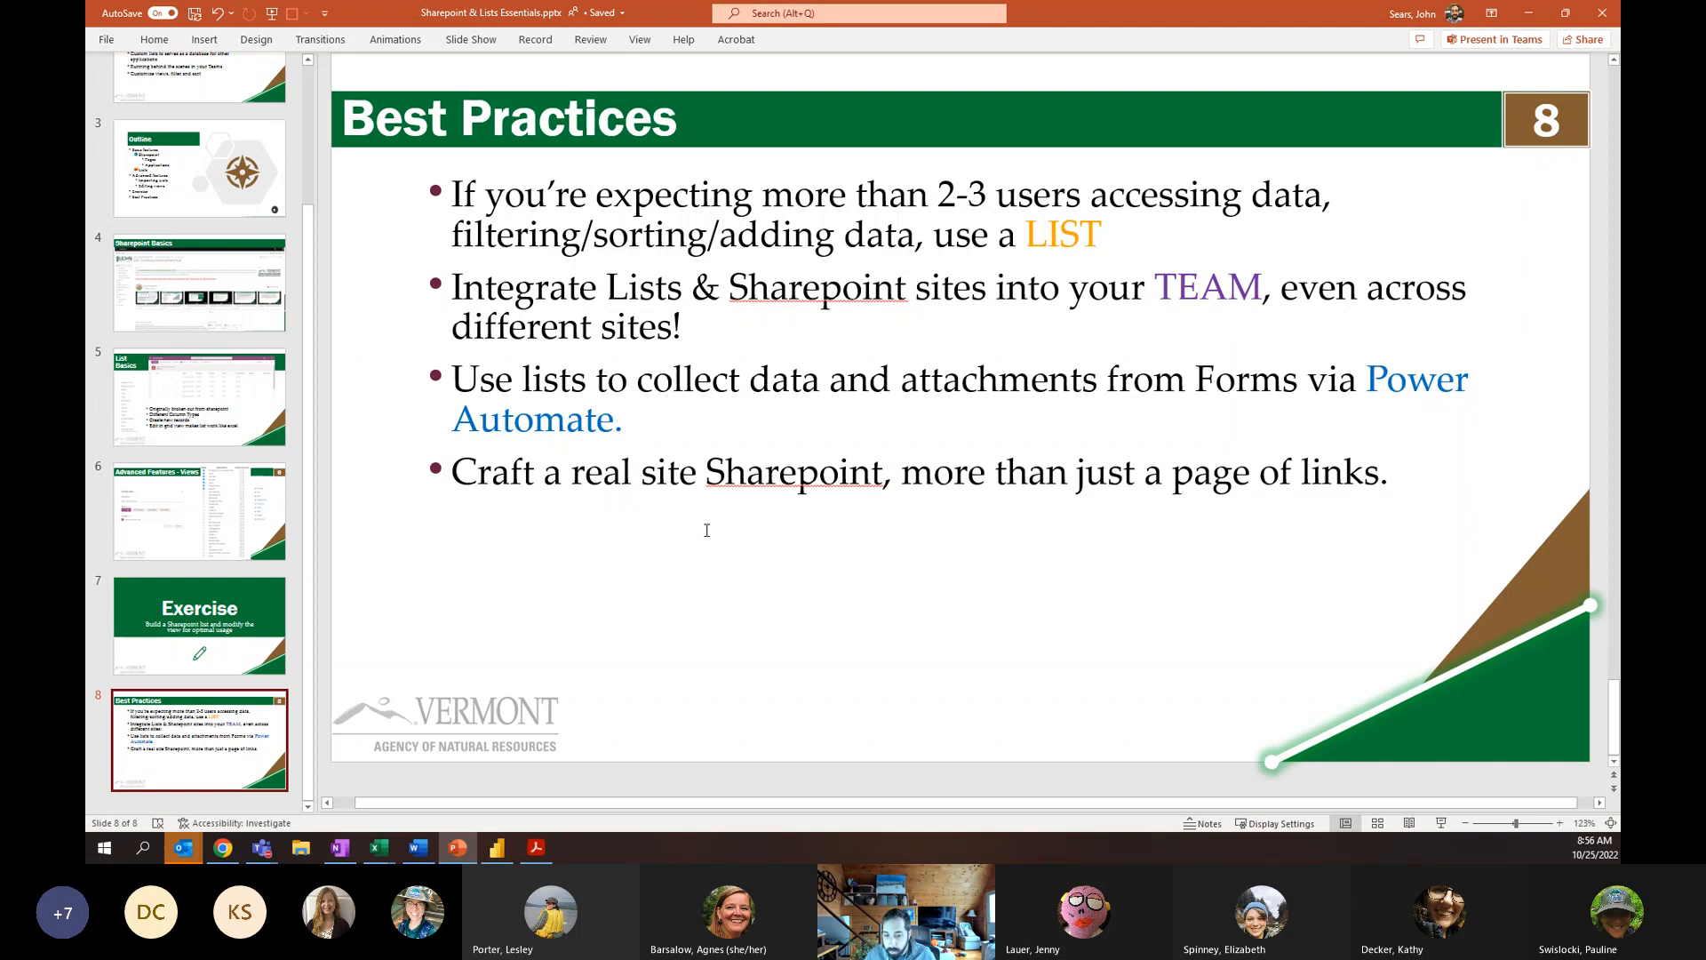
{"action": "mouse_move", "coordinate": [693, 523]}
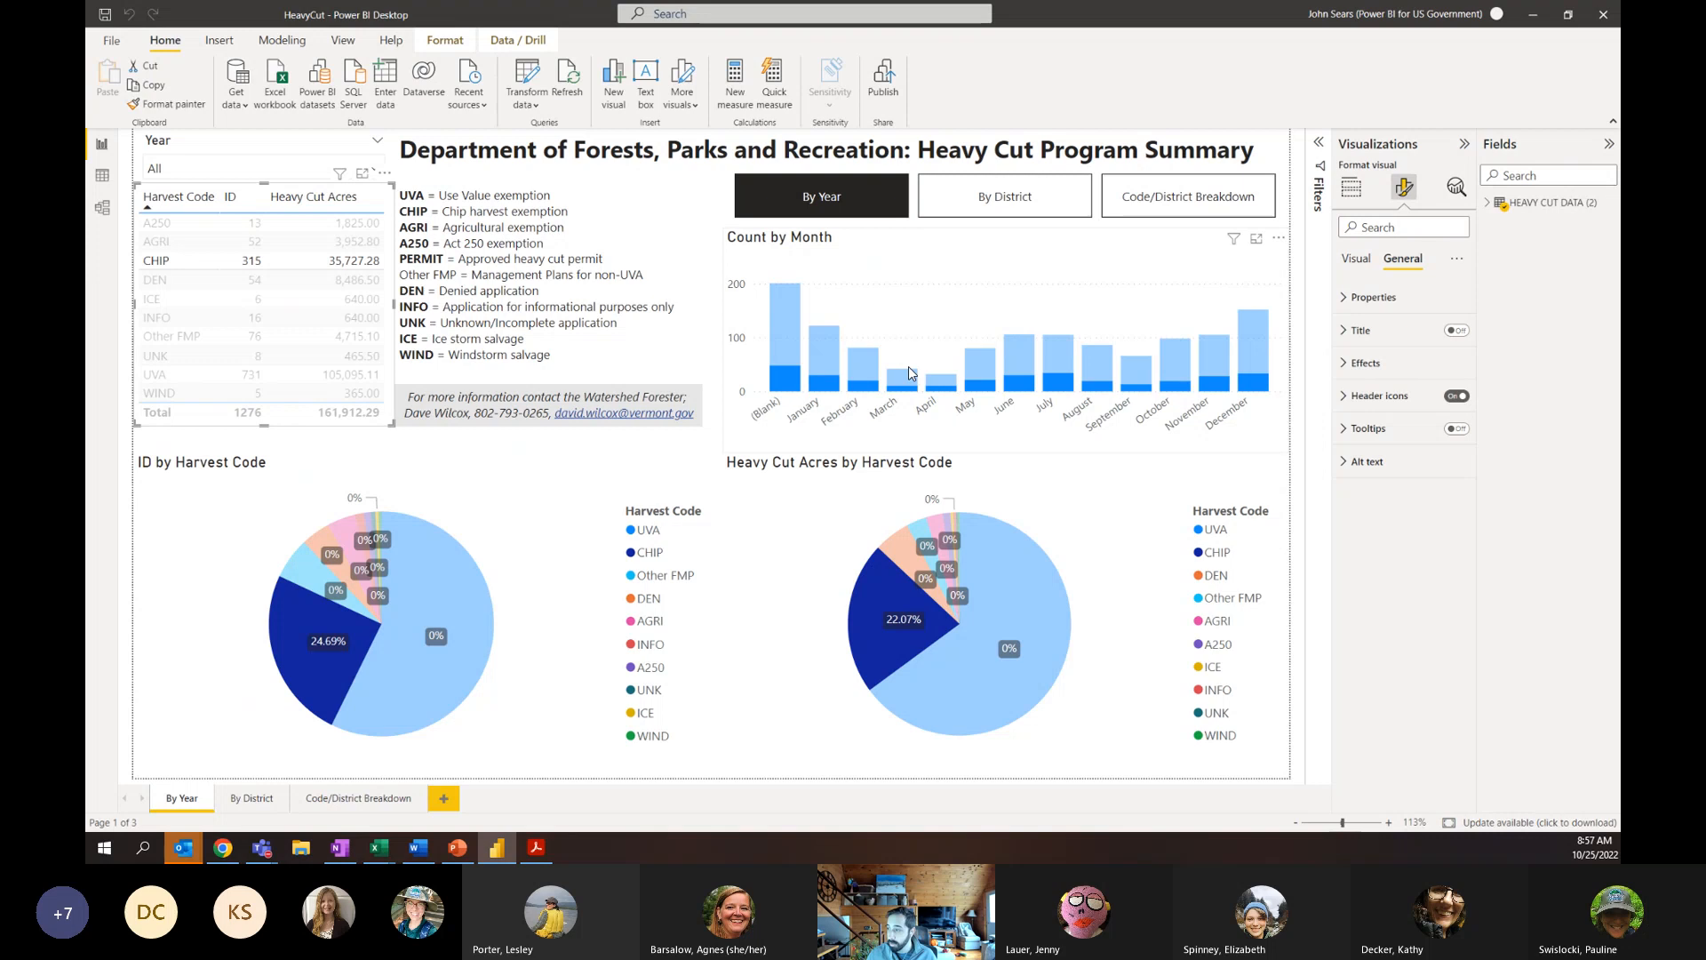
Click into the PowerPoint presentation window before returning to TownList.
{"action": "left_click", "coordinate": [1097, 370]}
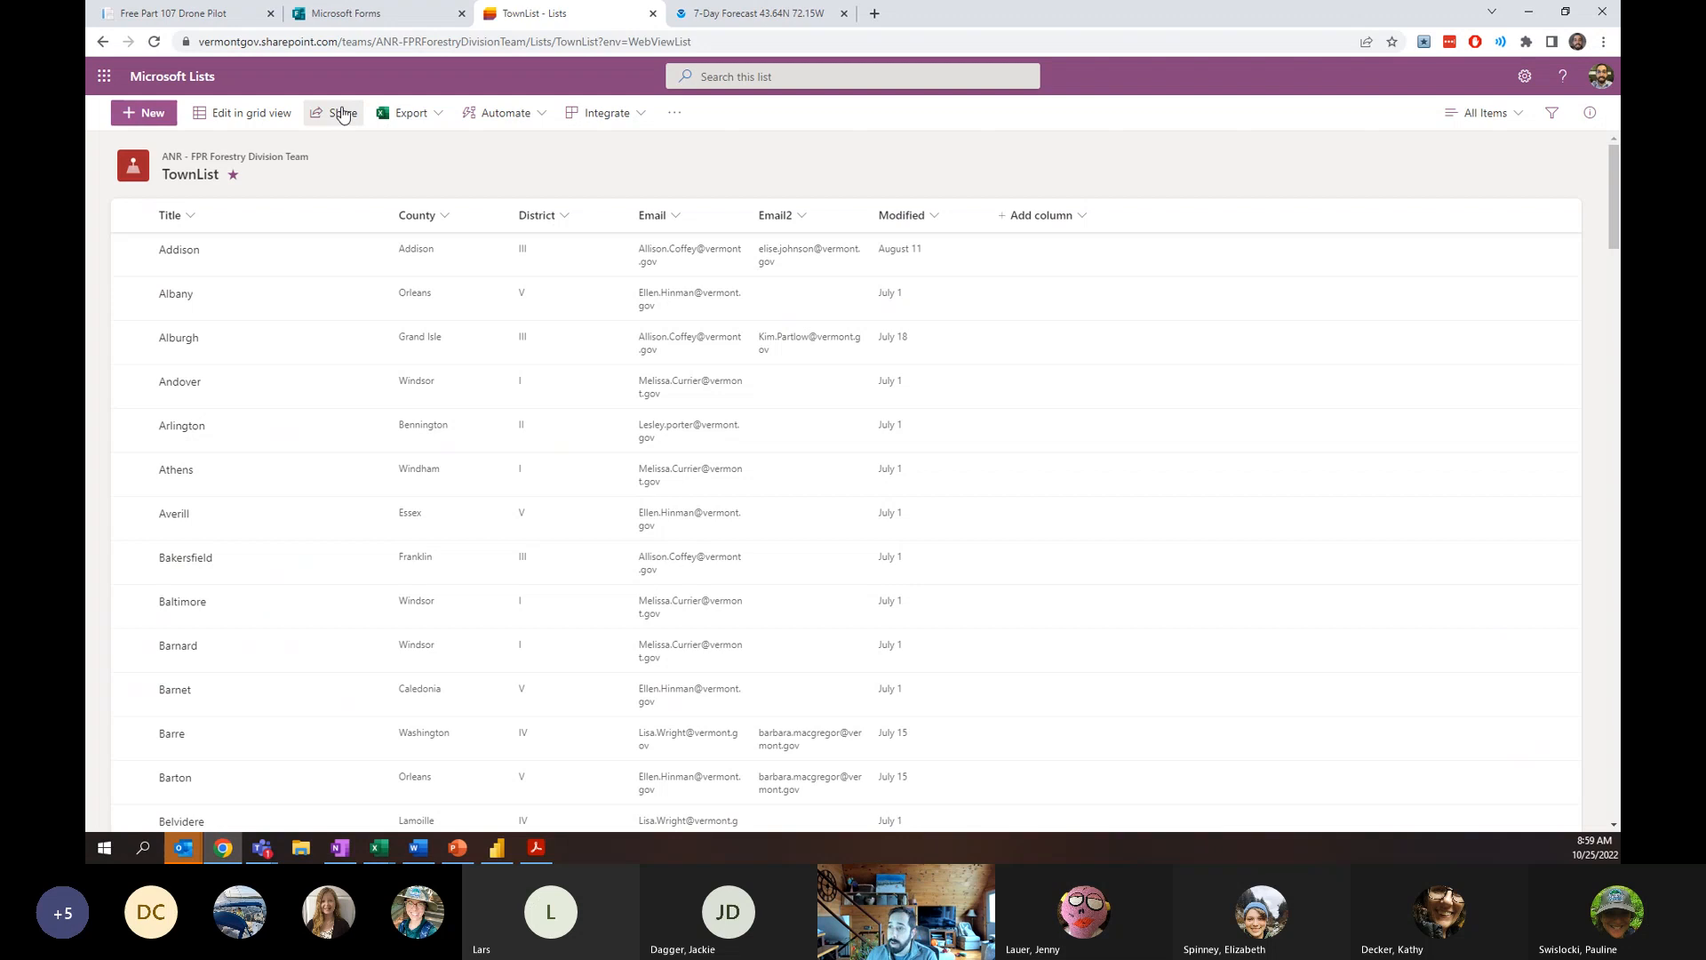
{"action": "left_click", "coordinate": [341, 112]}
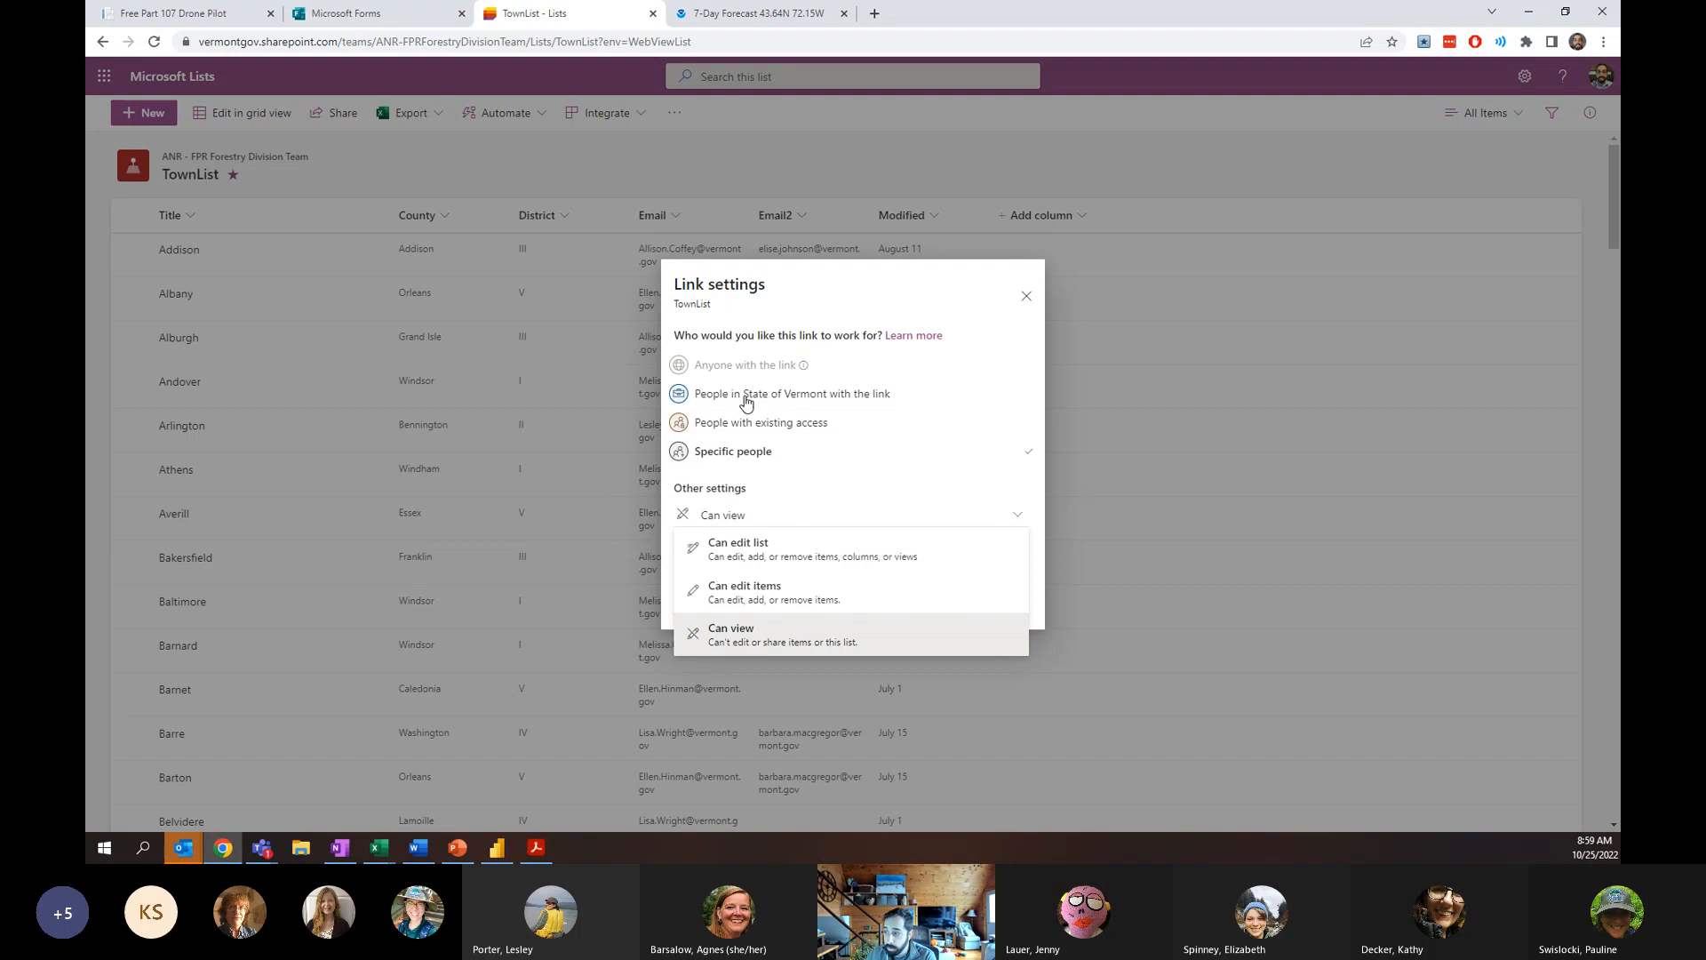
{"action": "left_click", "coordinate": [1023, 296]}
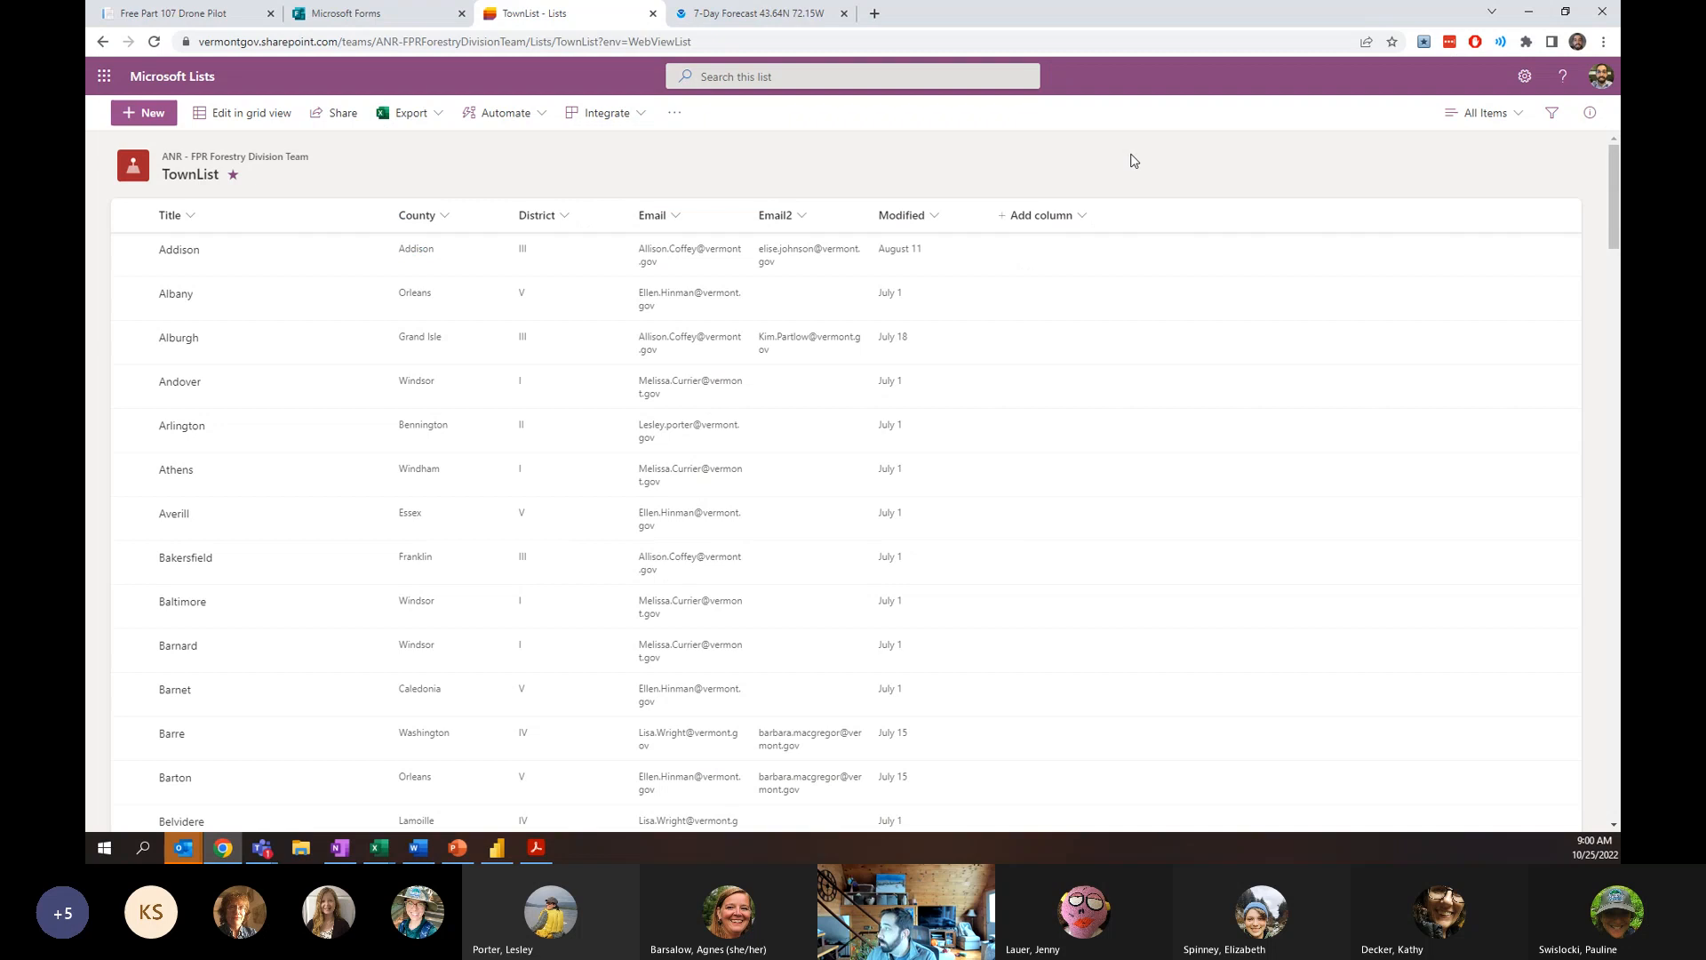
Open the All Items view dropdown in TownList to show view options.
{"action": "left_click", "coordinate": [1482, 112]}
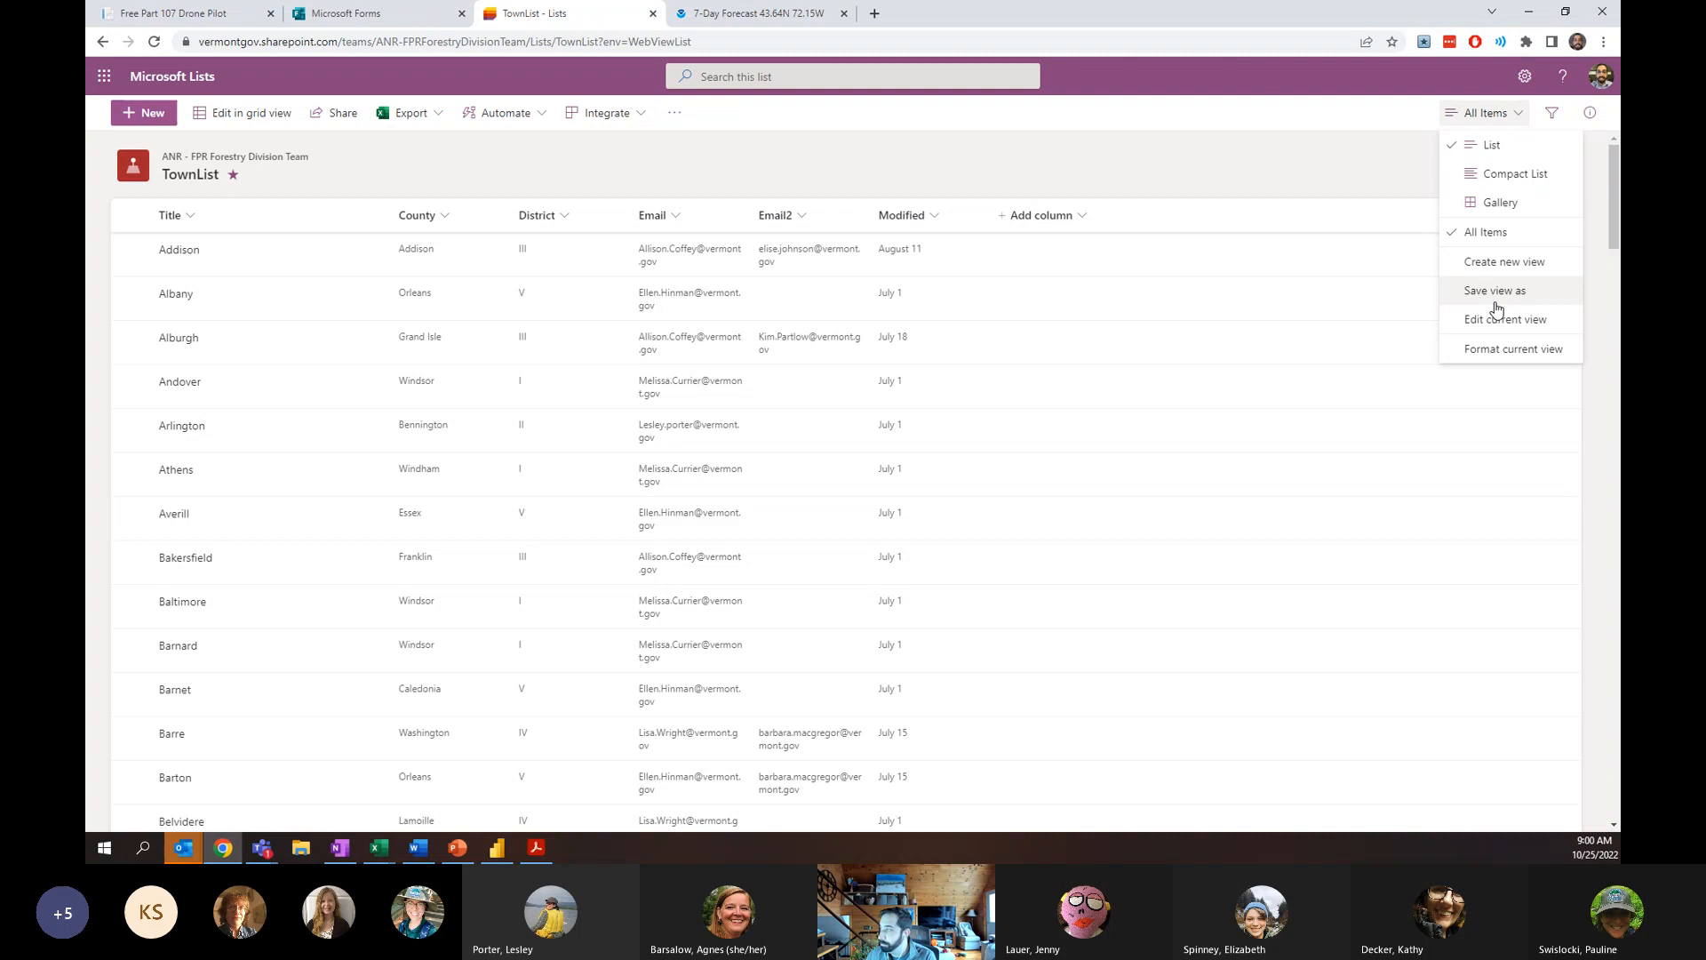
{"action": "mouse_move", "coordinate": [887, 181]}
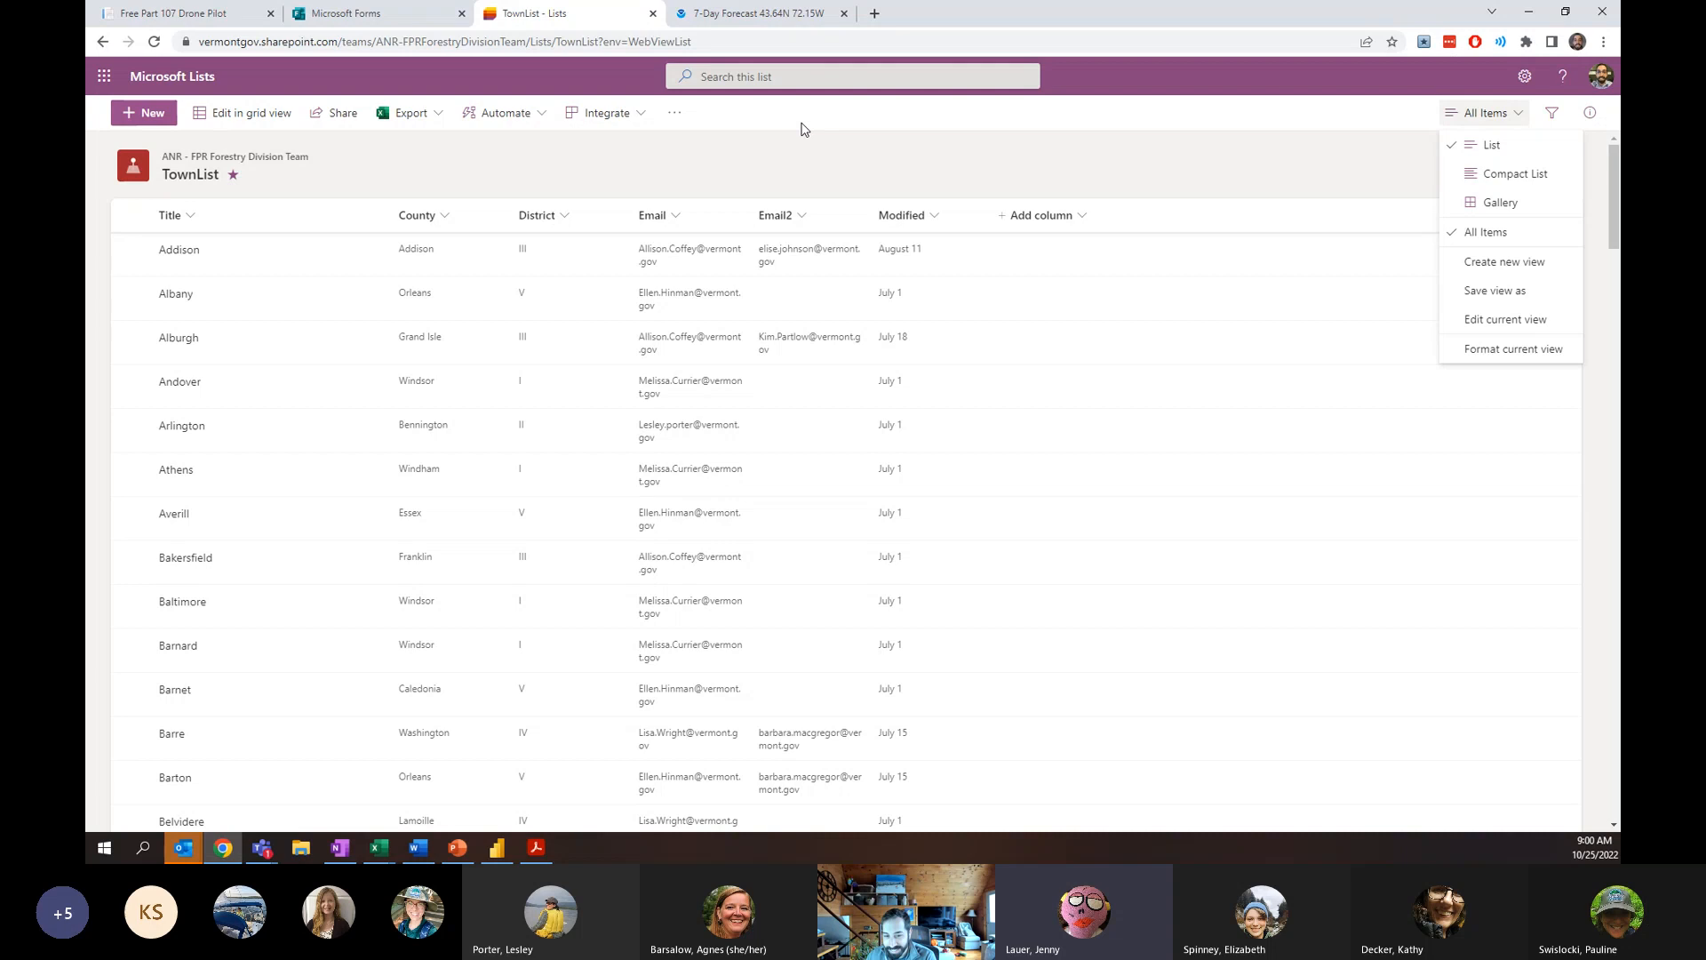
{"action": "mouse_move", "coordinate": [766, 113]}
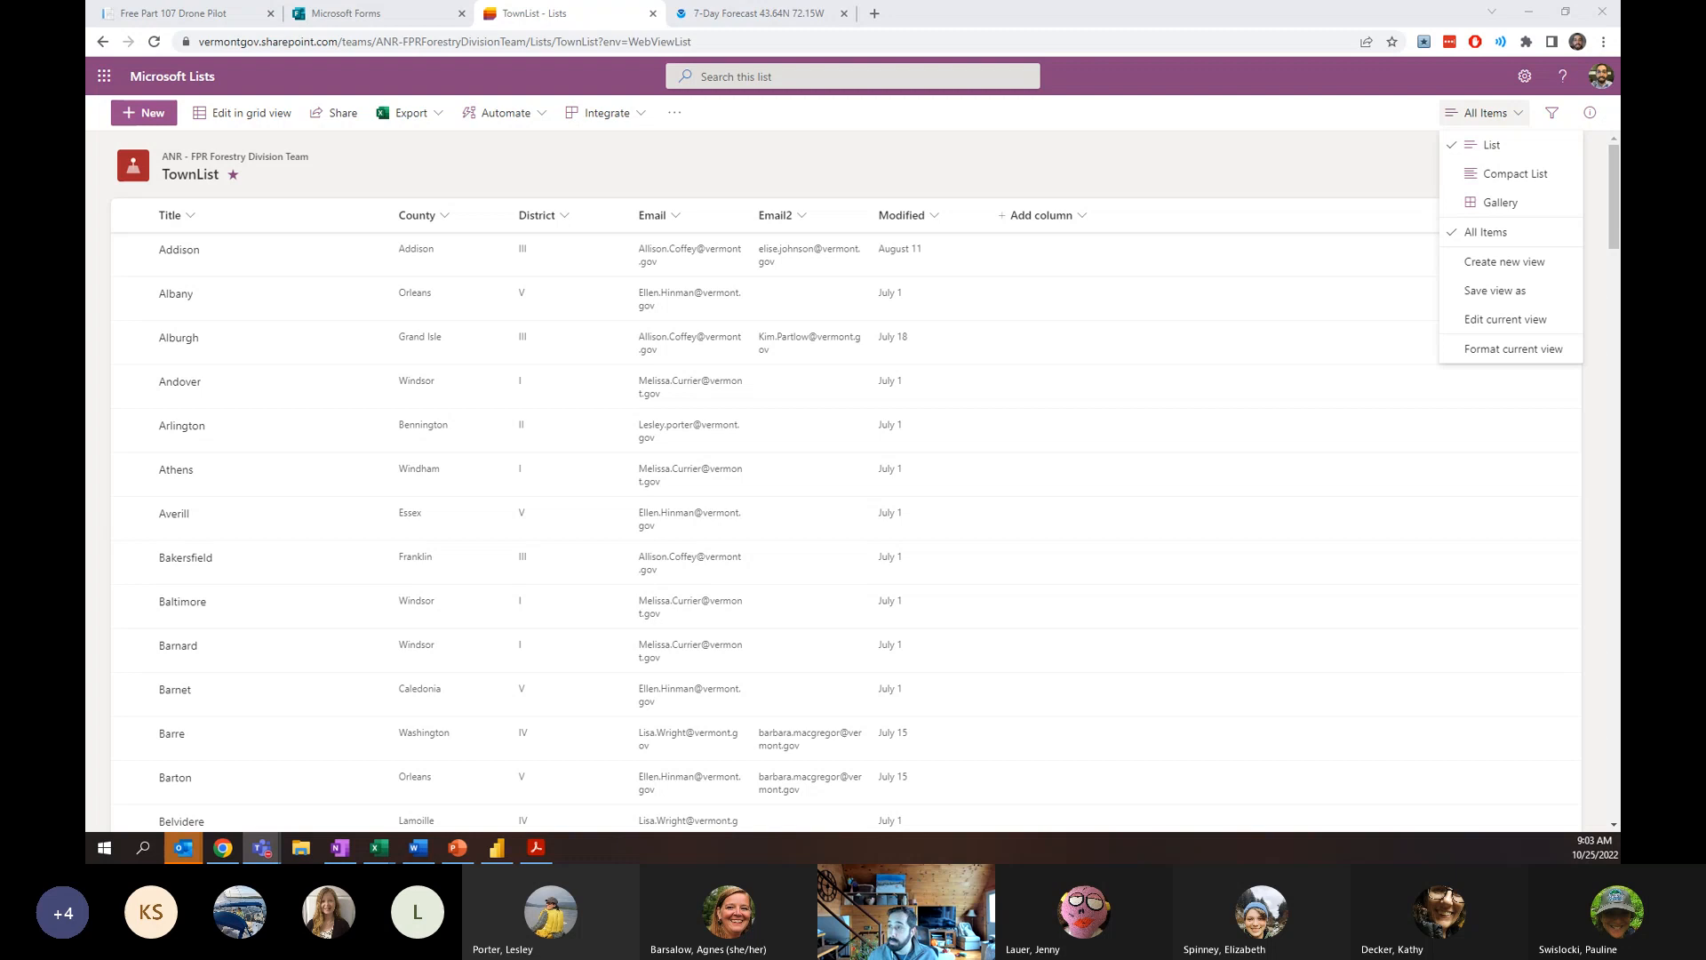
{"action": "mouse_move", "coordinate": [294, 90]}
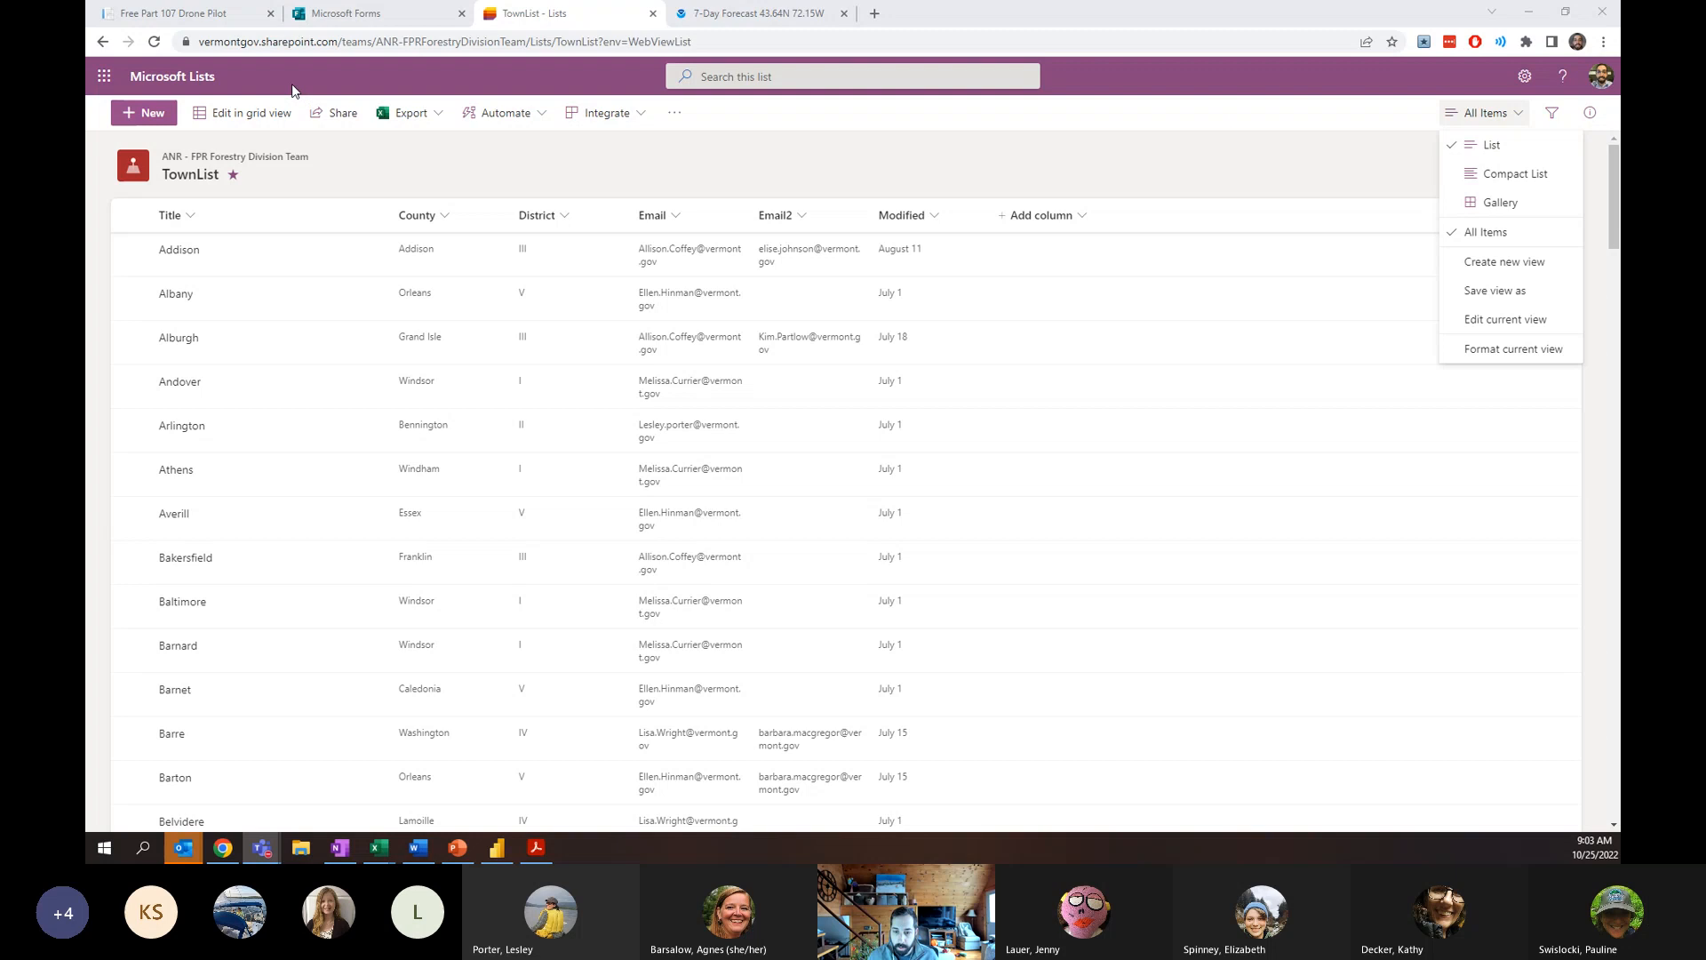
{"action": "mouse_move", "coordinate": [287, 99]}
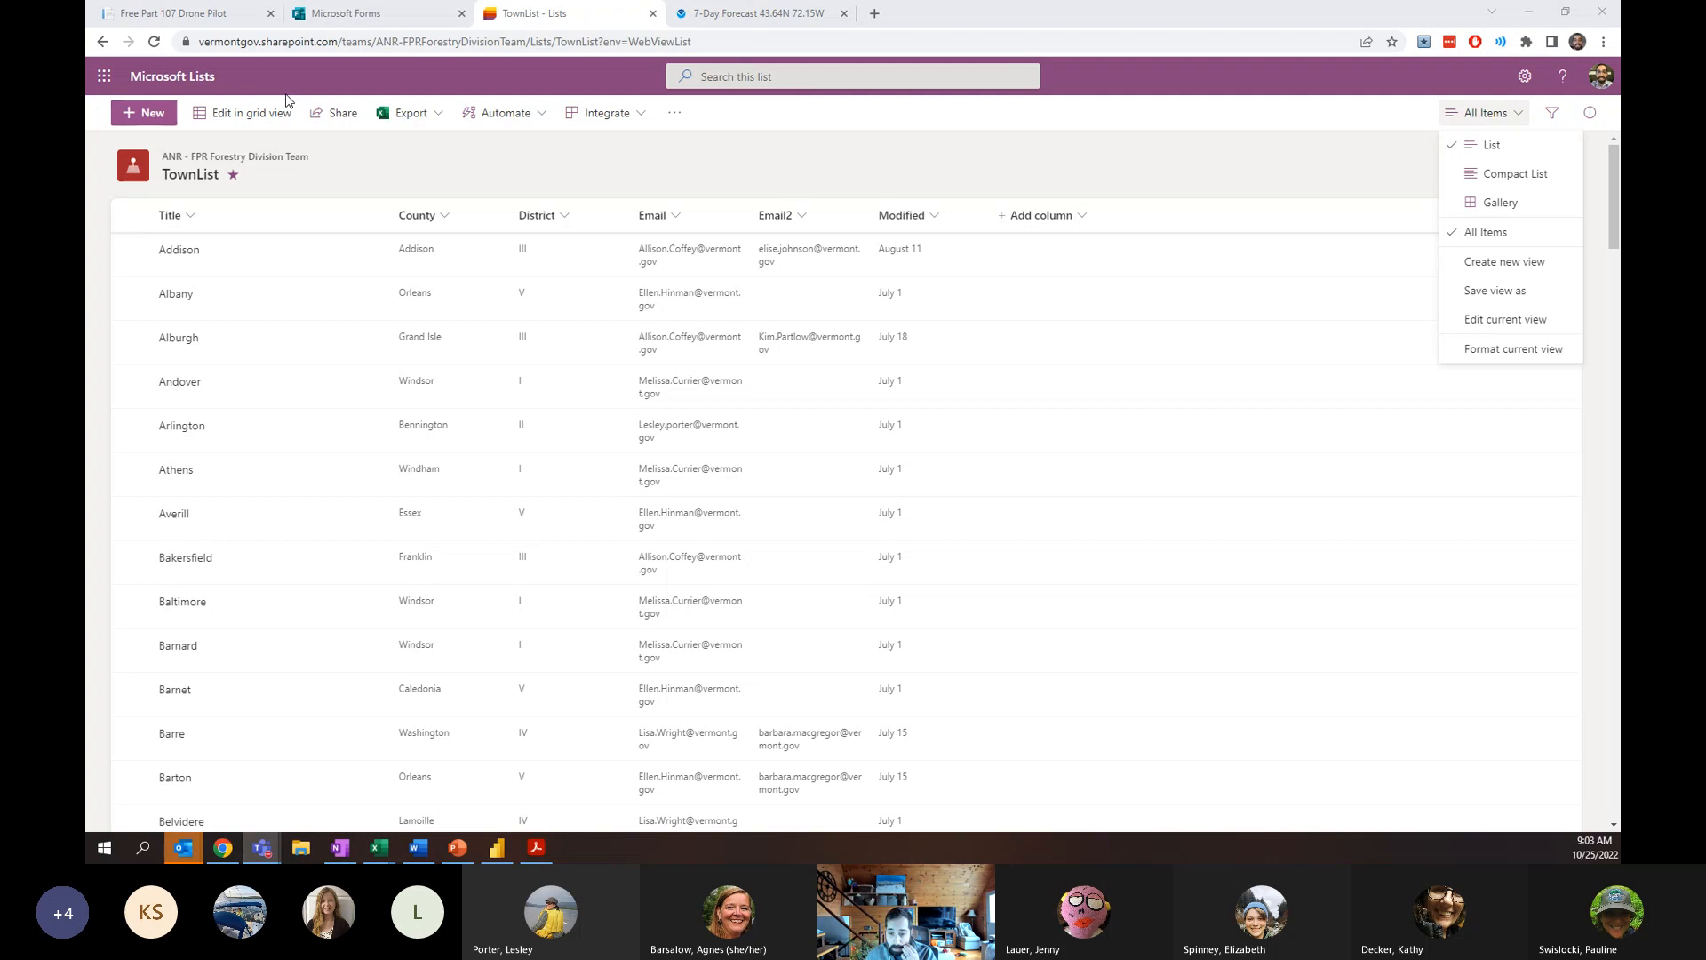
{"action": "mouse_move", "coordinate": [215, 159]}
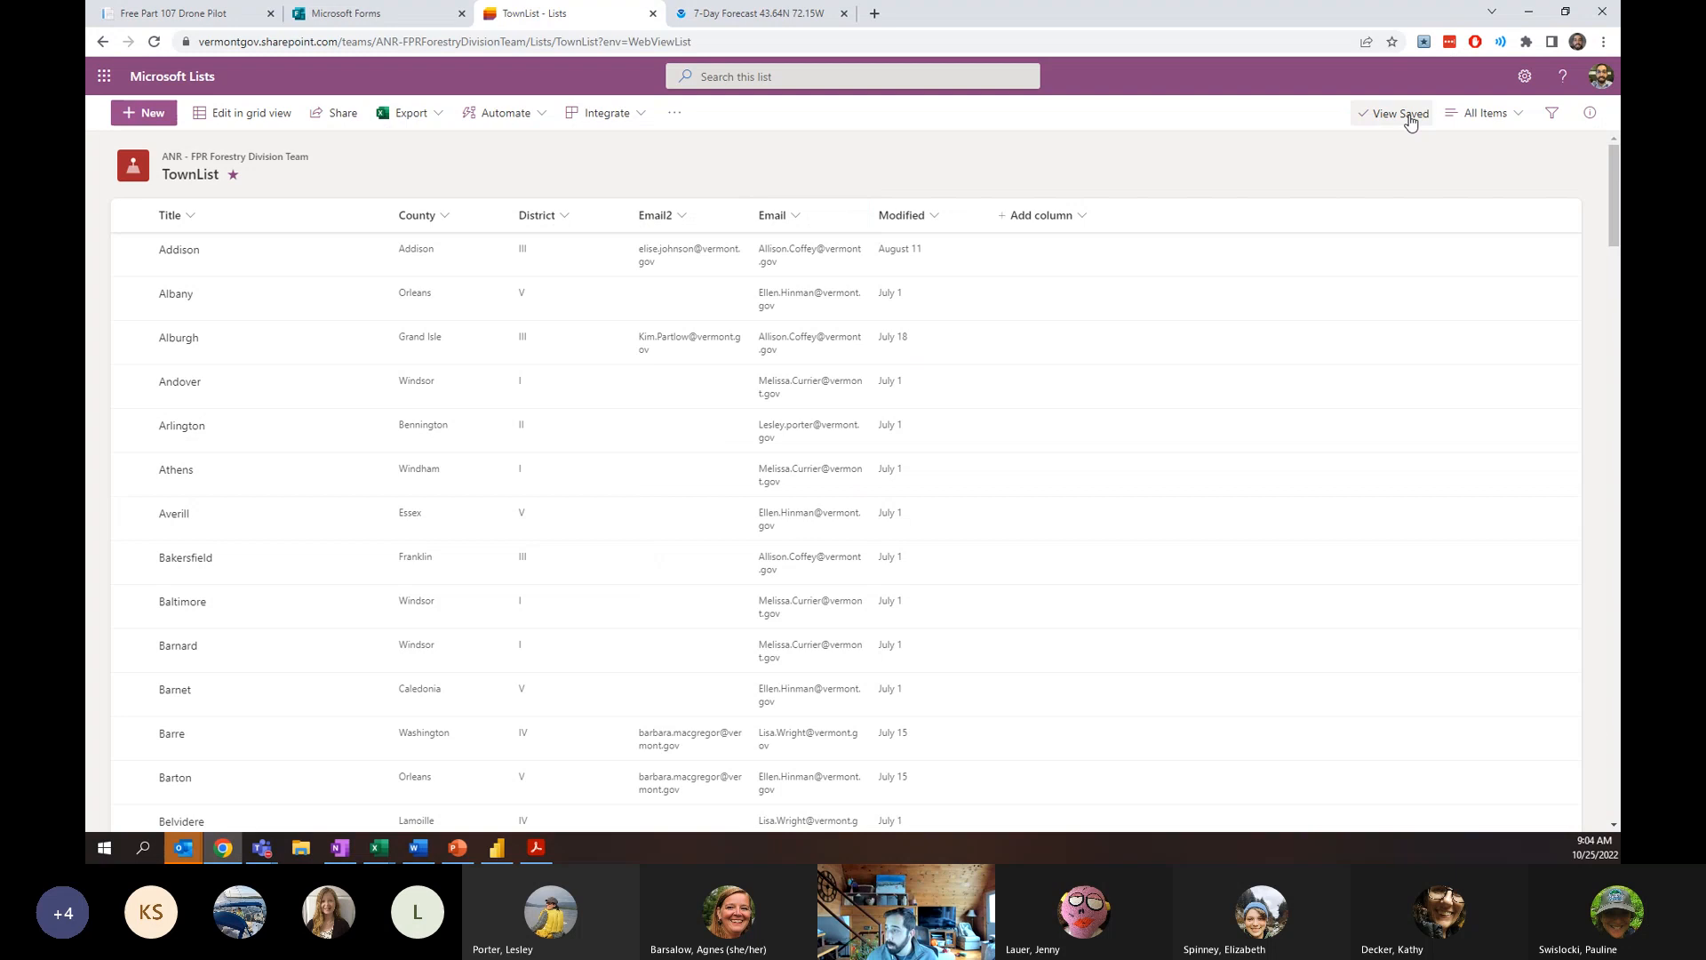
Open the All Items view menu to save the reordered TownList view.
{"action": "left_click", "coordinate": [1482, 112]}
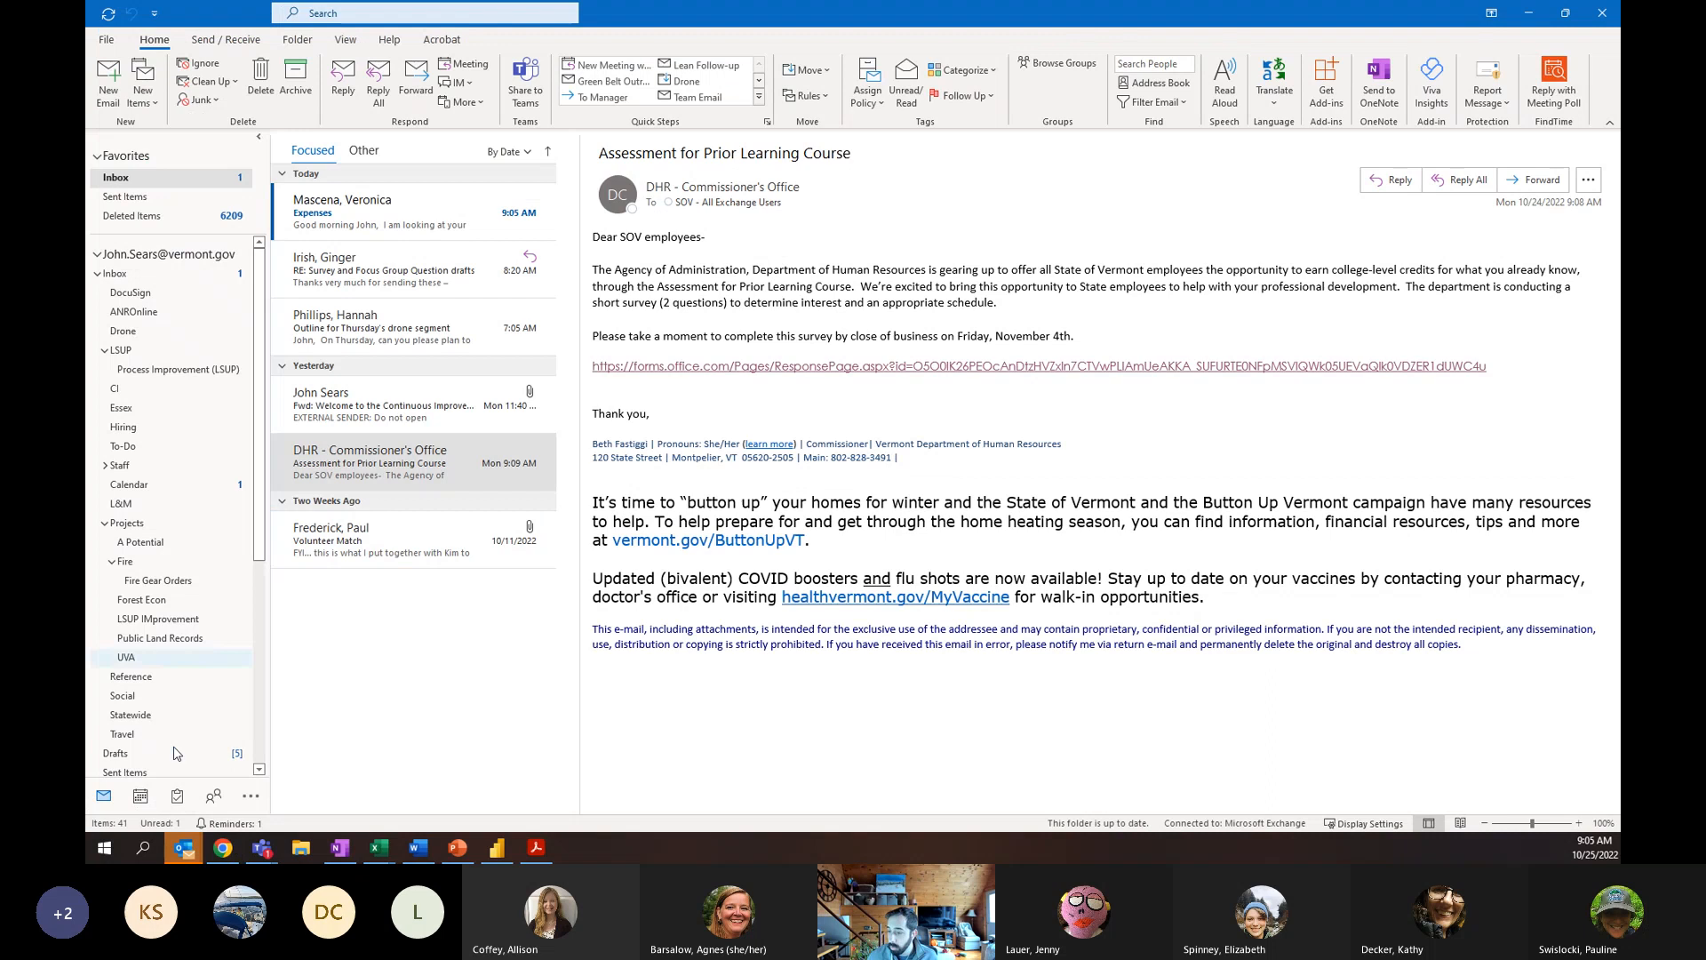
Open Tuesday's Office Essentials Training meeting from the calendar and scroll its outline.
{"action": "left_click", "coordinate": [137, 794]}
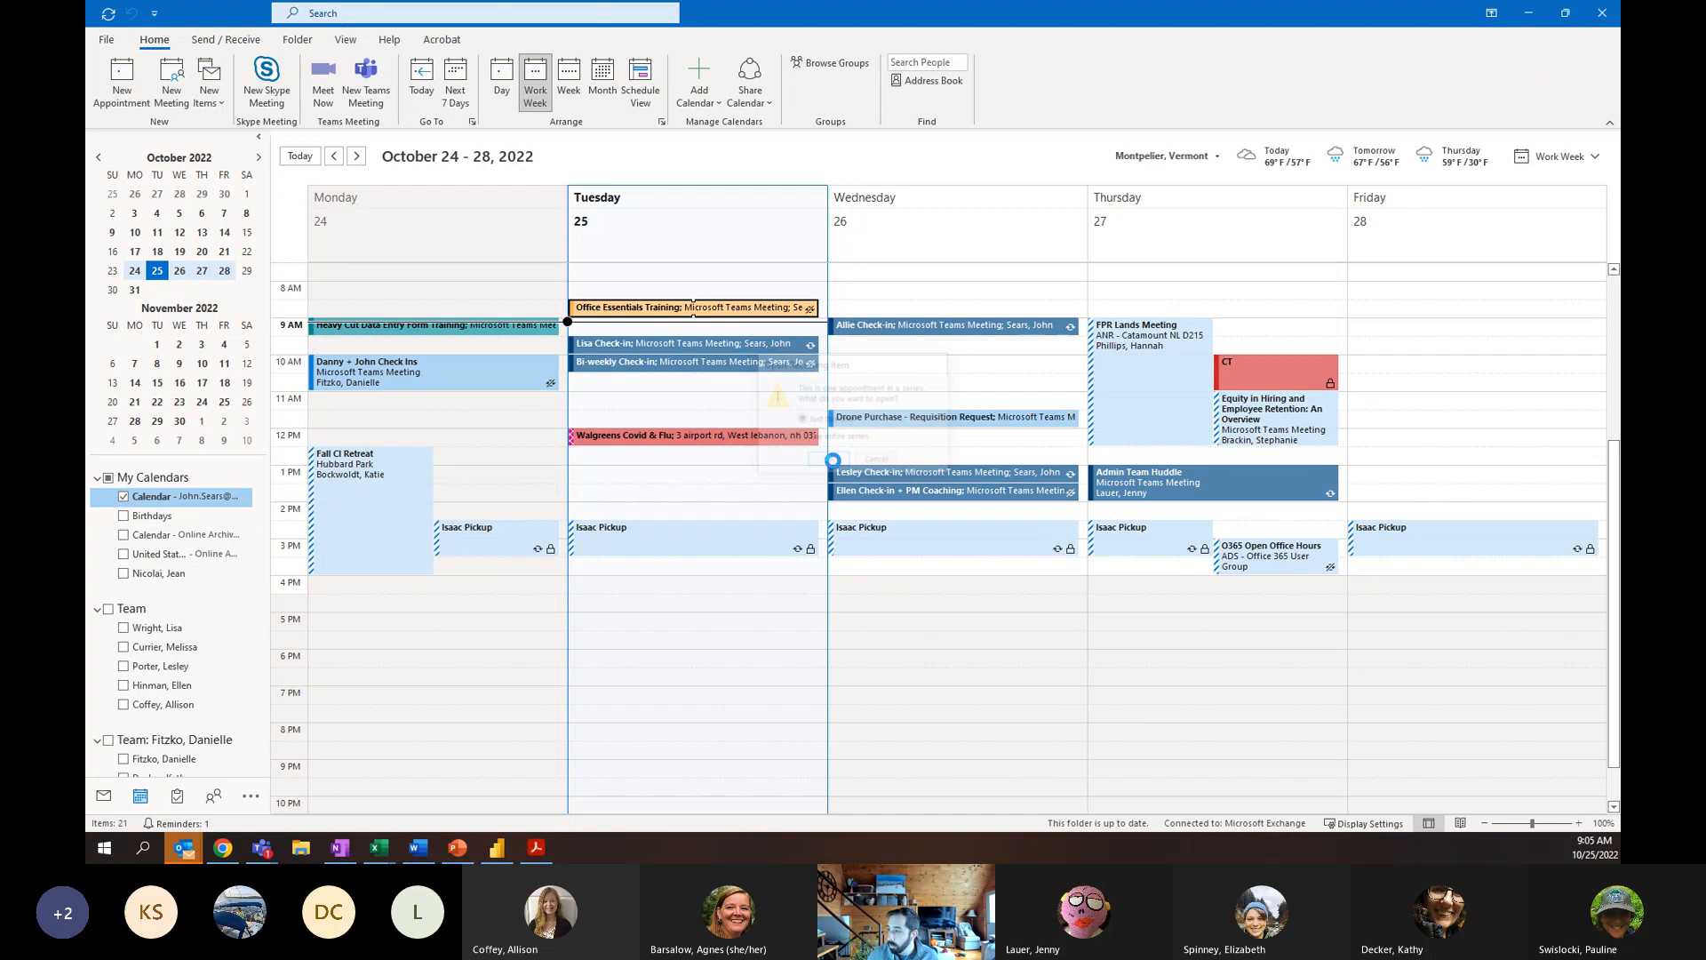
{"action": "double_click", "coordinate": [694, 306]}
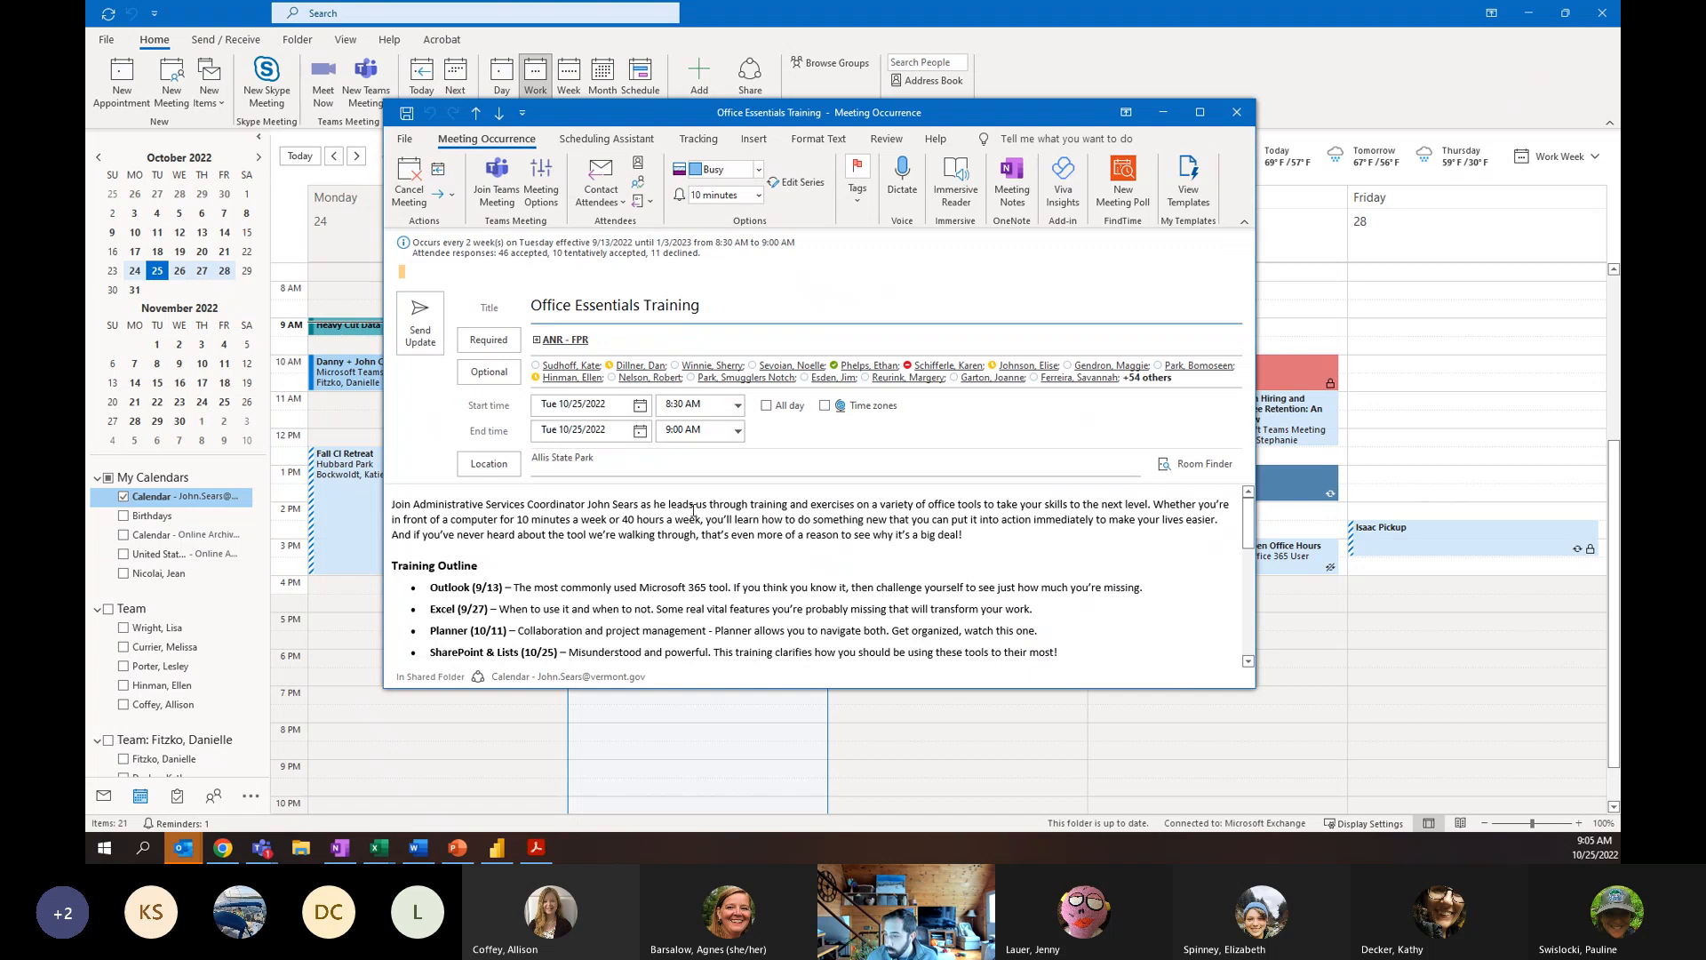
{"action": "scroll", "scroll_direction": "down", "scroll_amount": 3}
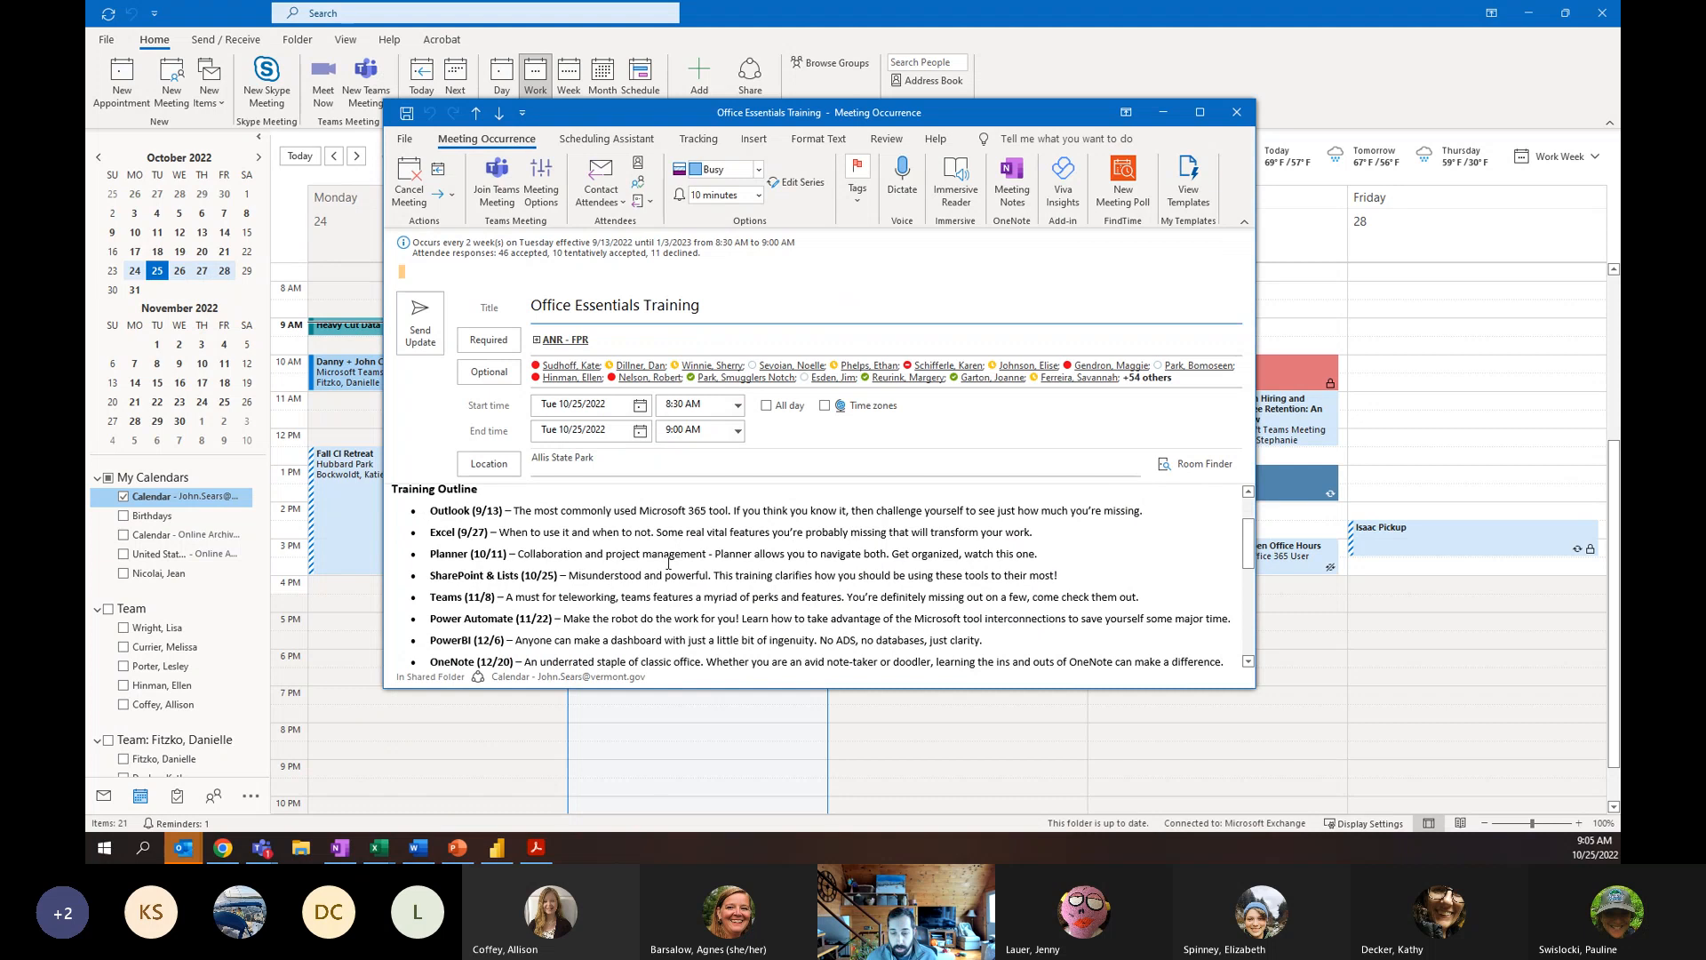